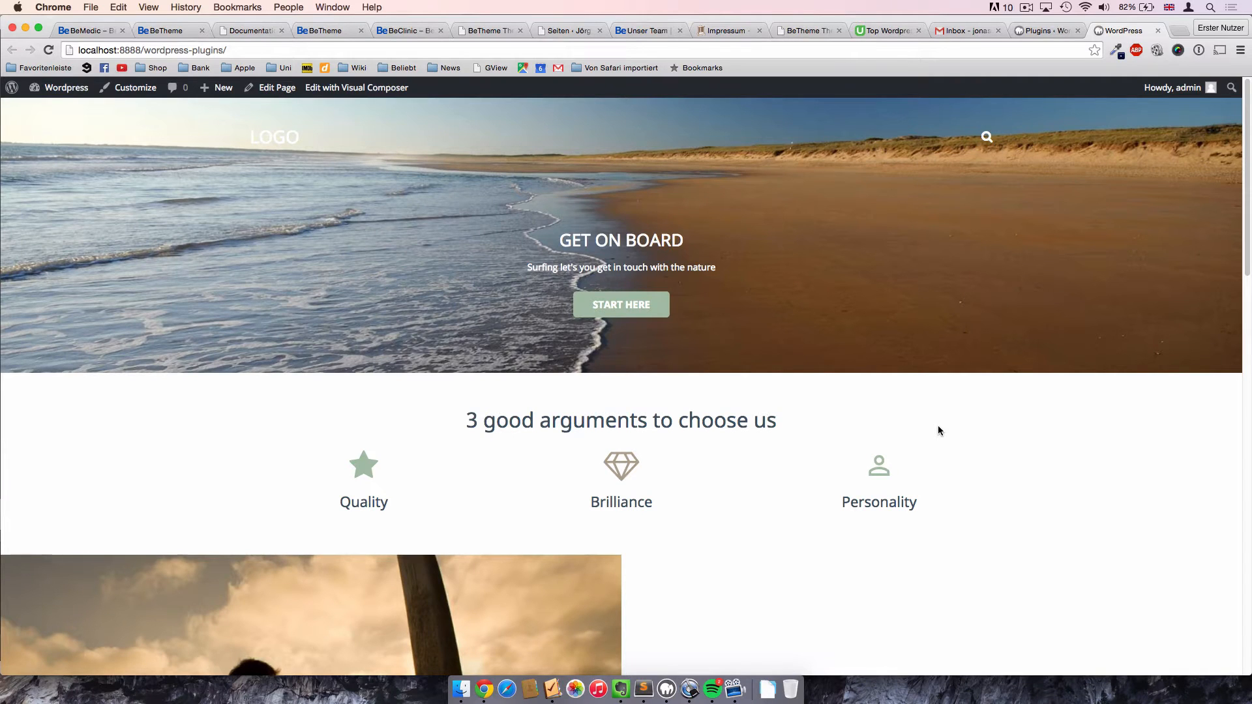
pyautogui.moveTo(787, 398)
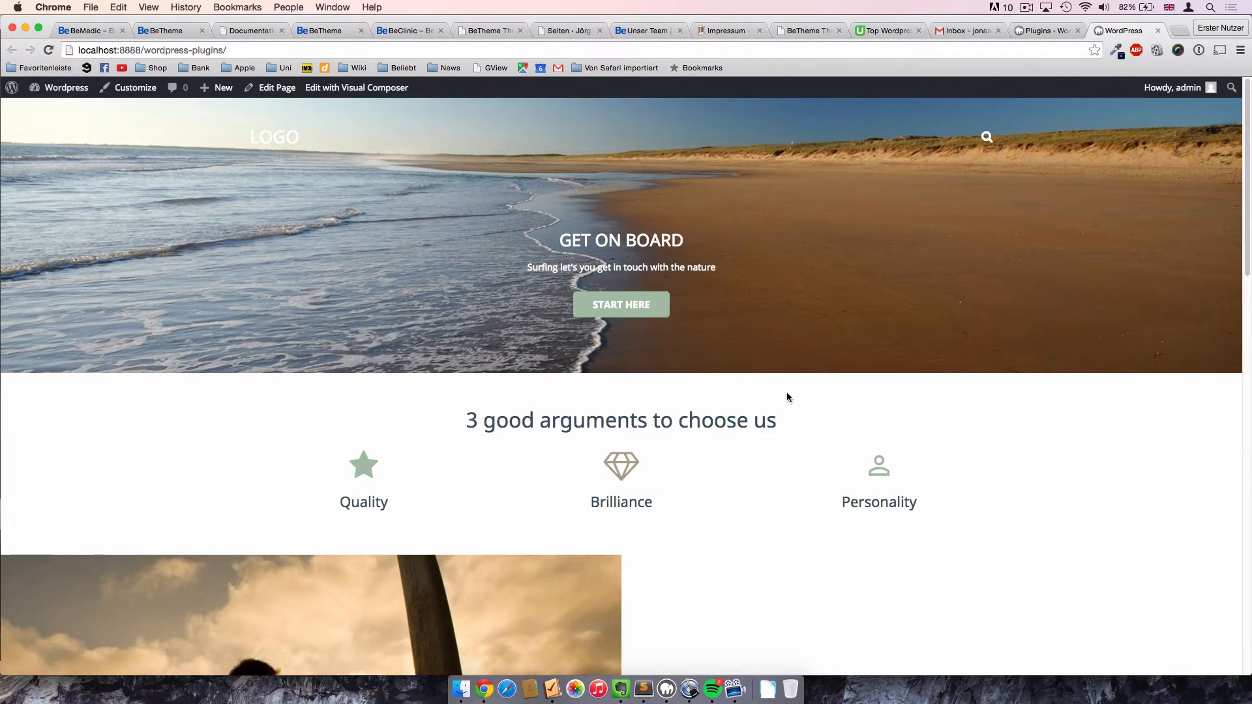
pyautogui.moveTo(451, 264)
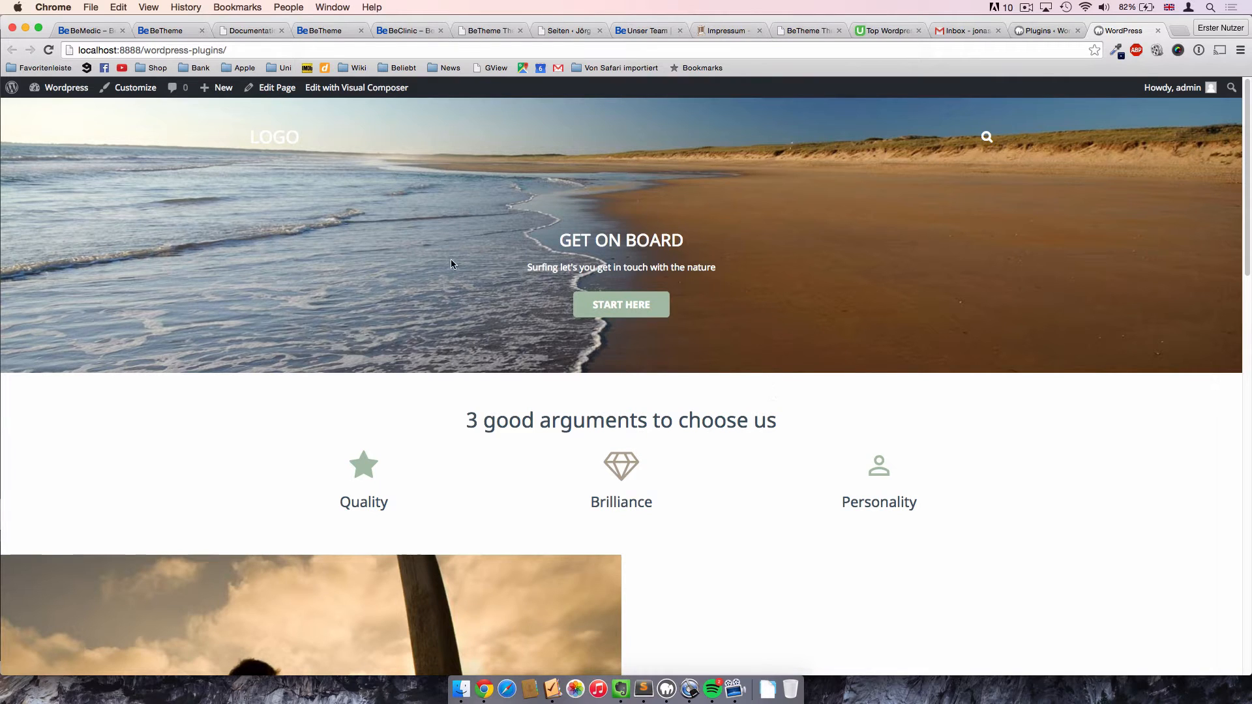
pyautogui.moveTo(607, 403)
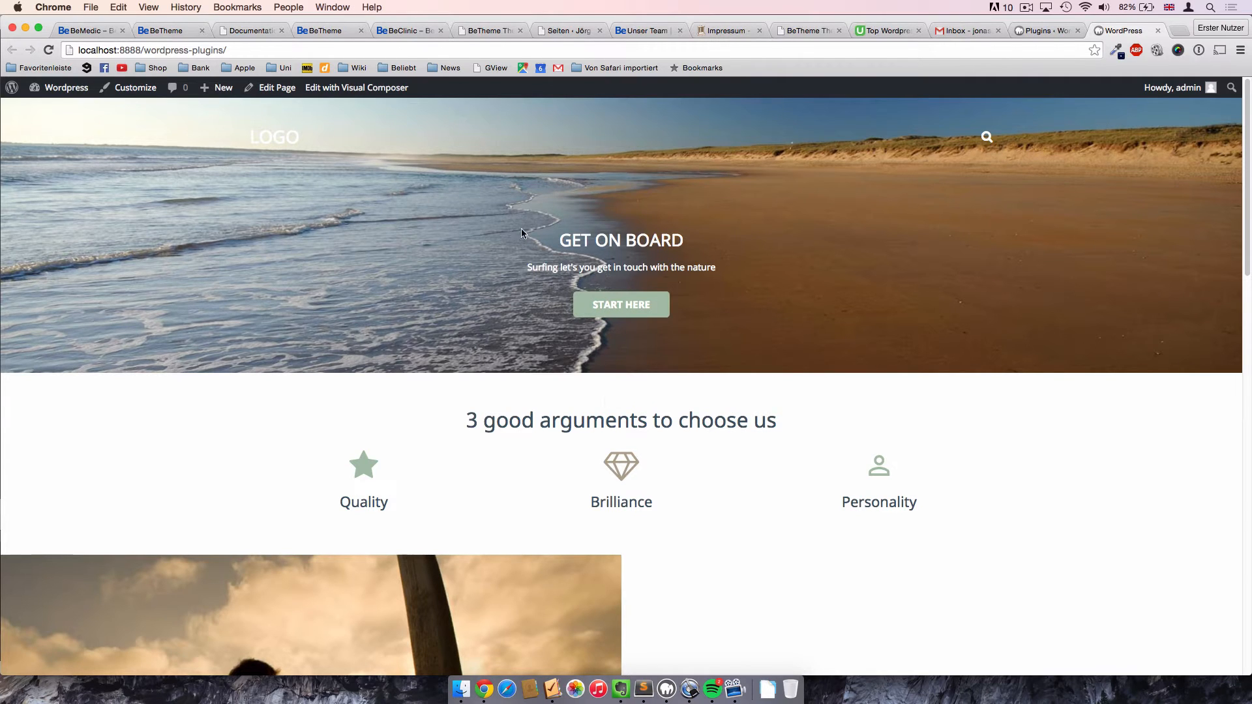
pyautogui.moveTo(520, 273)
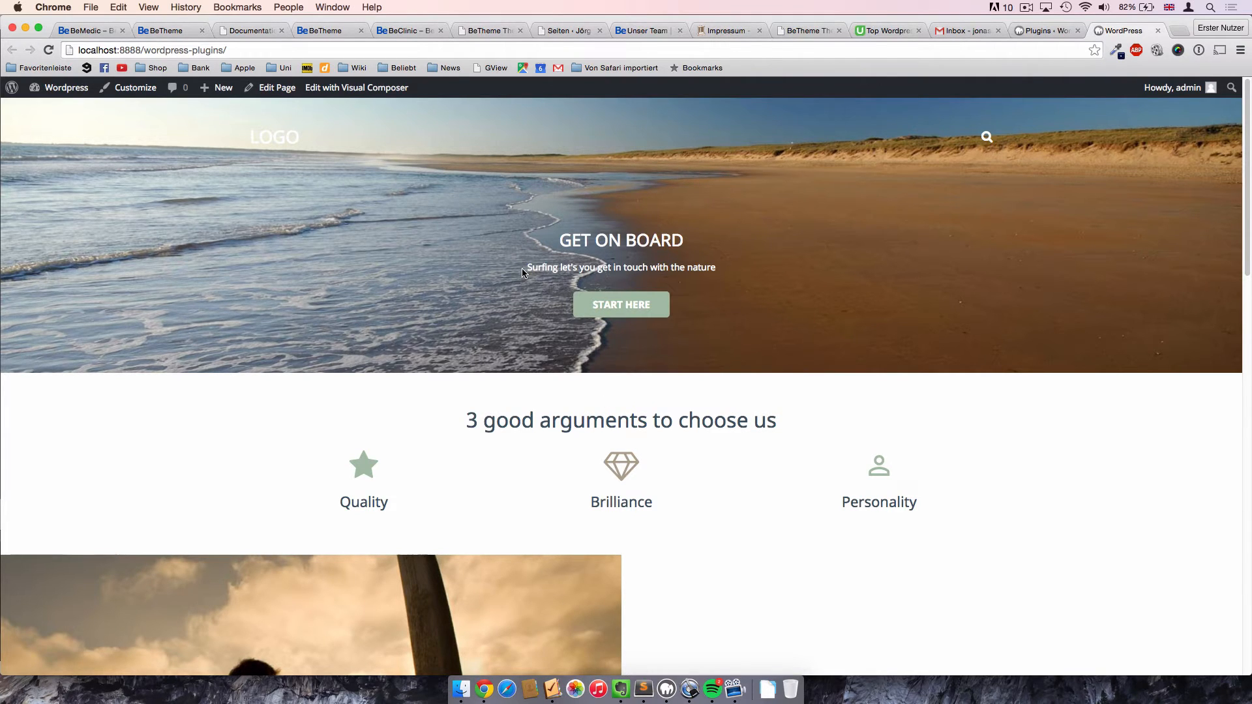
pyautogui.moveTo(733, 284)
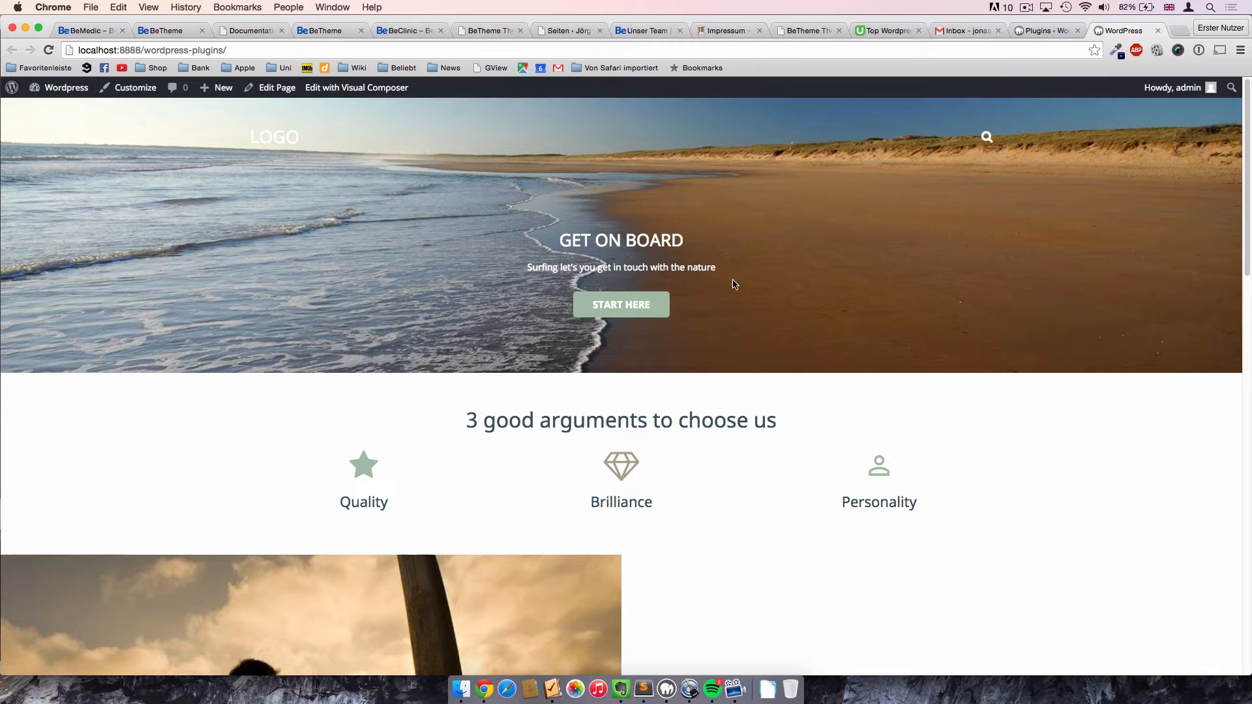
pyautogui.moveTo(884, 272)
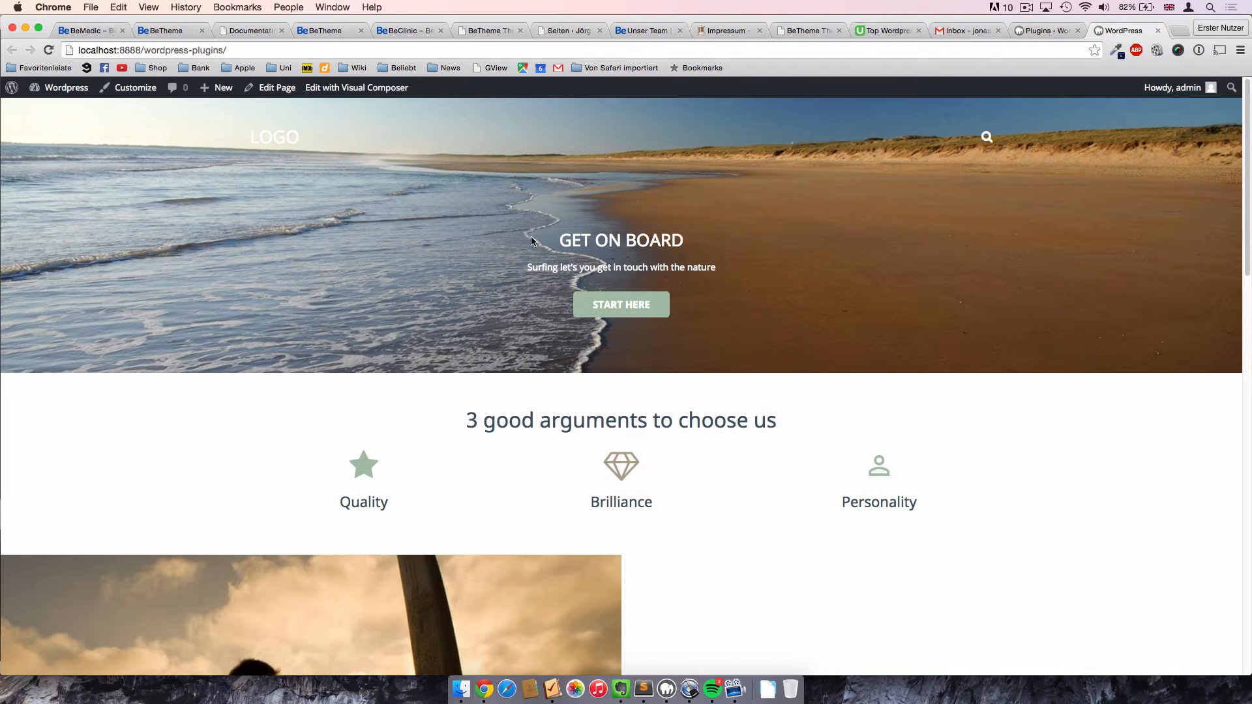
pyautogui.moveTo(522, 236)
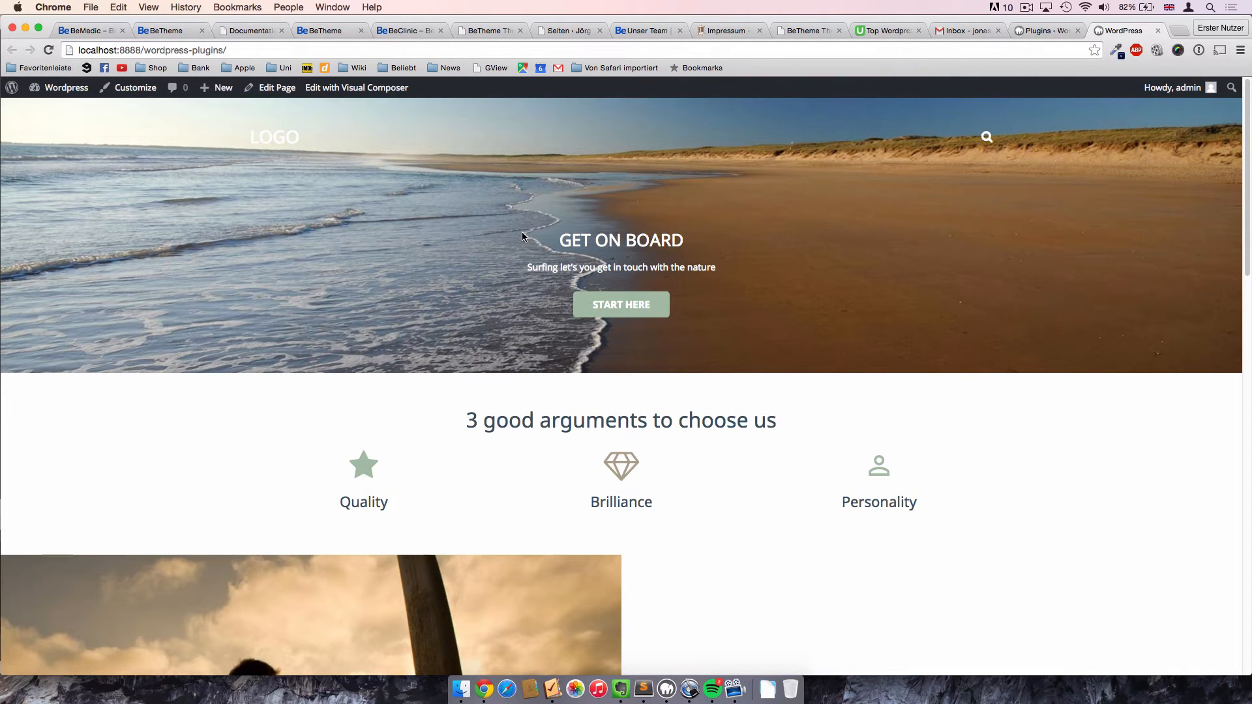
pyautogui.moveTo(701, 391)
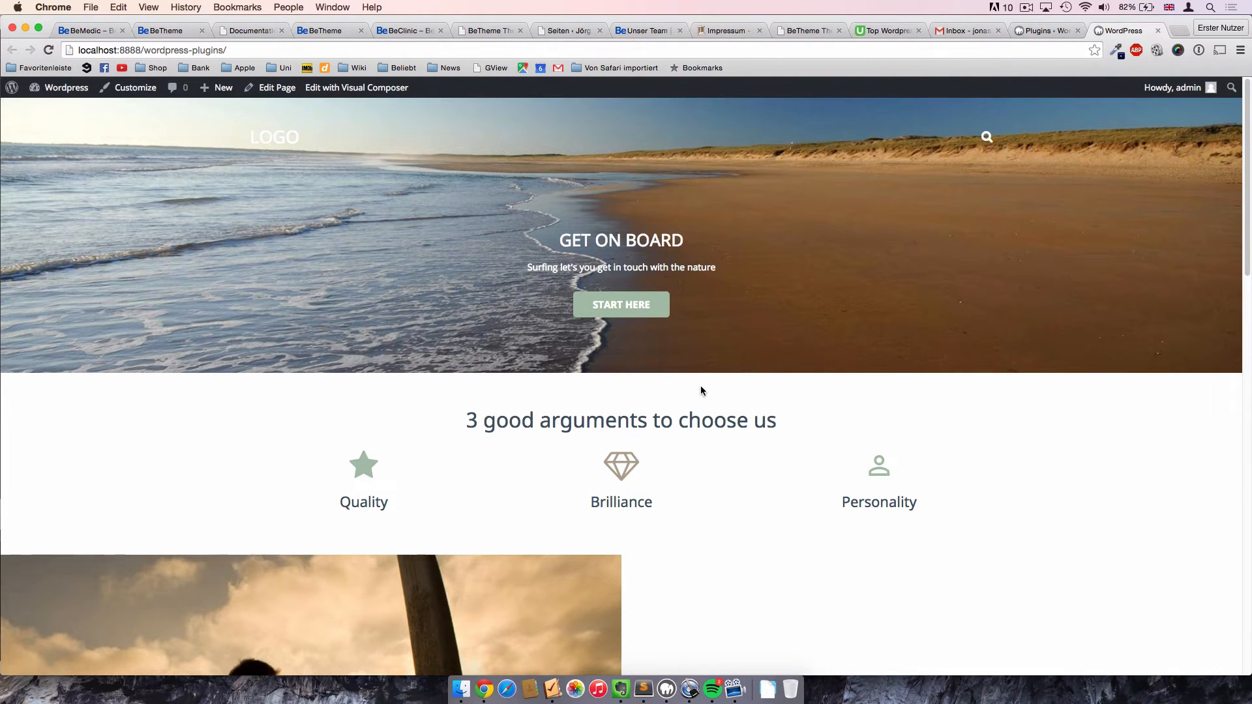
pyautogui.moveTo(718, 269)
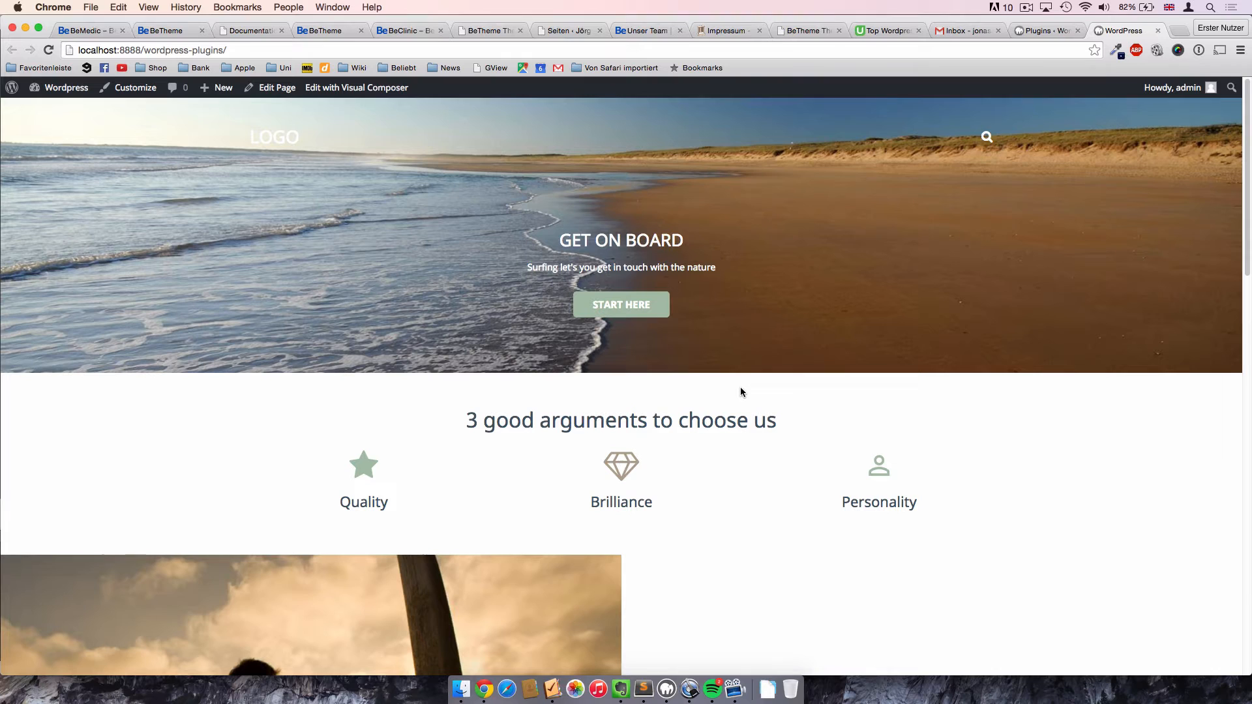
pyautogui.moveTo(868, 182)
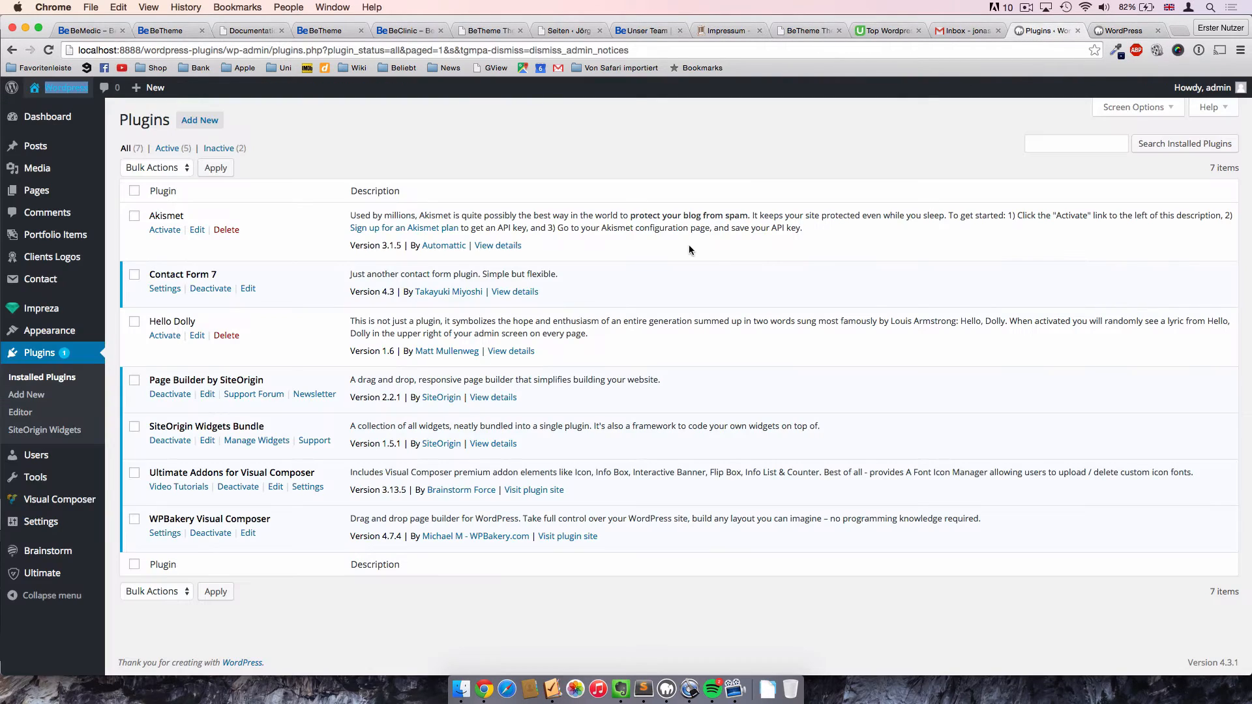
pyautogui.moveTo(36, 189)
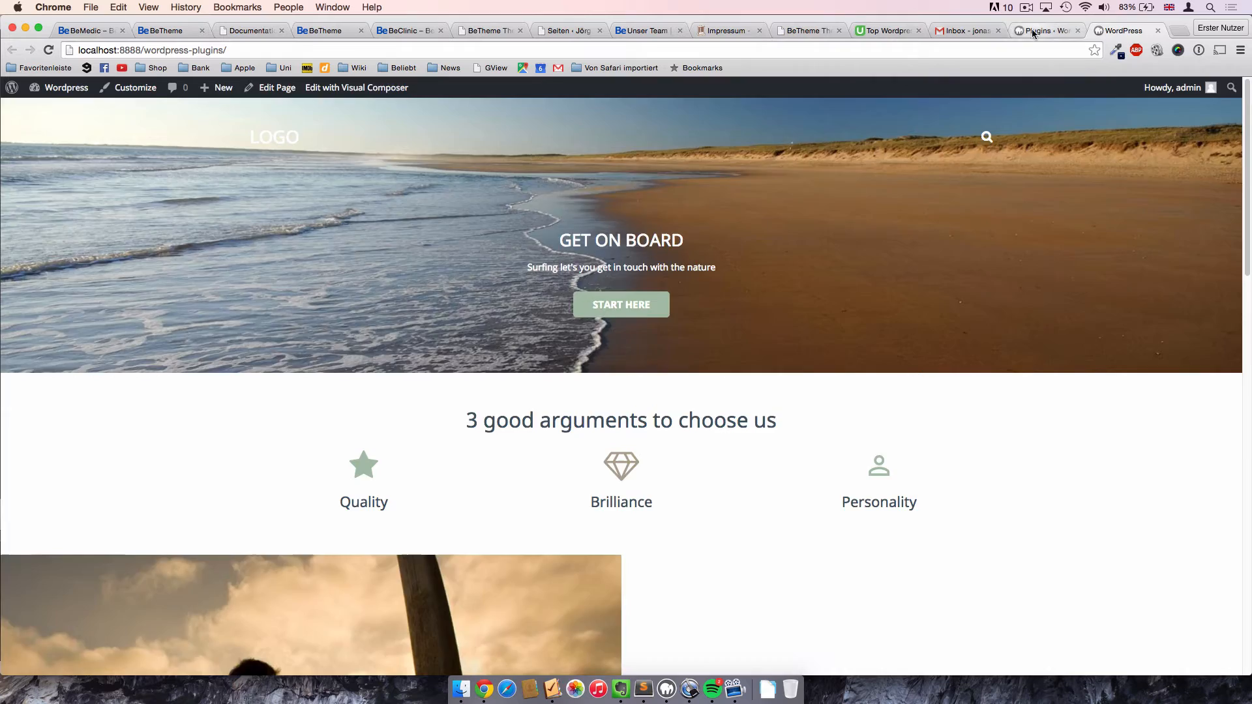
# Return from the live homepage tab to the WordPress plugins list.
pyautogui.click(1041, 31)
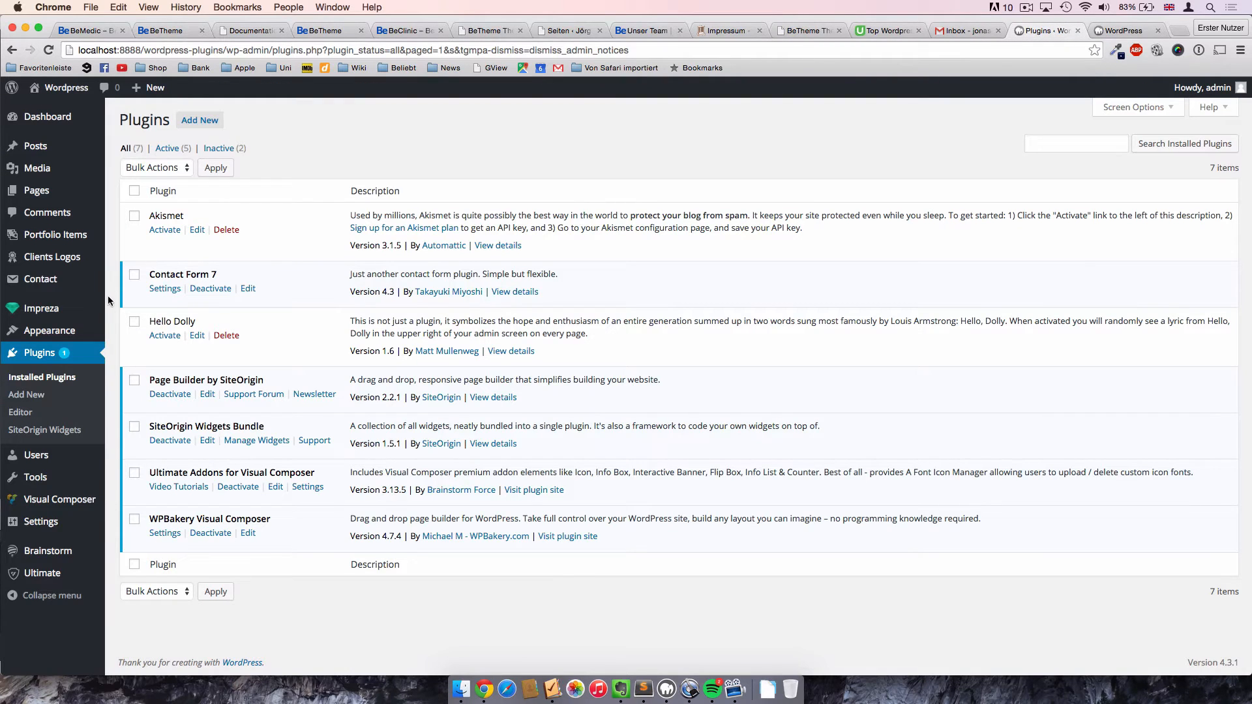
pyautogui.moveTo(50, 330)
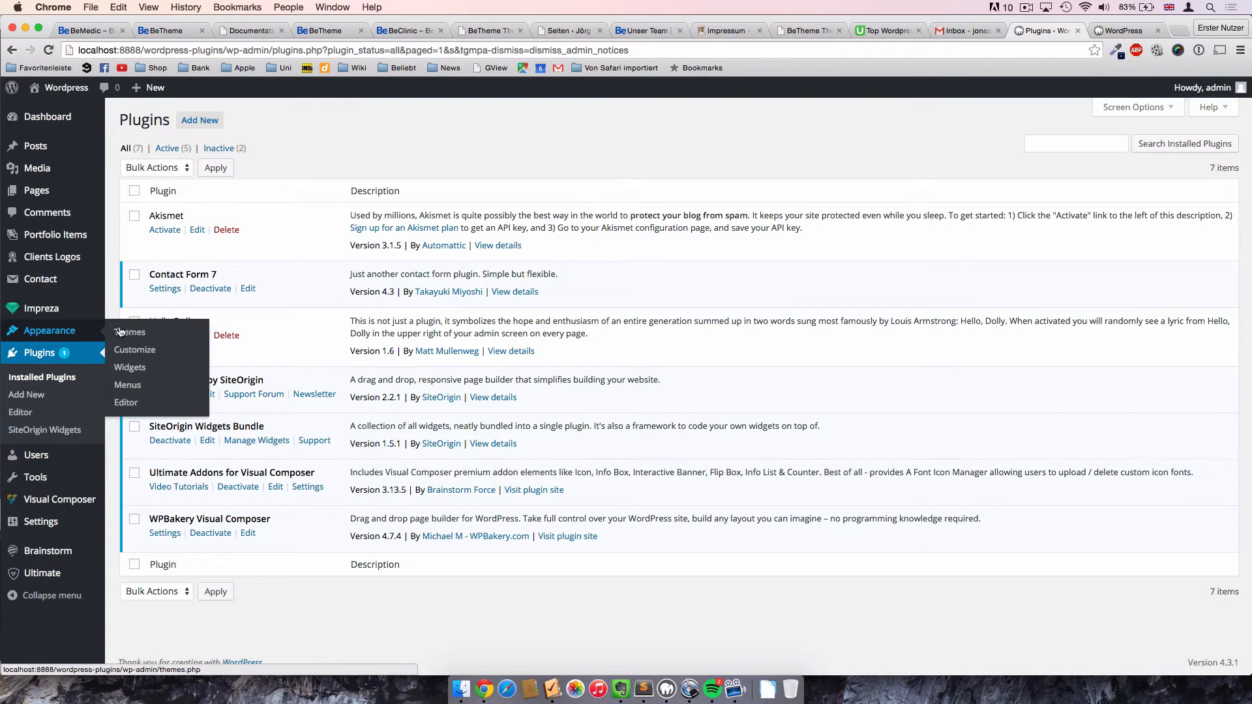
# Open the Impreza Child style.css in the Appearance theme editor.
pyautogui.click(125, 402)
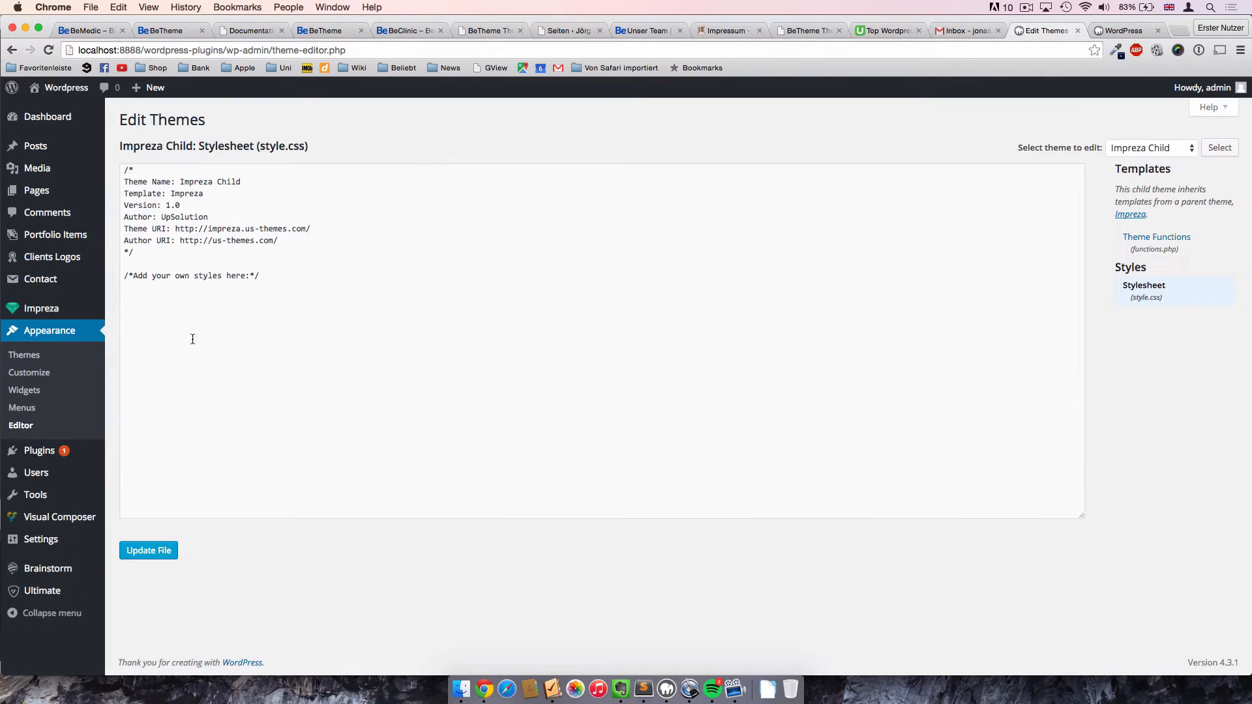
pyautogui.moveTo(253, 324)
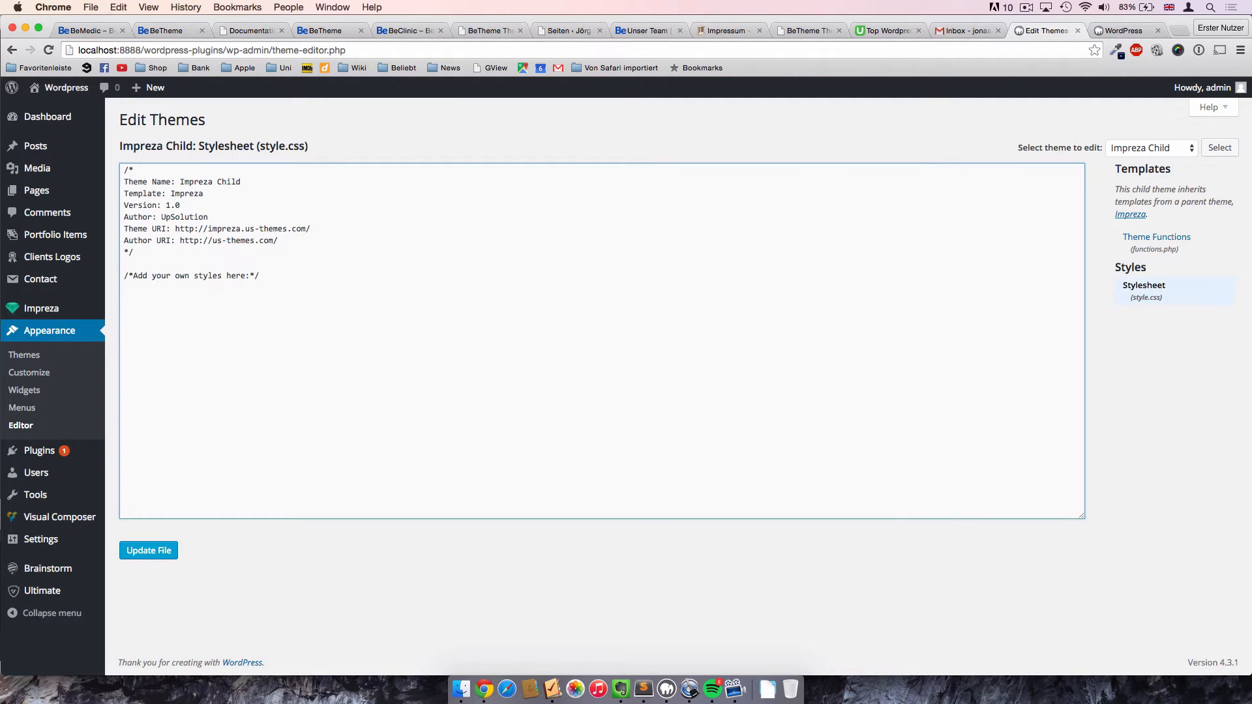
pyautogui.moveTo(342, 154)
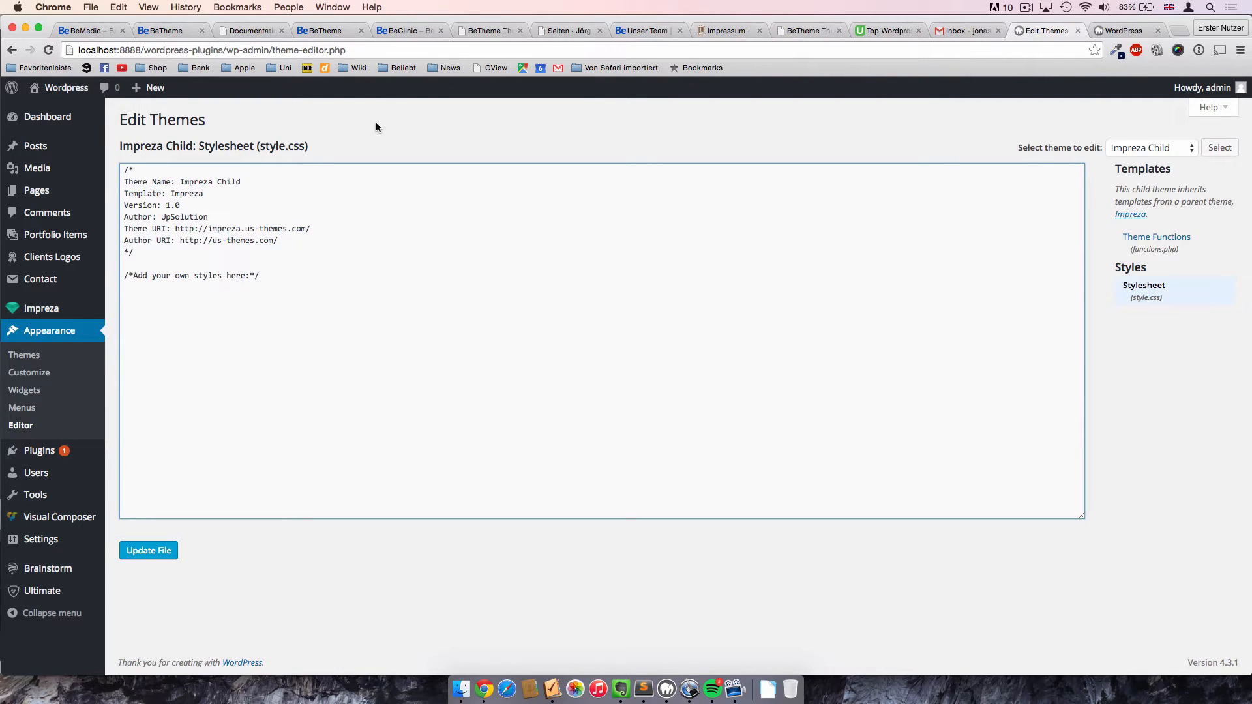
pyautogui.moveTo(357, 128)
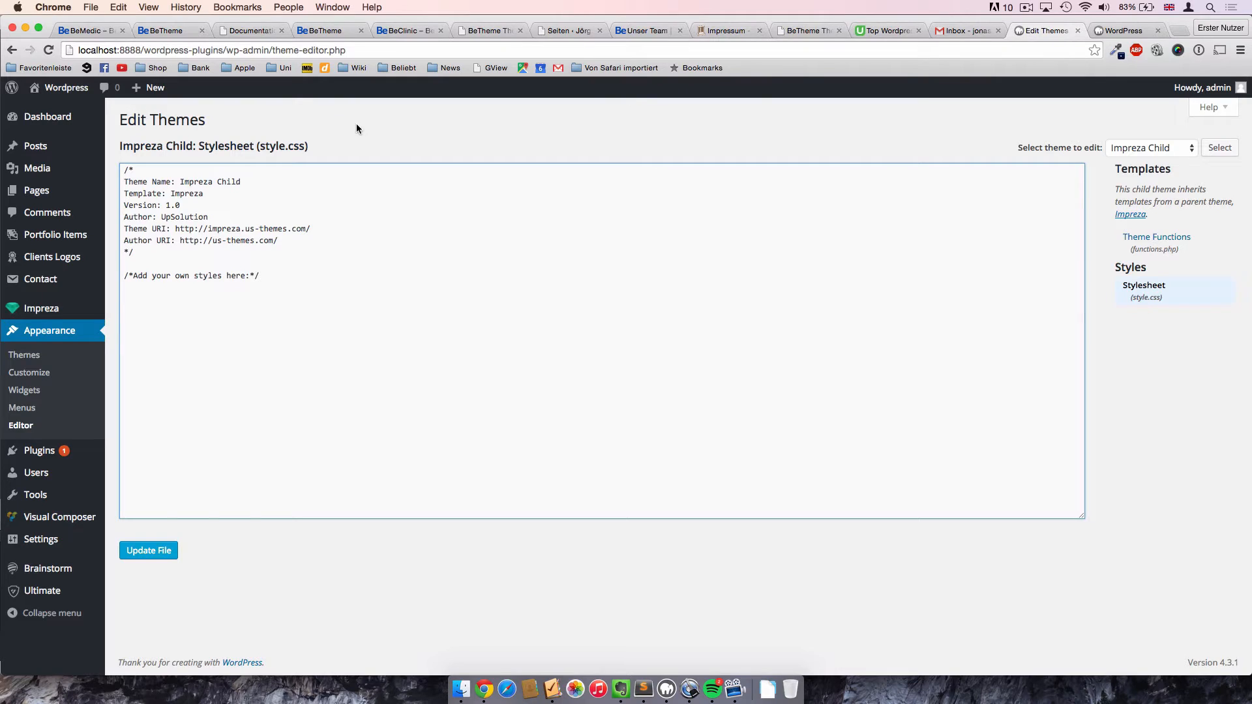
pyautogui.moveTo(264, 156)
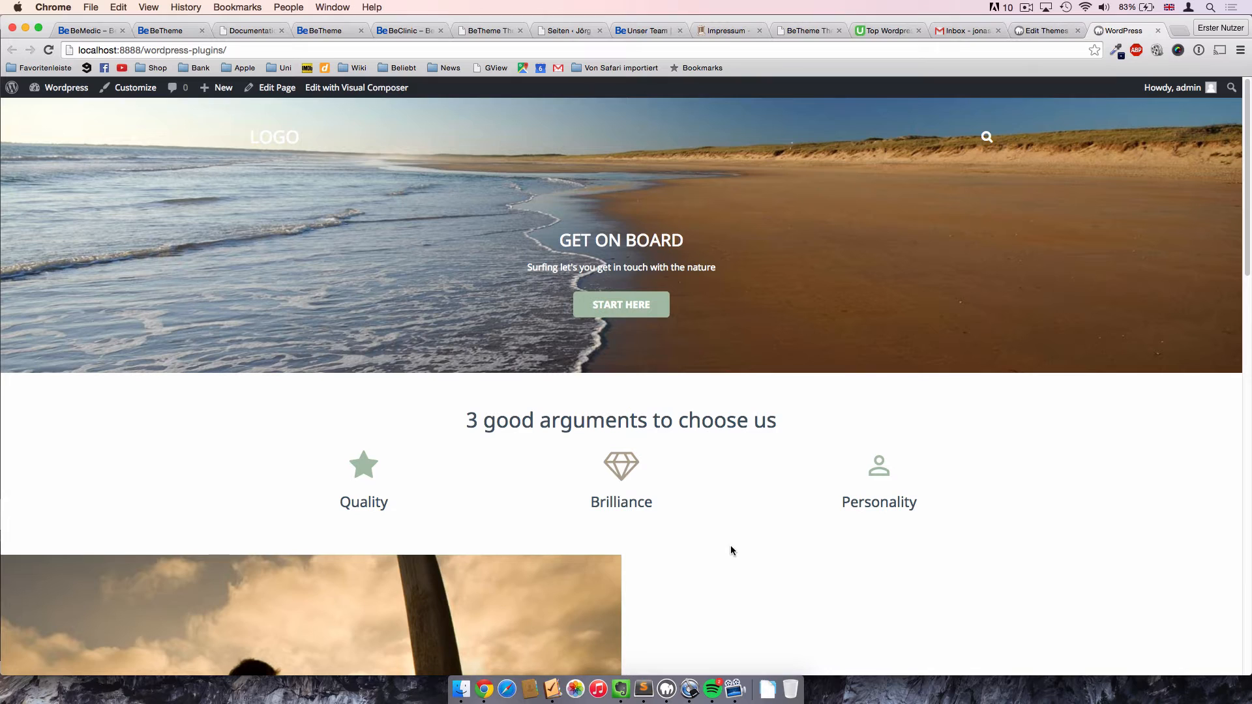
pyautogui.moveTo(832, 423)
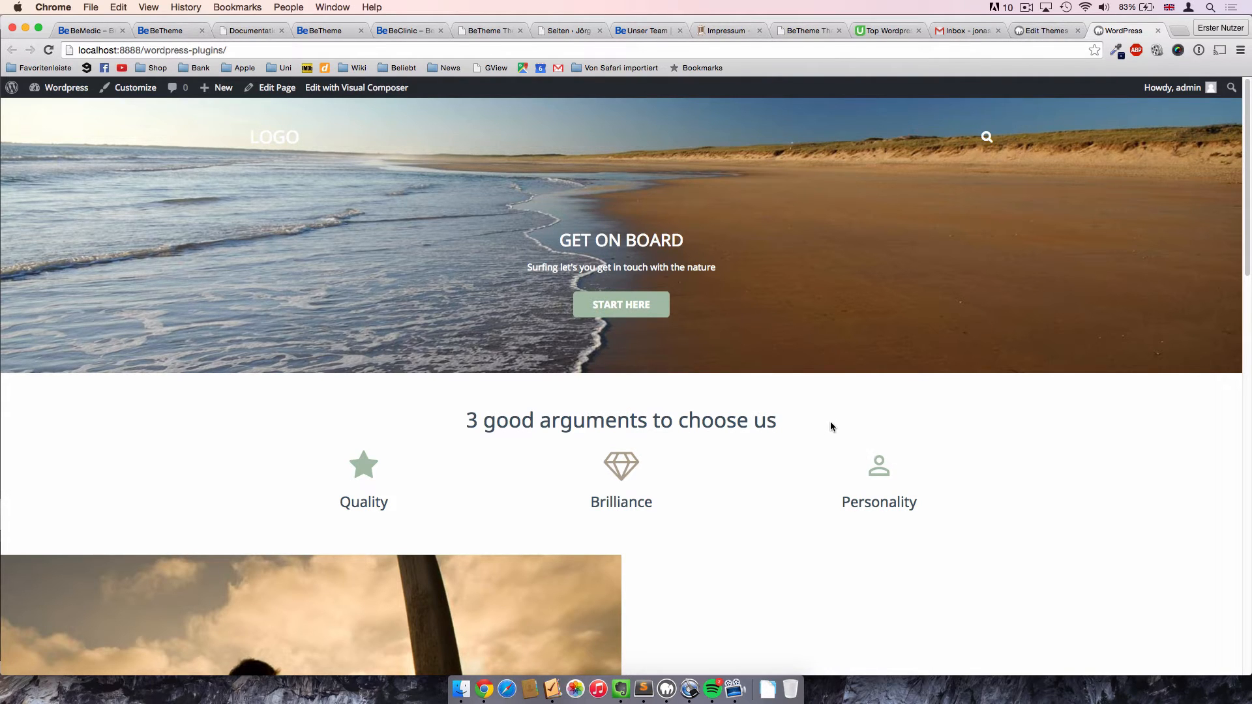
pyautogui.moveTo(963, 402)
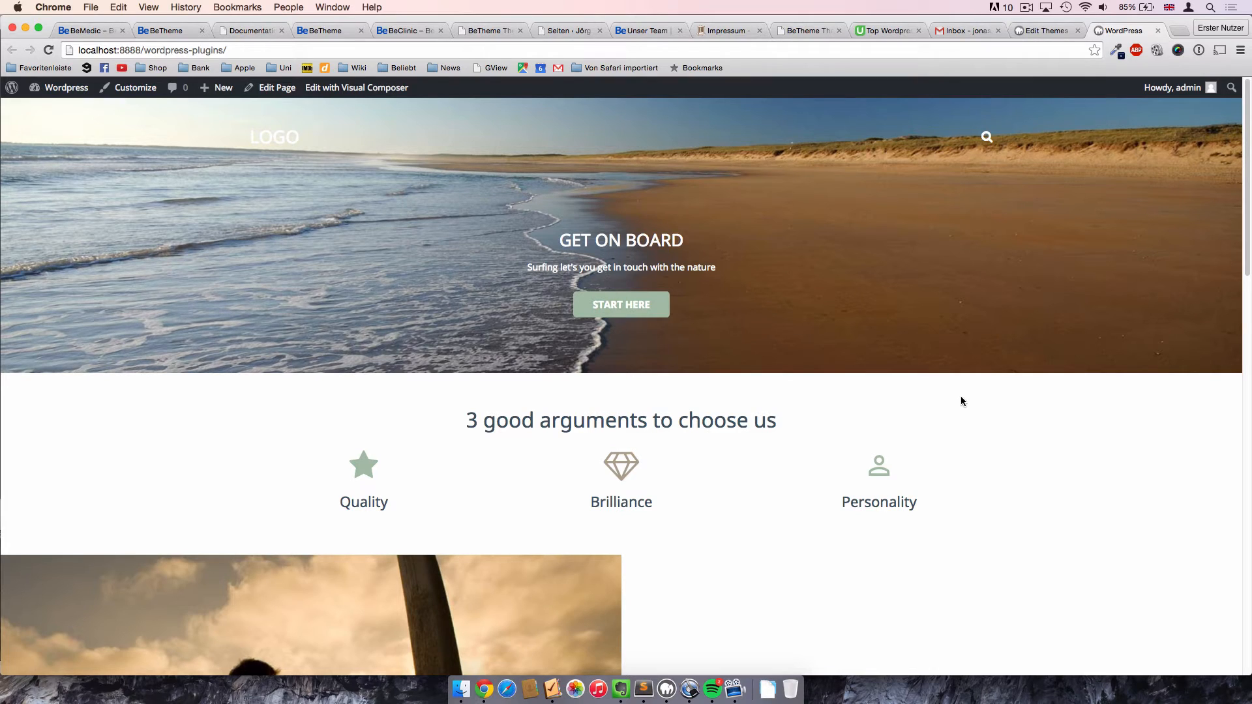
# Switch from the live homepage back to the admin plugins list.
pyautogui.click(1044, 30)
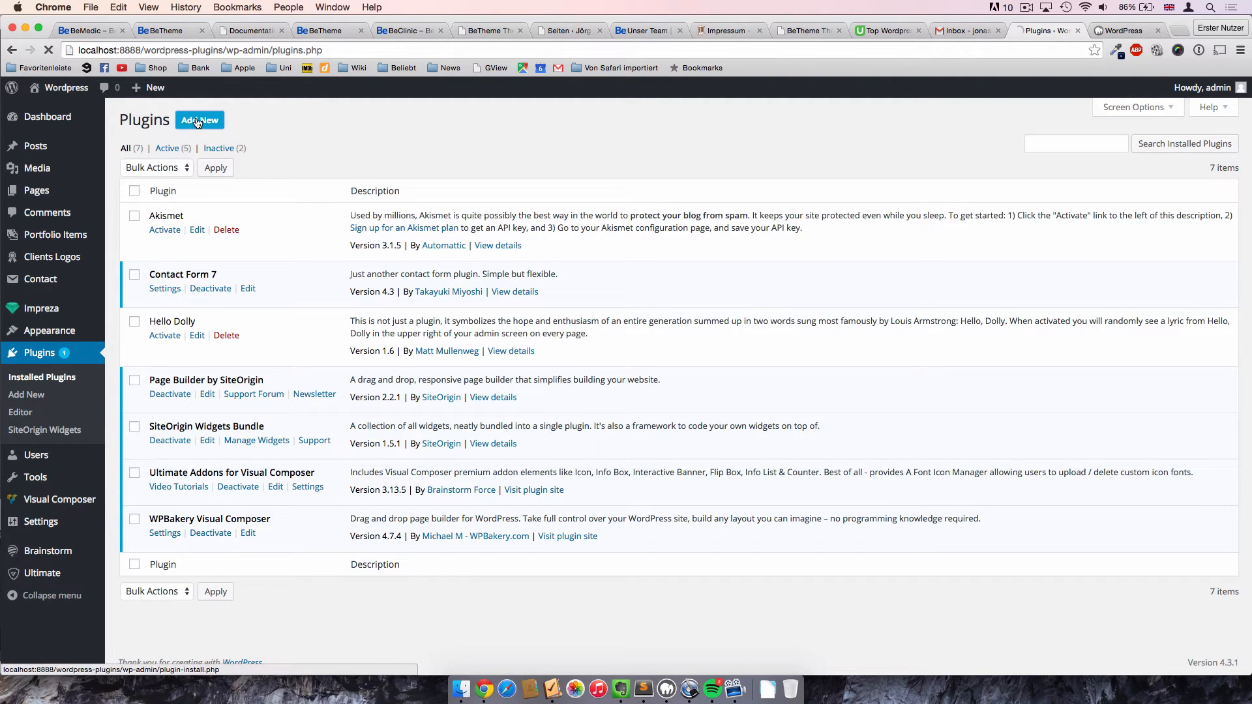
# Search the plugin directory for 'easy google fonts', then install and activate it.
pyautogui.click(199, 120)
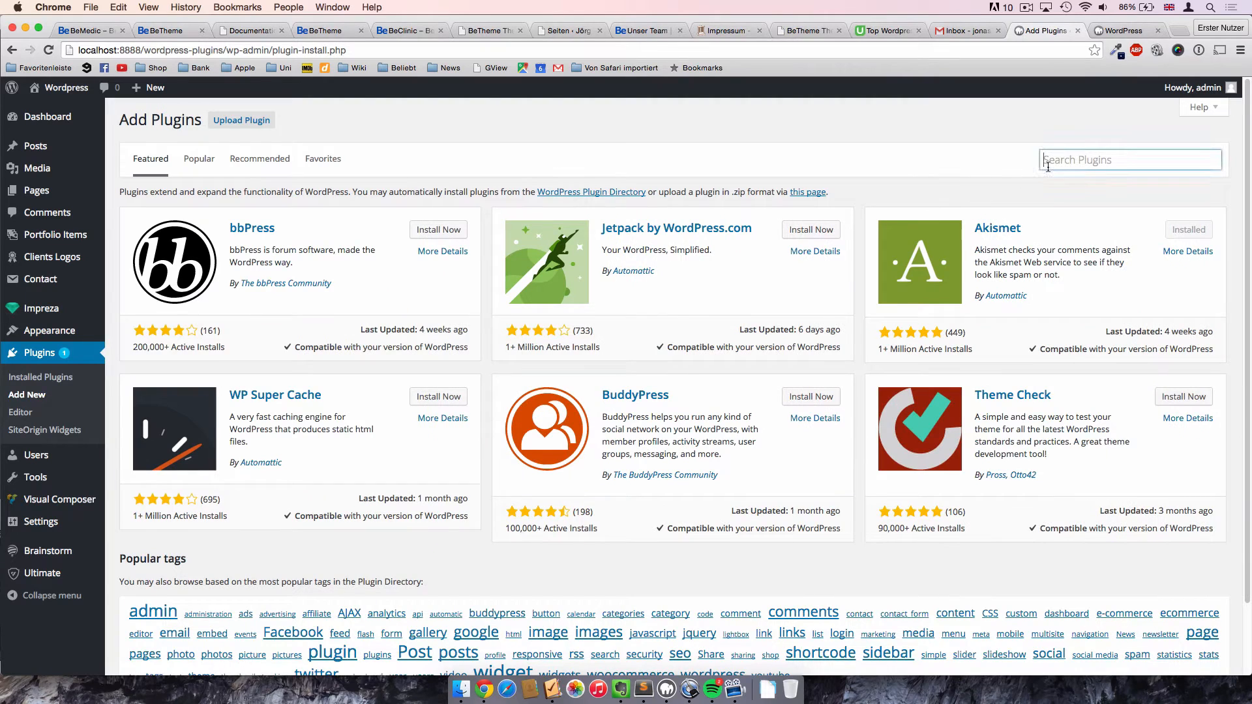
pyautogui.write('easy')
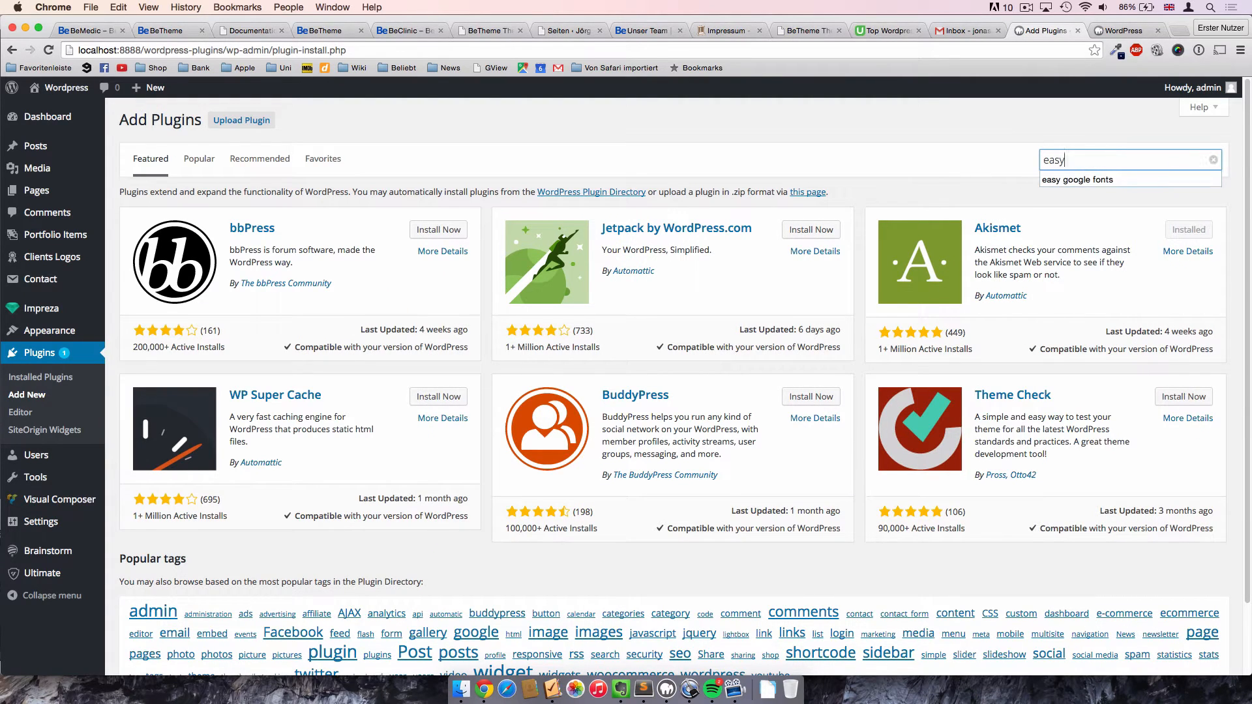
pyautogui.click(1077, 179)
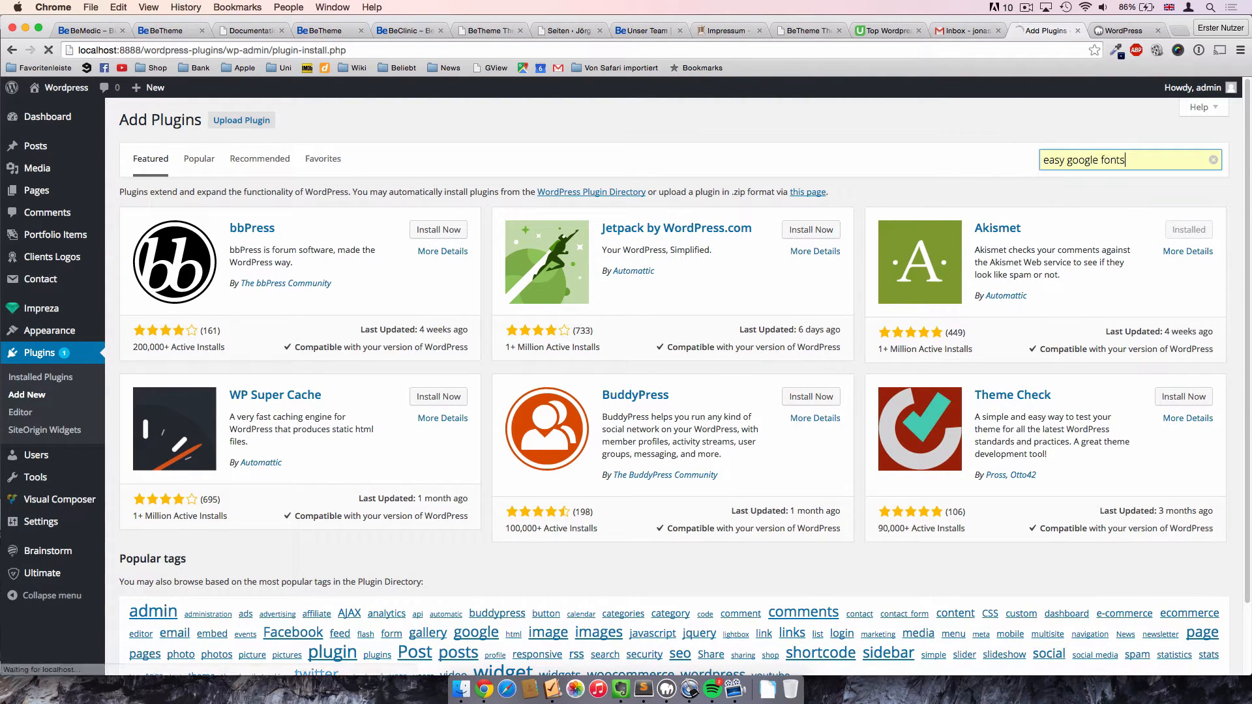
pyautogui.press('enter')
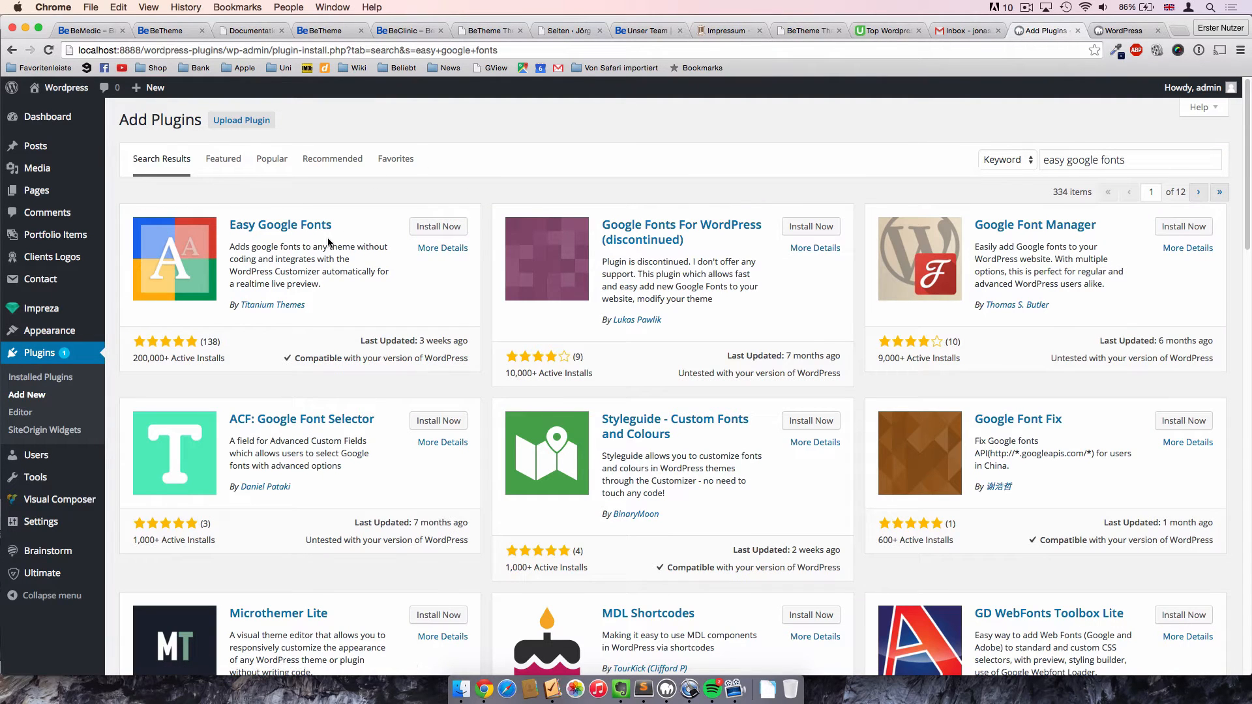
pyautogui.click(437, 226)
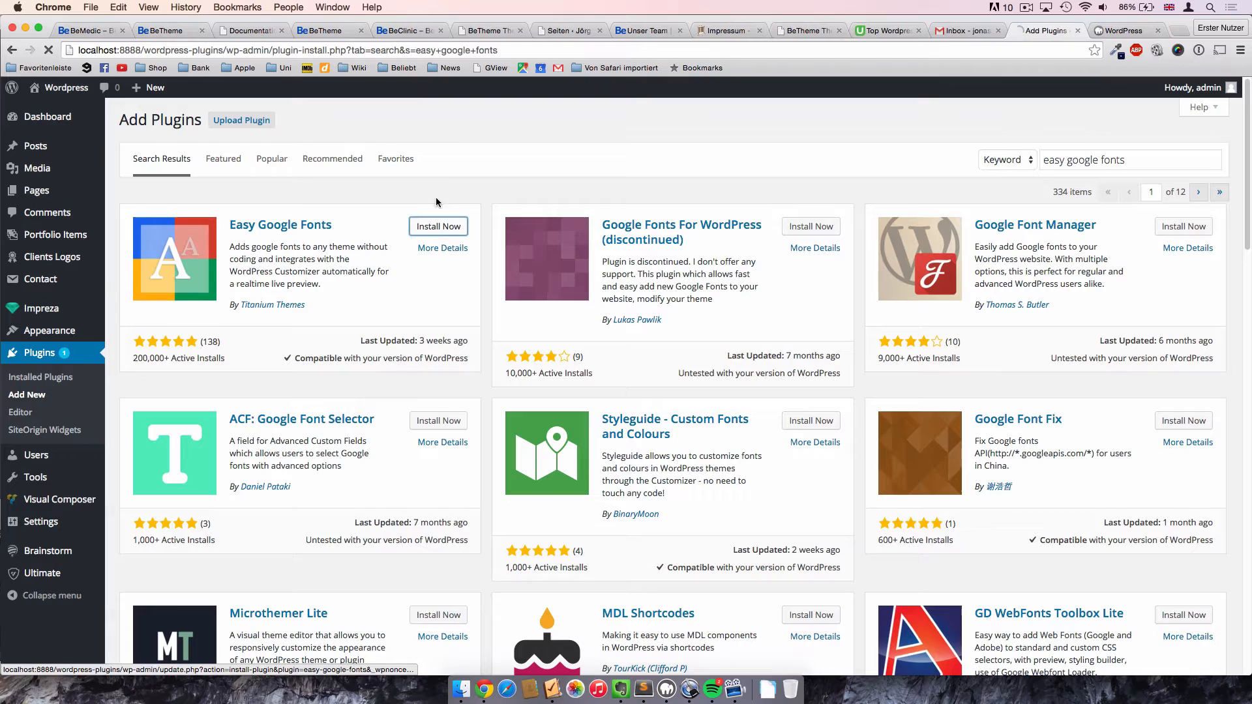
pyautogui.click(438, 226)
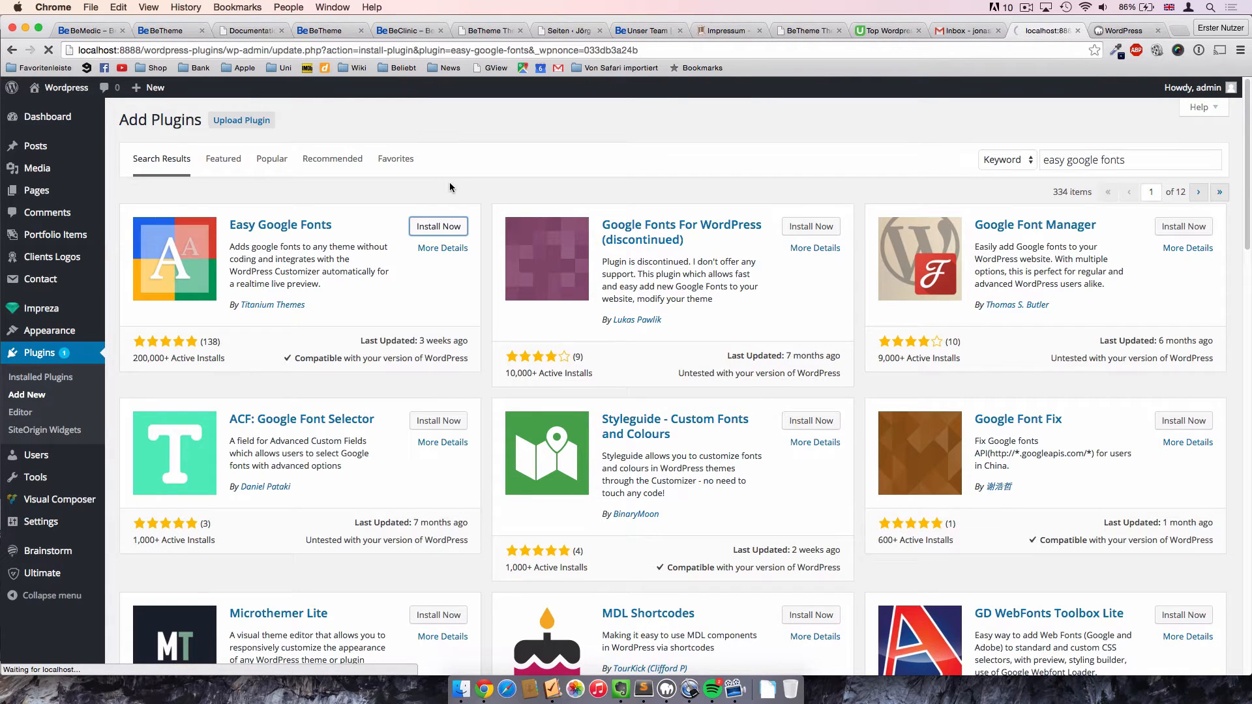
pyautogui.click(437, 226)
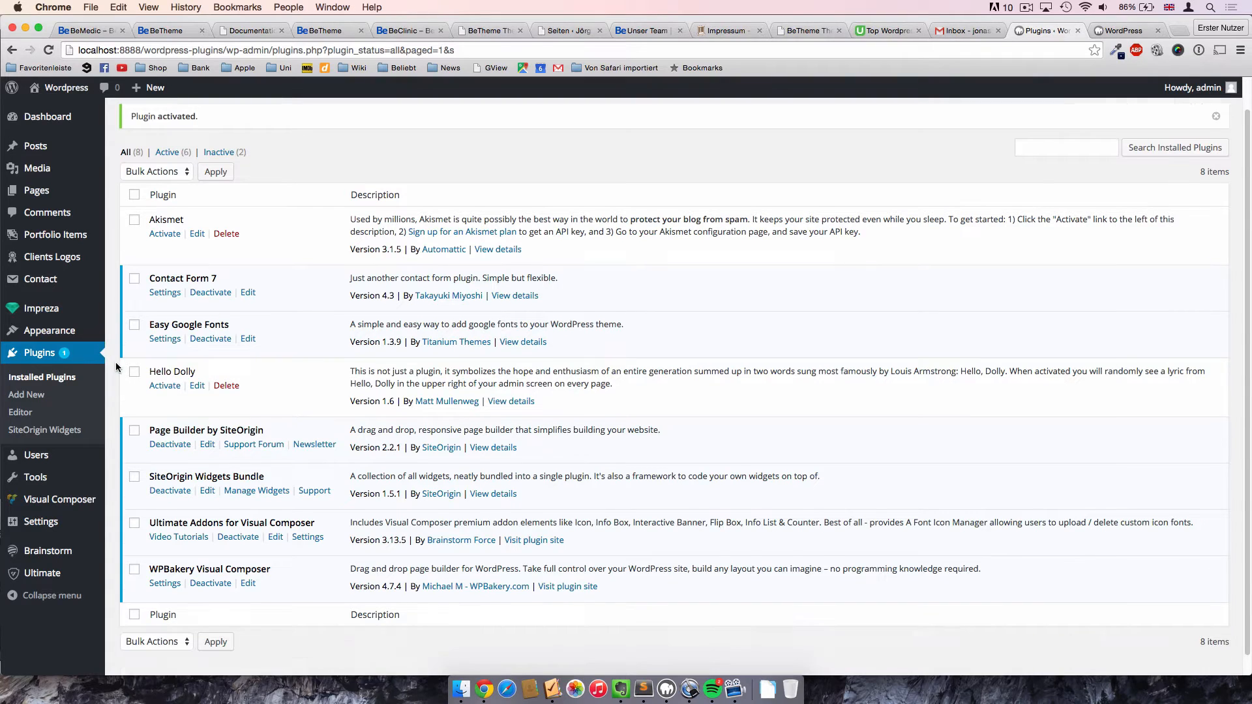
pyautogui.moveTo(36, 455)
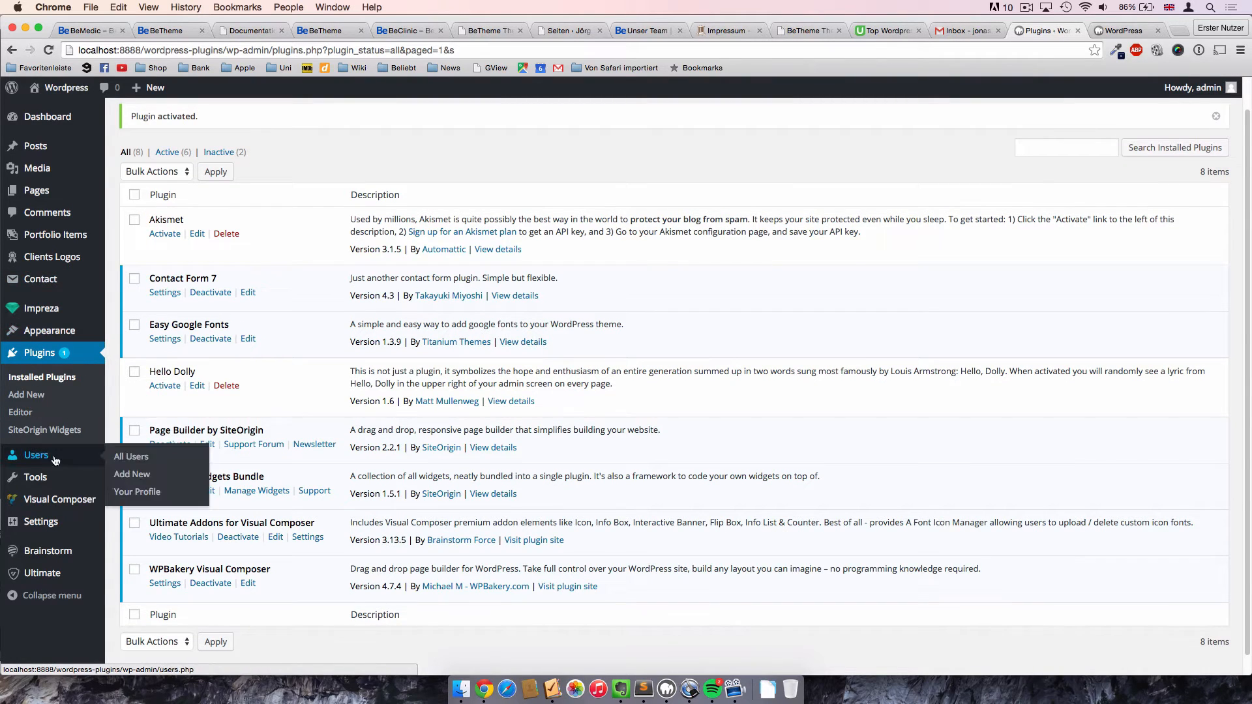
pyautogui.moveTo(16, 455)
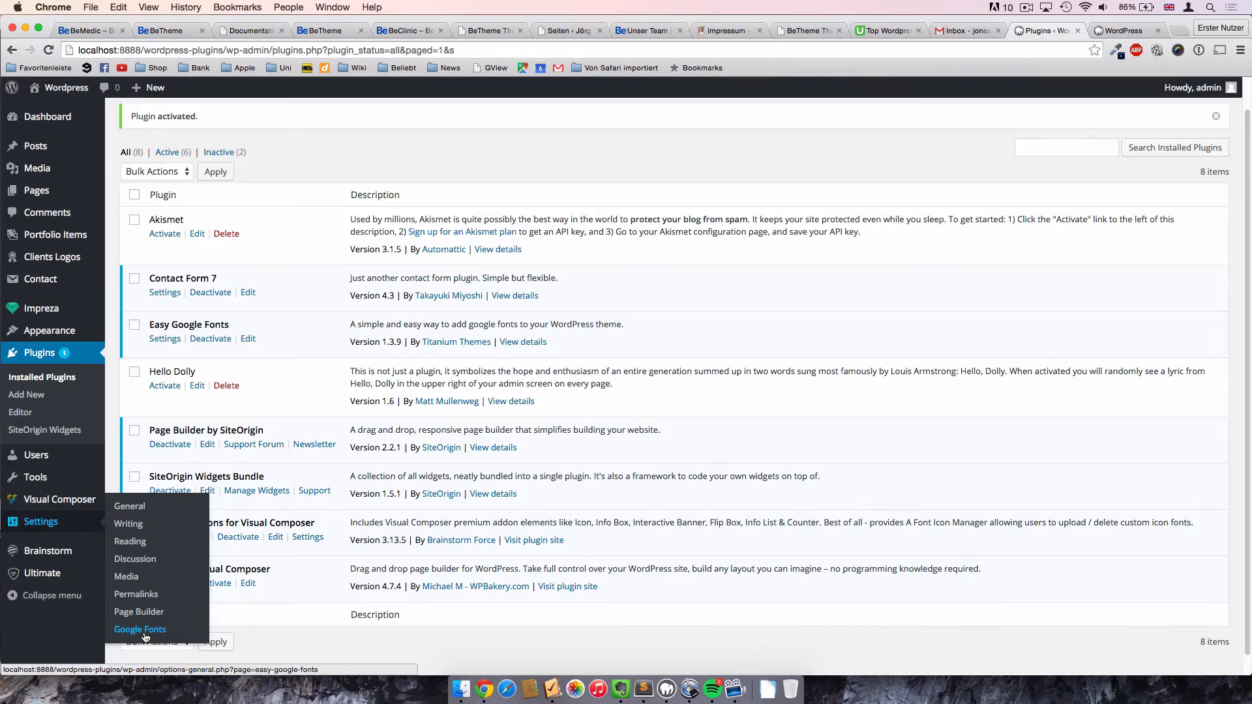
# Open Settings > Google Fonts and focus the empty Control Name field.
pyautogui.click(139, 630)
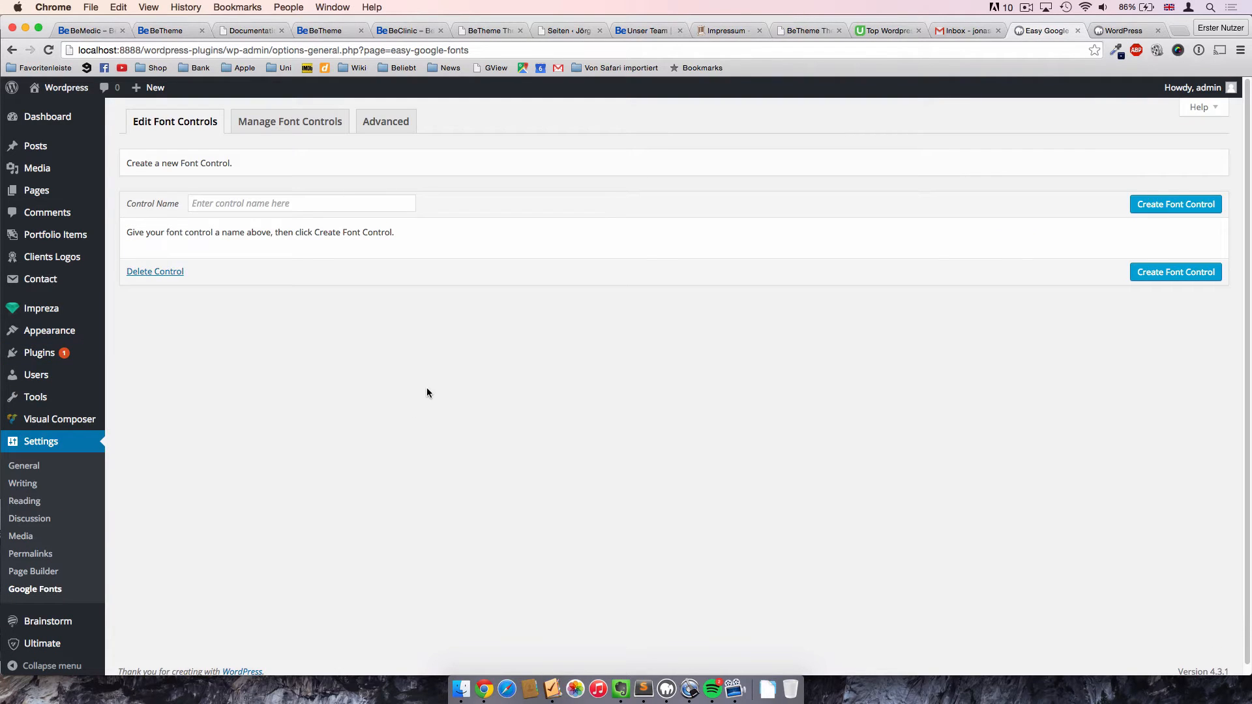
pyautogui.moveTo(399, 373)
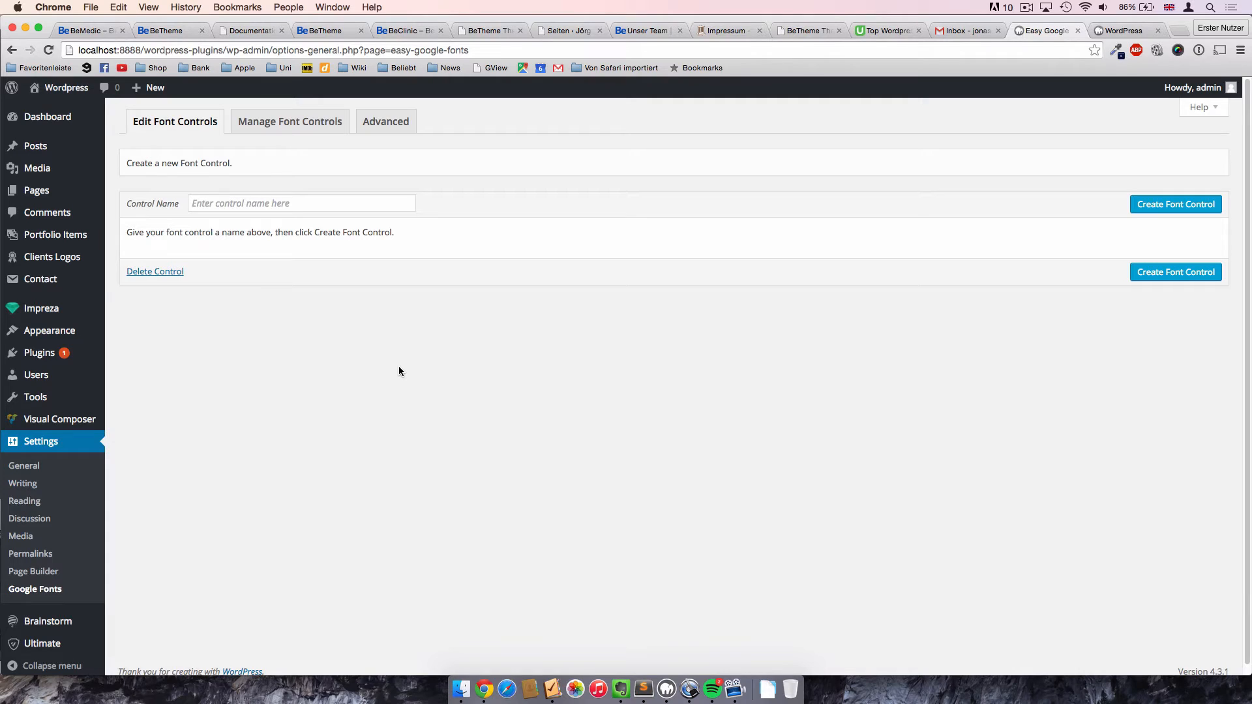
pyautogui.moveTo(387, 364)
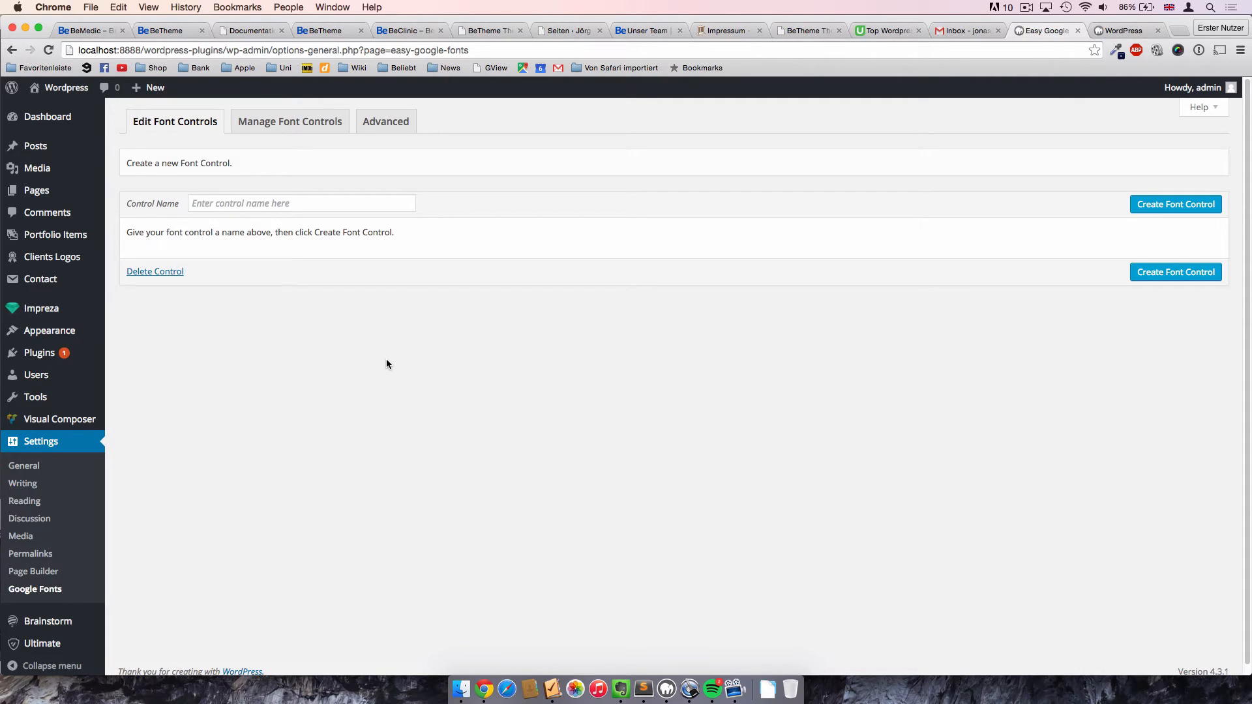
pyautogui.moveTo(370, 355)
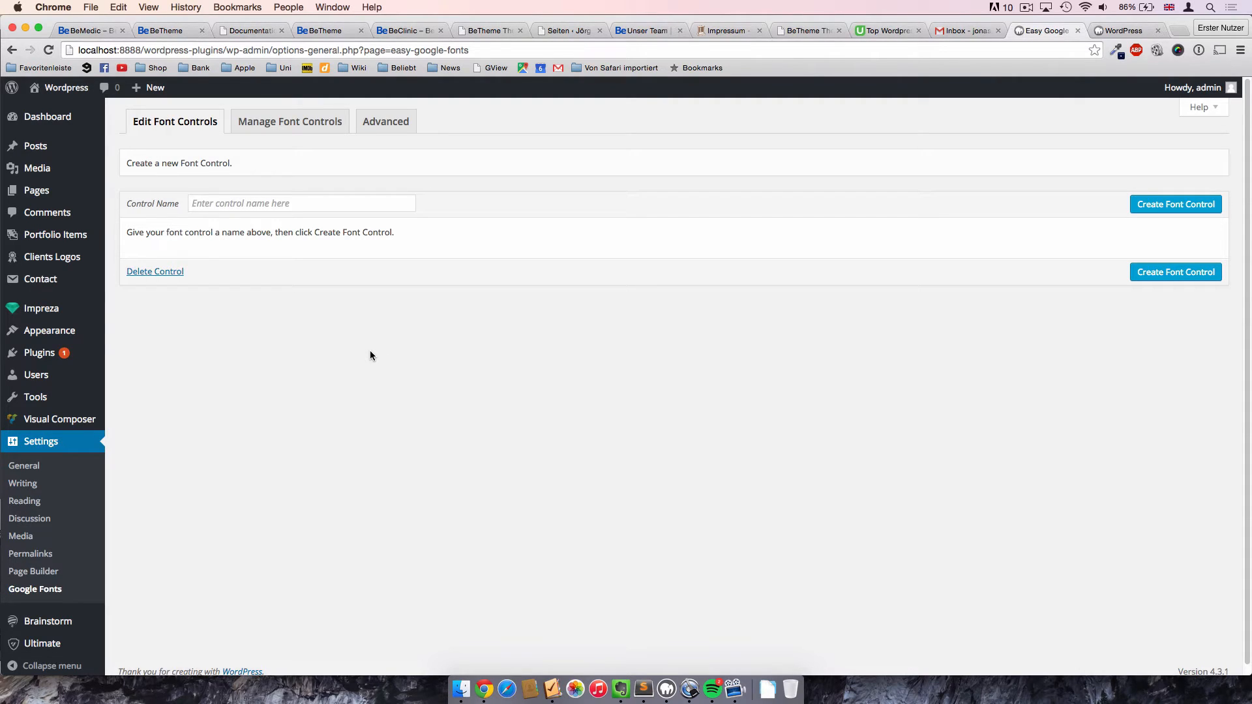
pyautogui.moveTo(368, 352)
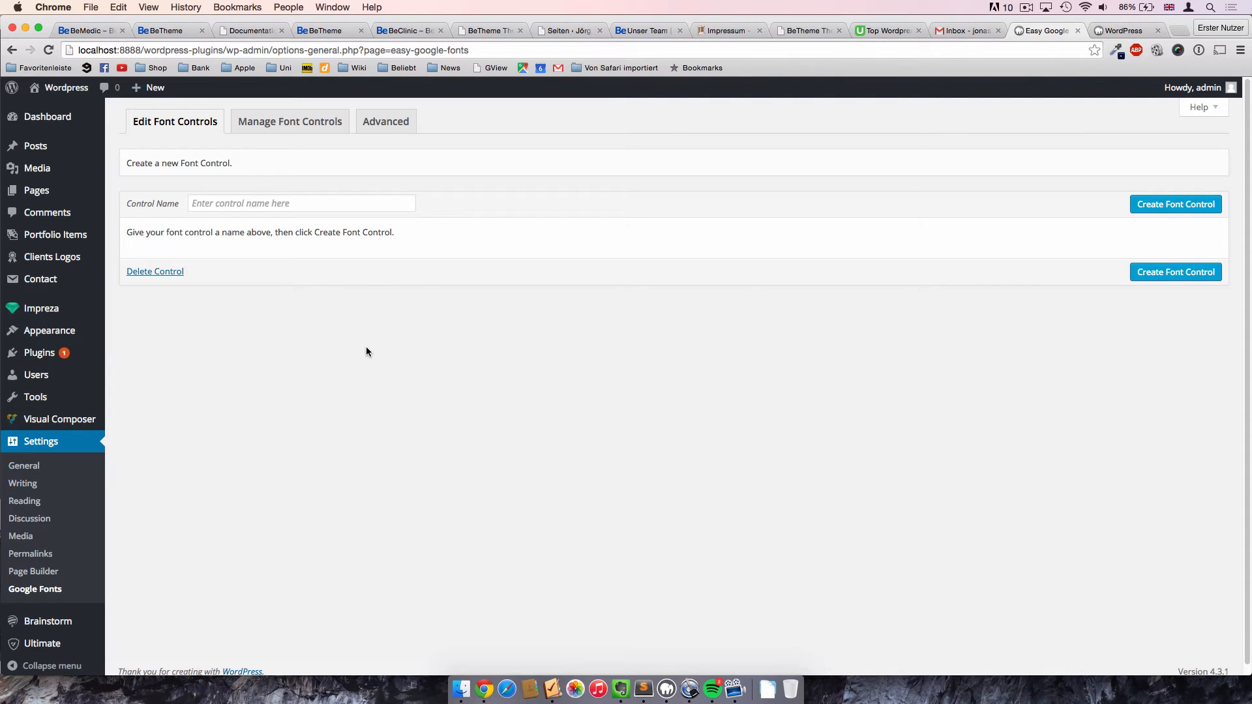
pyautogui.moveTo(363, 349)
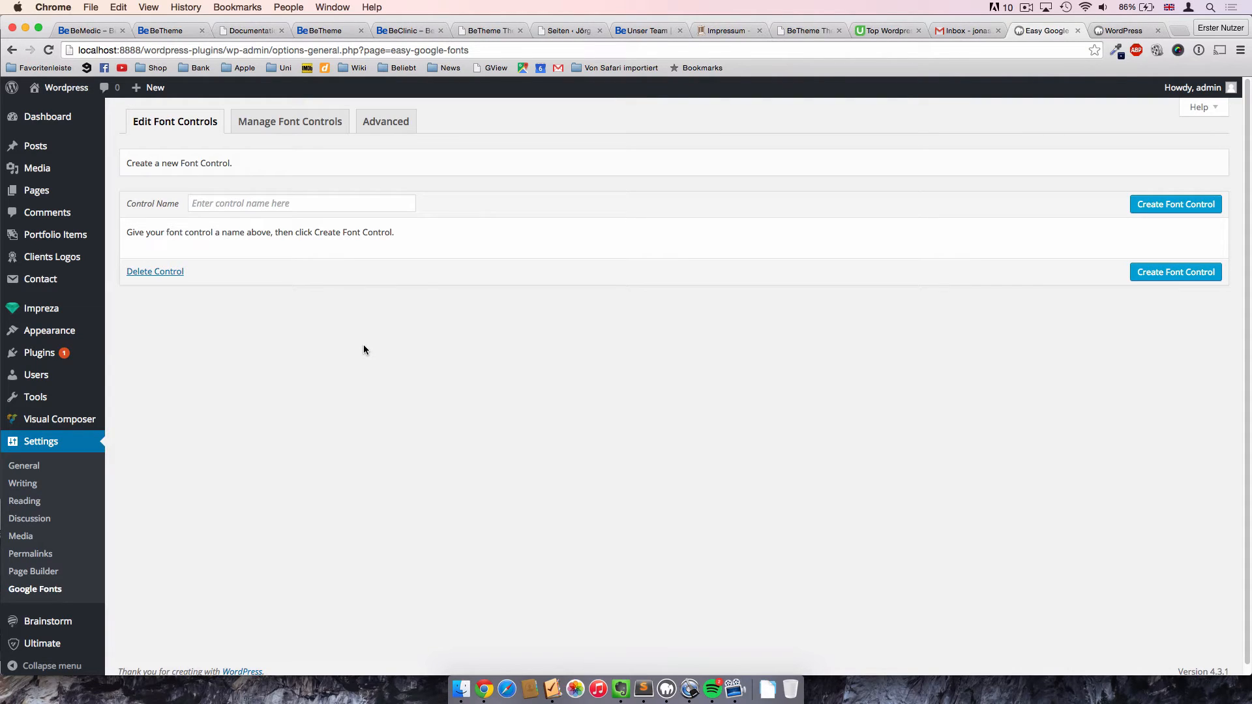
pyautogui.moveTo(417, 345)
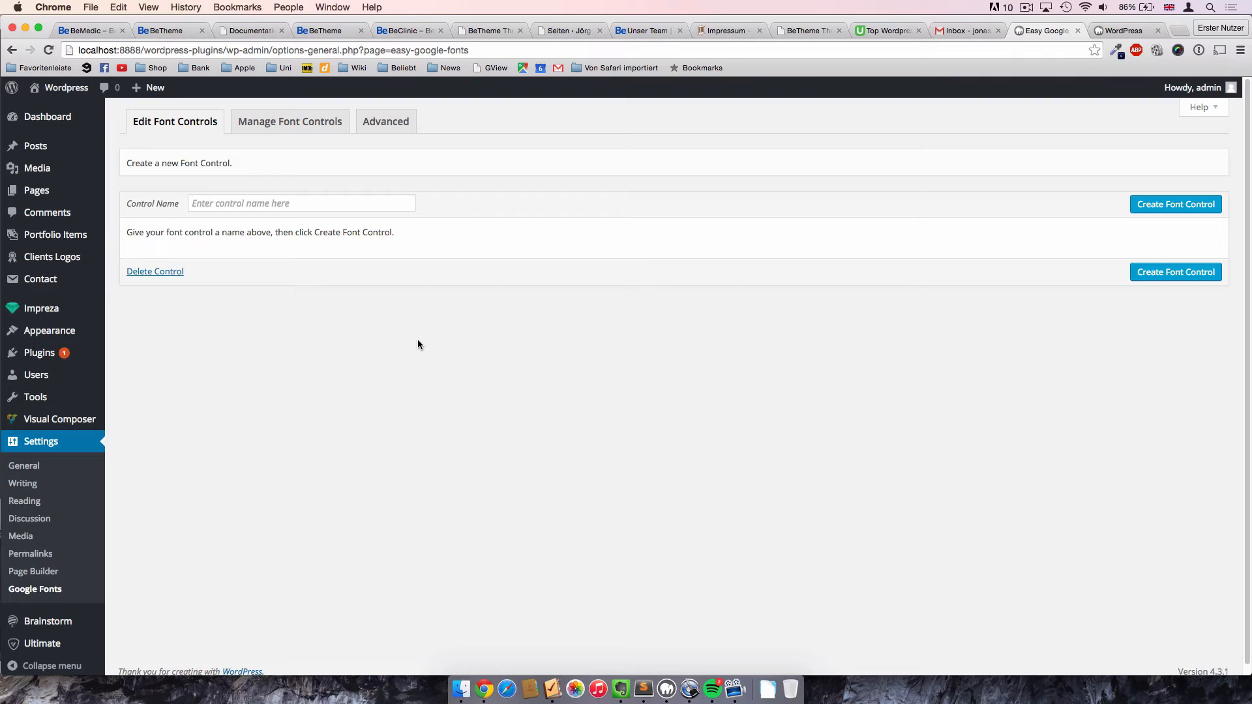
pyautogui.moveTo(415, 338)
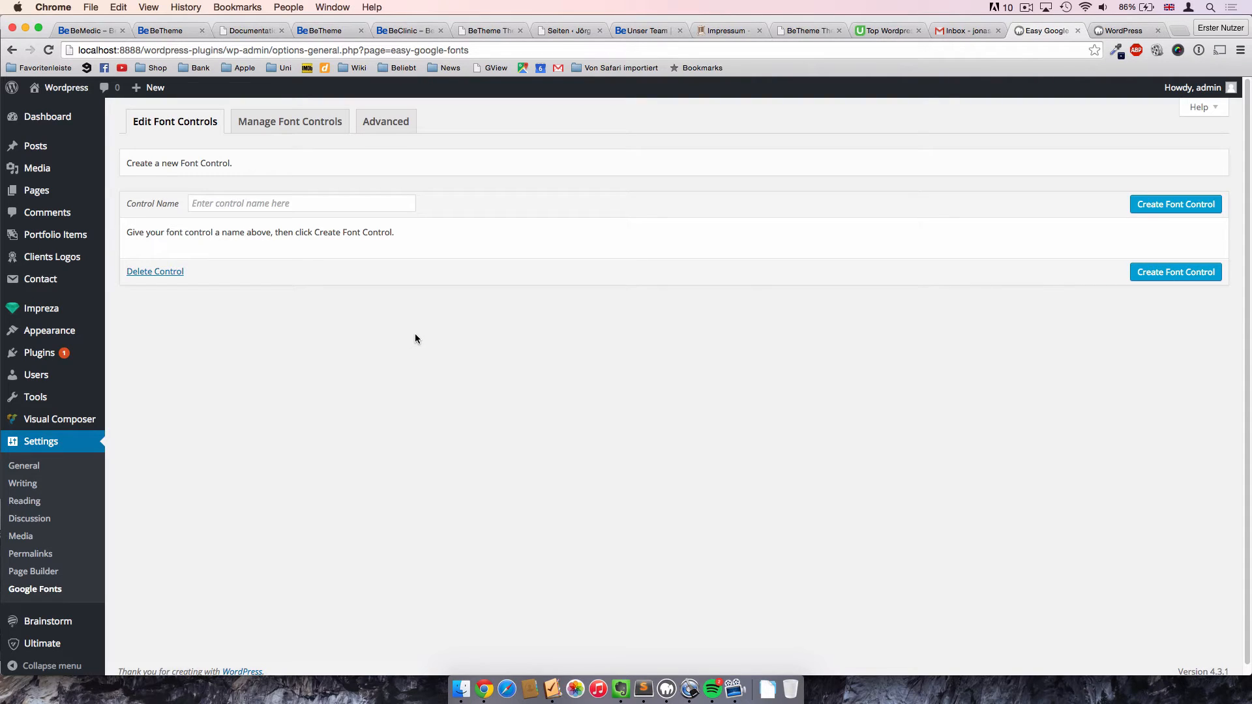
pyautogui.moveTo(474, 315)
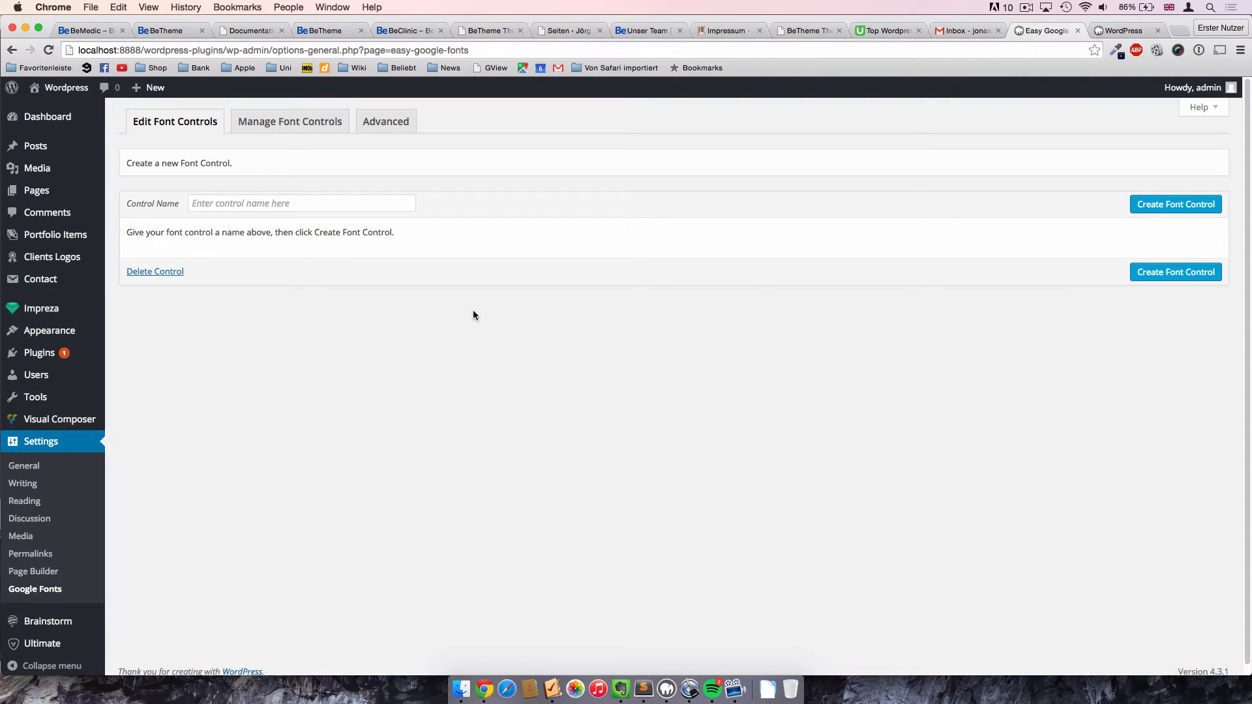
pyautogui.moveTo(842, 168)
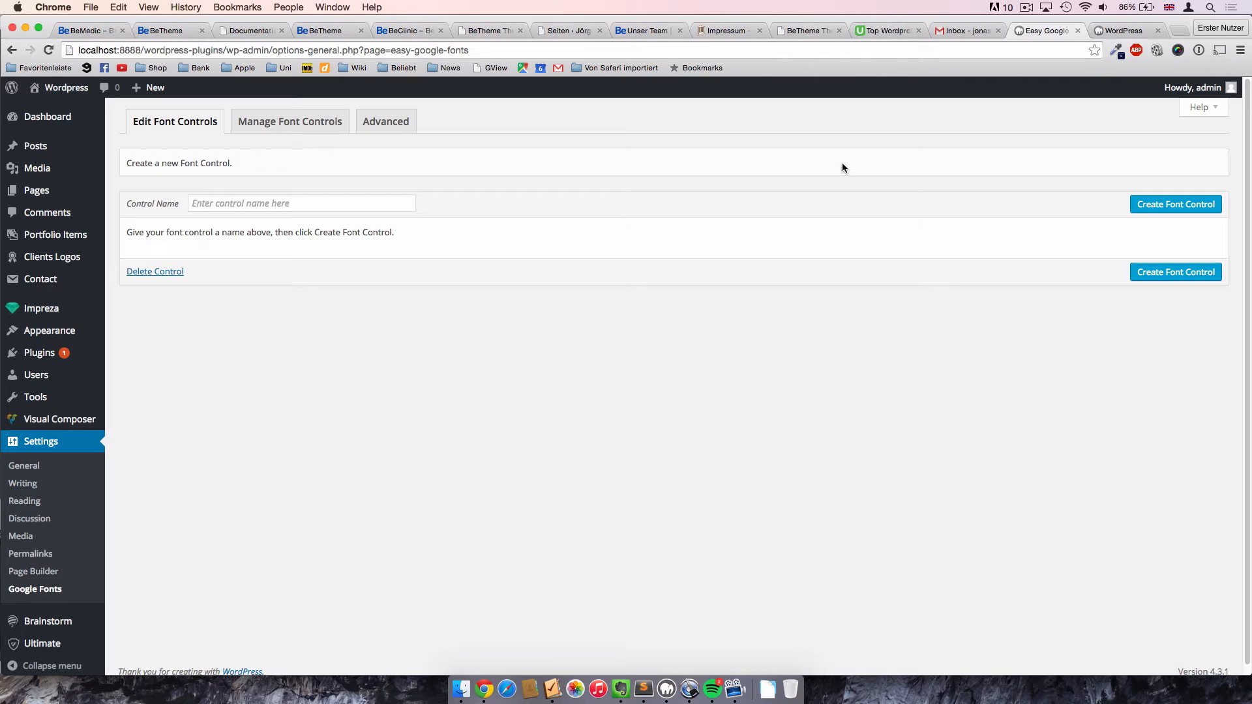
pyautogui.moveTo(800, 161)
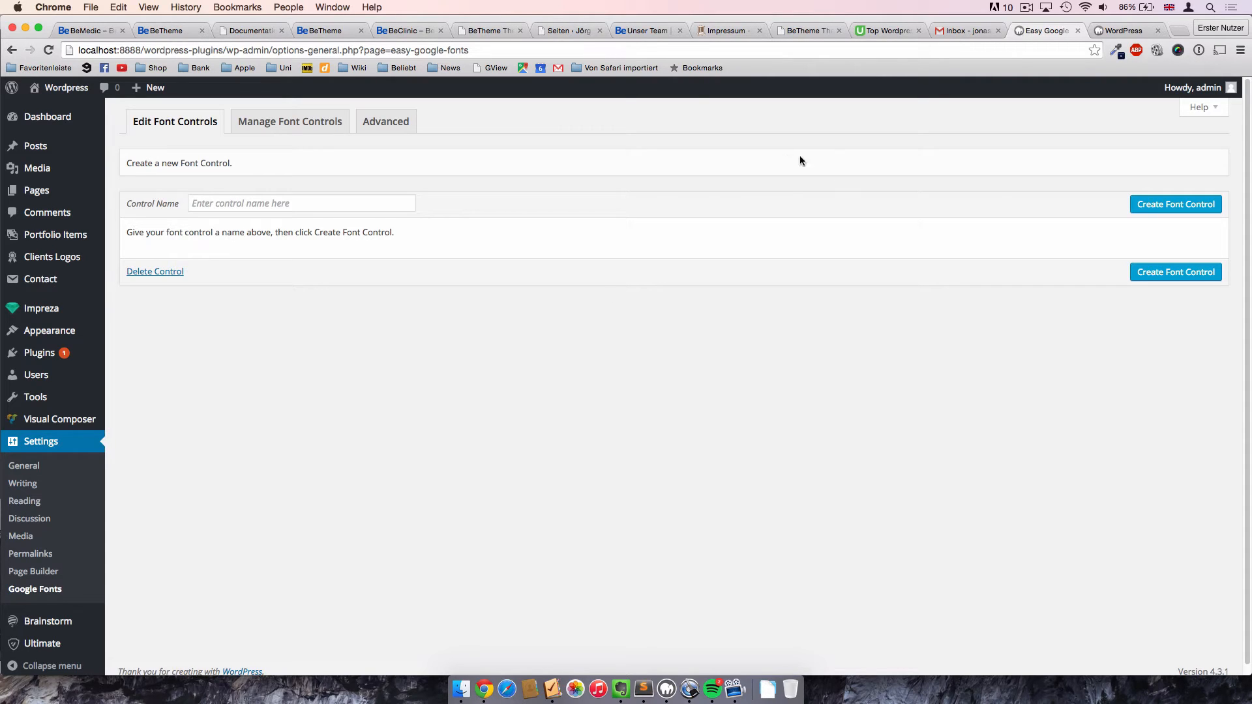
pyautogui.click(302, 202)
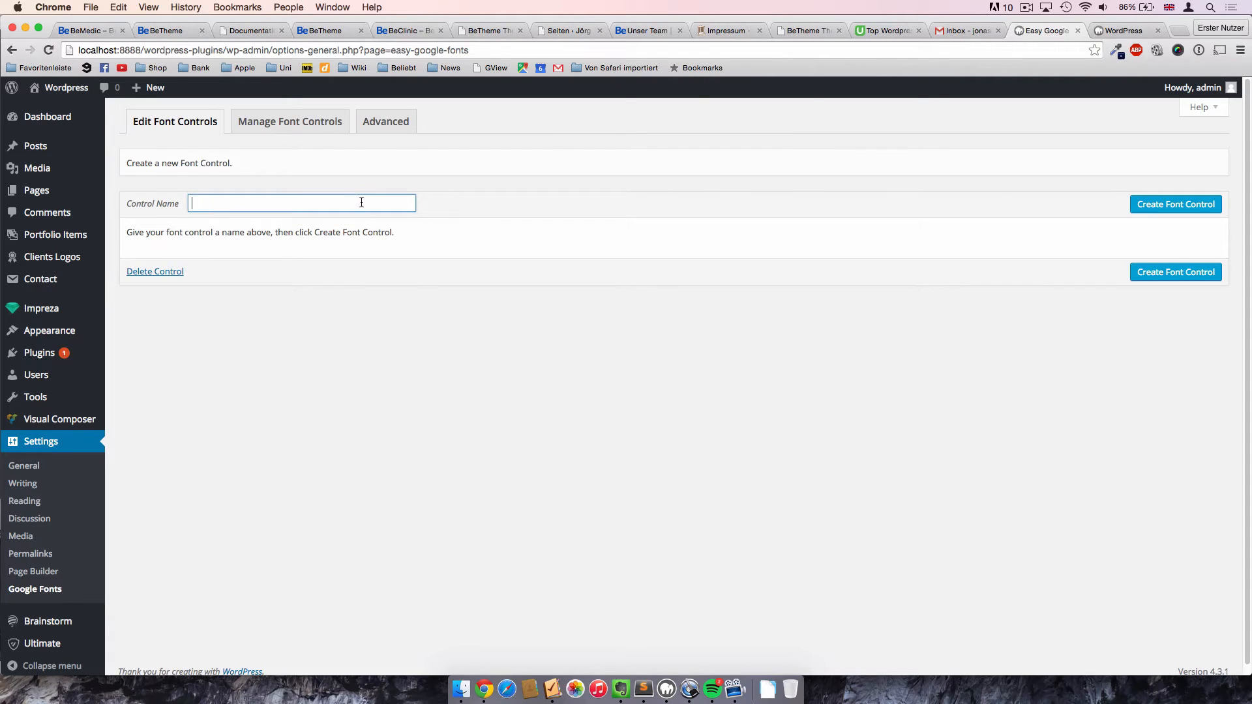
pyautogui.moveTo(536, 225)
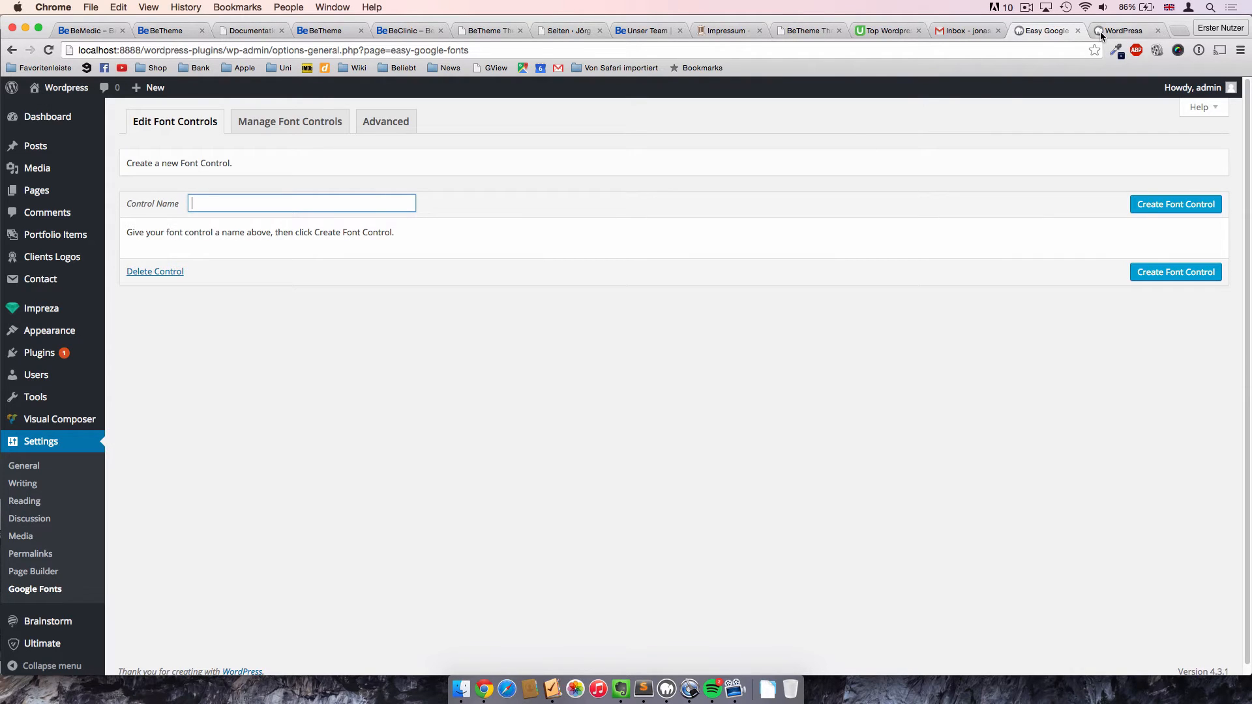
# Select BOARD in the live homepage's 'Get on board' heading and inspect its code.
pyautogui.click(1126, 30)
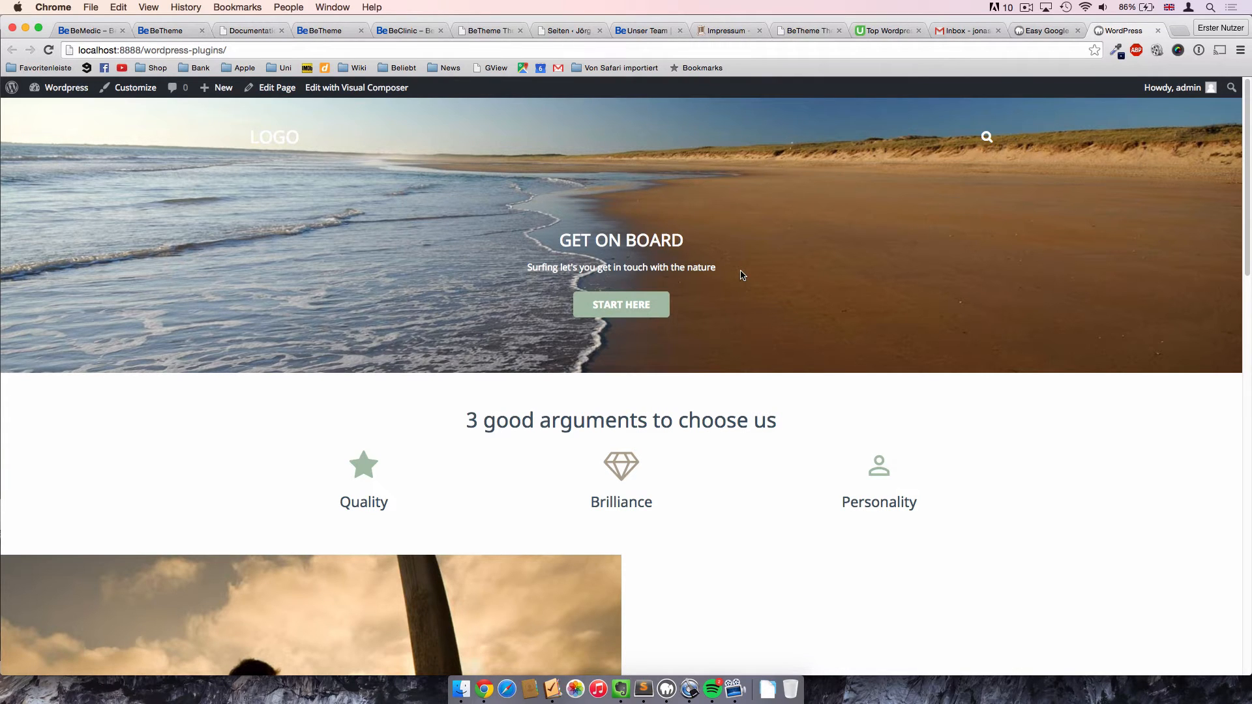
pyautogui.moveTo(680, 238)
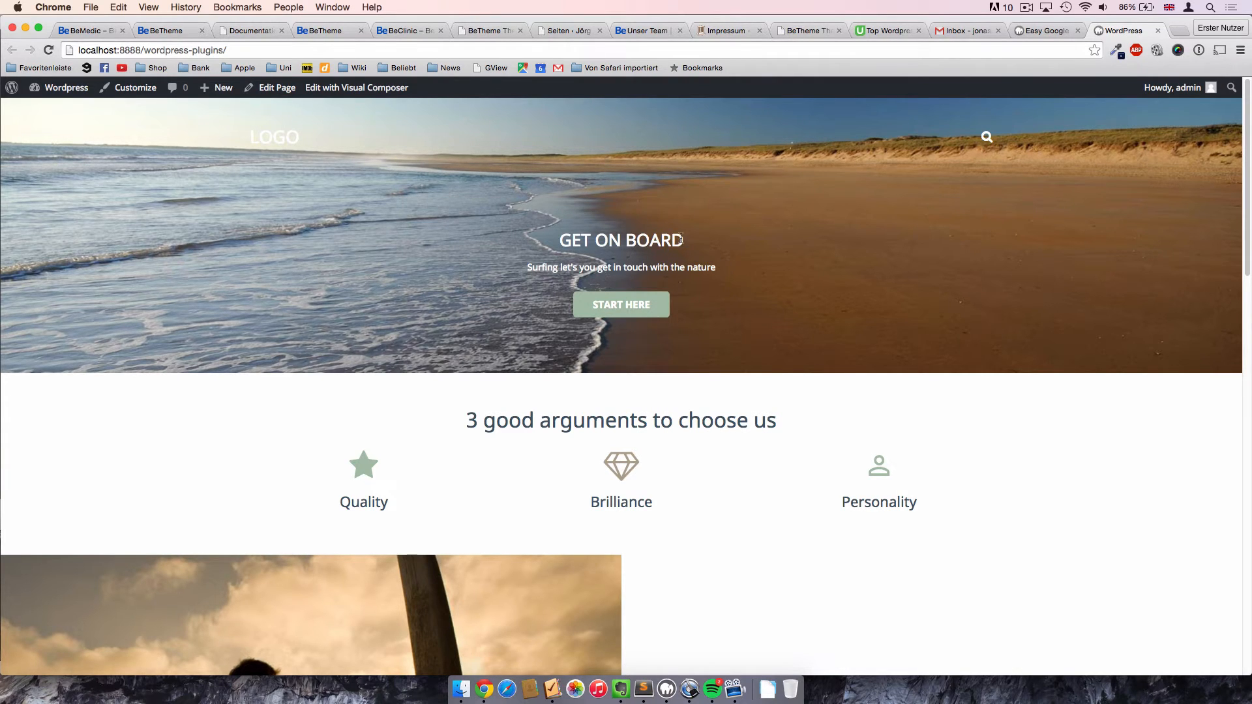
pyautogui.doubleClick(620, 239)
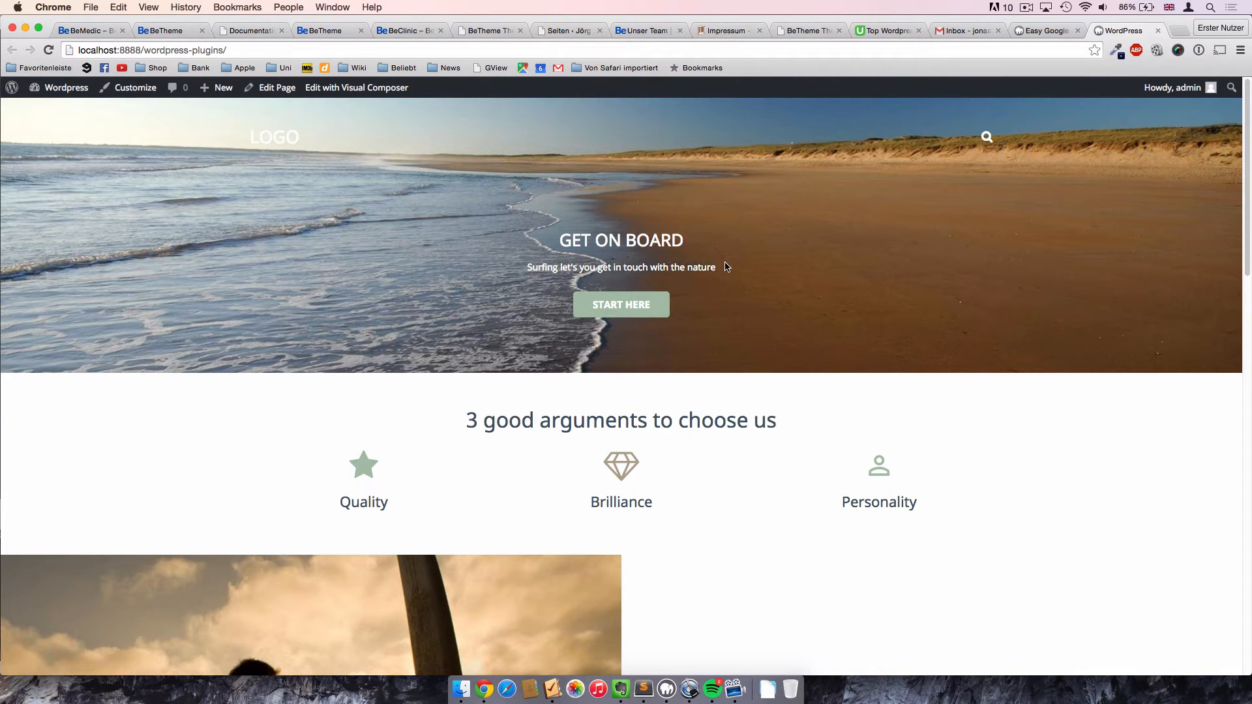
pyautogui.moveTo(764, 295)
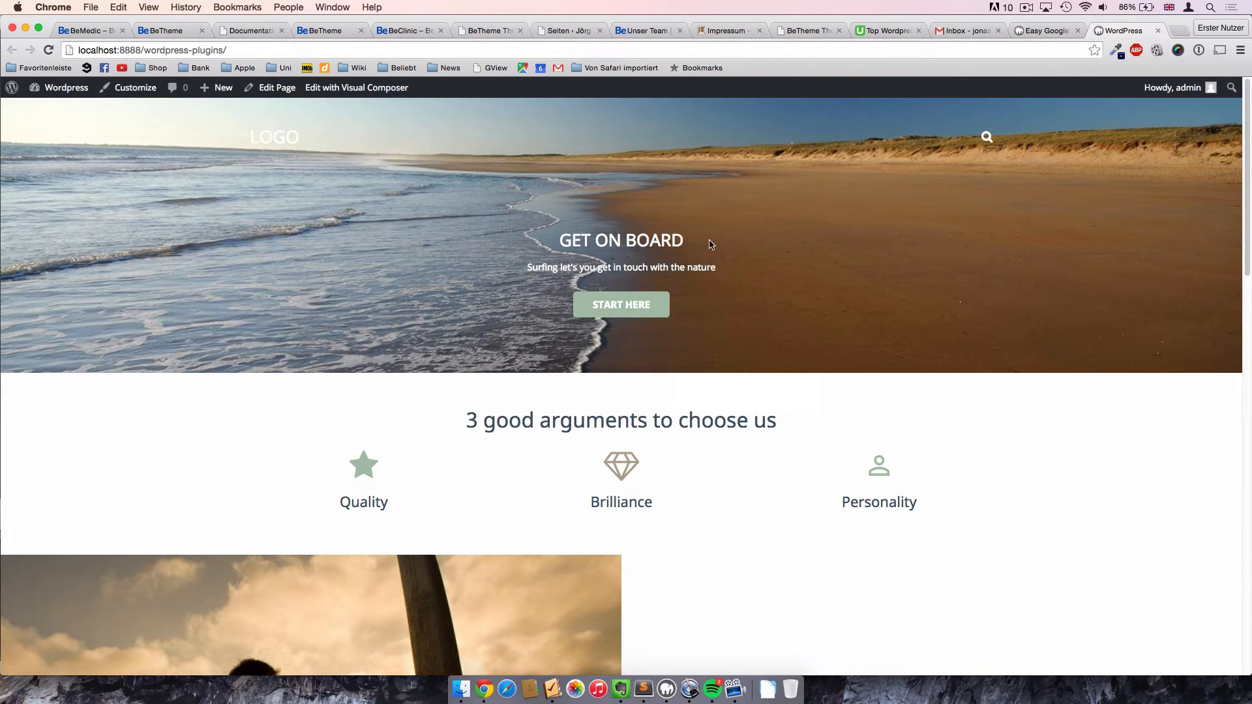
pyautogui.moveTo(740, 264)
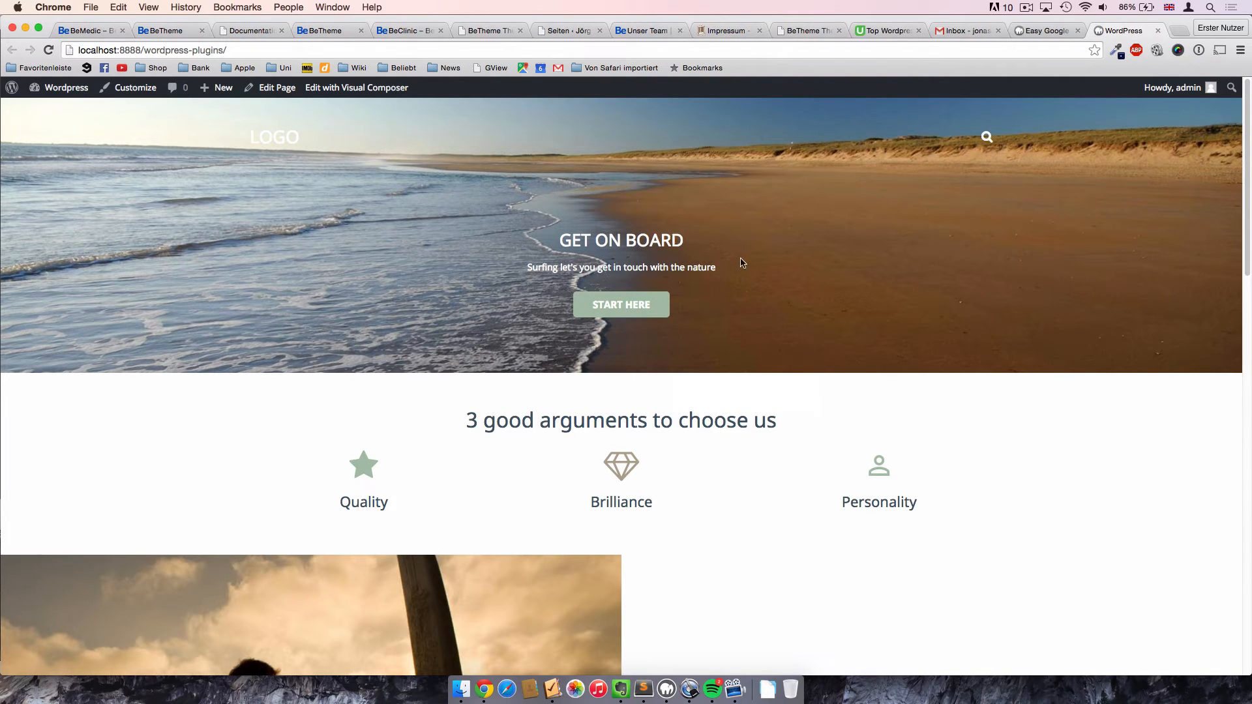
pyautogui.moveTo(666, 241)
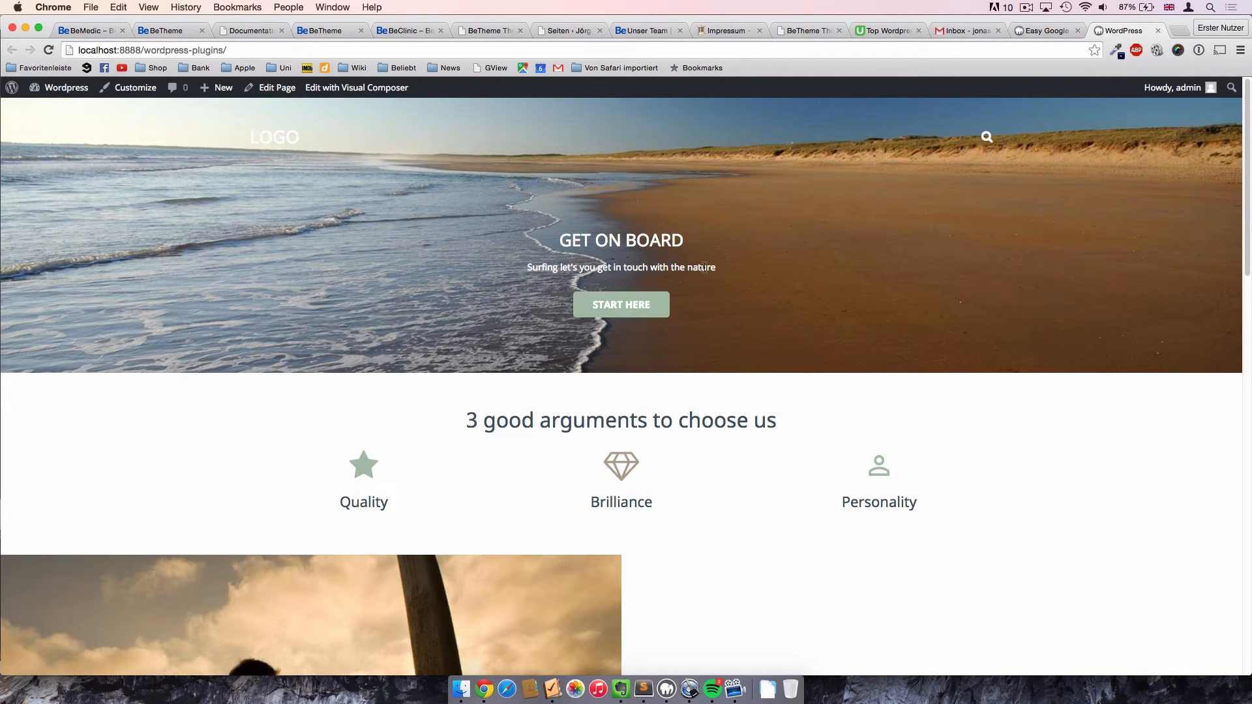
pyautogui.rightClick(652, 239)
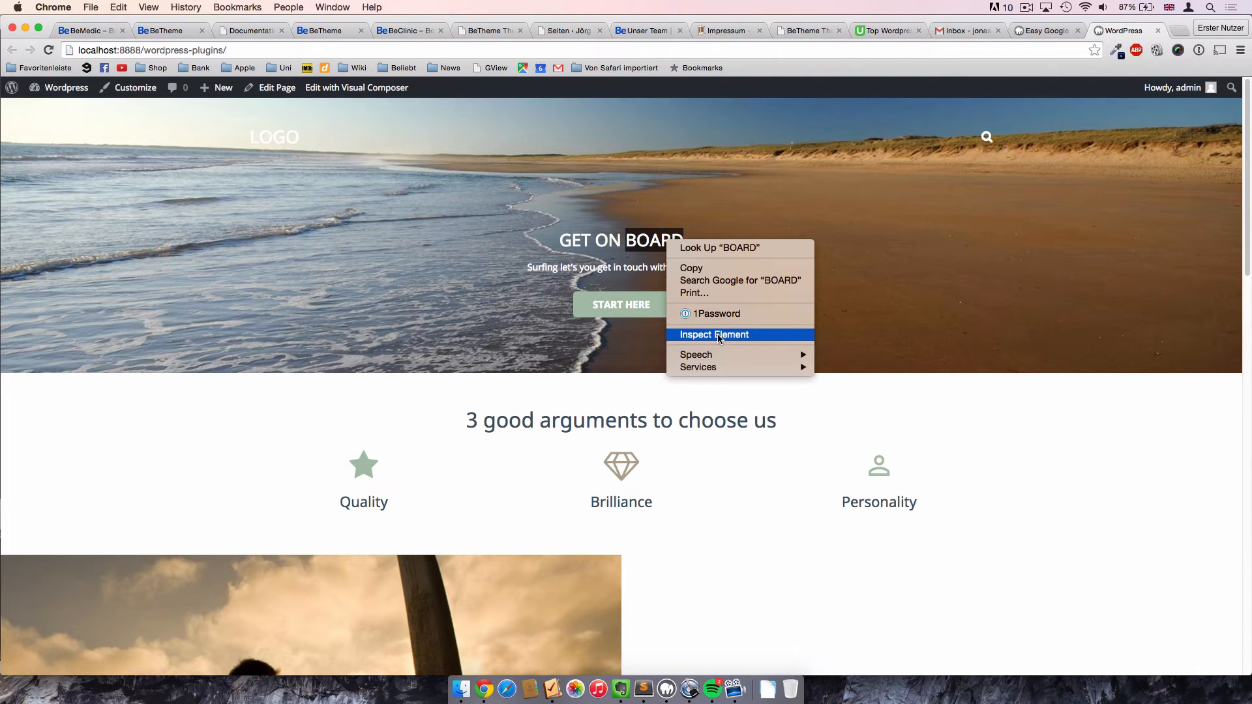
pyautogui.click(714, 334)
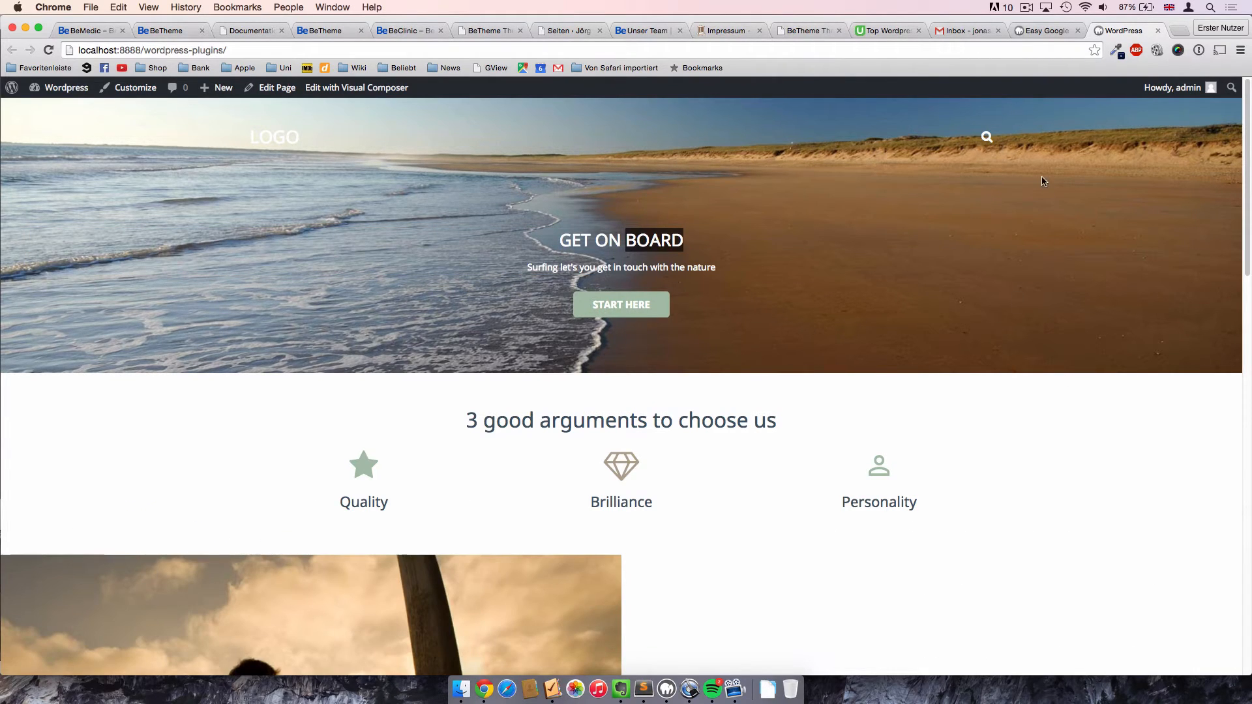
pyautogui.moveTo(1043, 30)
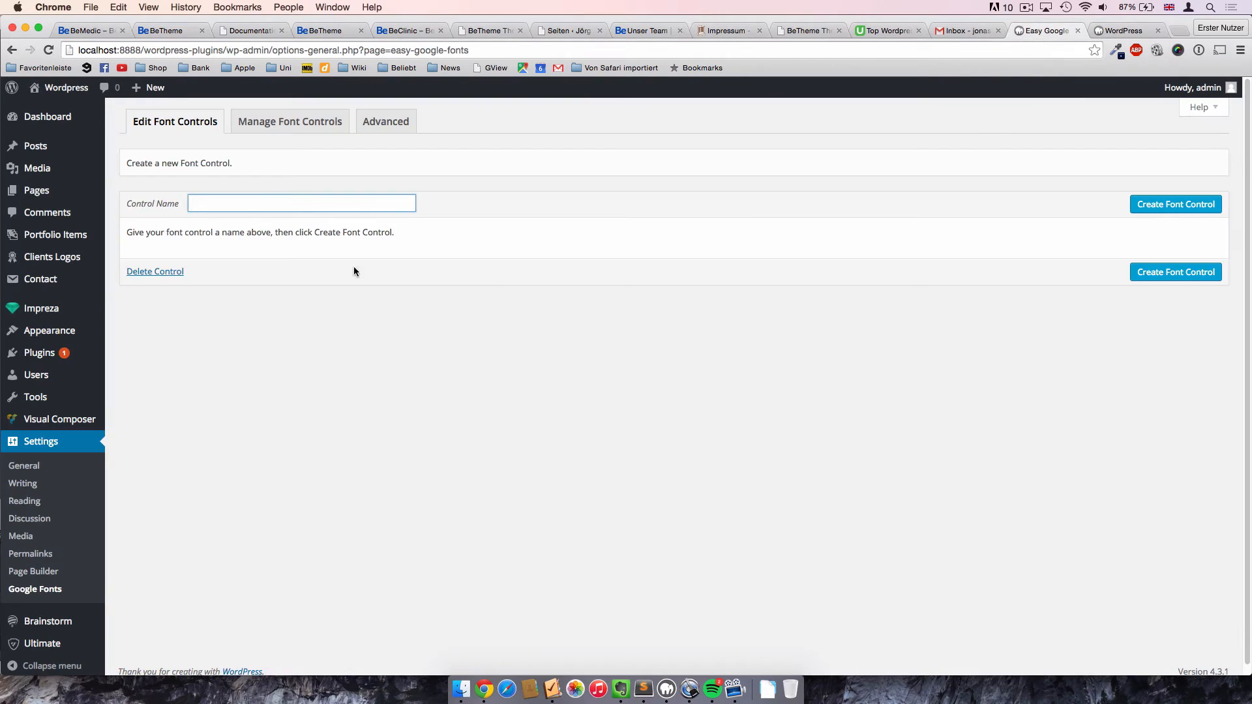
# Create a font control named 'home-actionbox h2'.
pyautogui.write('home')
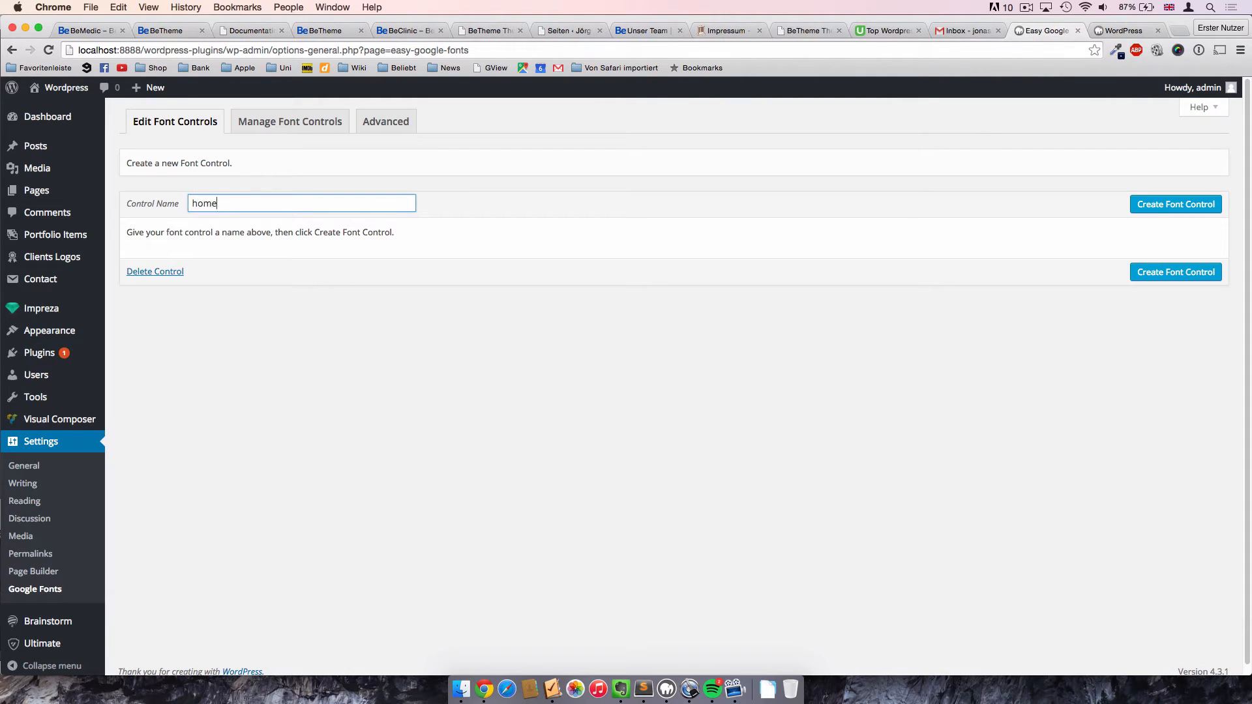
pyautogui.write('-actio')
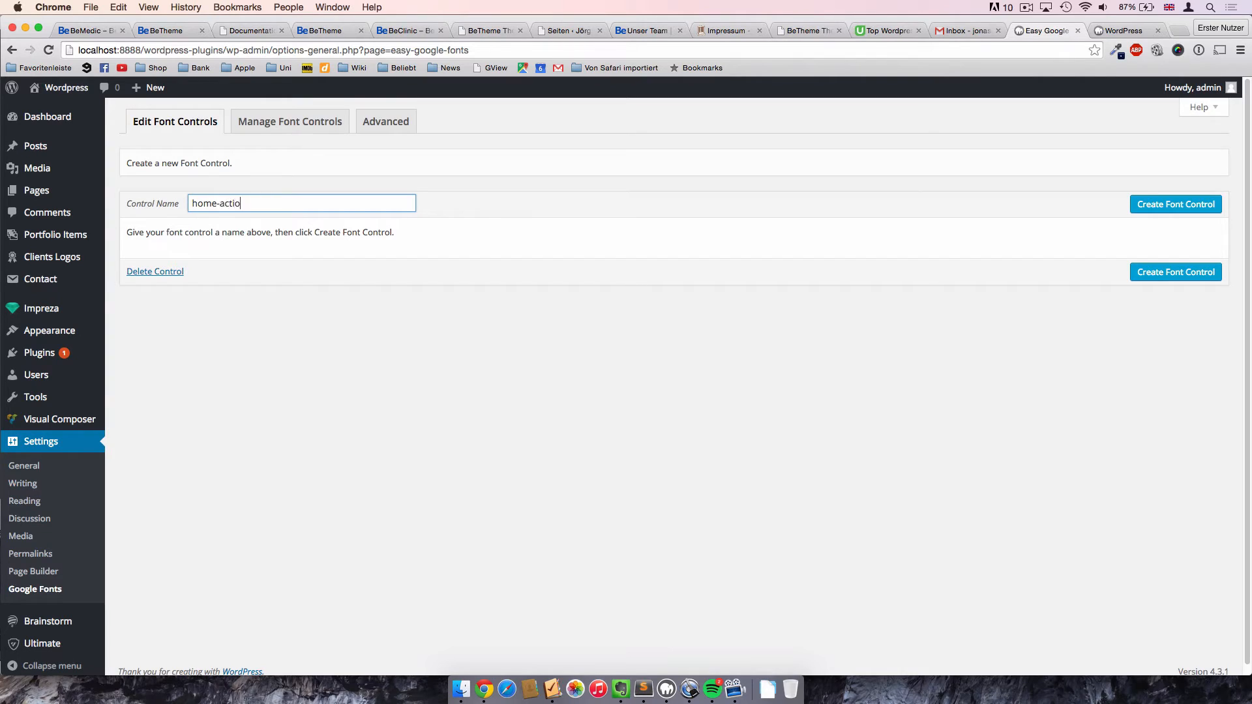
pyautogui.write('nbox')
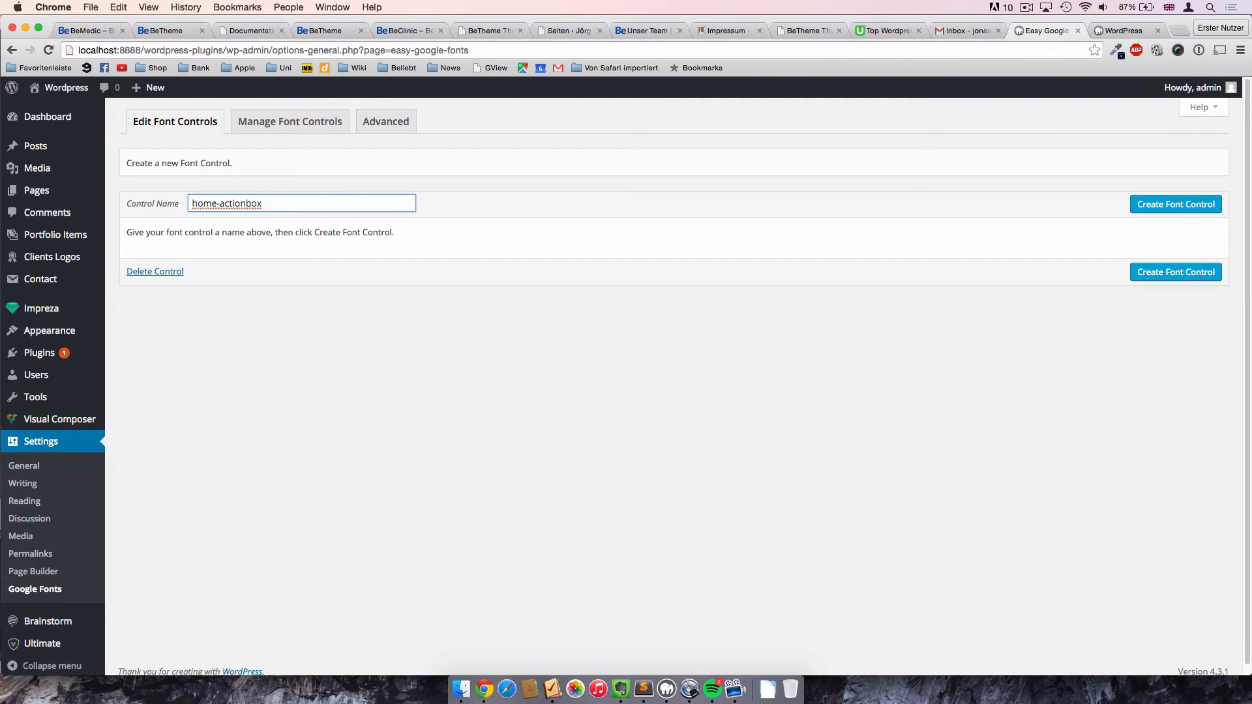
pyautogui.write('h')
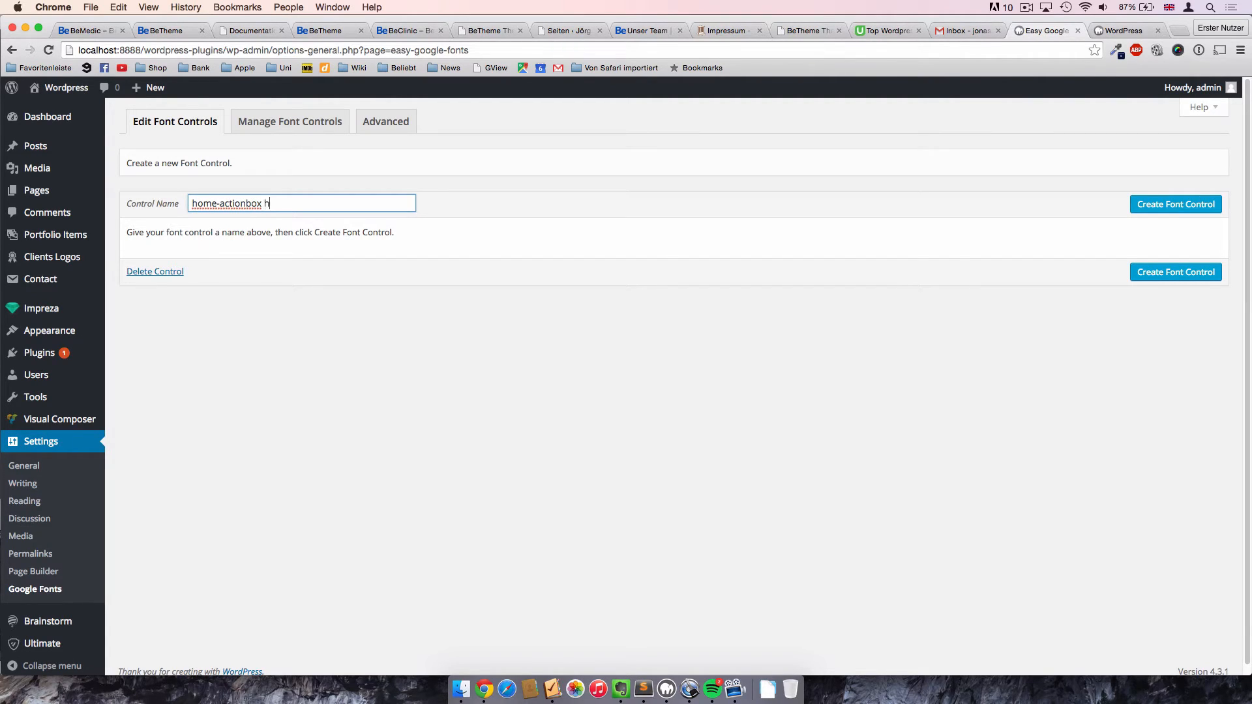
pyautogui.write('2')
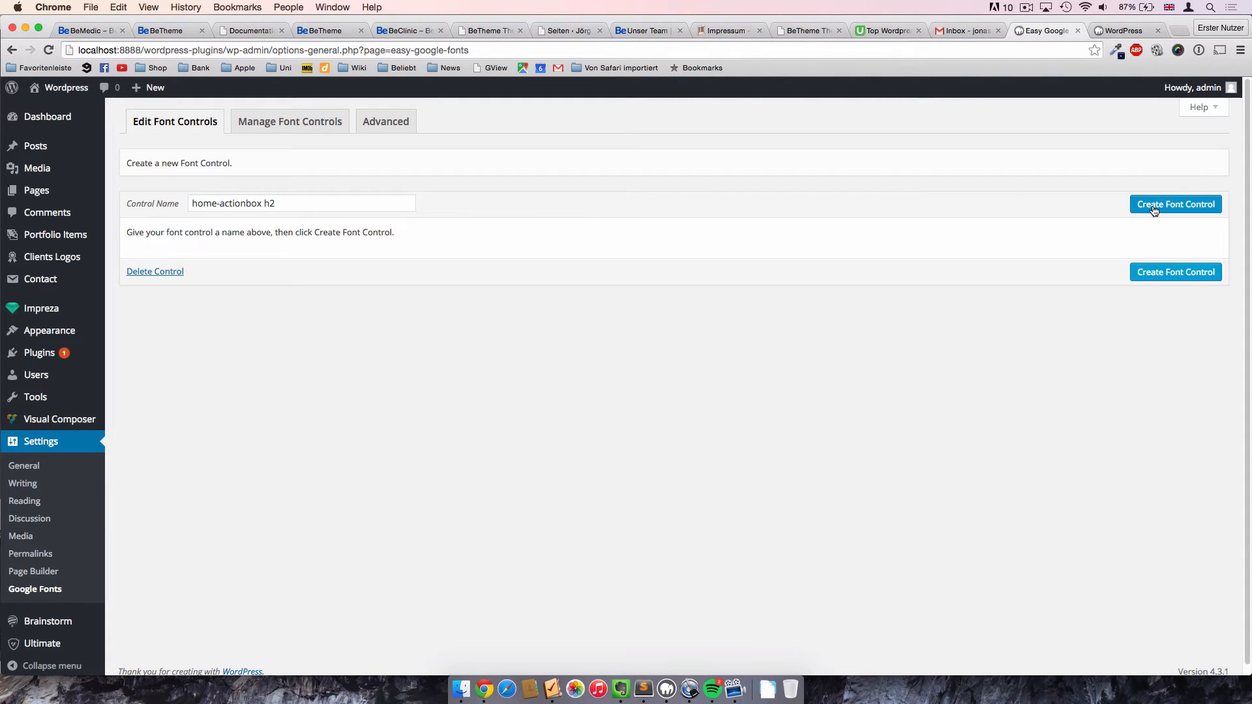
pyautogui.click(1175, 204)
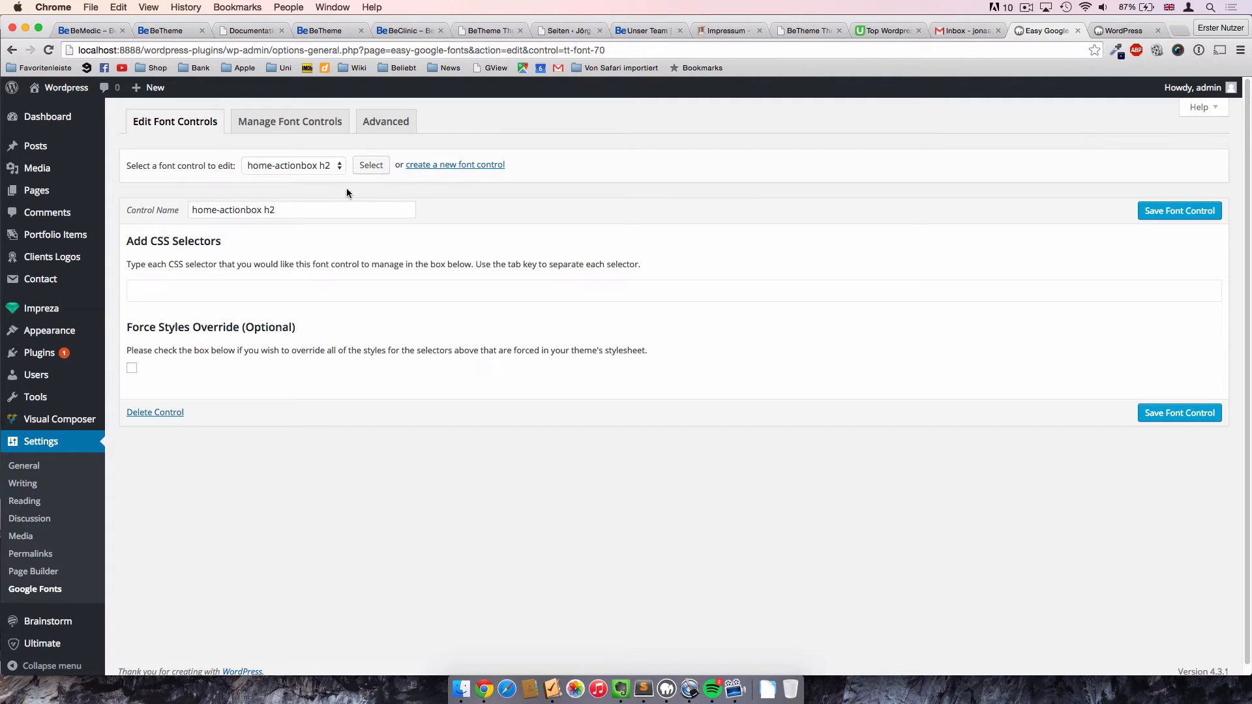
# Create a second font control named 'home-actionbox p'.
pyautogui.click(454, 164)
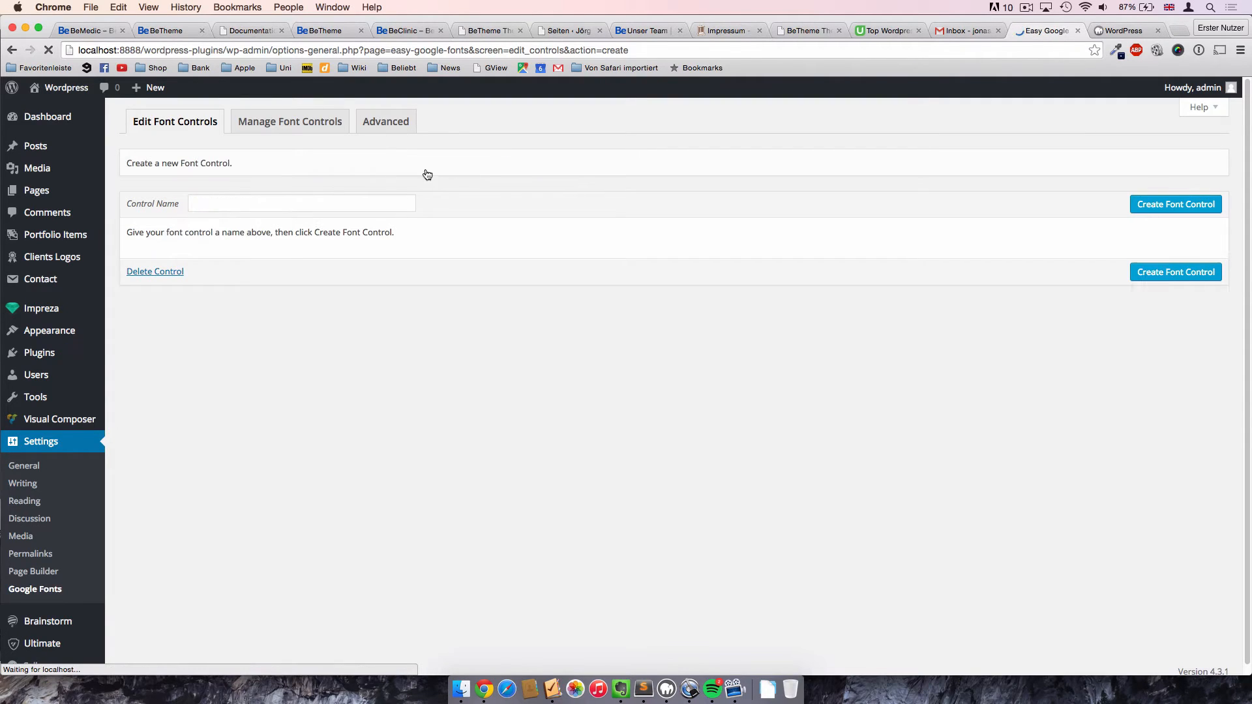
pyautogui.write('home0-')
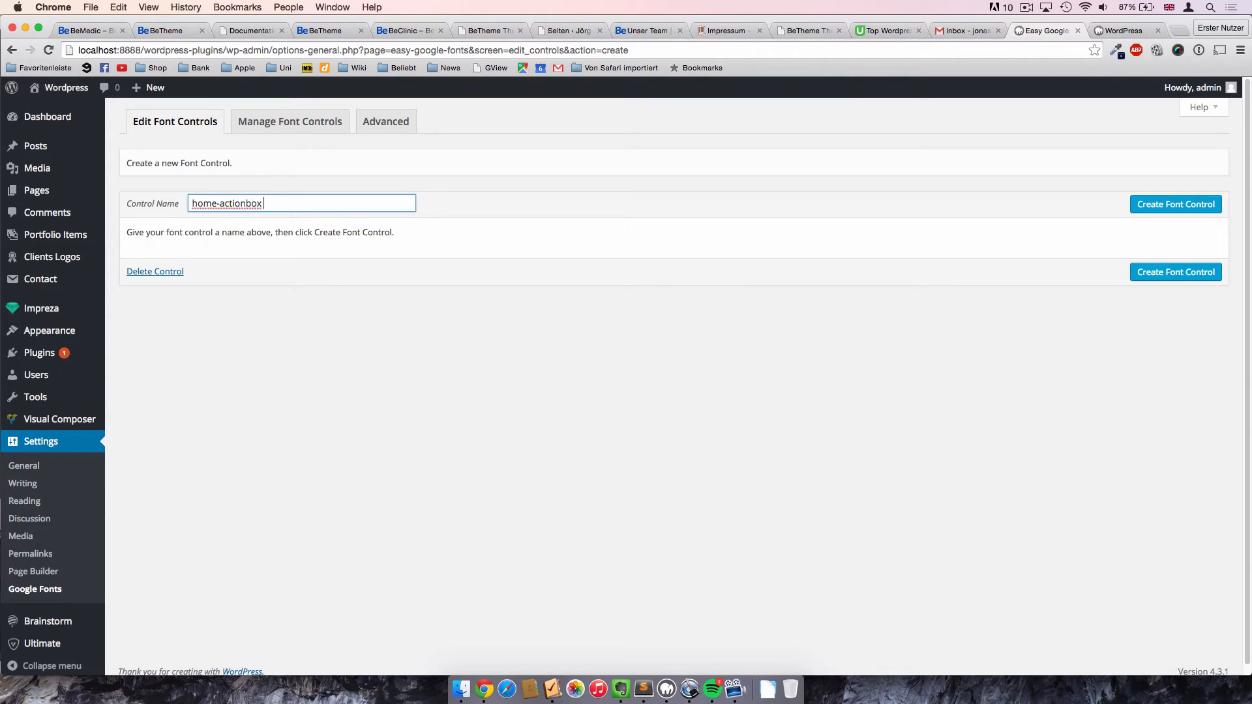
pyautogui.write('p')
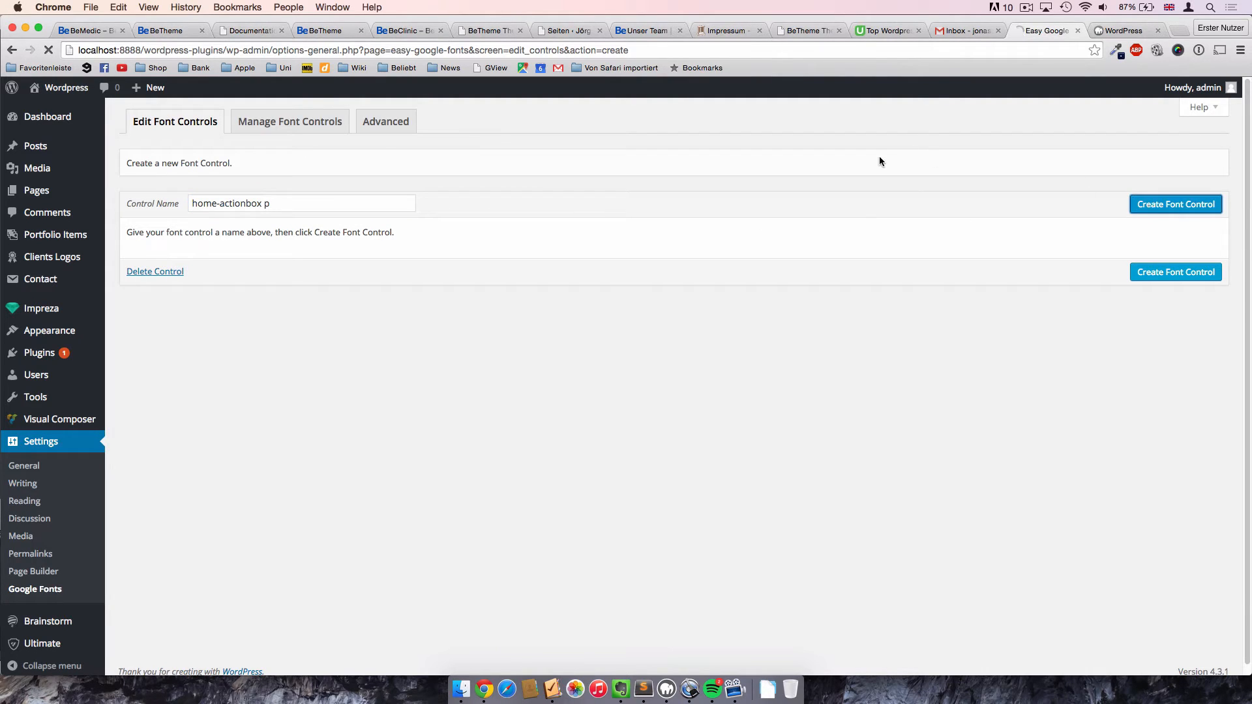
pyautogui.click(1174, 203)
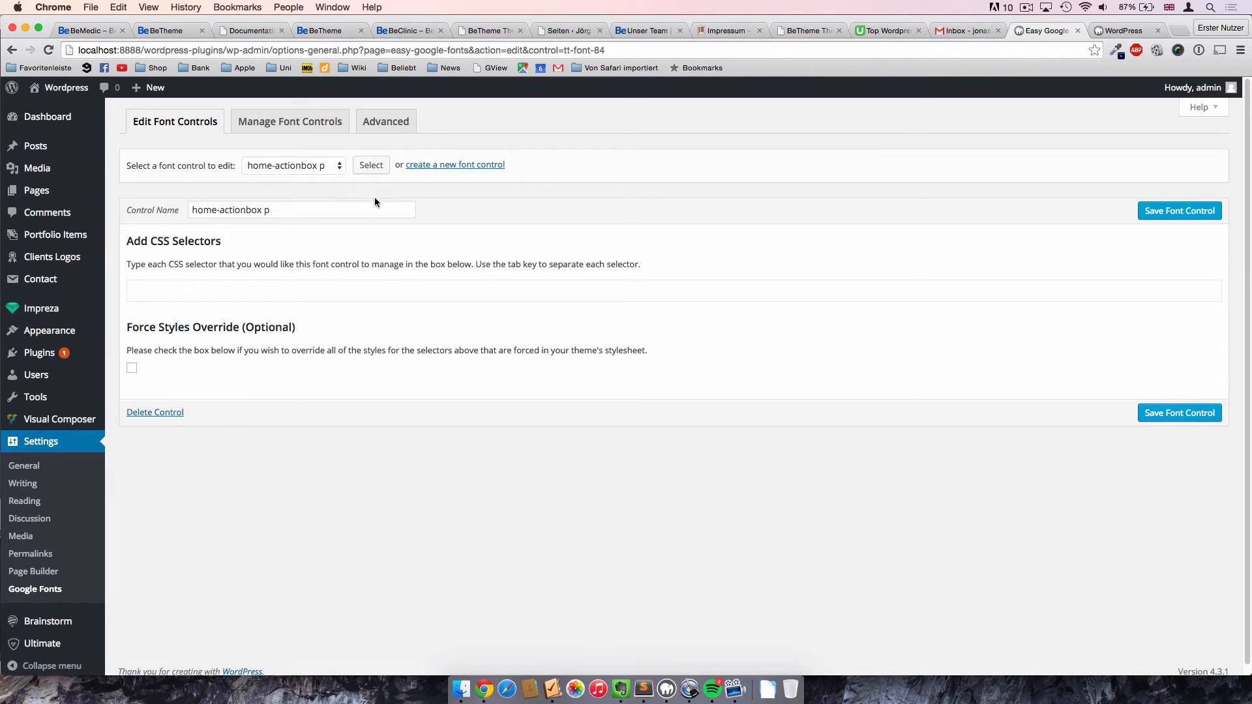
pyautogui.rightClick(36, 189)
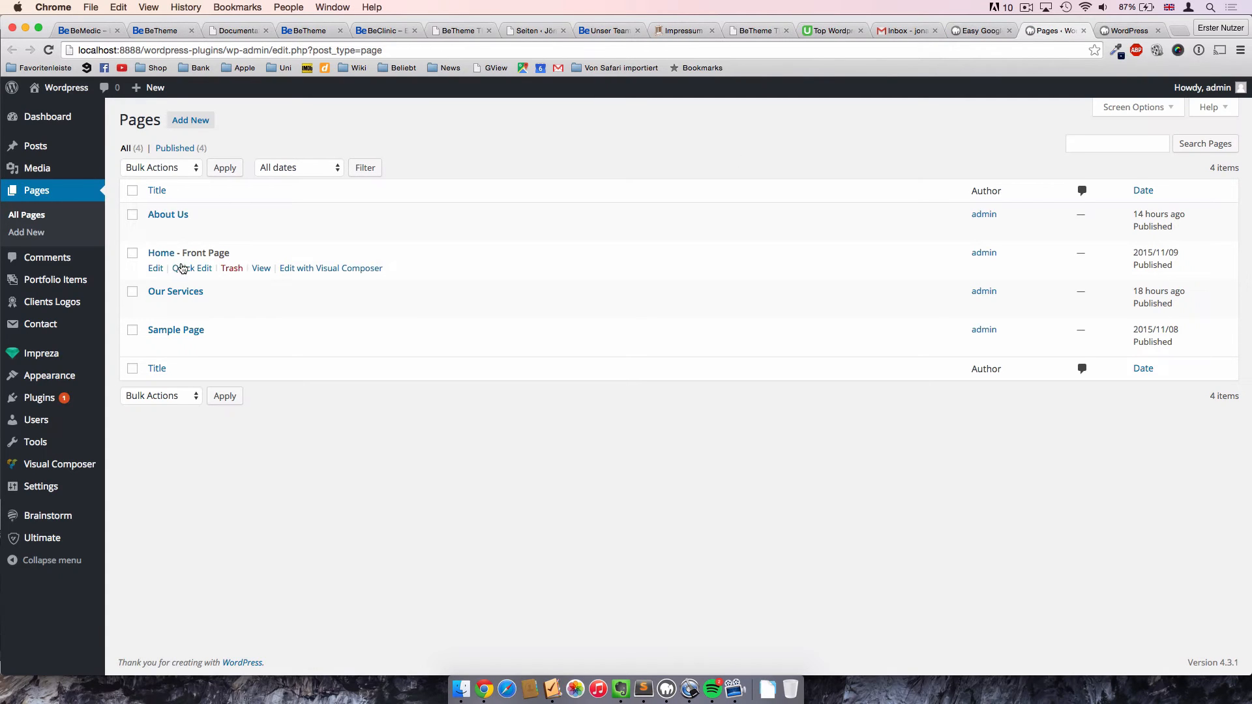
# Edit the Home page in the backend builder and open the GET ON BOARD ActionBox settings.
pyautogui.click(156, 268)
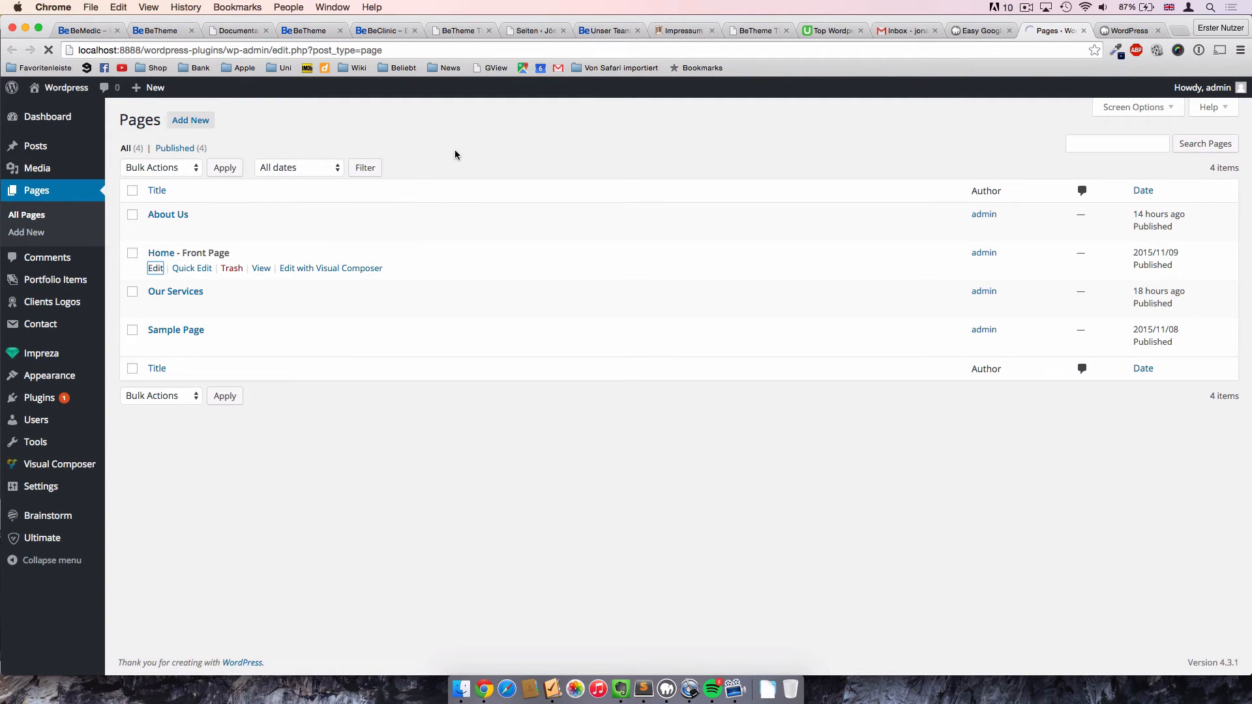
pyautogui.click(155, 267)
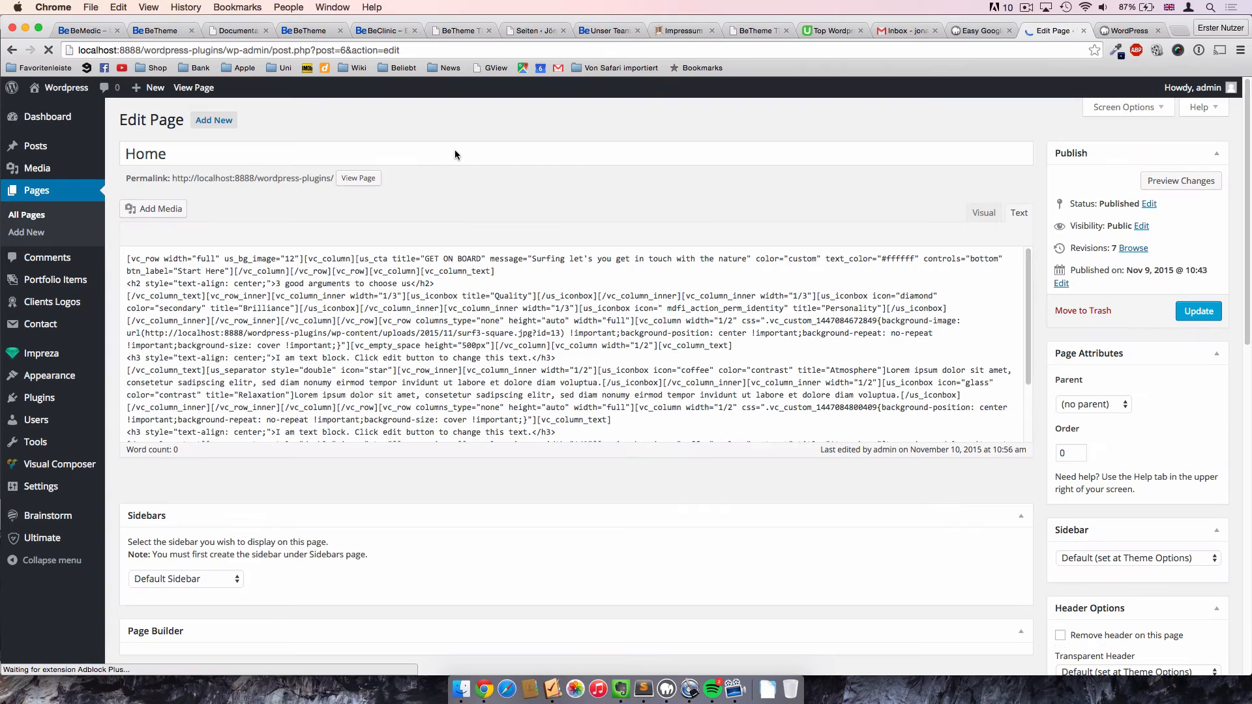
pyautogui.click(982, 212)
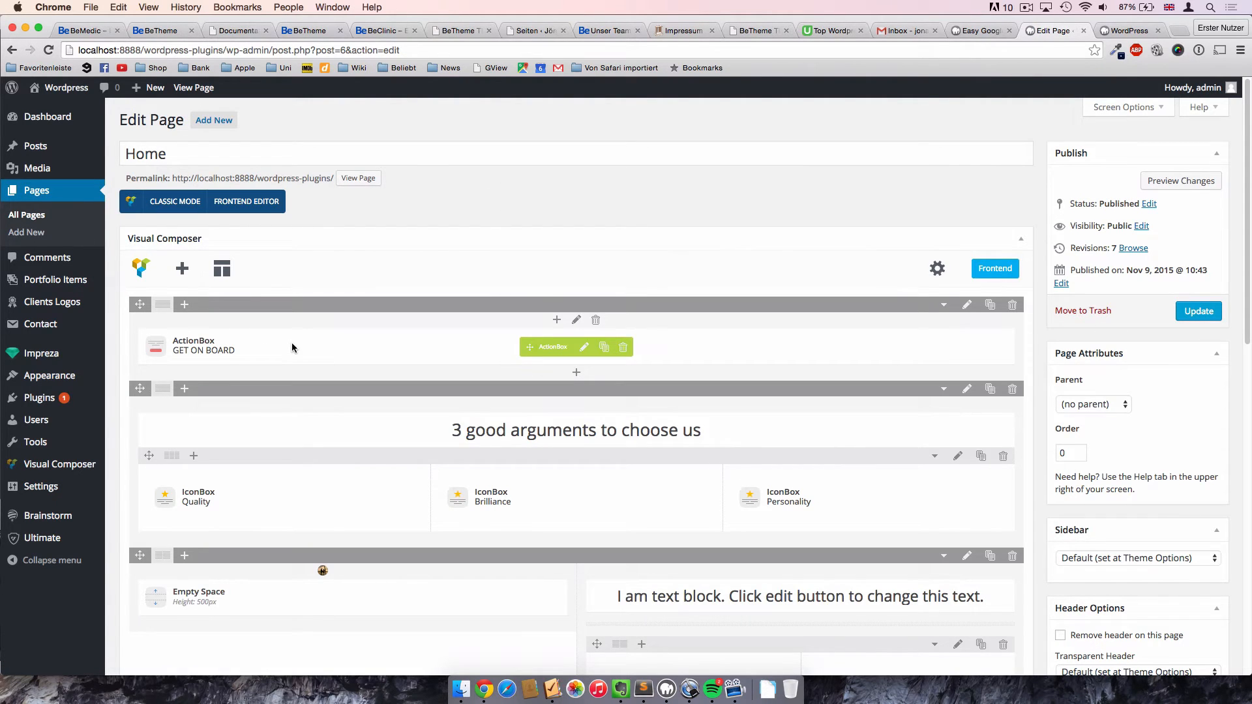
pyautogui.click(584, 347)
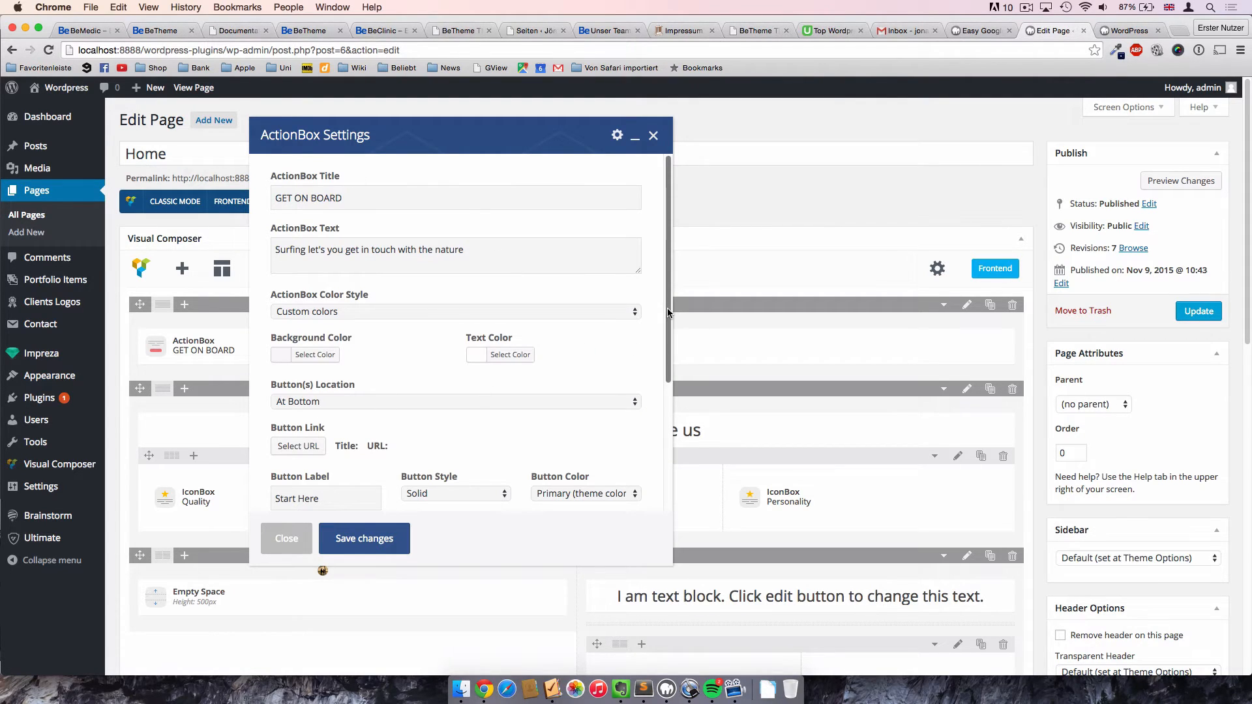
pyautogui.scroll(-3)
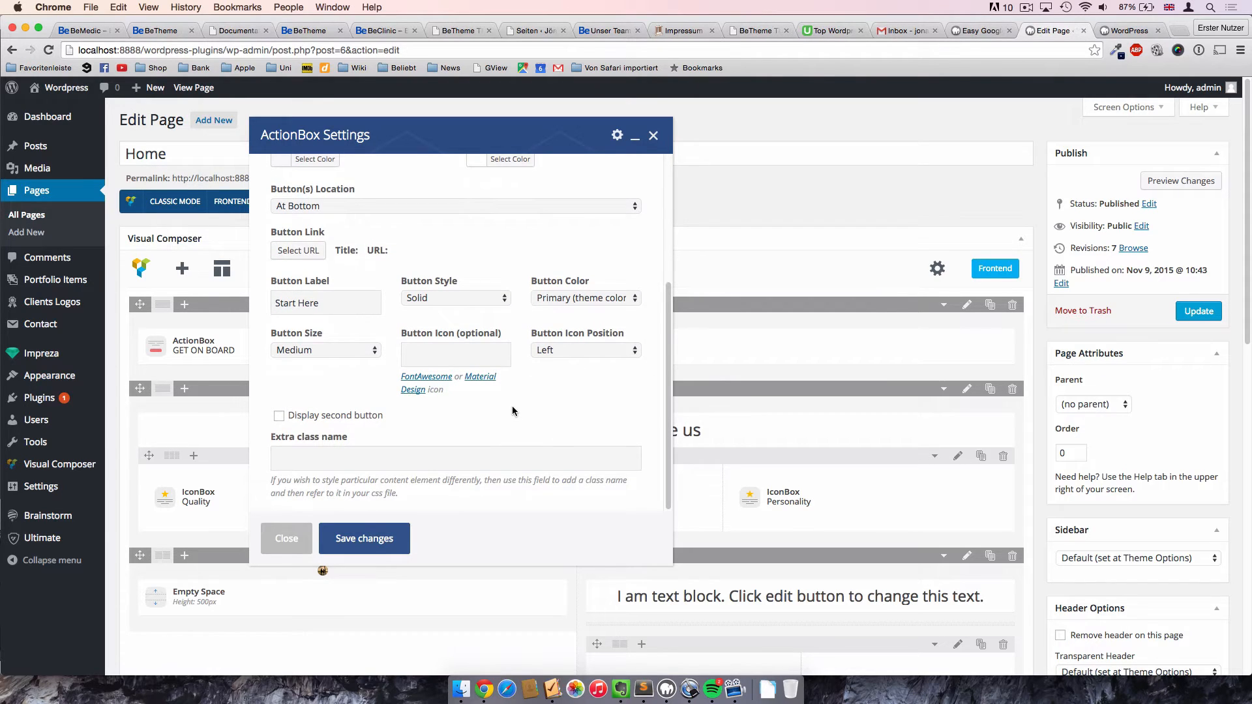
pyautogui.doubleClick(295, 436)
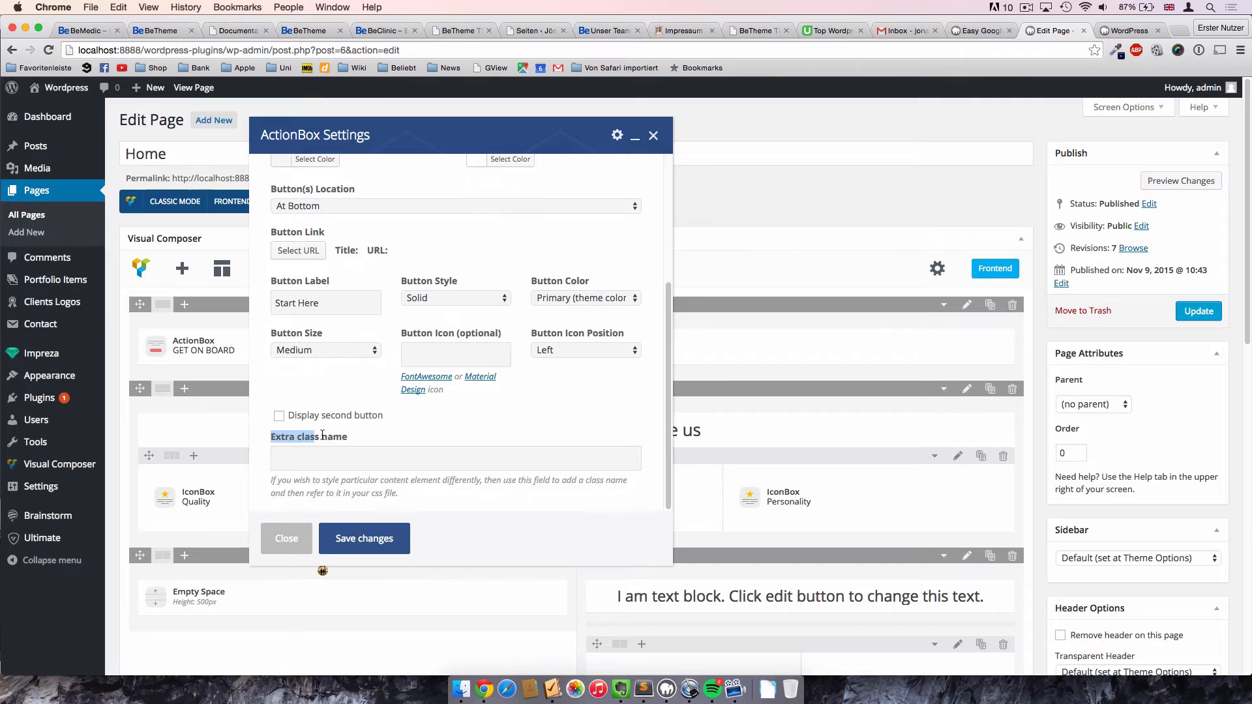
# Set the ActionBox extra class name to 'home-actionbox' and save changes.
pyautogui.click(455, 457)
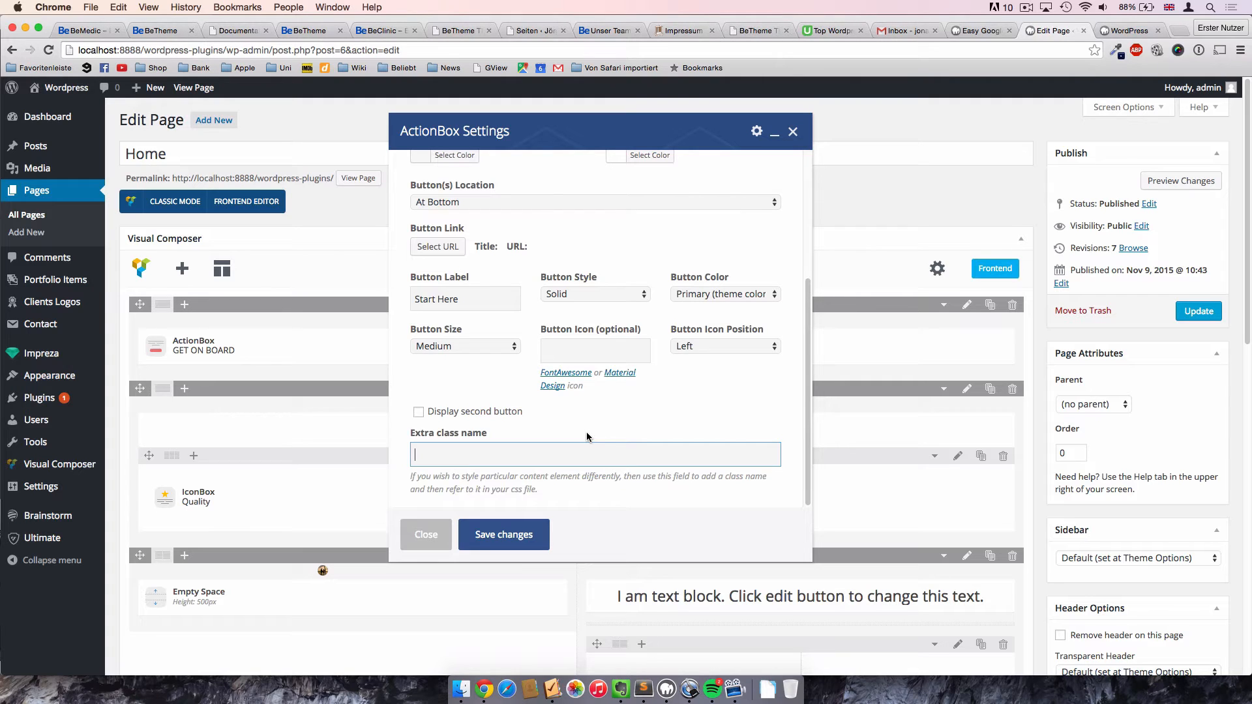
pyautogui.write('home-action')
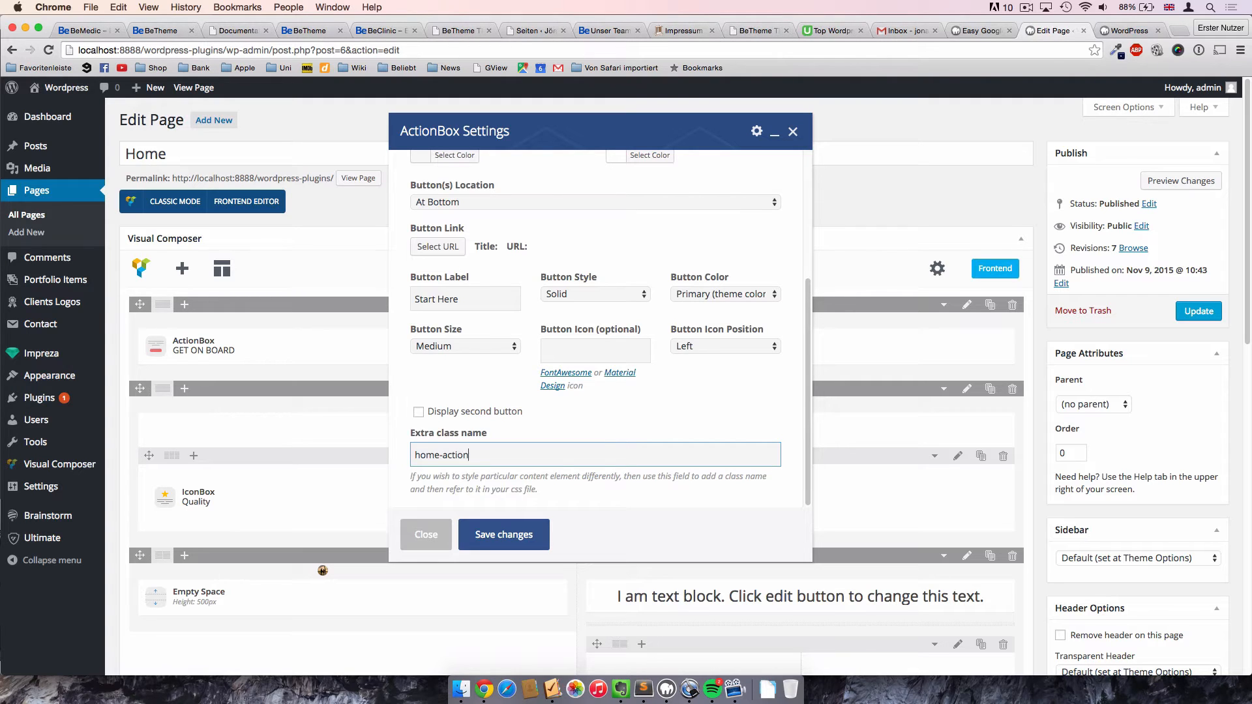
pyautogui.write('box')
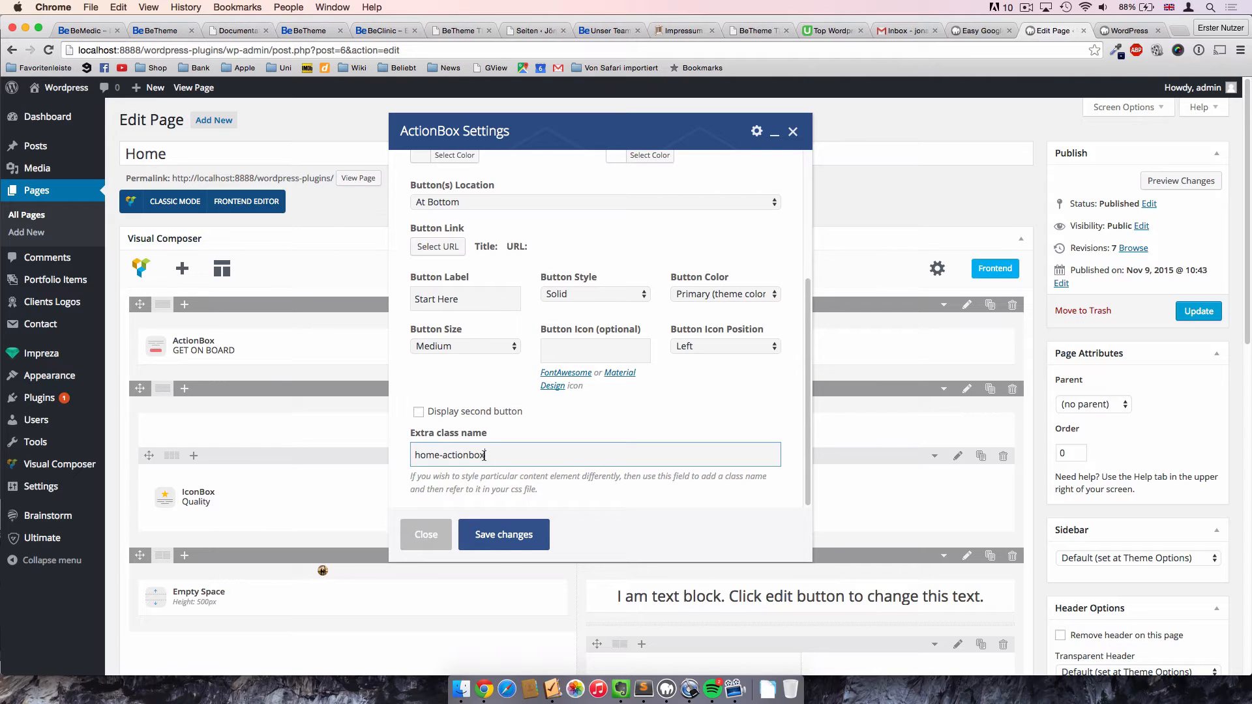
pyautogui.click(483, 455)
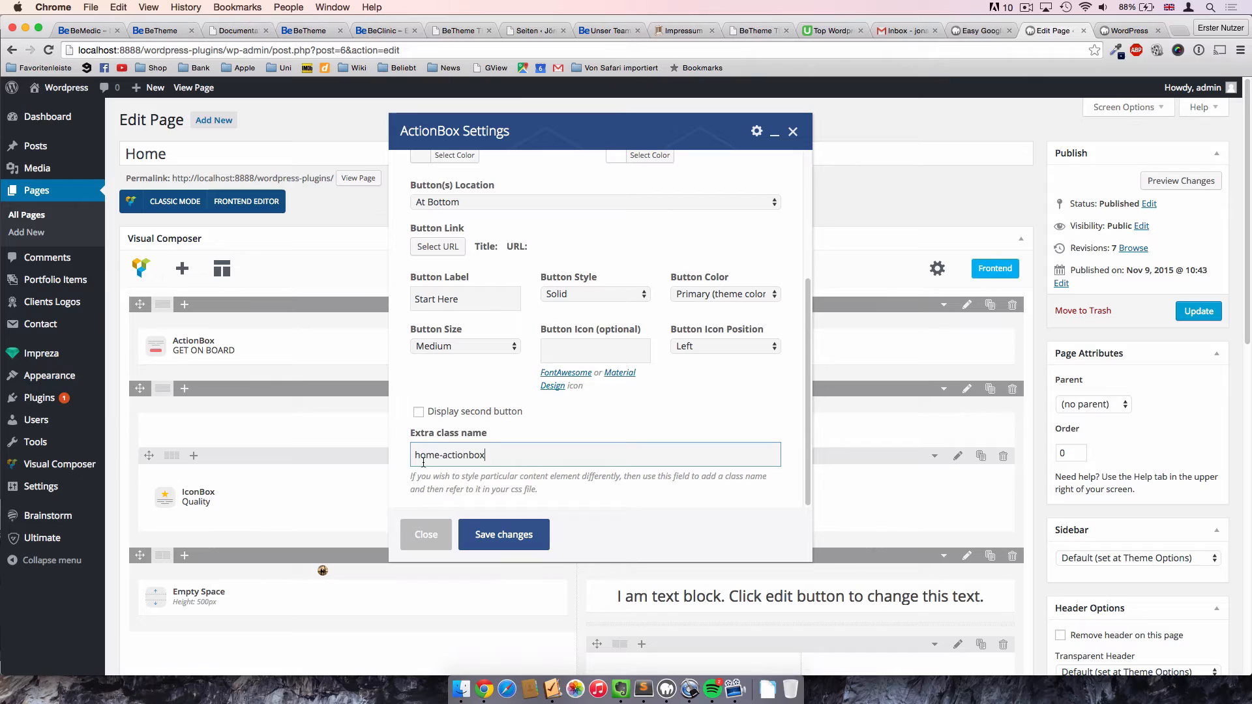
pyautogui.doubleClick(449, 455)
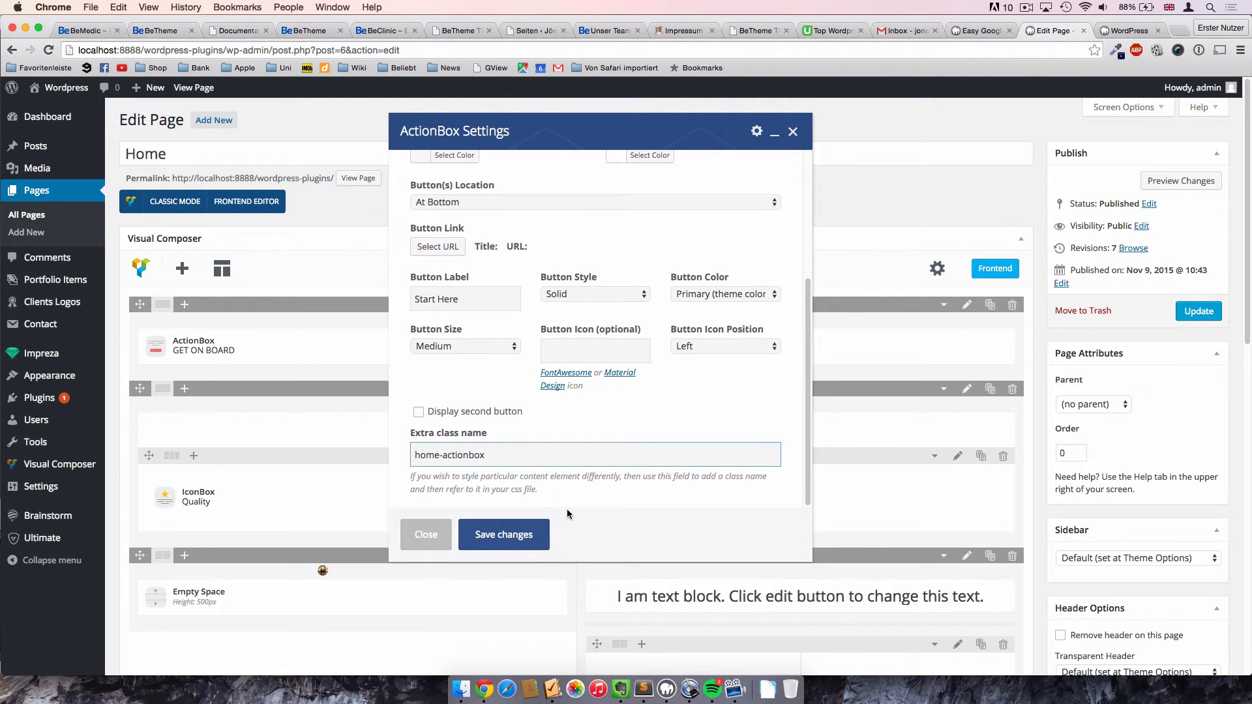
pyautogui.click(426, 534)
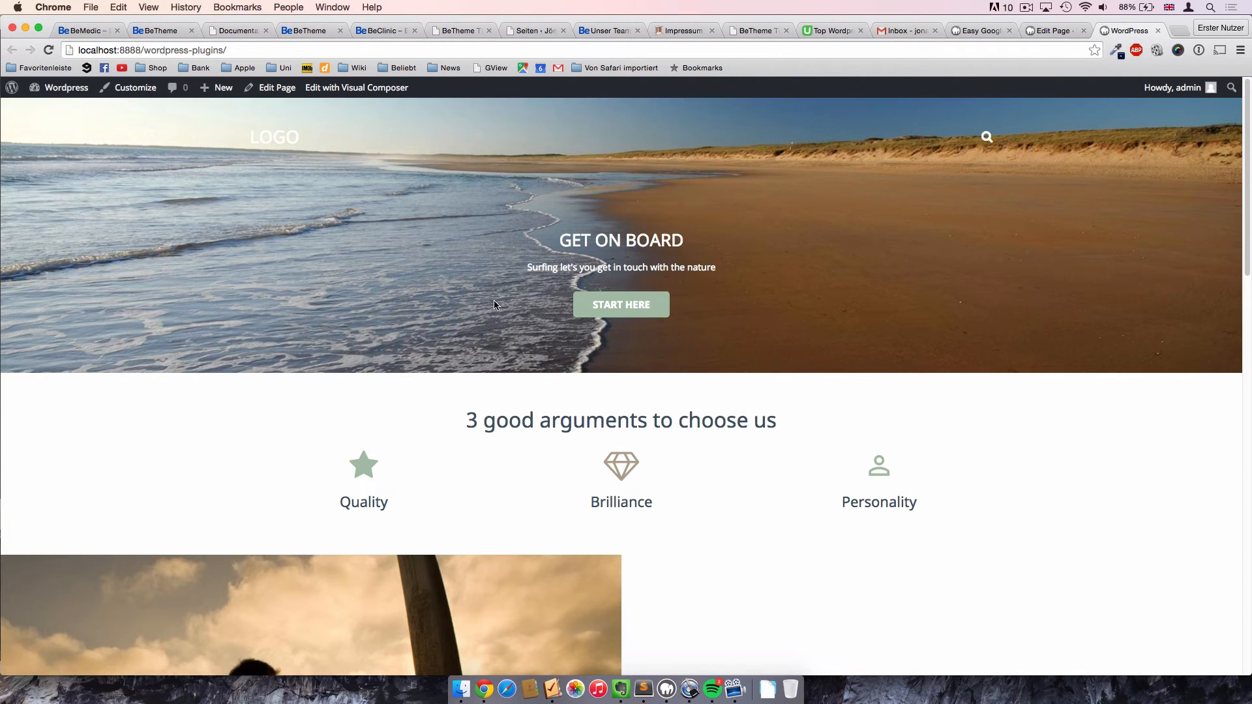
# Inspect the live GET ON BOARD heading and paragraph markup for the home-actionbox class.
pyautogui.rightClick(654, 240)
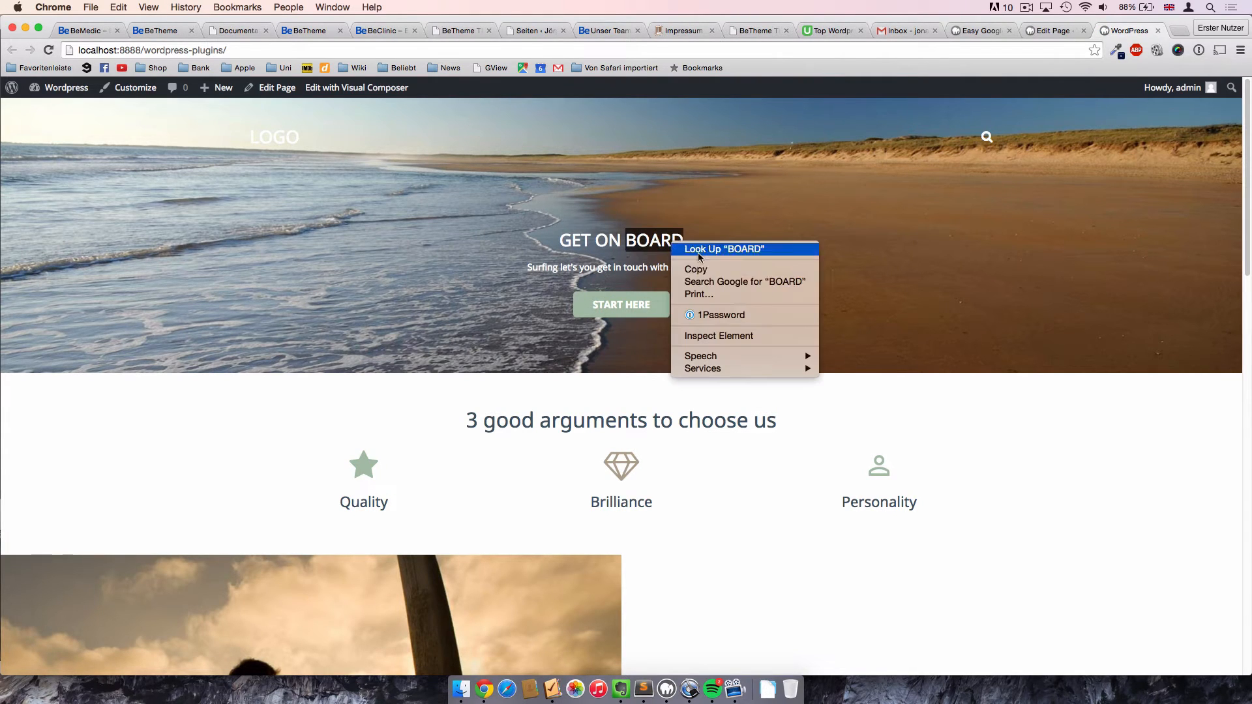
pyautogui.click(718, 335)
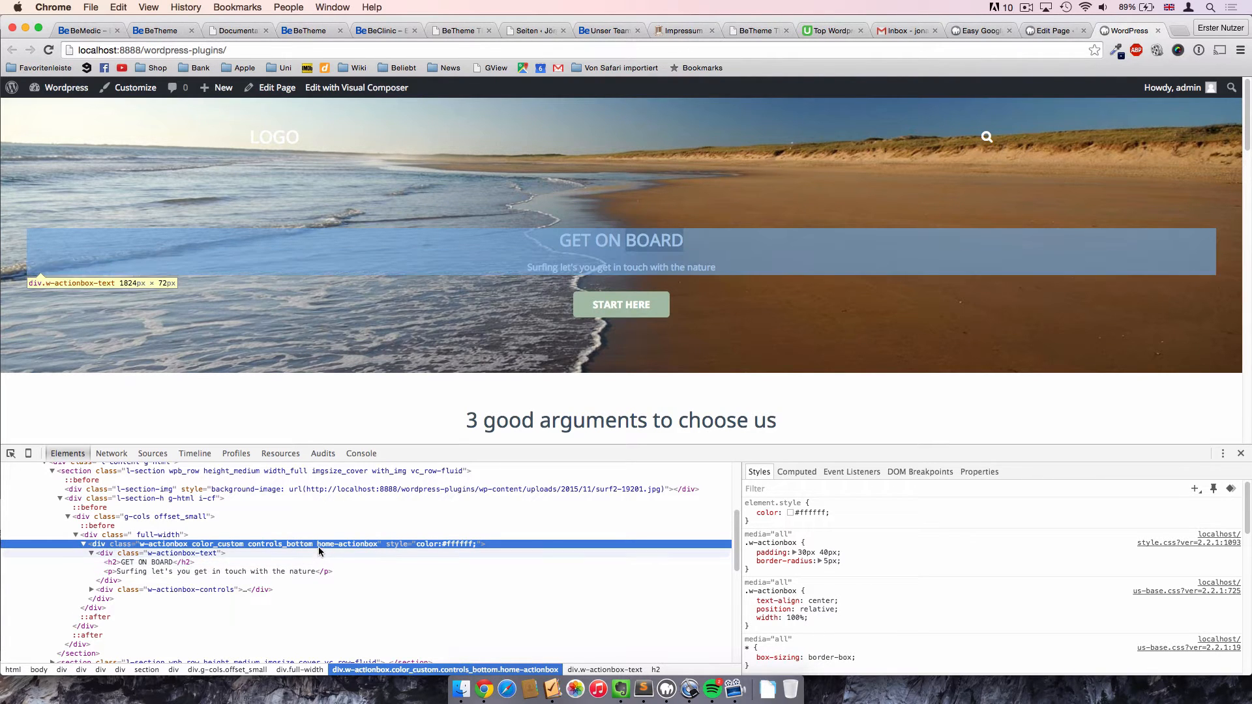
pyautogui.moveTo(126, 571)
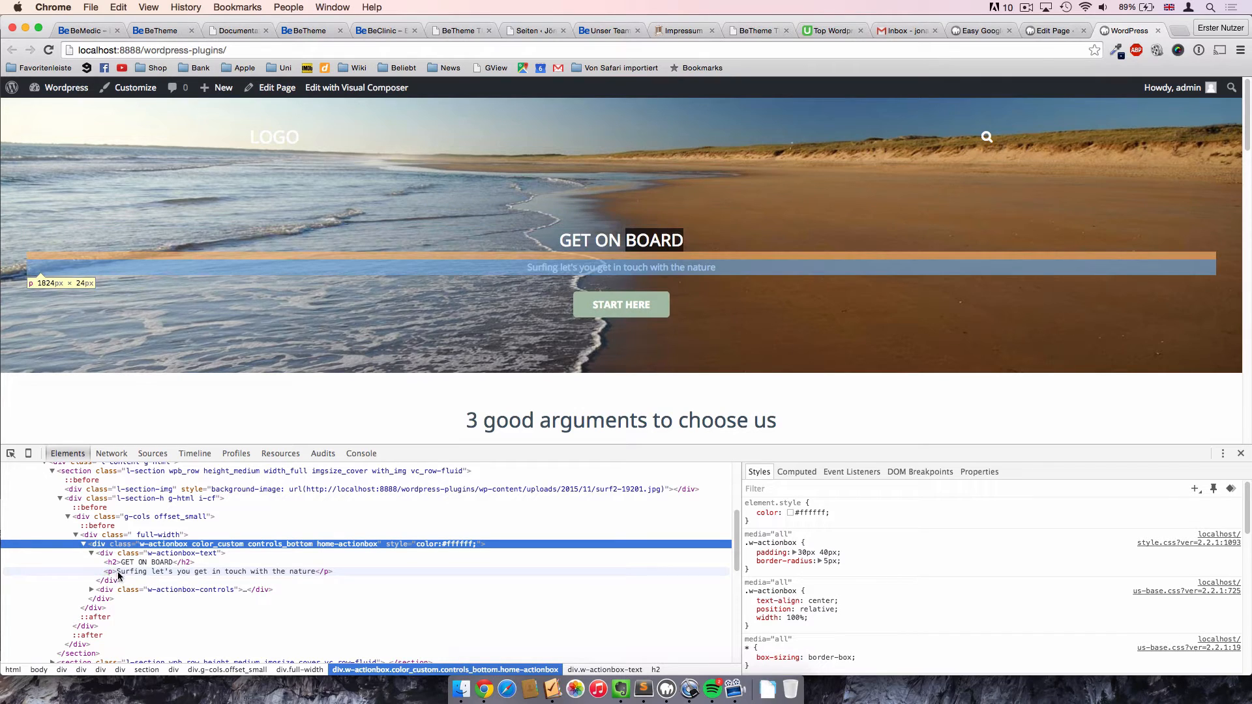
pyautogui.click(277, 86)
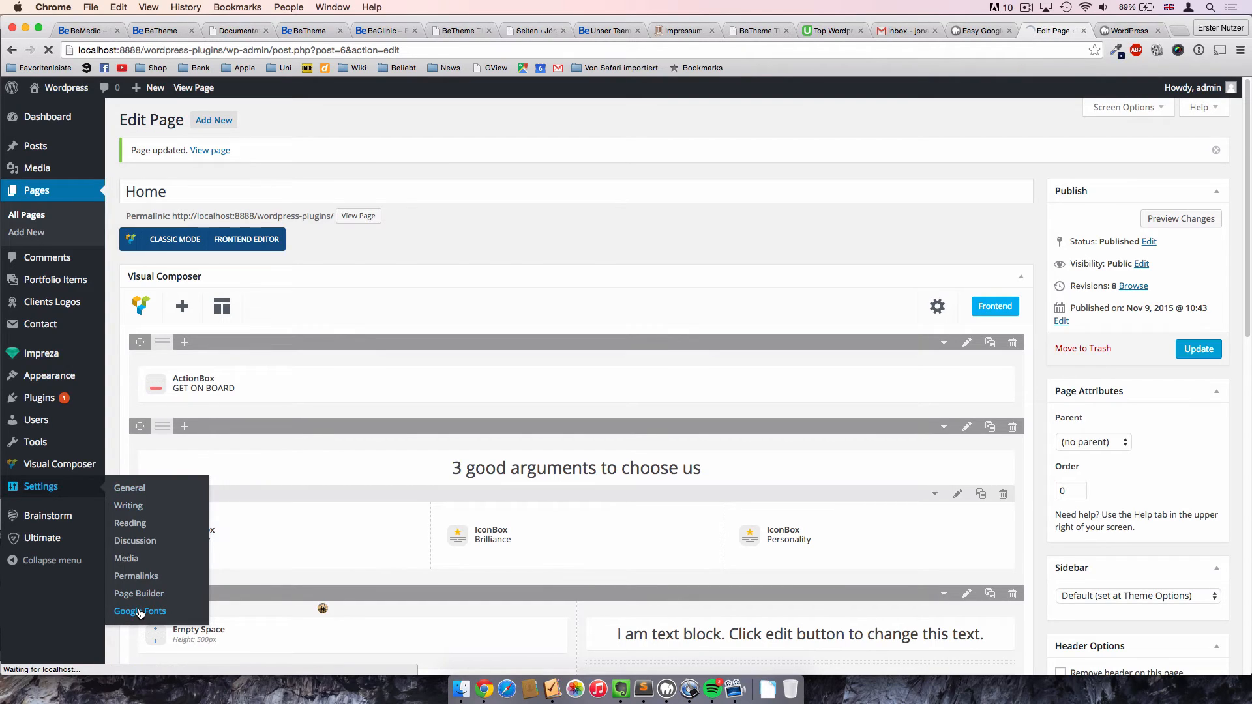
# Add 'home-actionbox h2' as the CSS selector of the home-actionbox h2 font control.
pyautogui.click(140, 611)
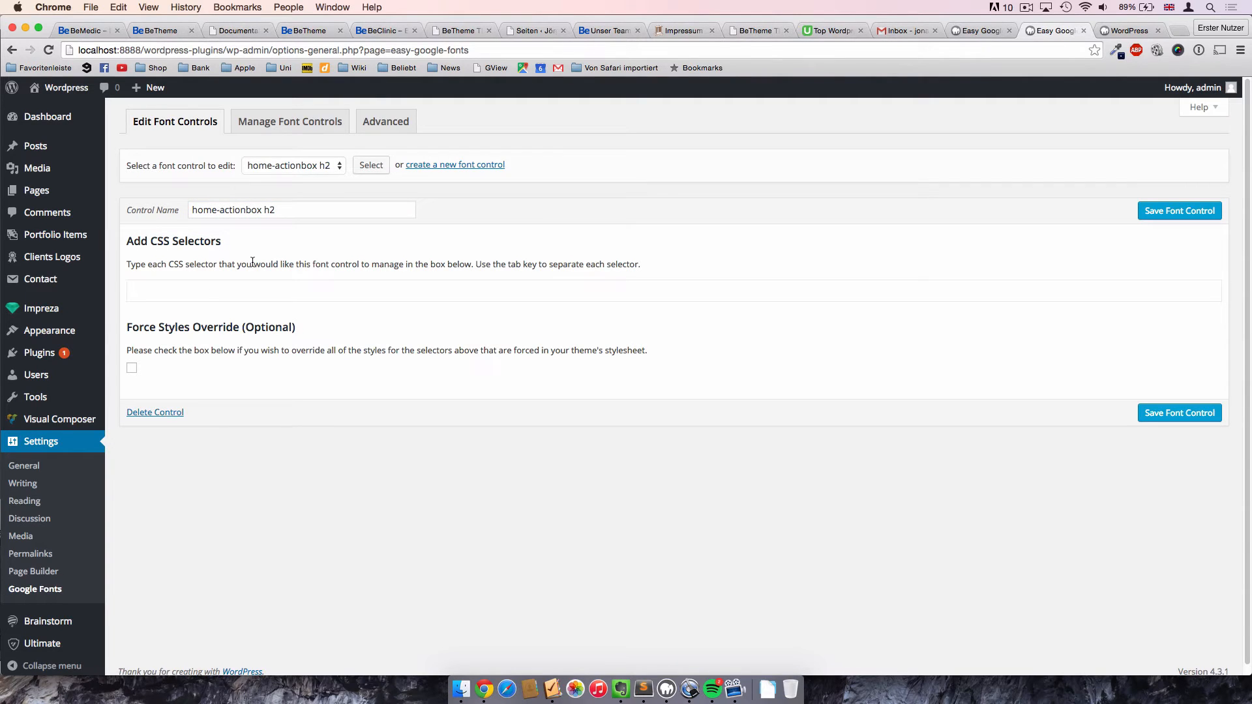
pyautogui.moveTo(248, 284)
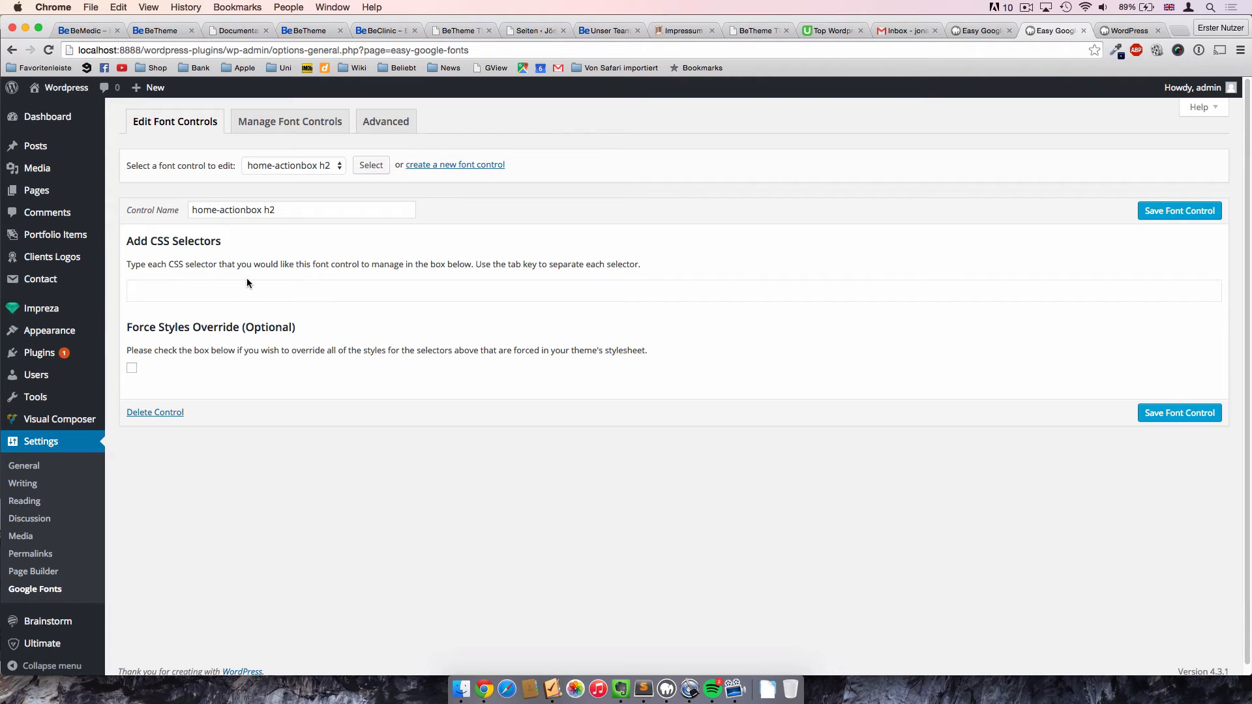
pyautogui.moveTo(237, 287)
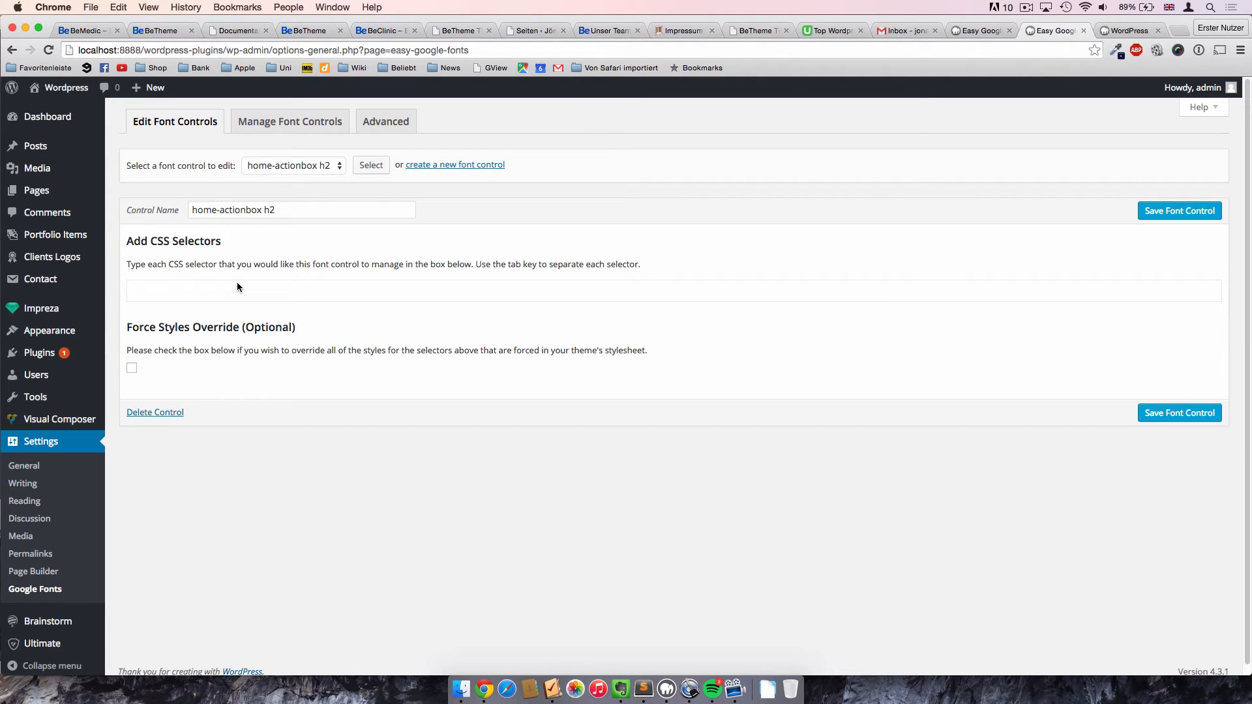
pyautogui.write('home-')
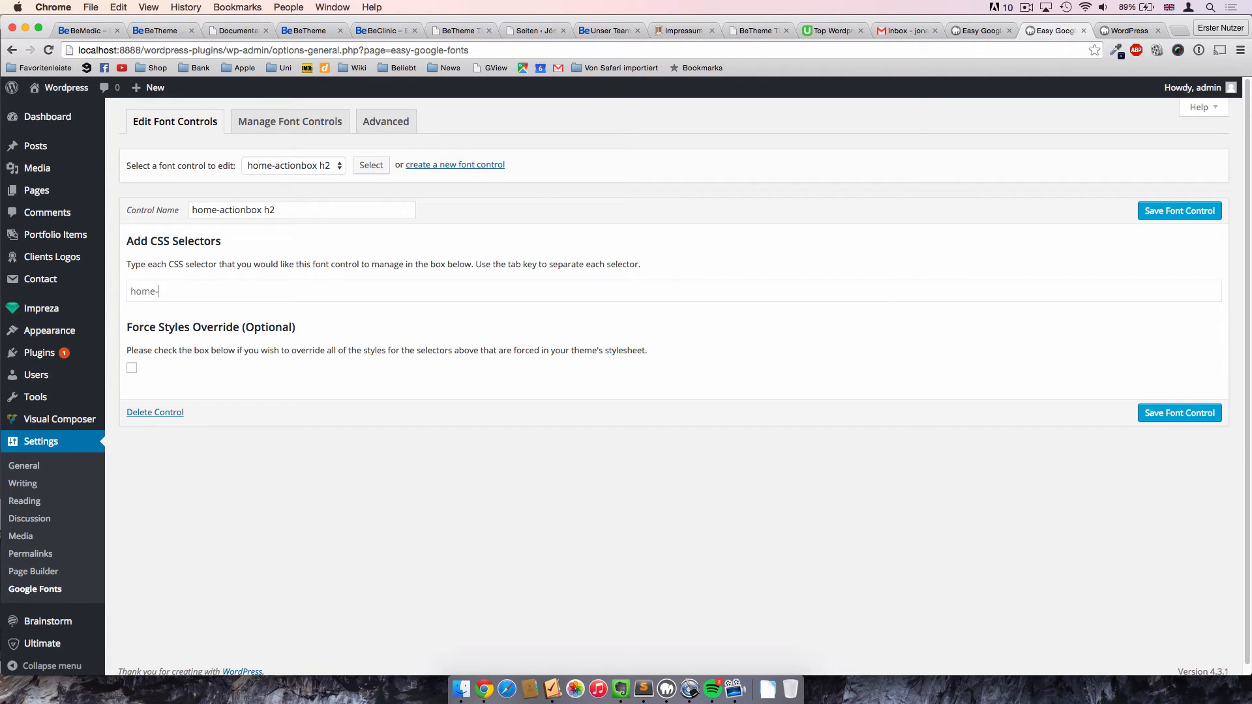
pyautogui.write('actionbox h2')
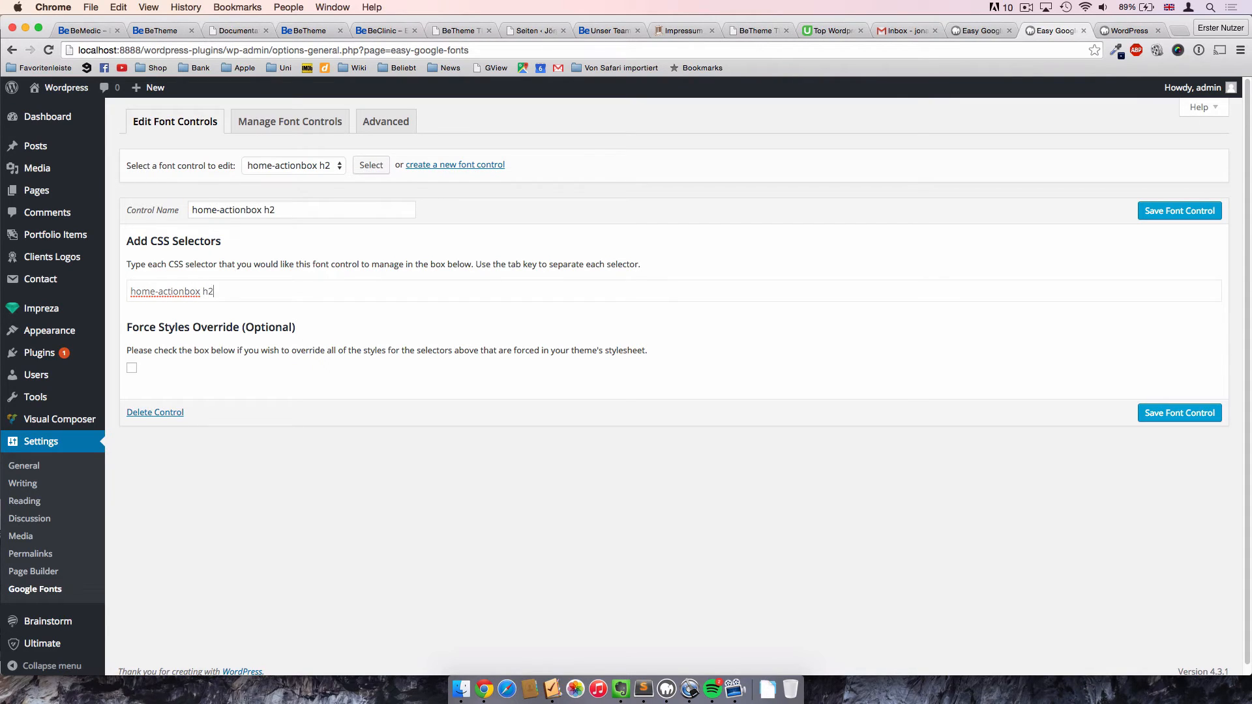
pyautogui.press('Tab')
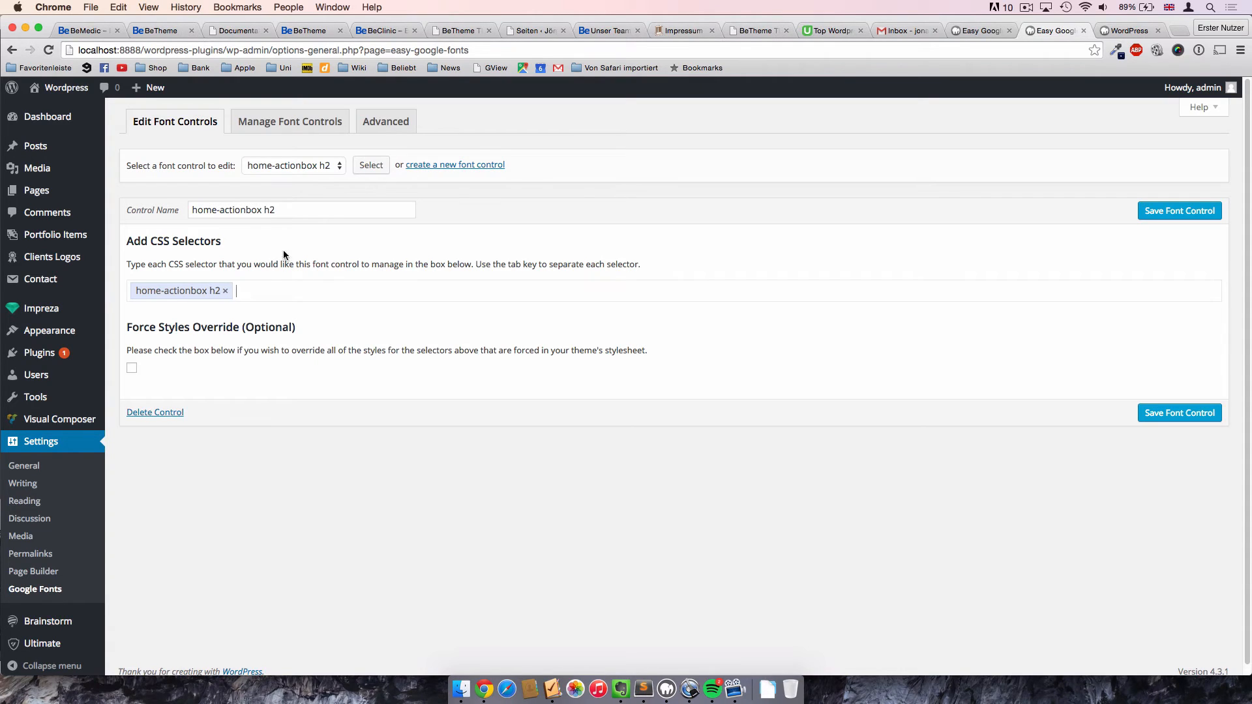
pyautogui.click(180, 290)
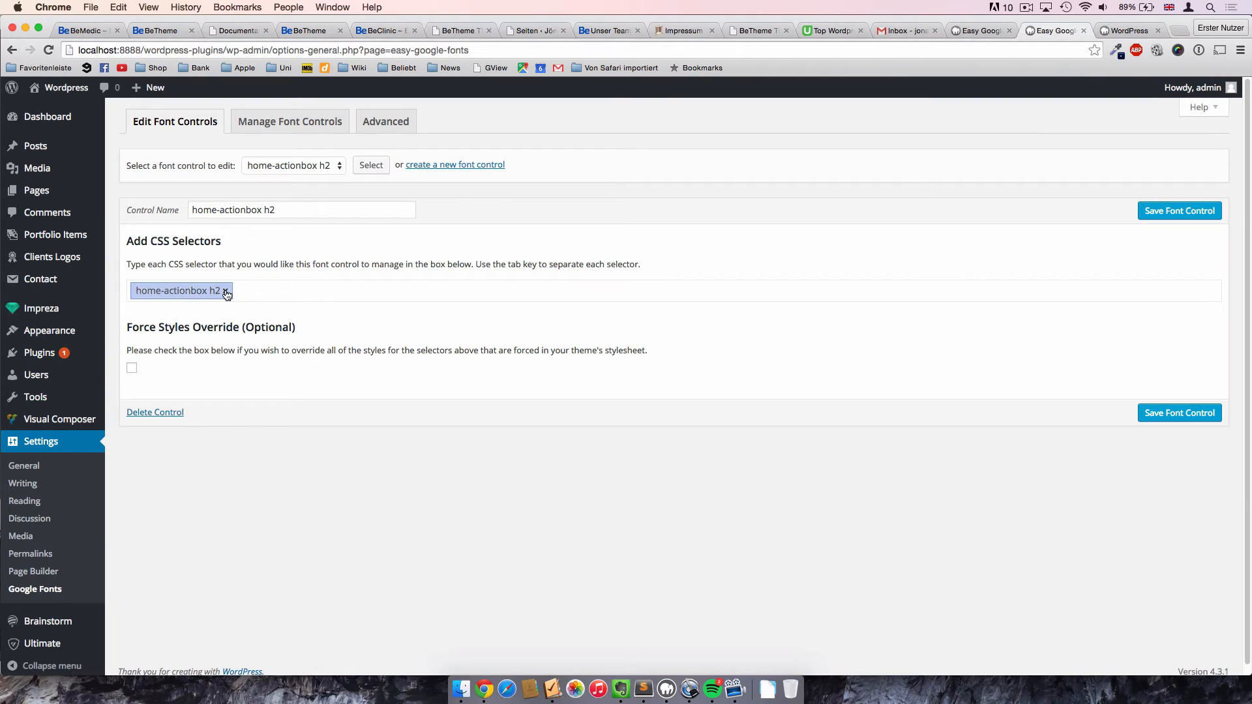
pyautogui.click(227, 290)
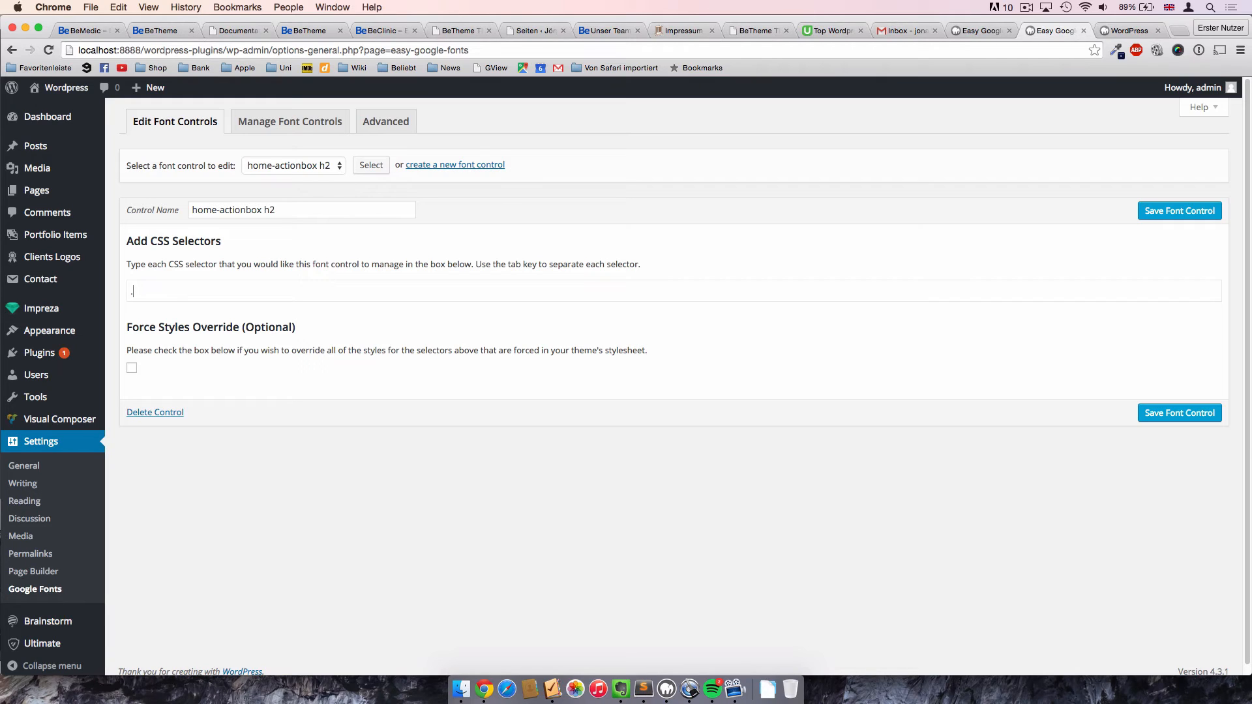
# Enter .home-actionbox h2 as the font control's CSS selector.
pyautogui.write('.home-')
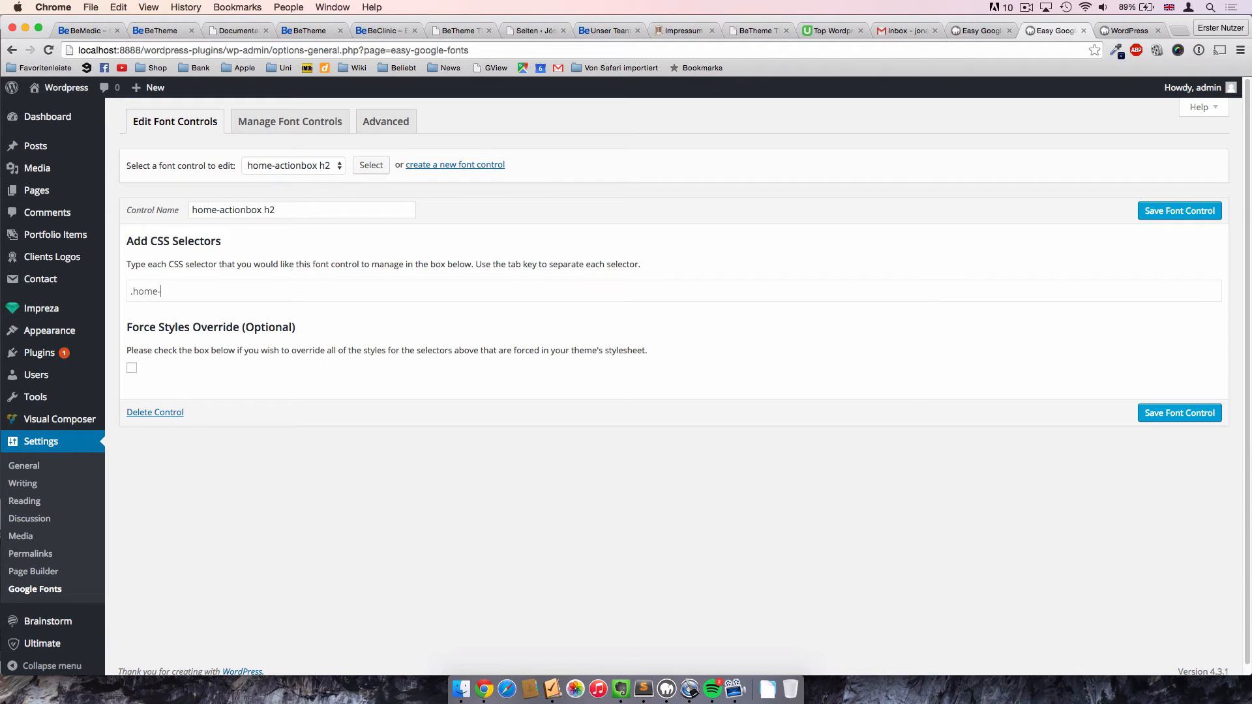
pyautogui.write('actionbo')
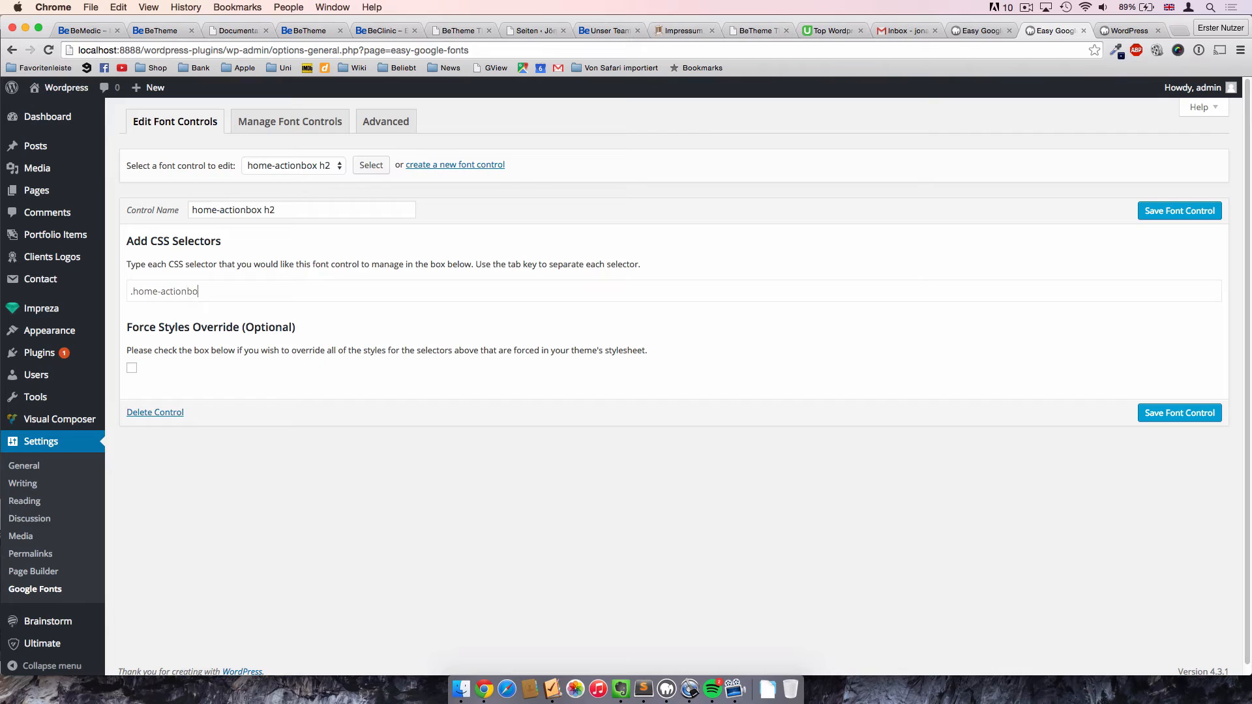
pyautogui.write('x')
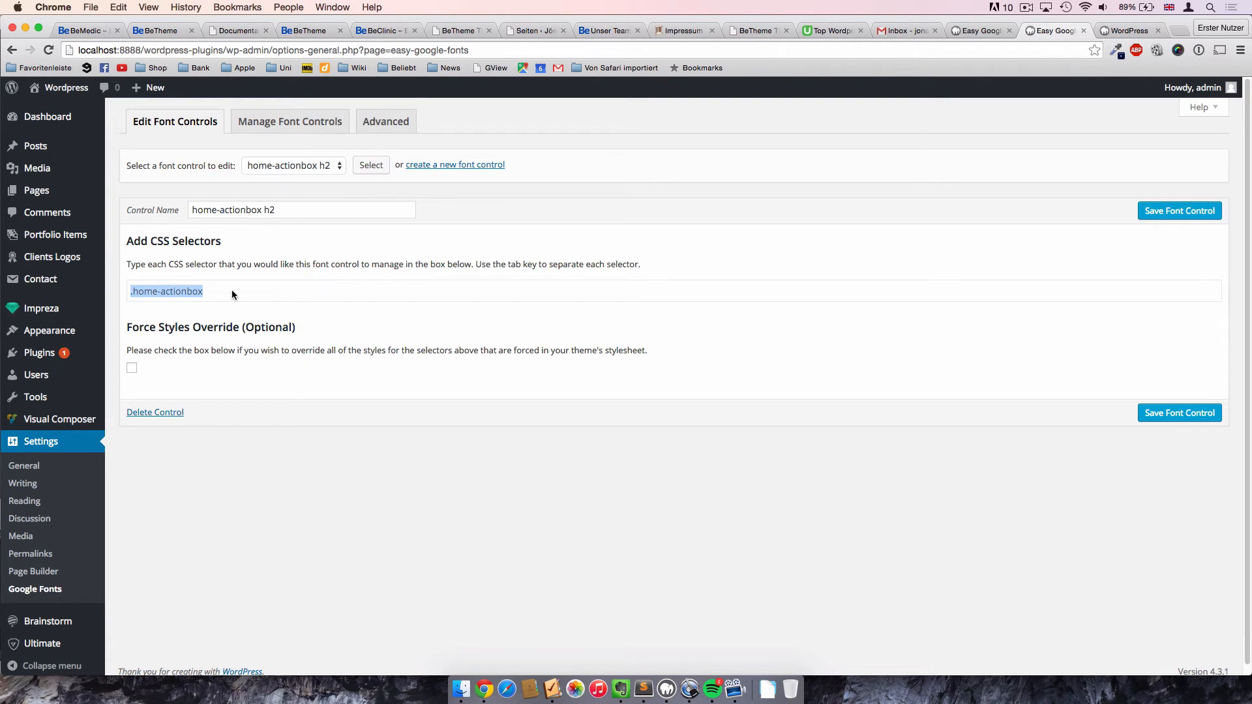
pyautogui.click(165, 291)
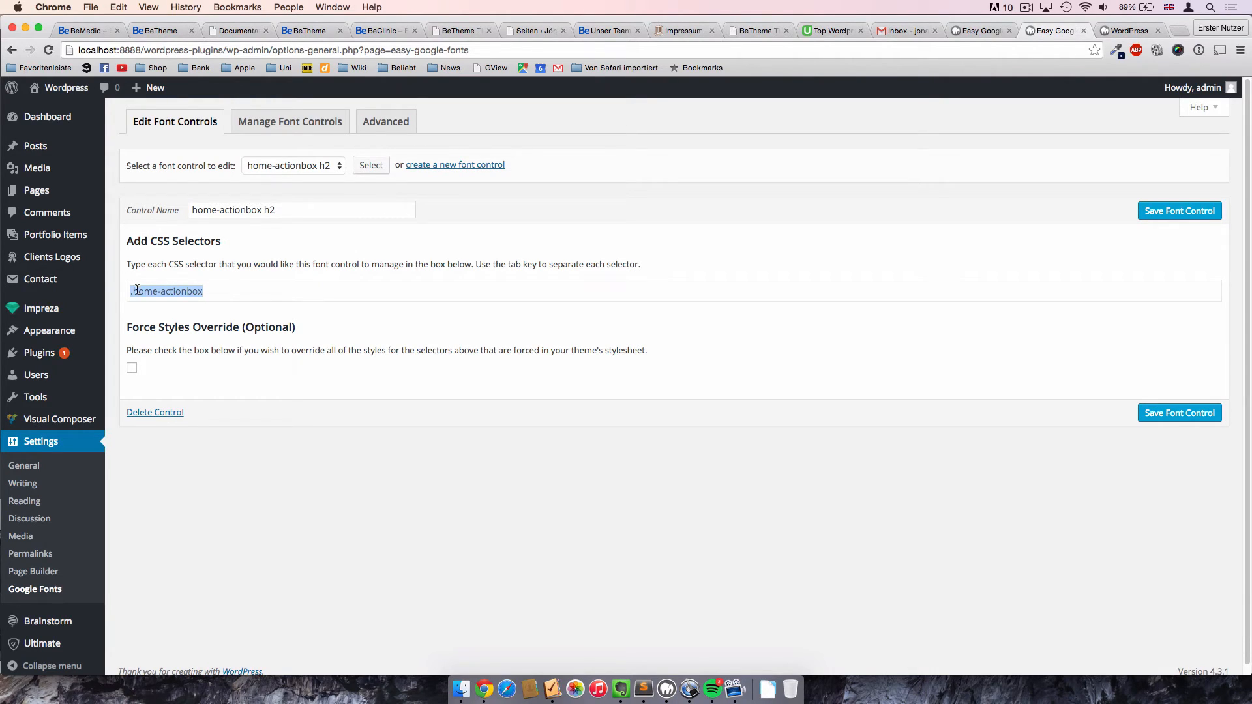
pyautogui.click(153, 291)
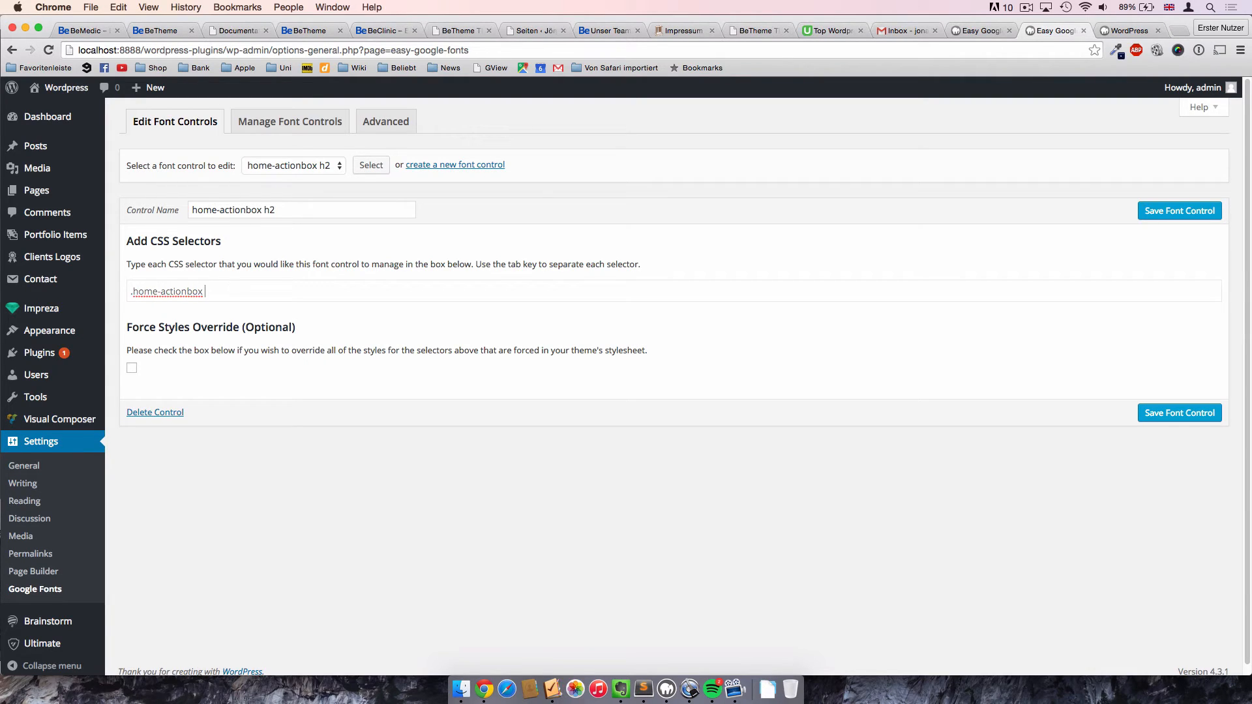
pyautogui.write('h2')
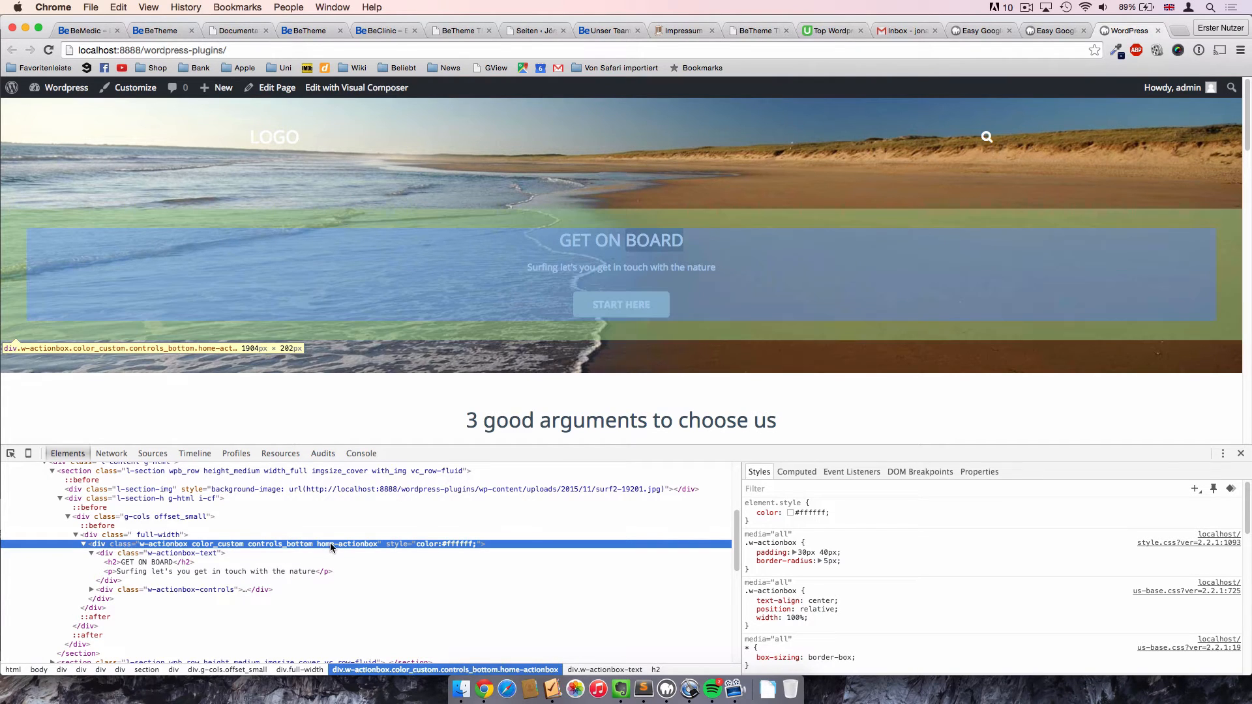
pyautogui.moveTo(379, 548)
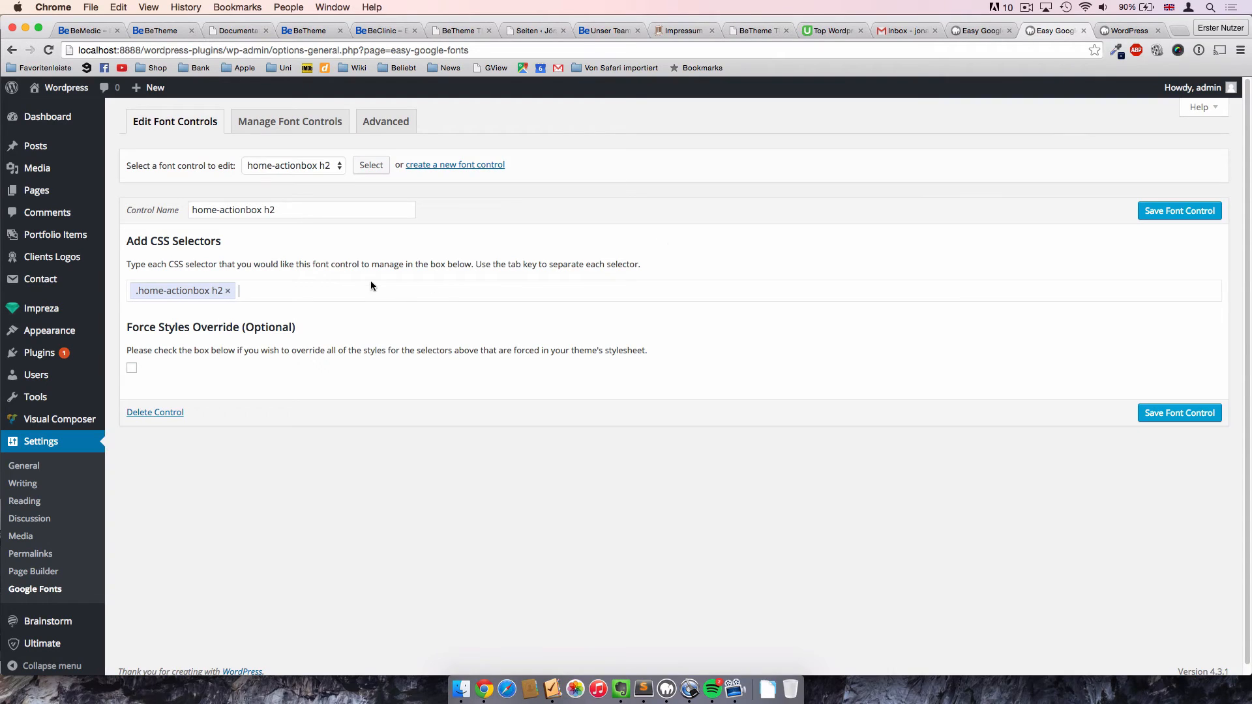
# Save the h2 font control and load the home-actionbox p control.
pyautogui.click(180, 289)
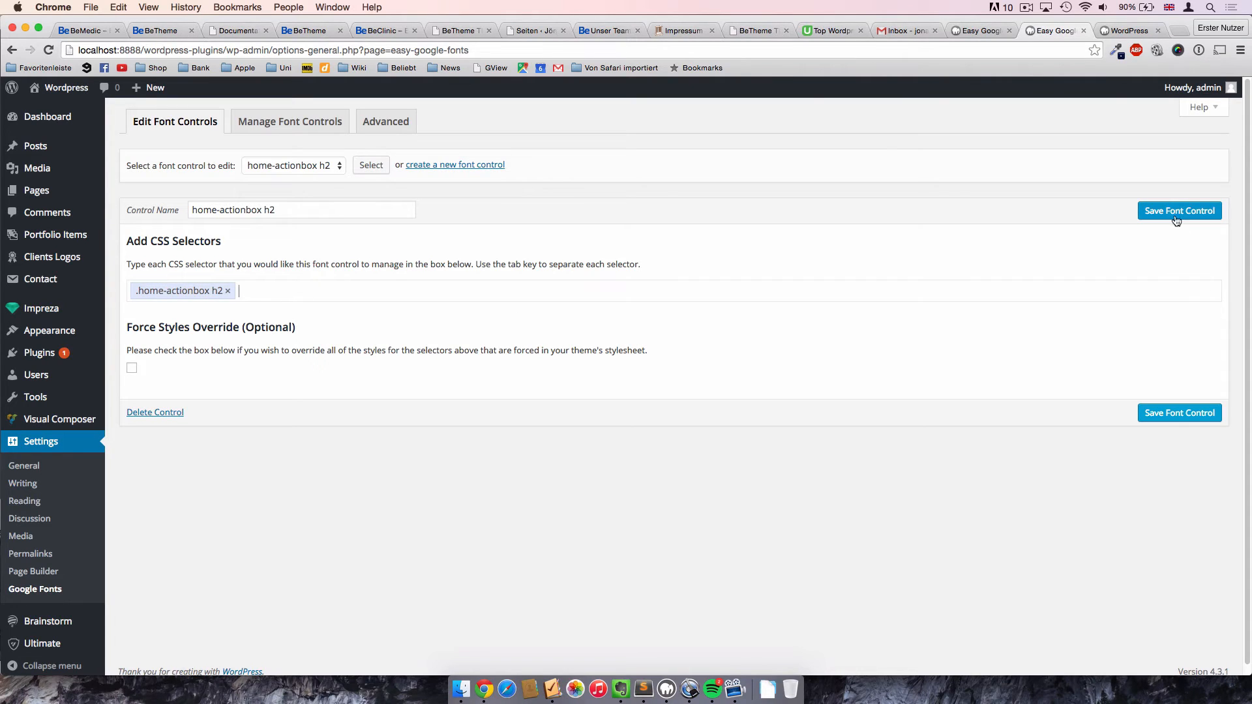
pyautogui.click(1180, 210)
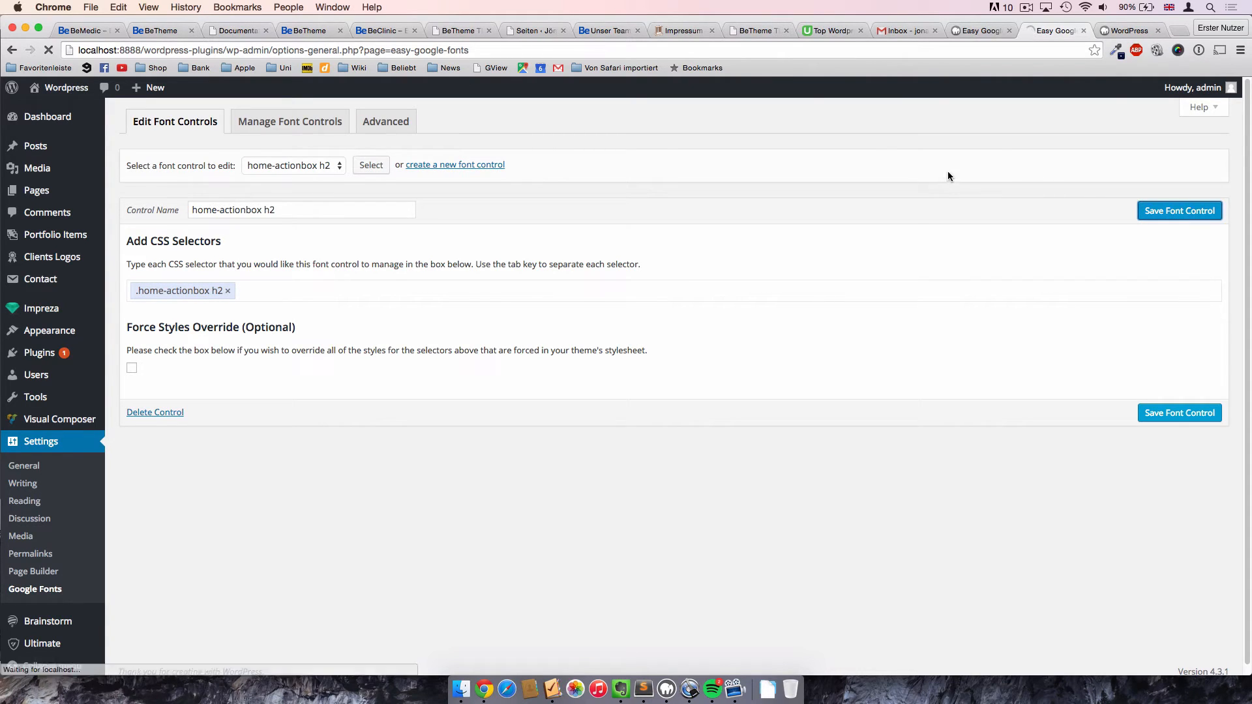
pyautogui.click(1179, 210)
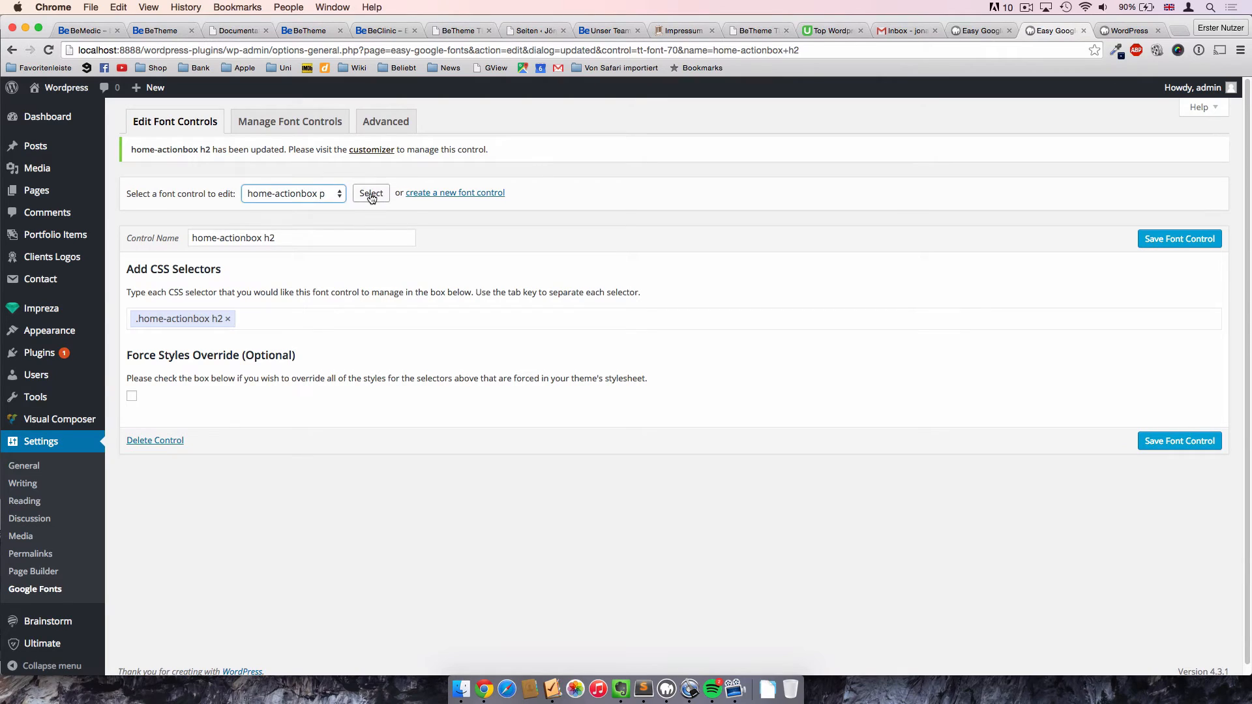
pyautogui.click(370, 193)
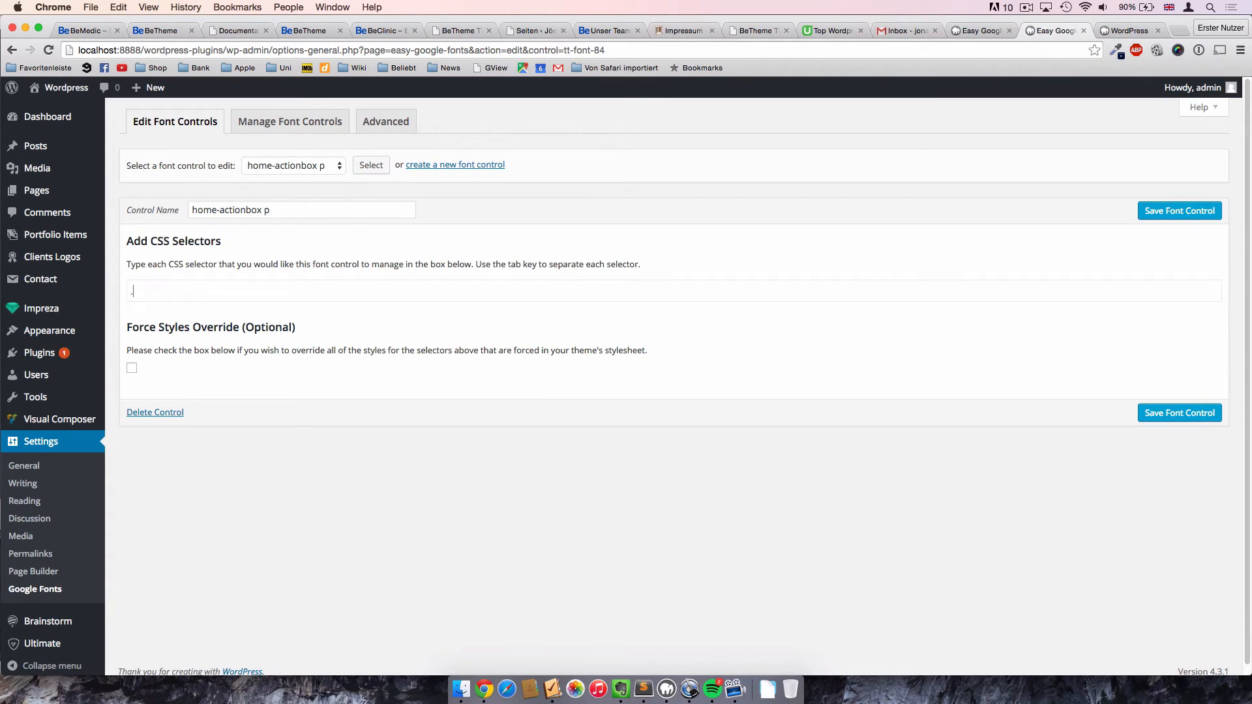
# Add the .home-actionbox p selector, save the control, and tick force styles override.
pyautogui.write('.home0b')
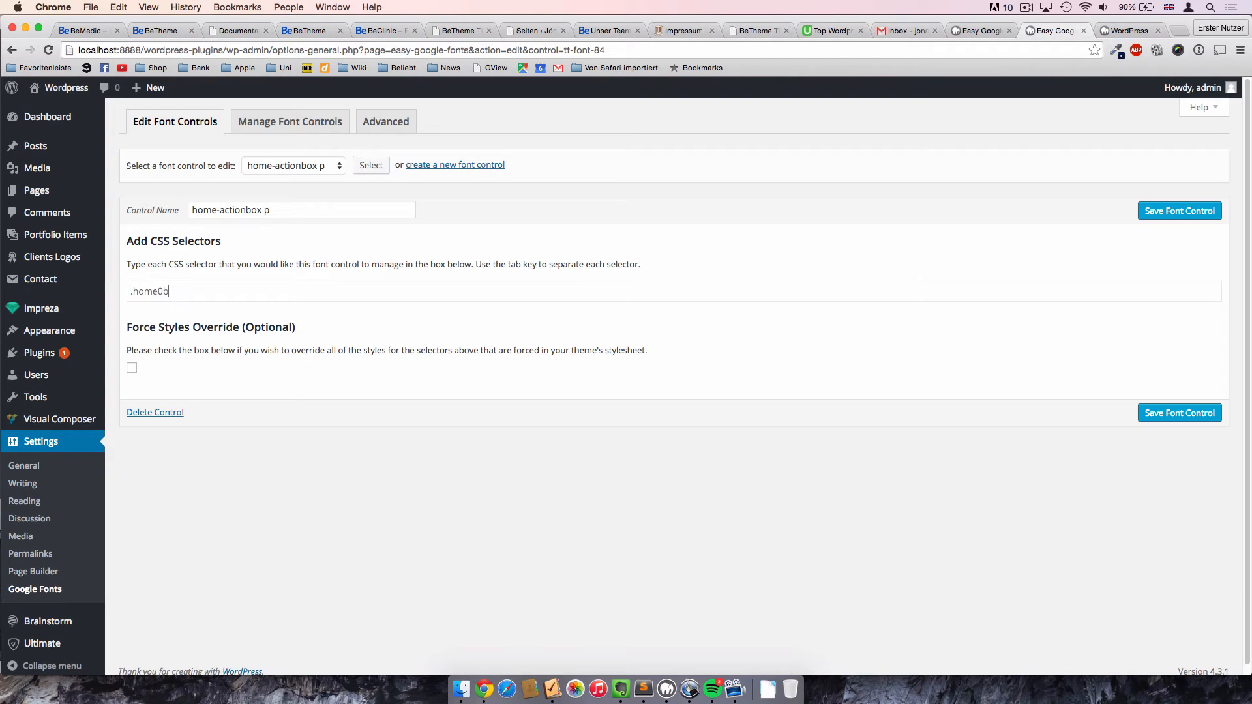
pyautogui.write('.home-actio')
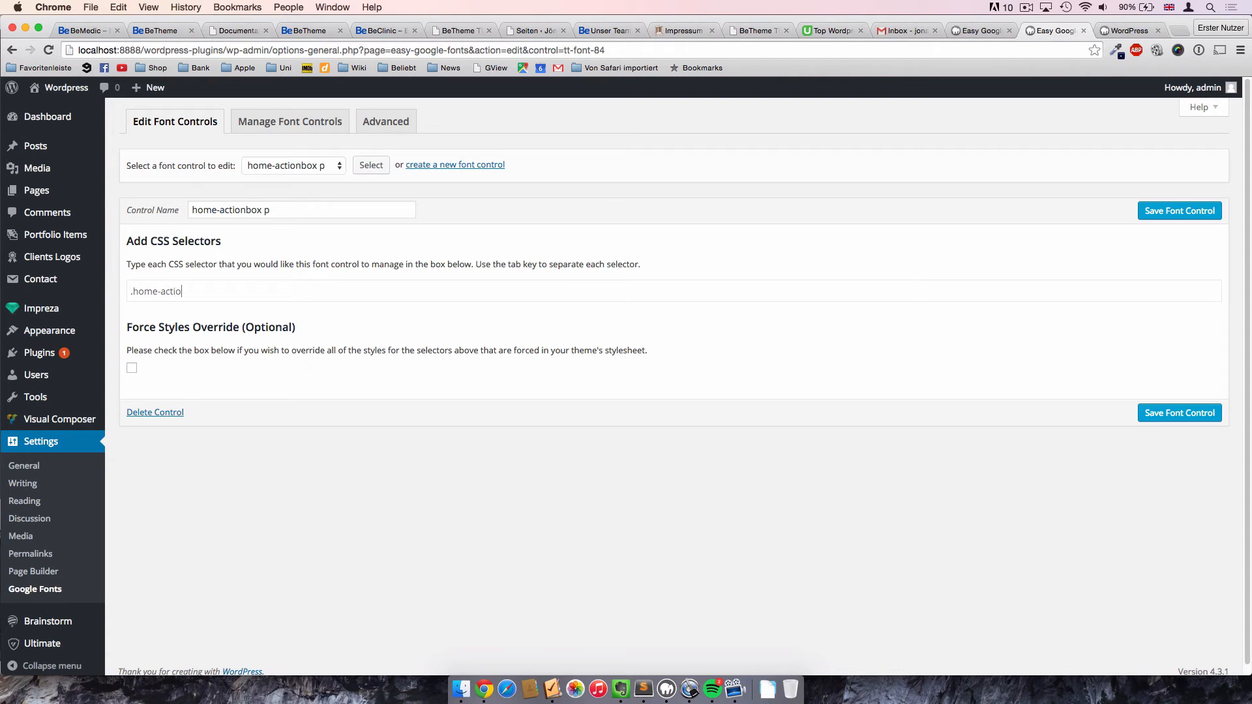
pyautogui.write('nbox')
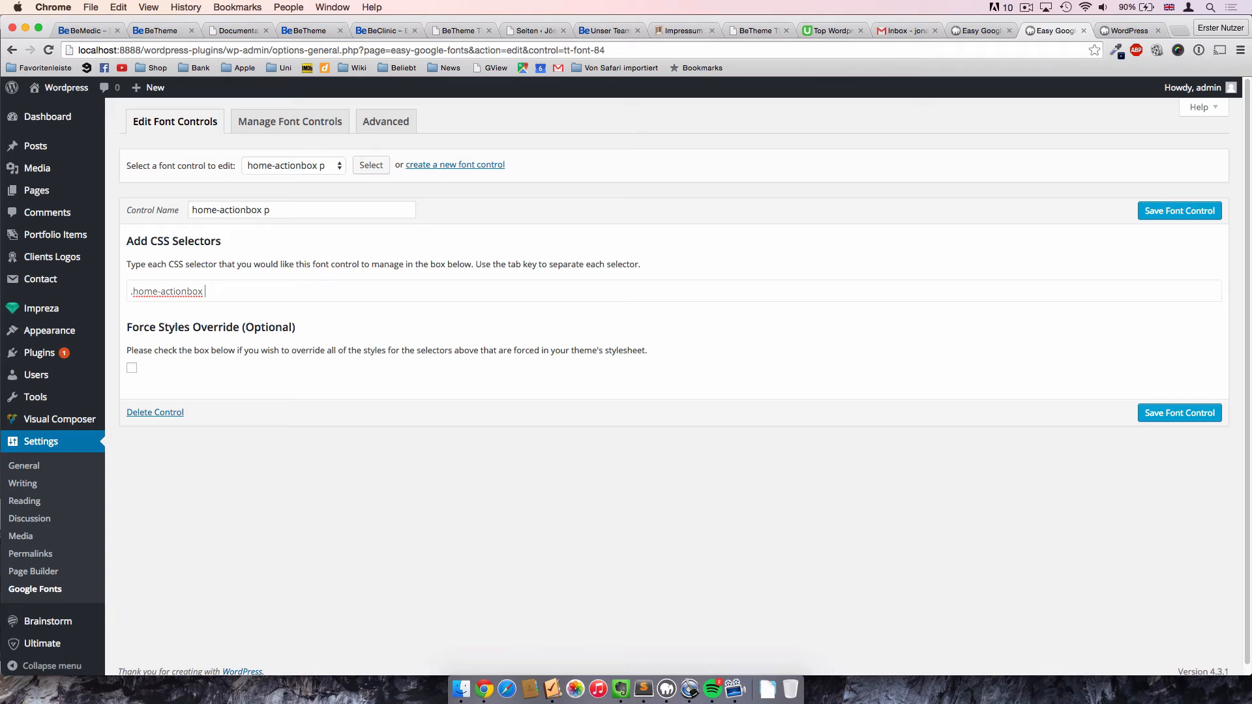
pyautogui.write('p')
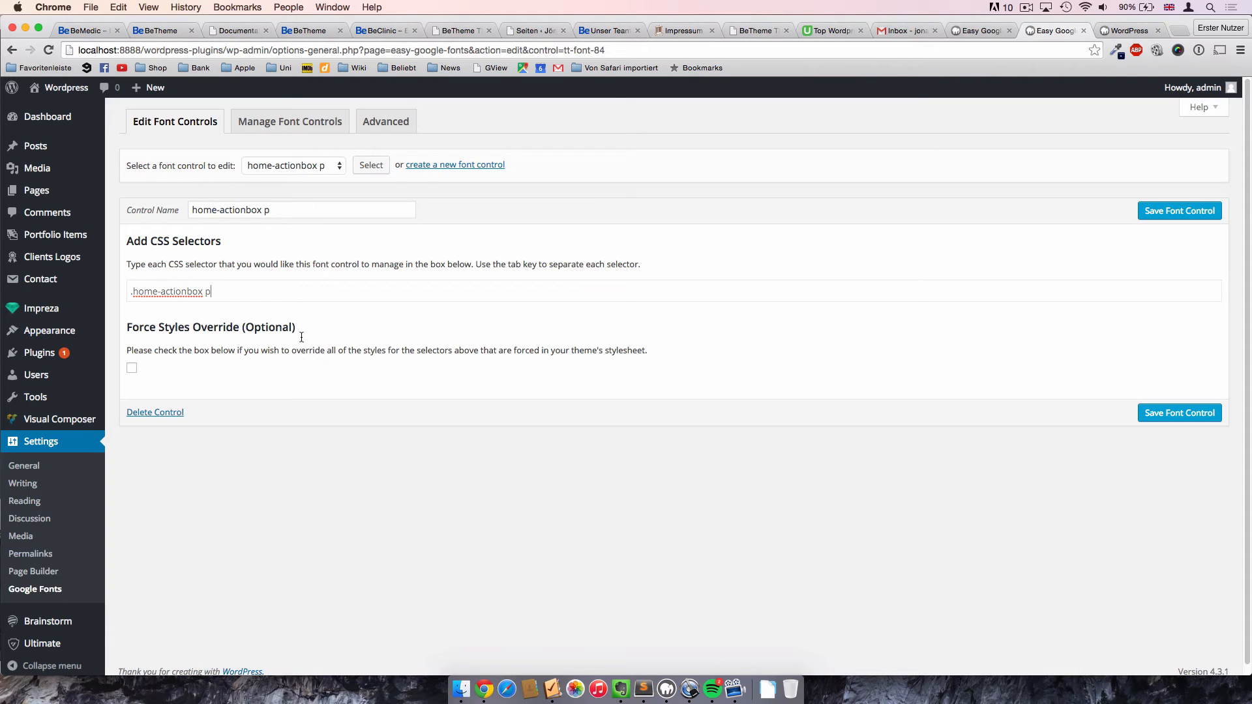
pyautogui.press('tab')
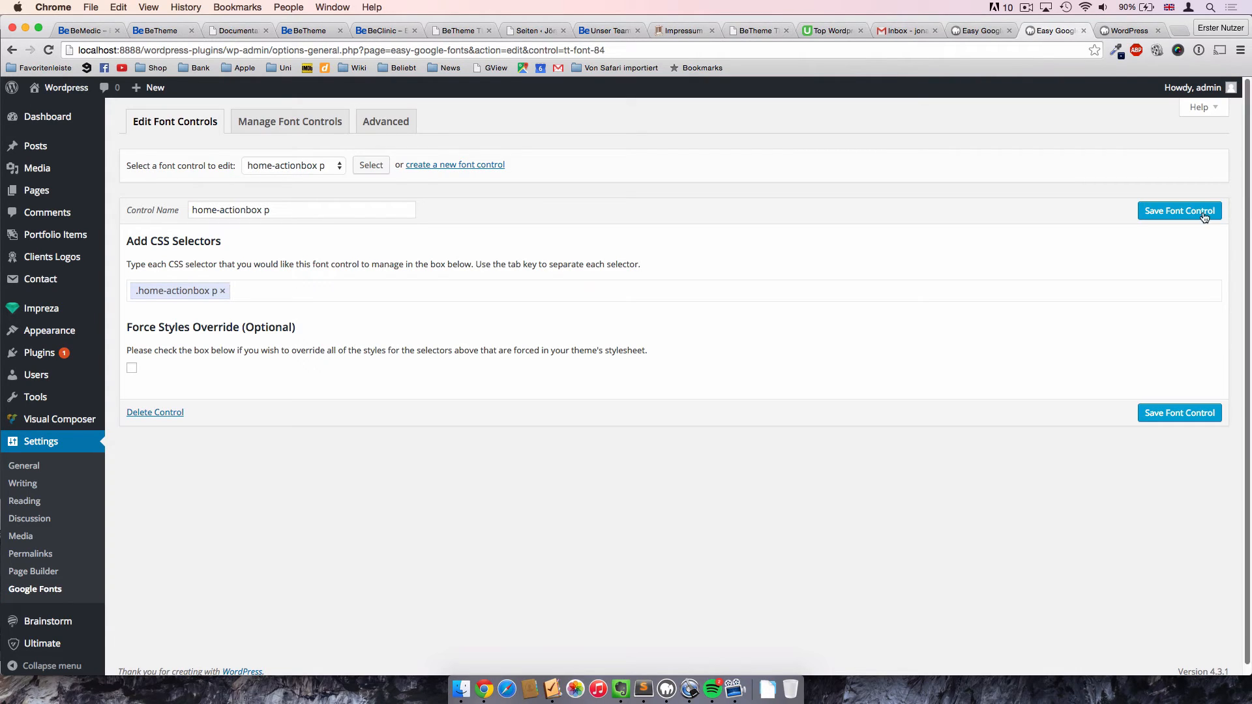
pyautogui.click(1179, 210)
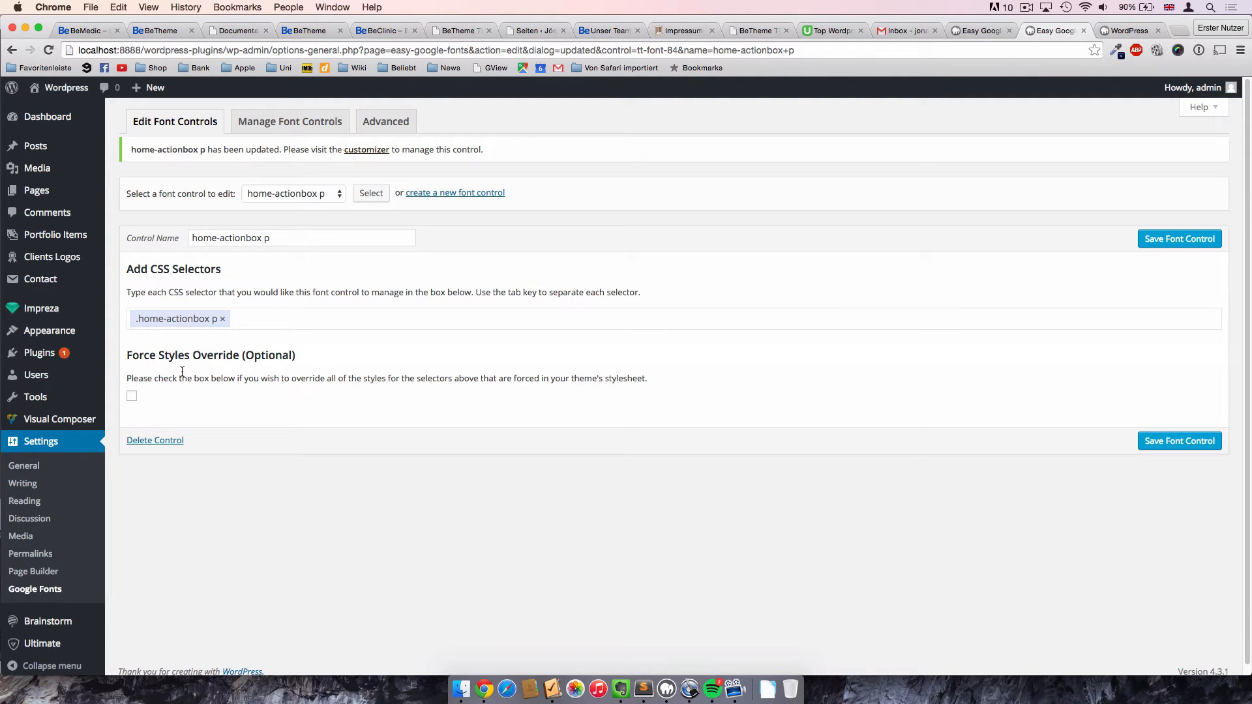
pyautogui.click(132, 396)
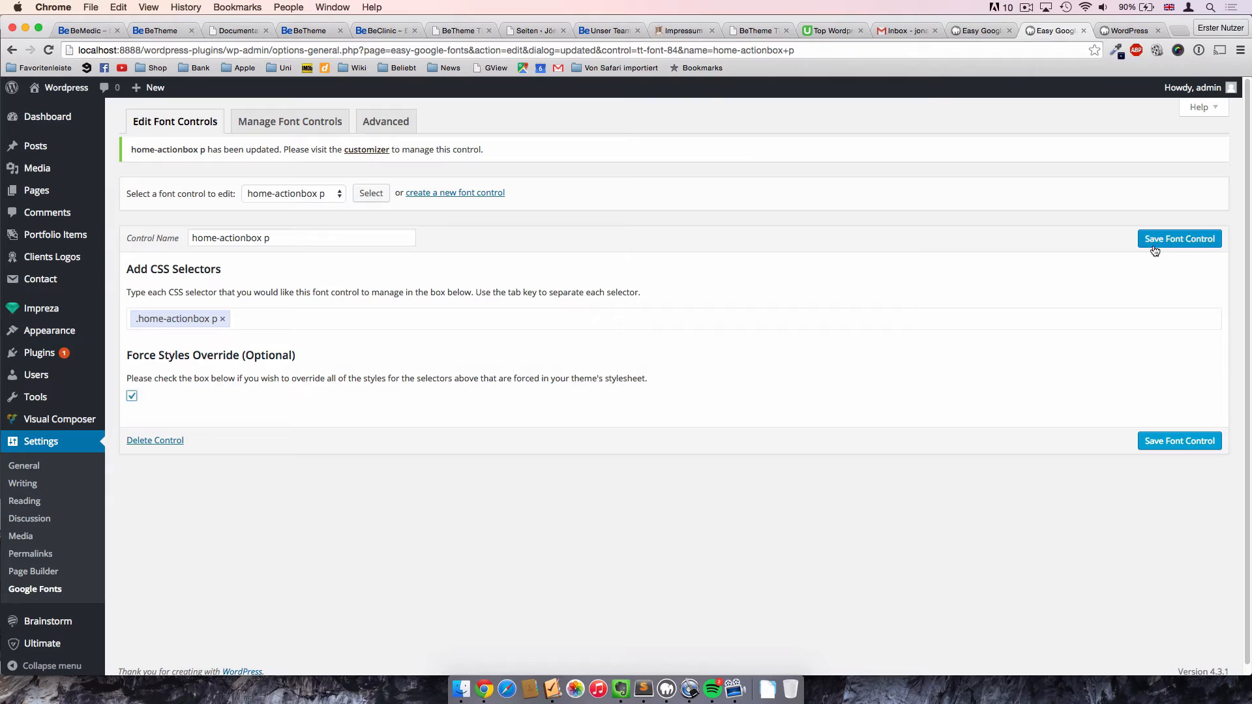
# Save the p control's override, then enable and save override on home-actionbox h2.
pyautogui.click(1179, 238)
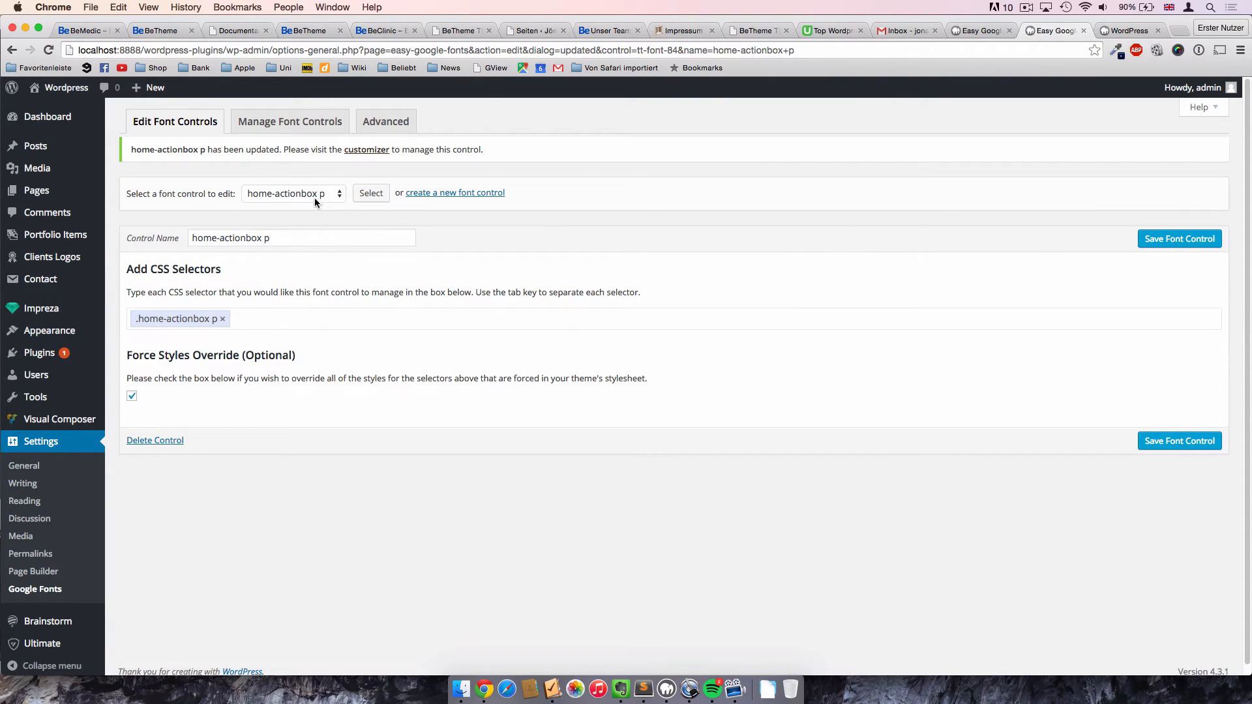
pyautogui.click(293, 193)
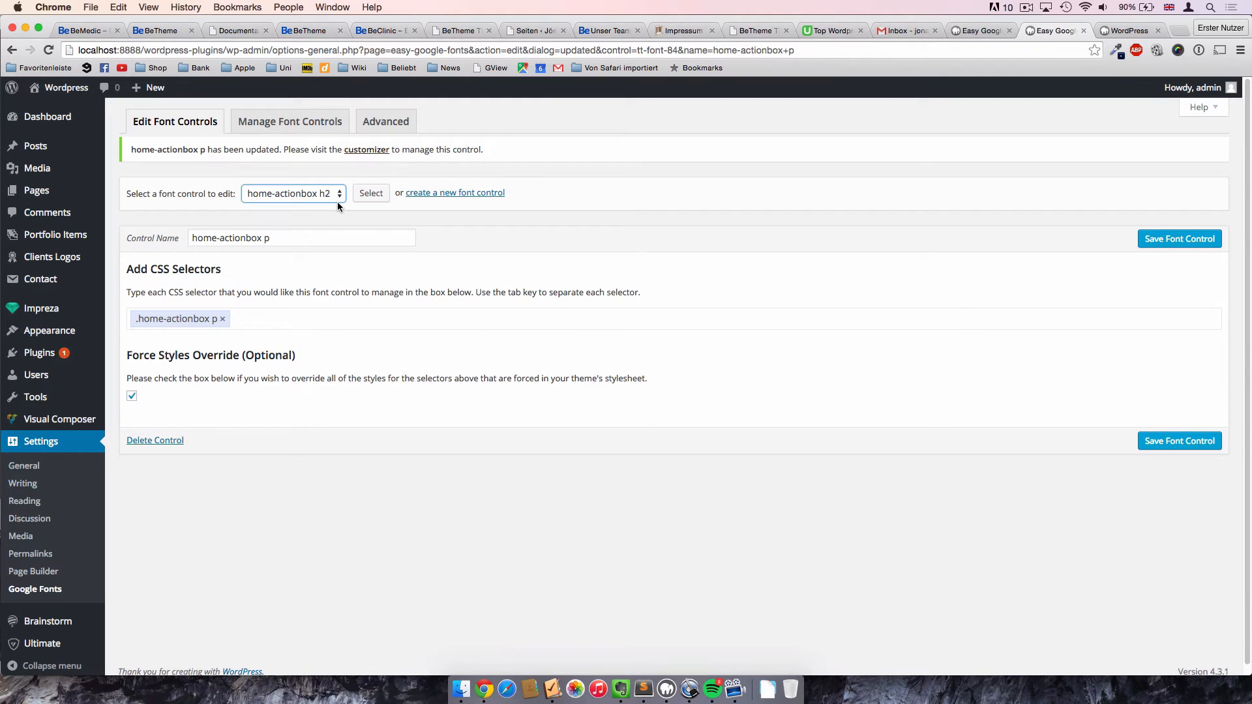
pyautogui.click(370, 192)
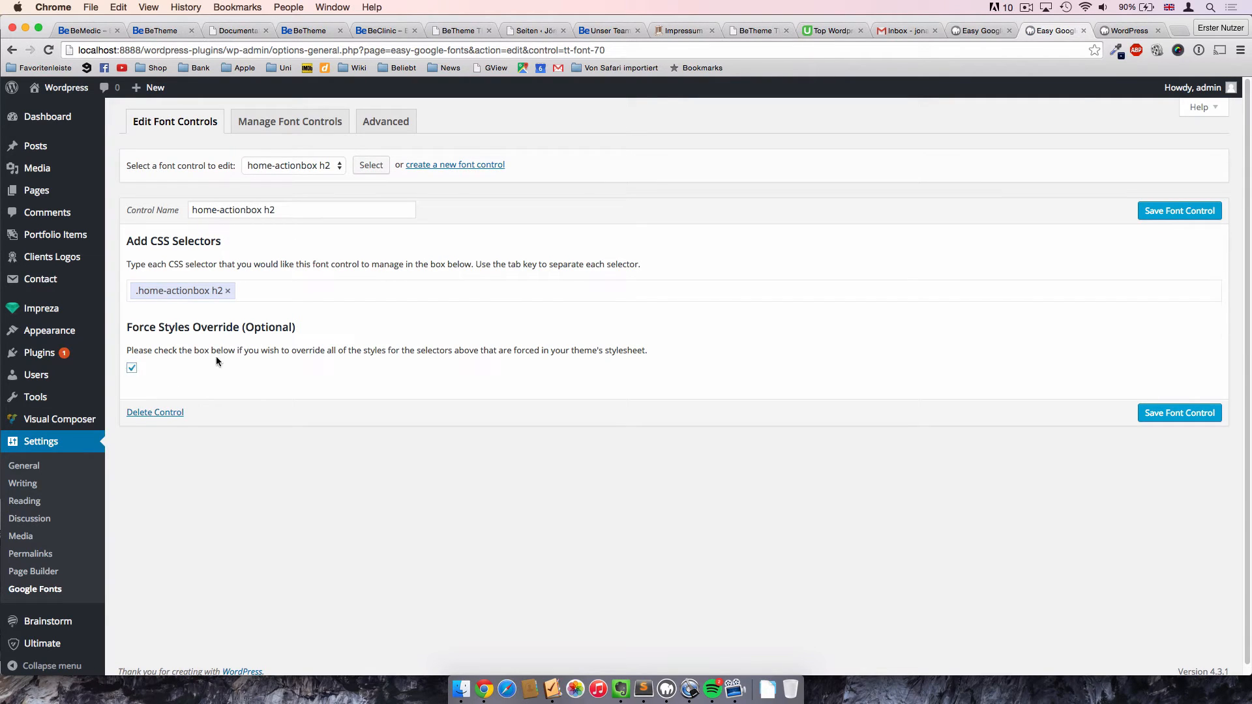
pyautogui.doubleClick(215, 327)
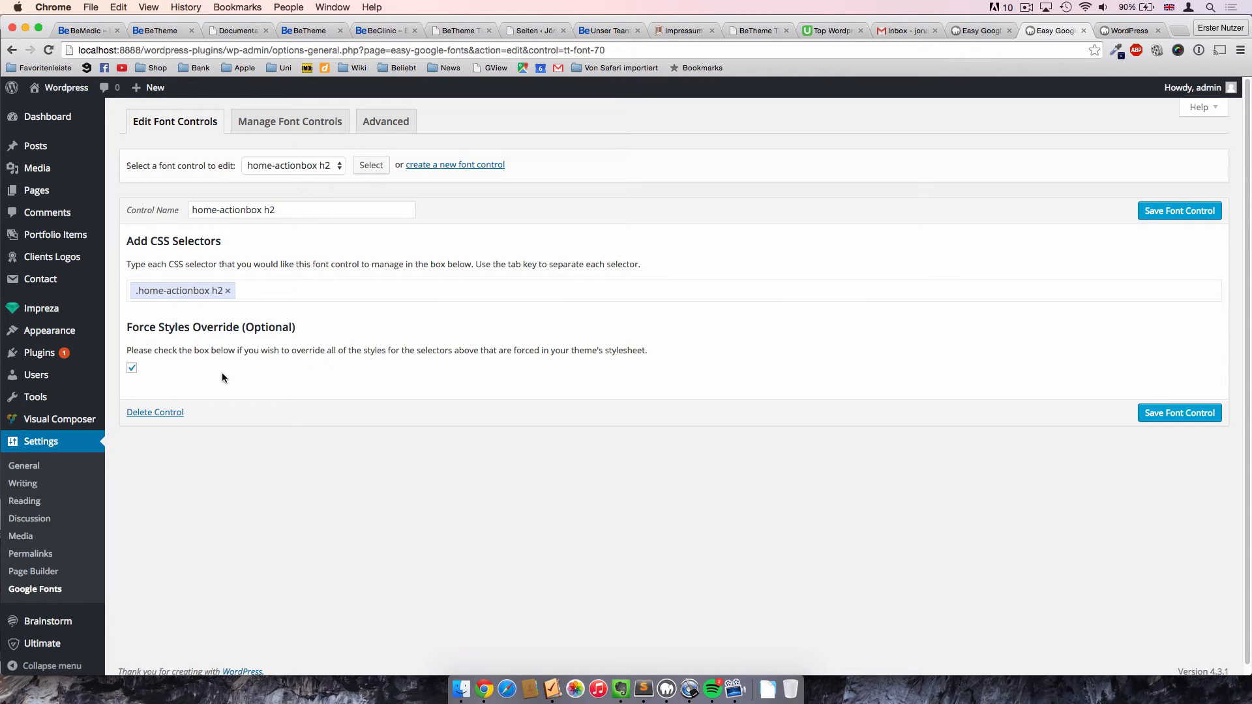
pyautogui.moveTo(223, 320)
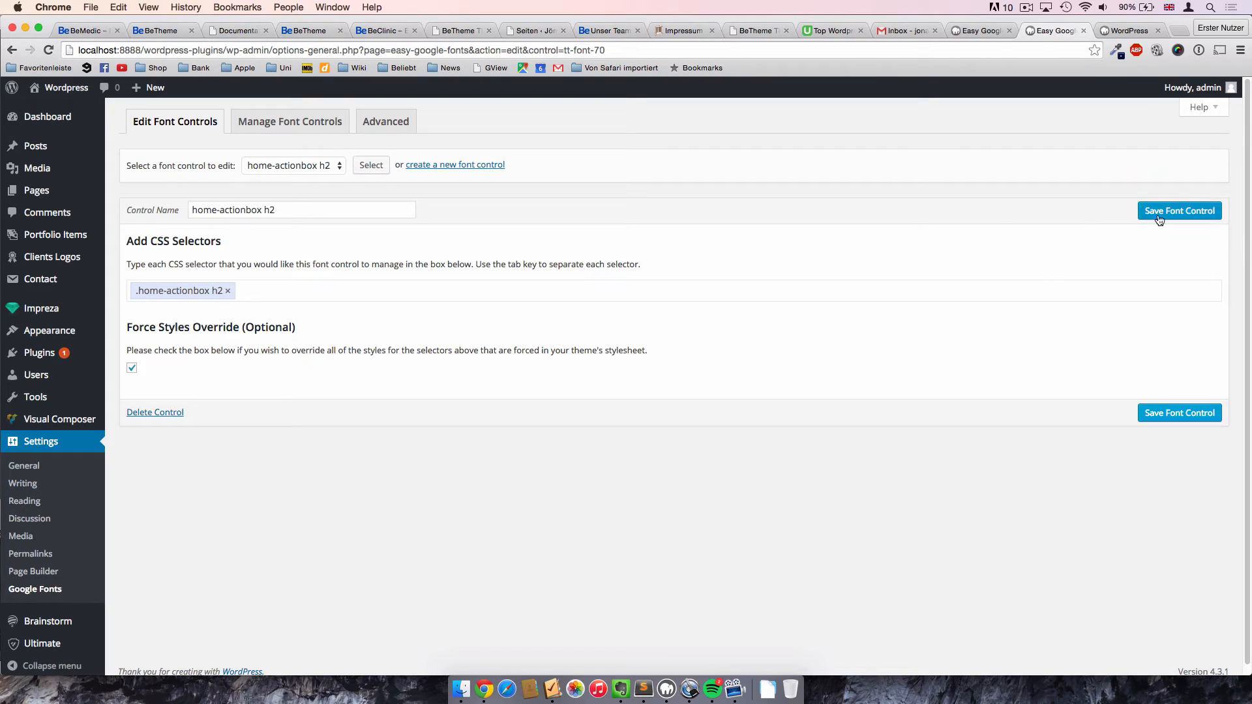
pyautogui.click(1179, 210)
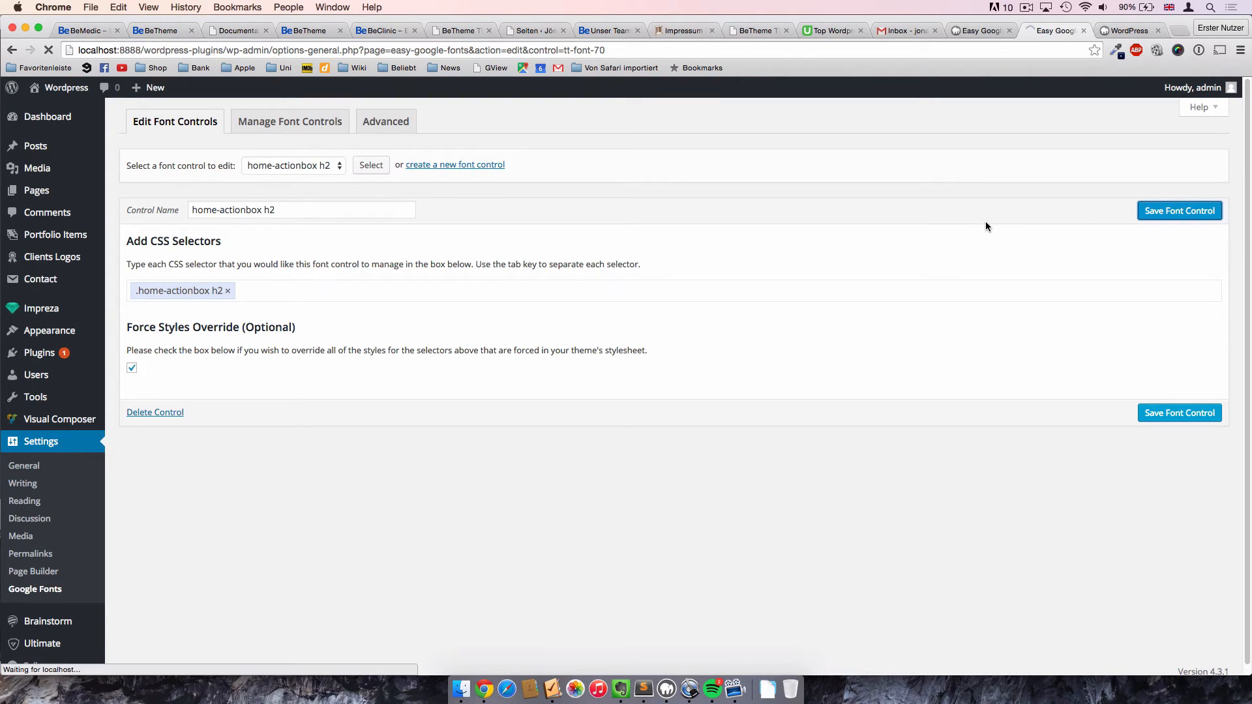
pyautogui.click(1179, 210)
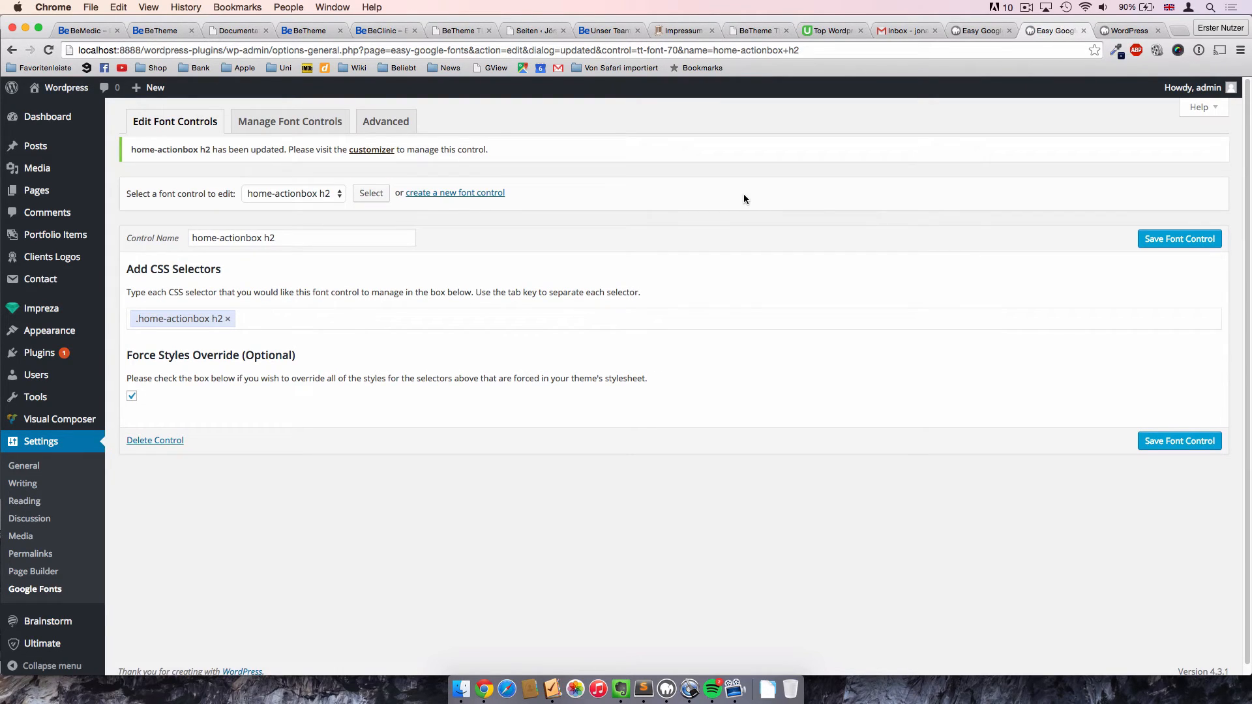
pyautogui.moveTo(740, 196)
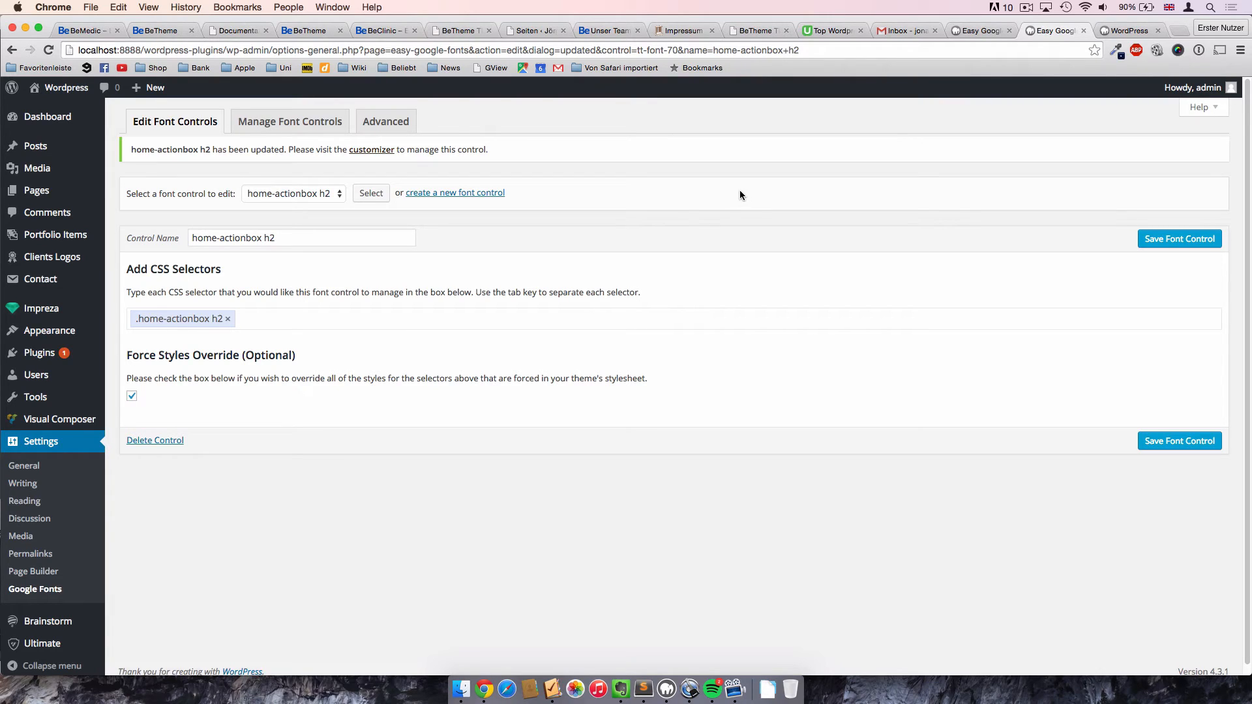
pyautogui.moveTo(645, 501)
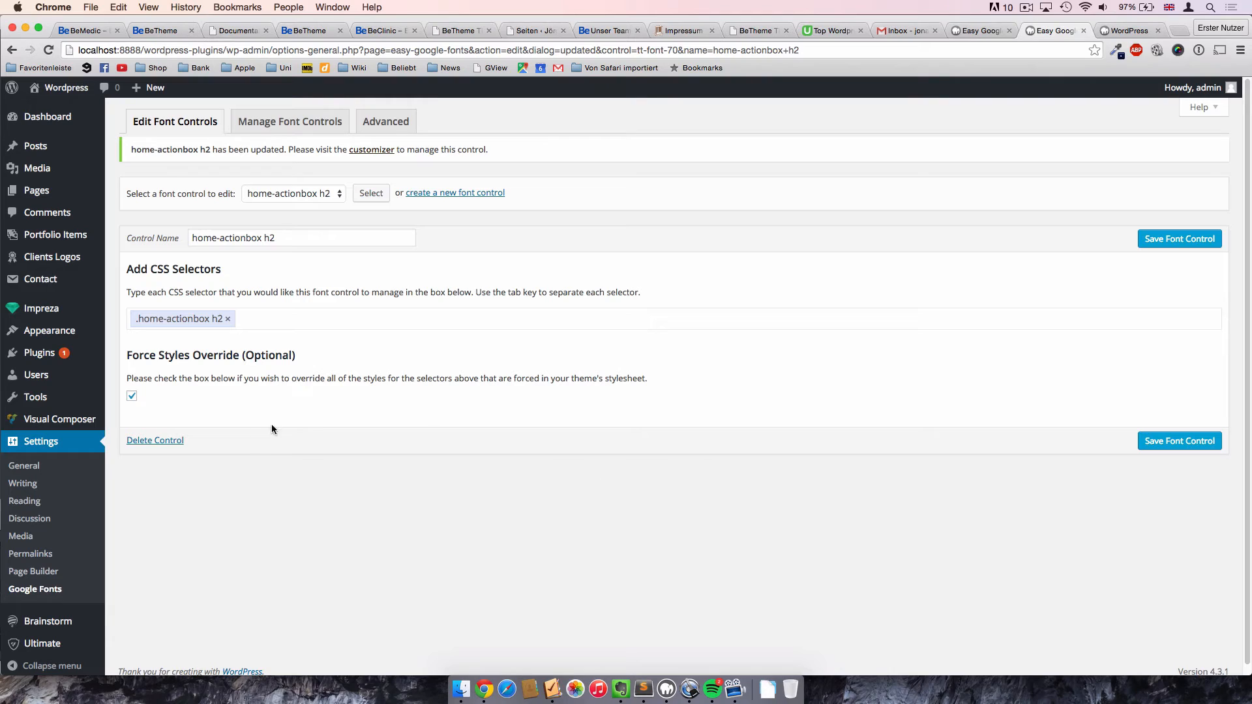
pyautogui.moveTo(116, 220)
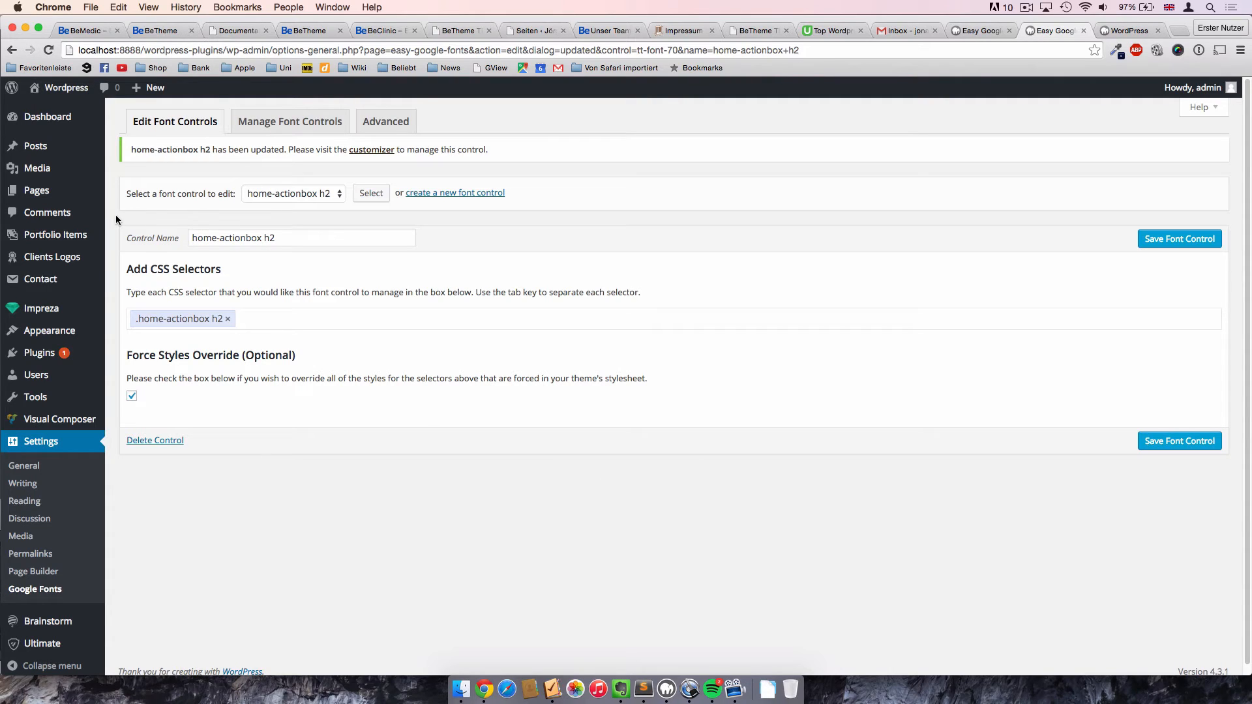
pyautogui.moveTo(538, 213)
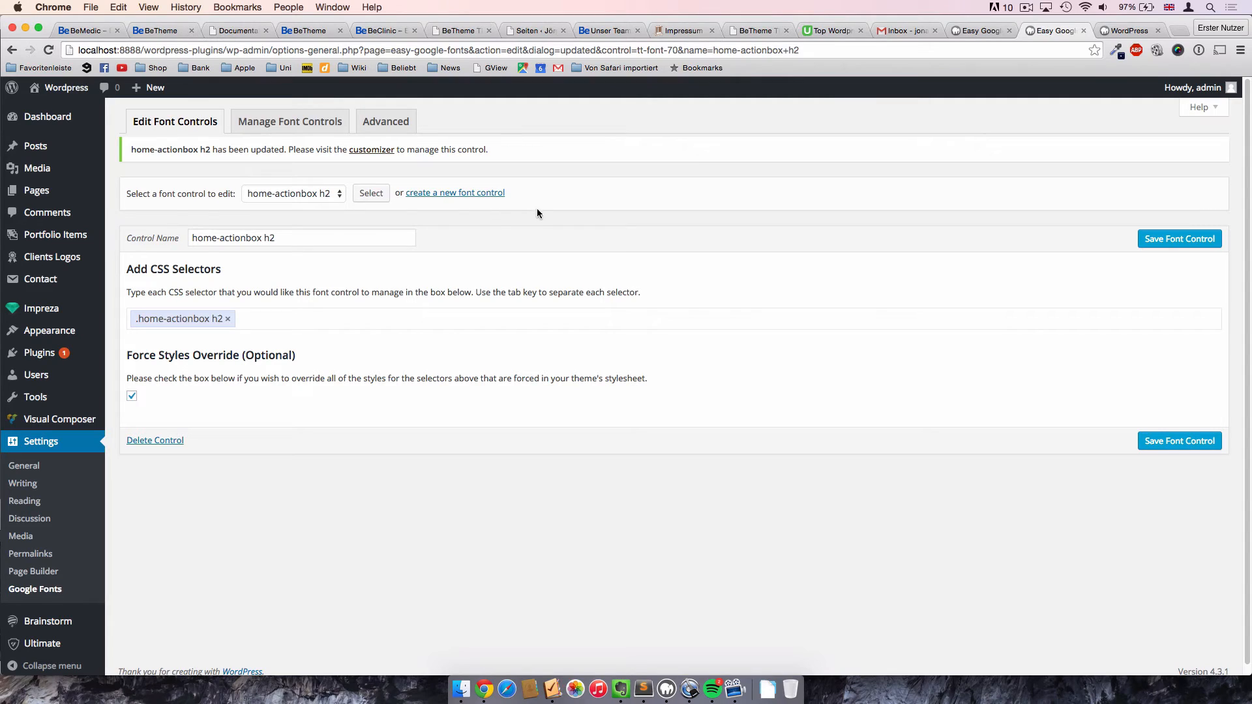
pyautogui.moveTo(1000, 138)
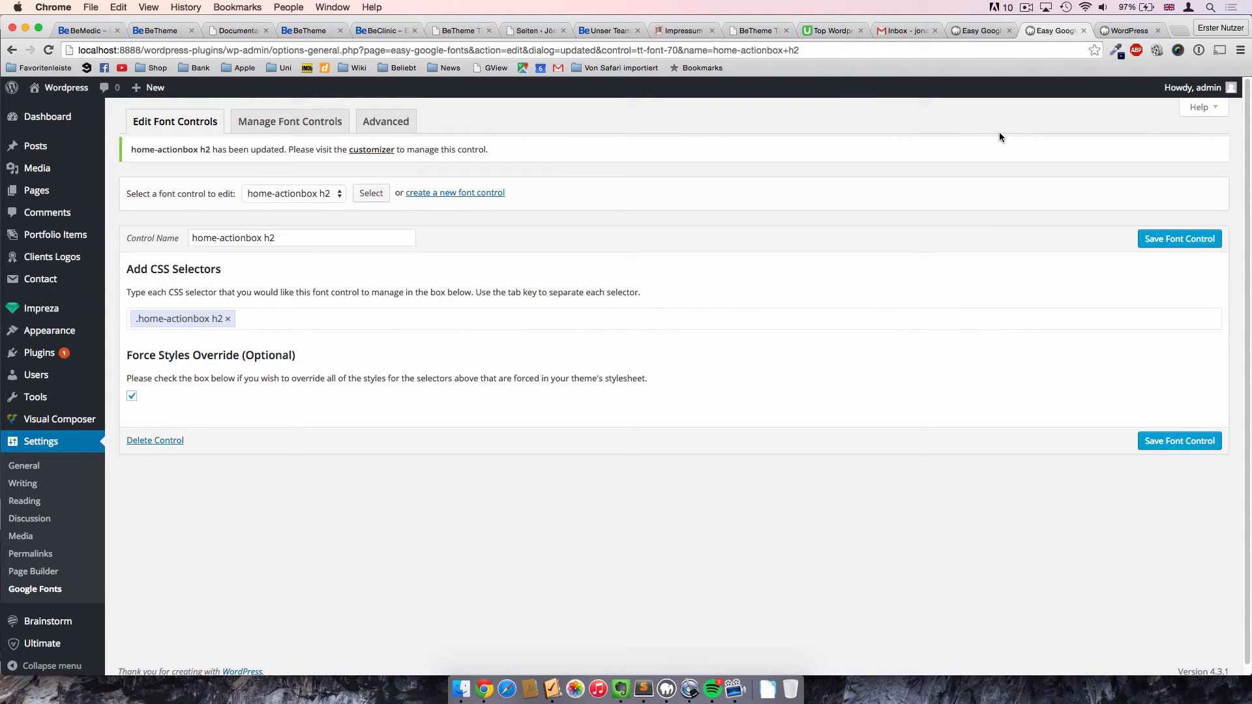
# Open Appearance > Customize for the Impreza Child theme.
pyautogui.click(49, 330)
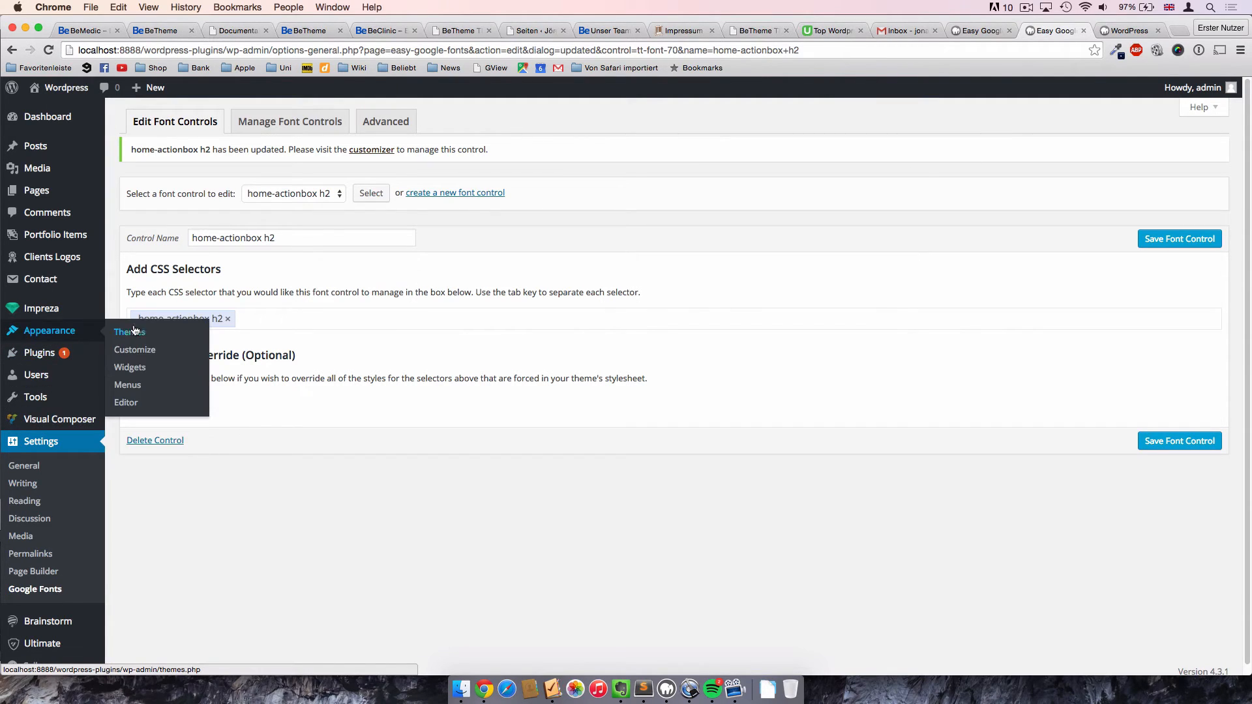
pyautogui.click(134, 349)
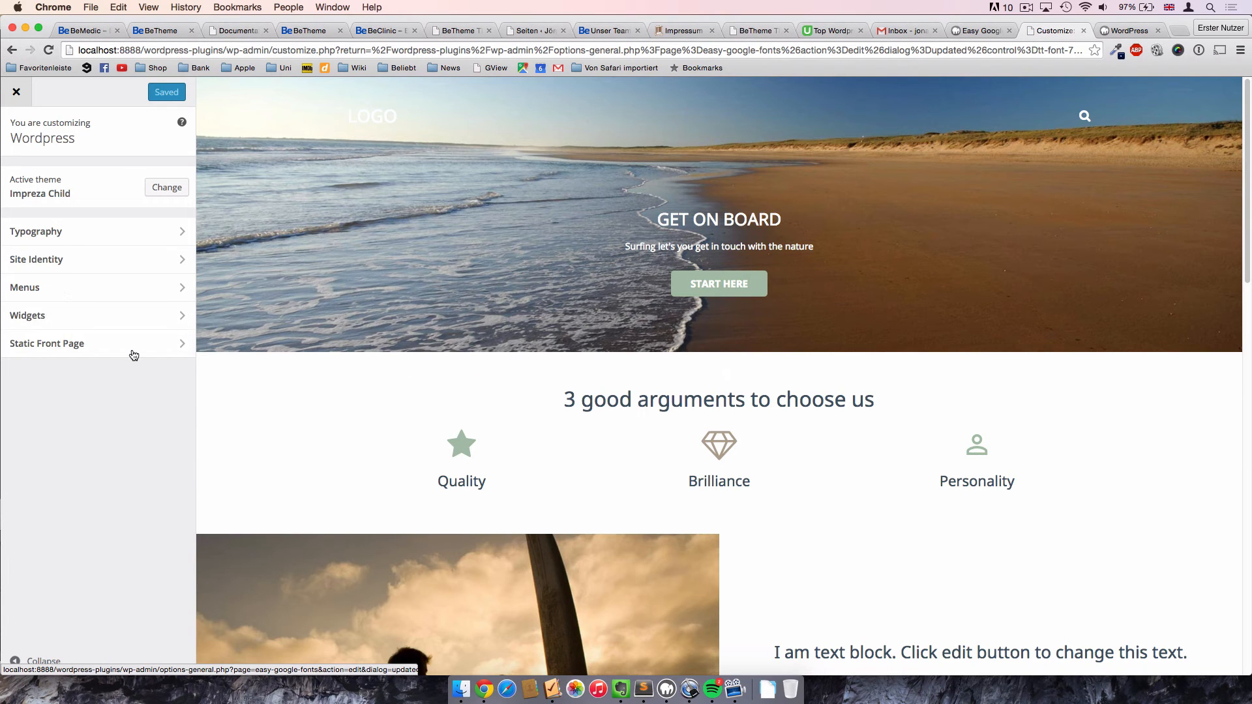
pyautogui.moveTo(719, 184)
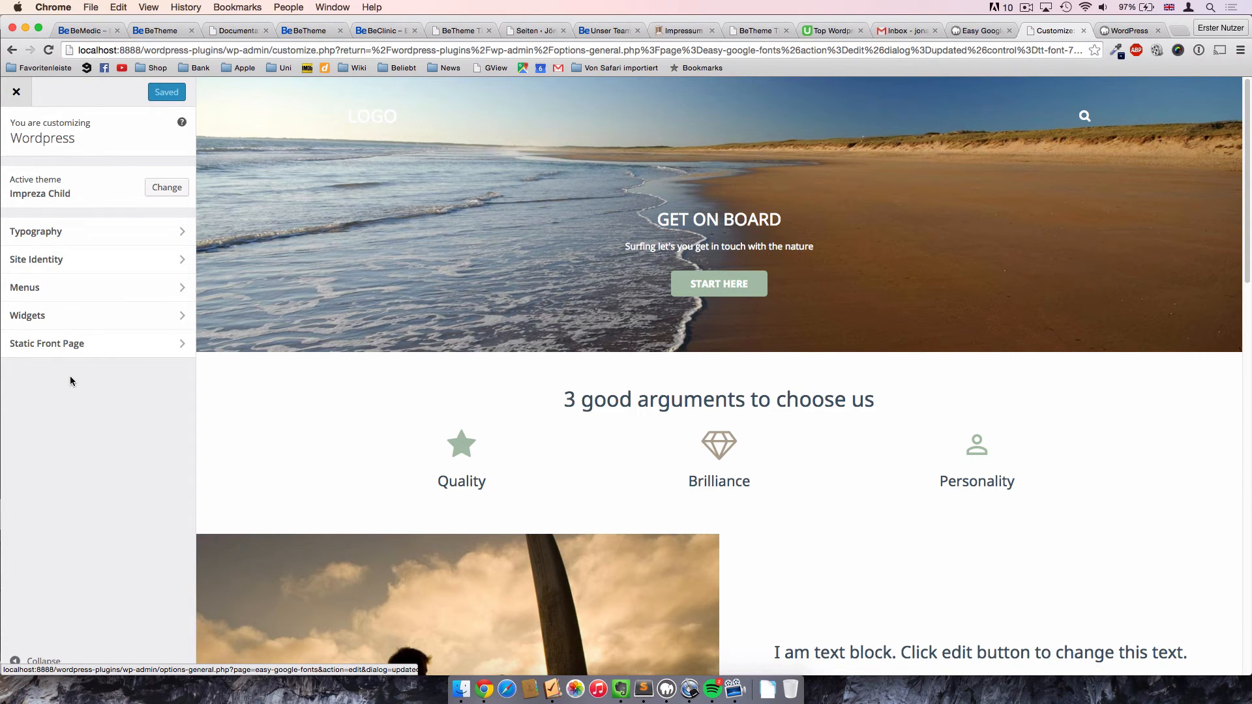
pyautogui.moveTo(78, 356)
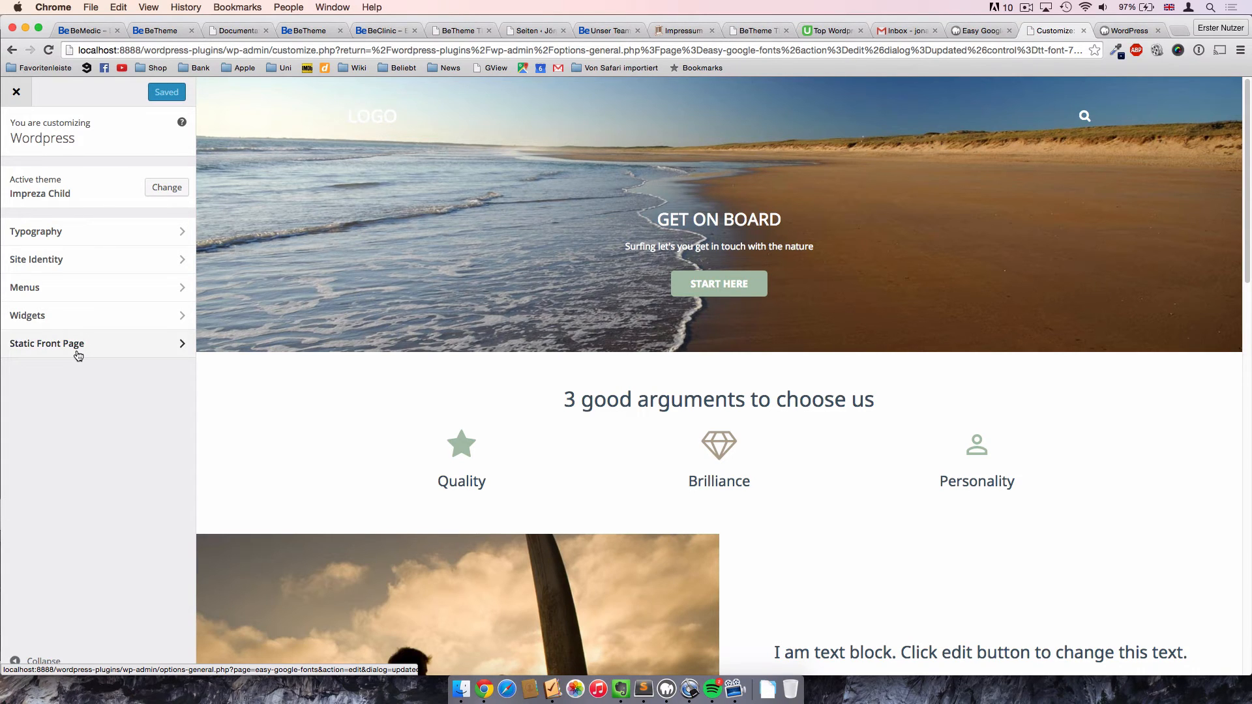
pyautogui.moveTo(75, 411)
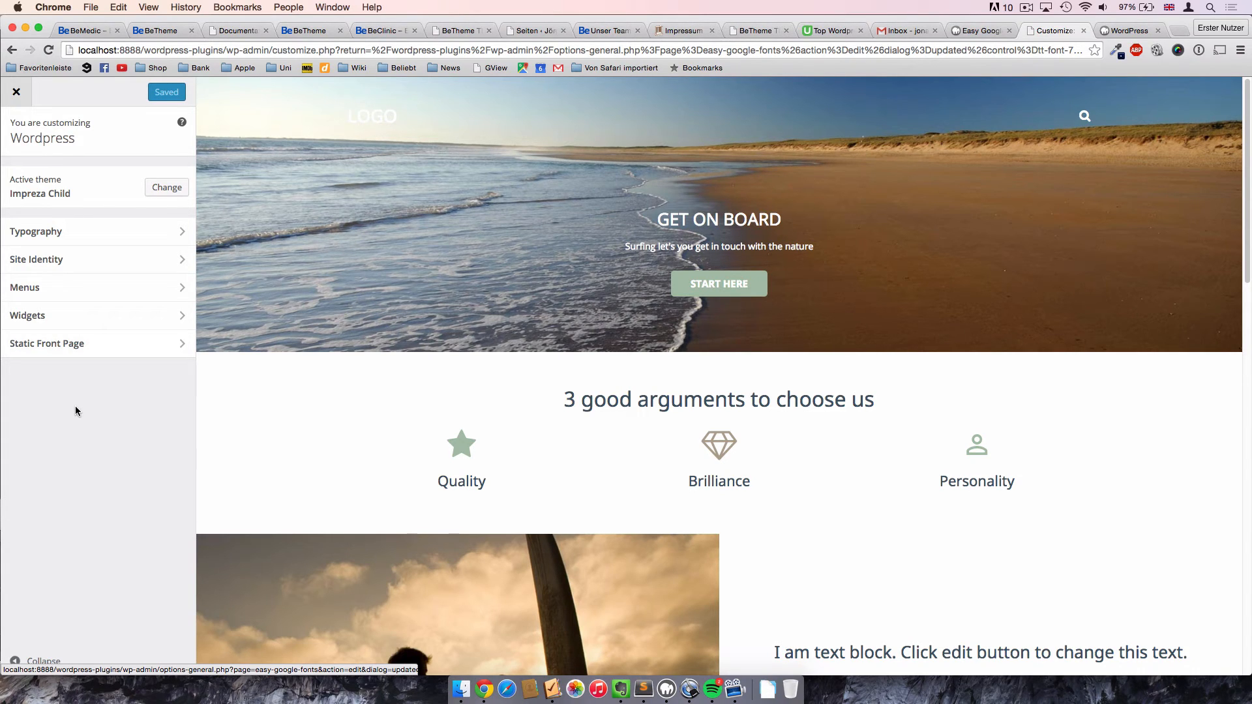
pyautogui.moveTo(70, 220)
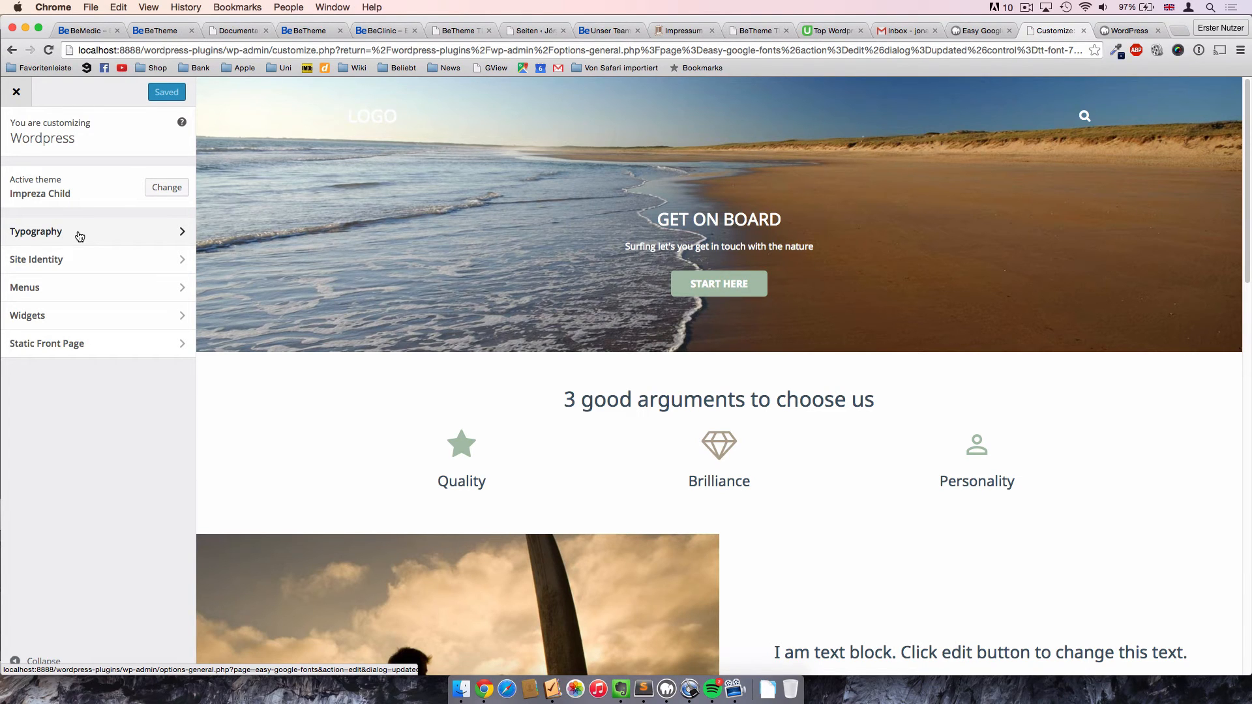
# Go to Typography > Default Typography and briefly expand the Paragraphs font options.
pyautogui.click(79, 232)
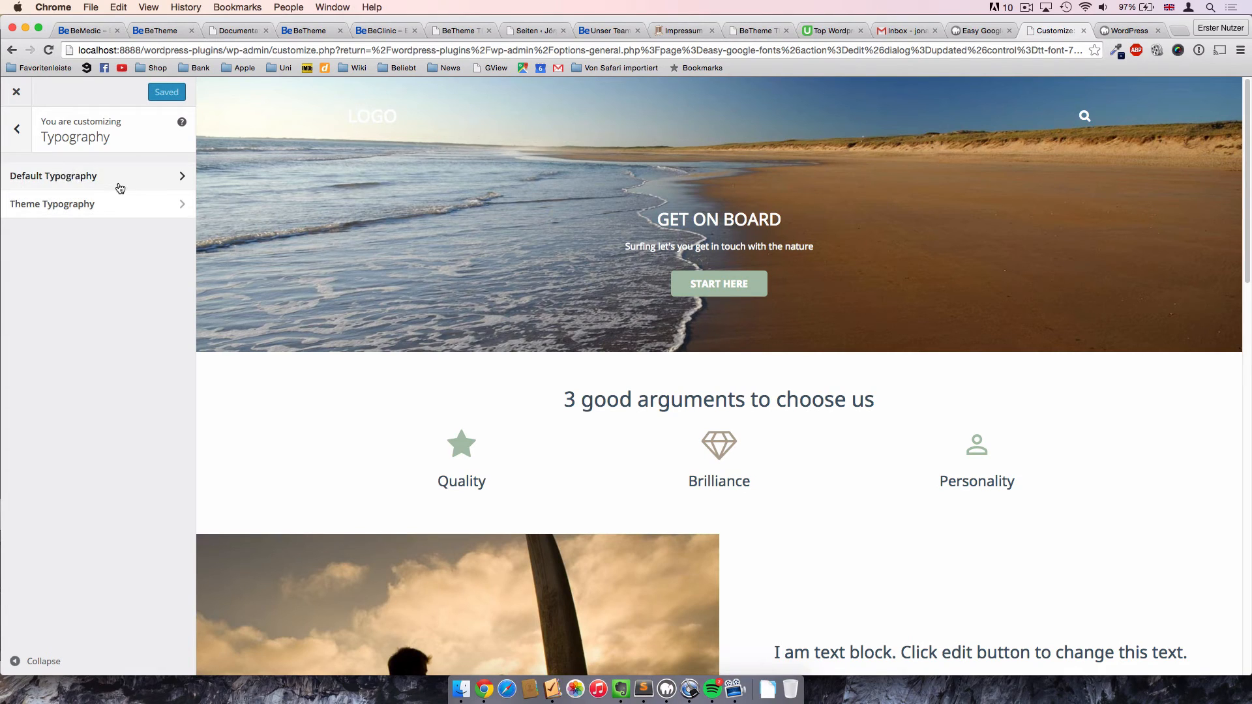
pyautogui.click(53, 175)
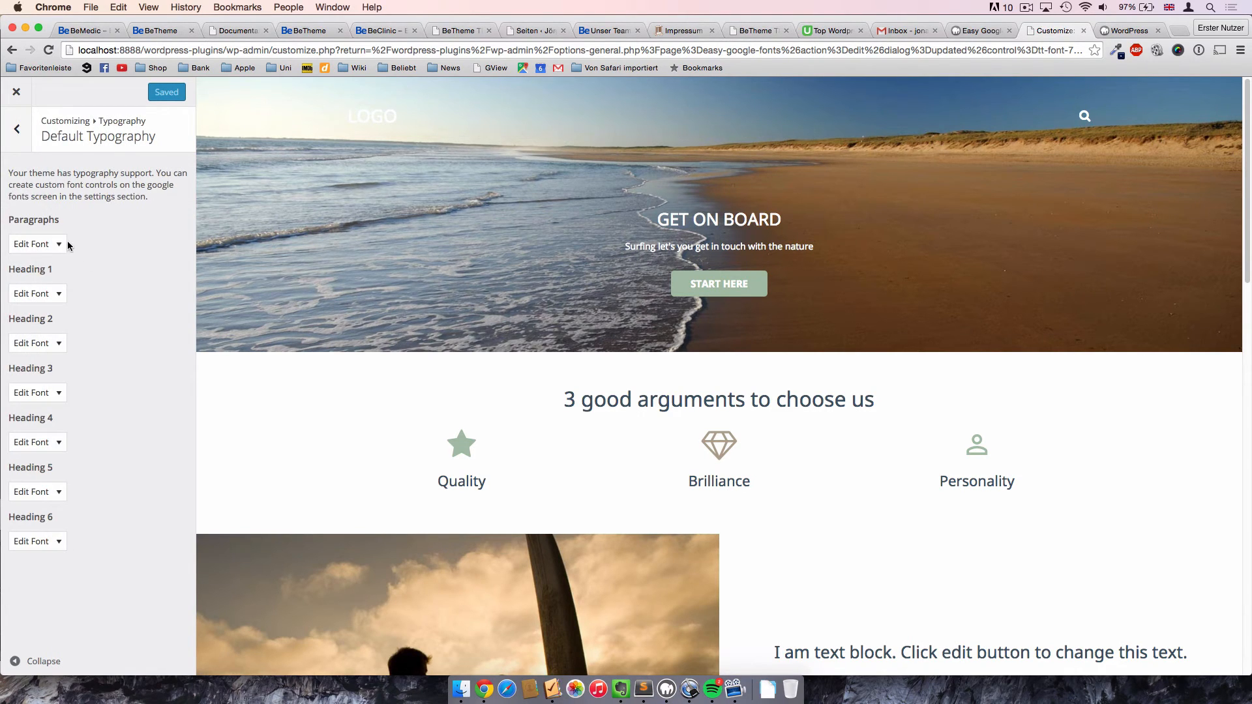
pyautogui.doubleClick(33, 220)
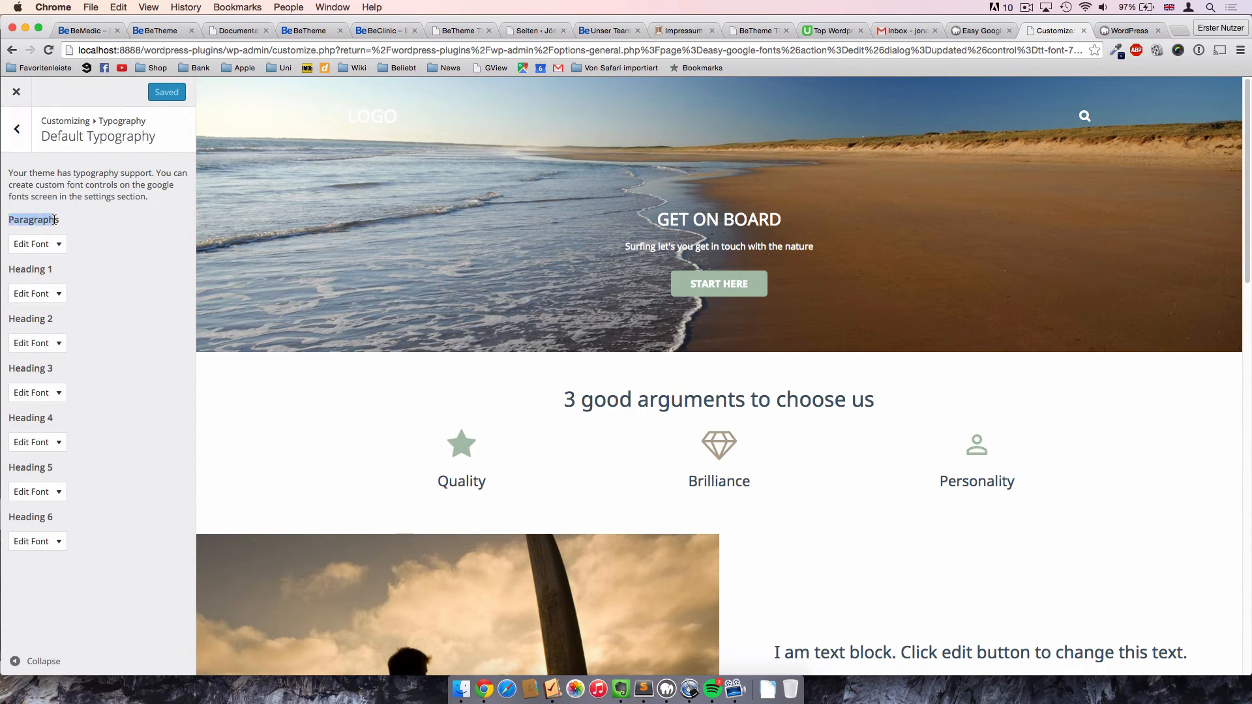
pyautogui.click(32, 243)
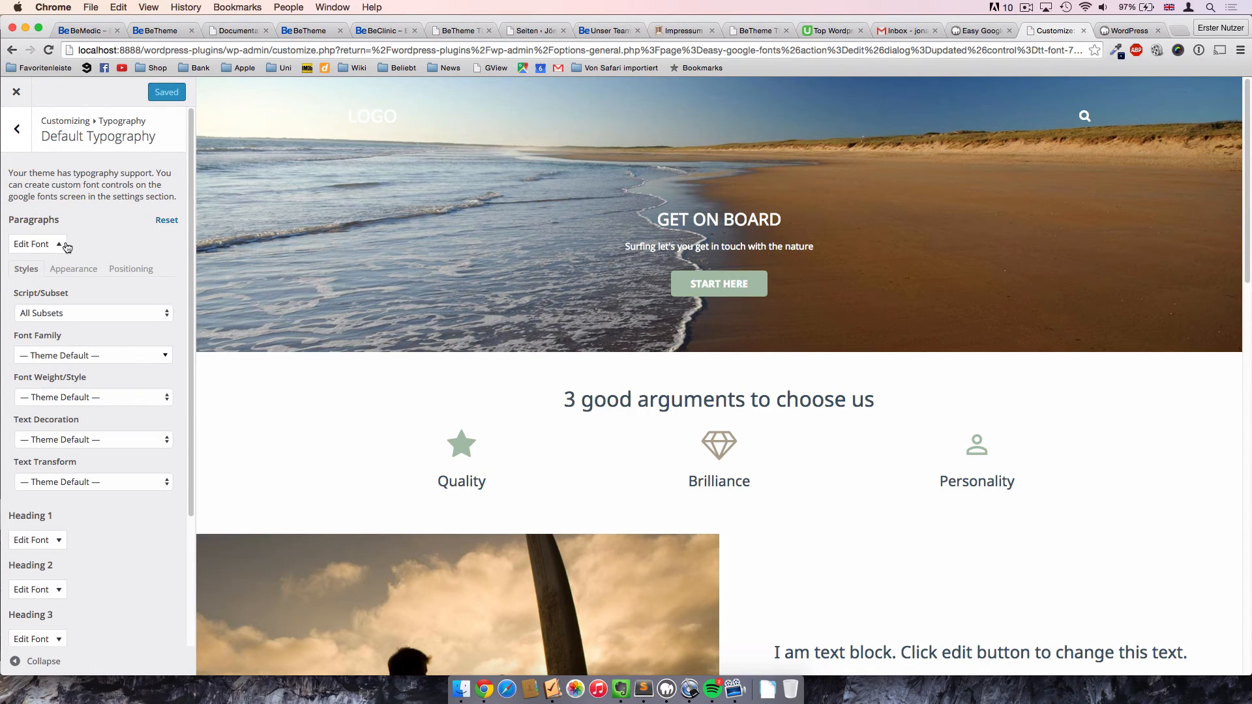
pyautogui.click(36, 244)
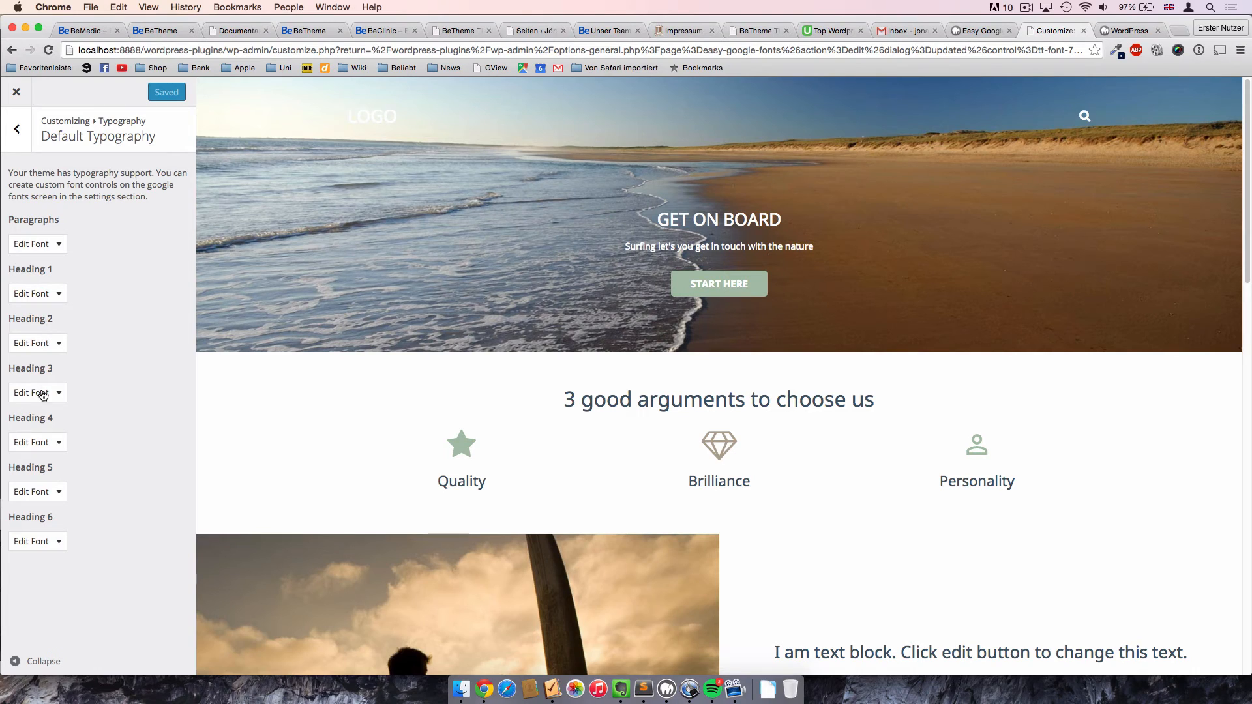
pyautogui.moveTo(60, 352)
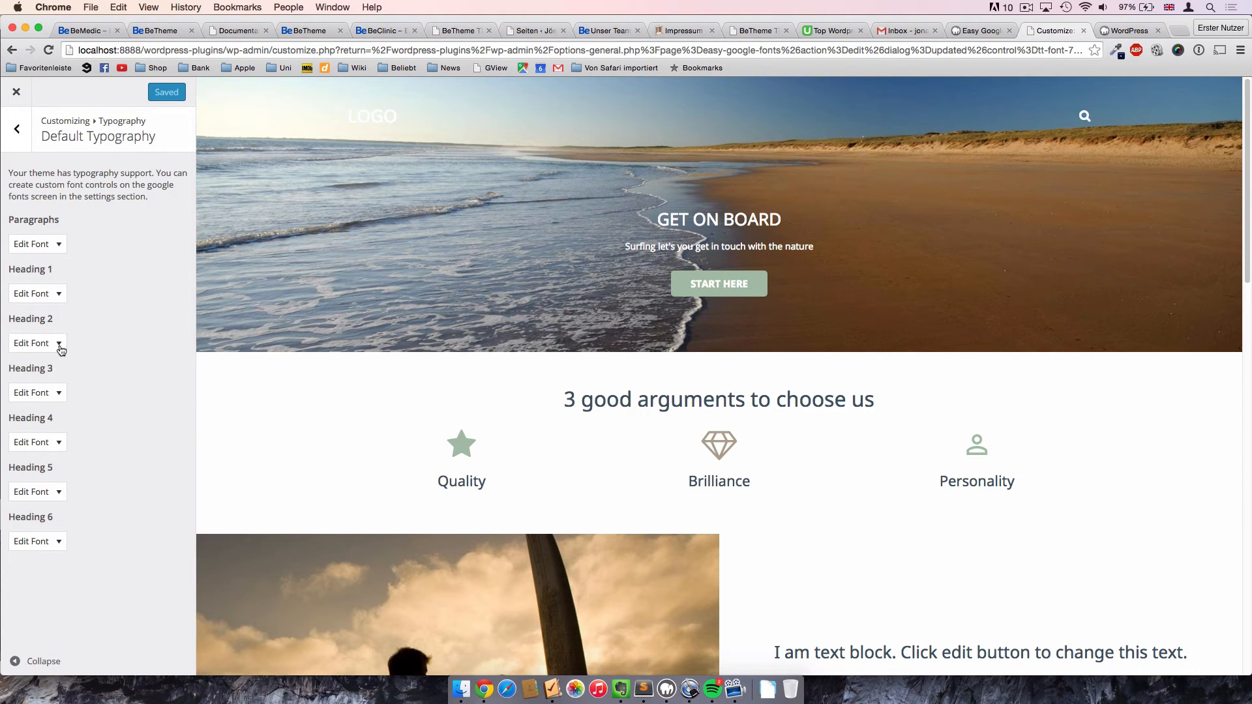
pyautogui.moveTo(65, 337)
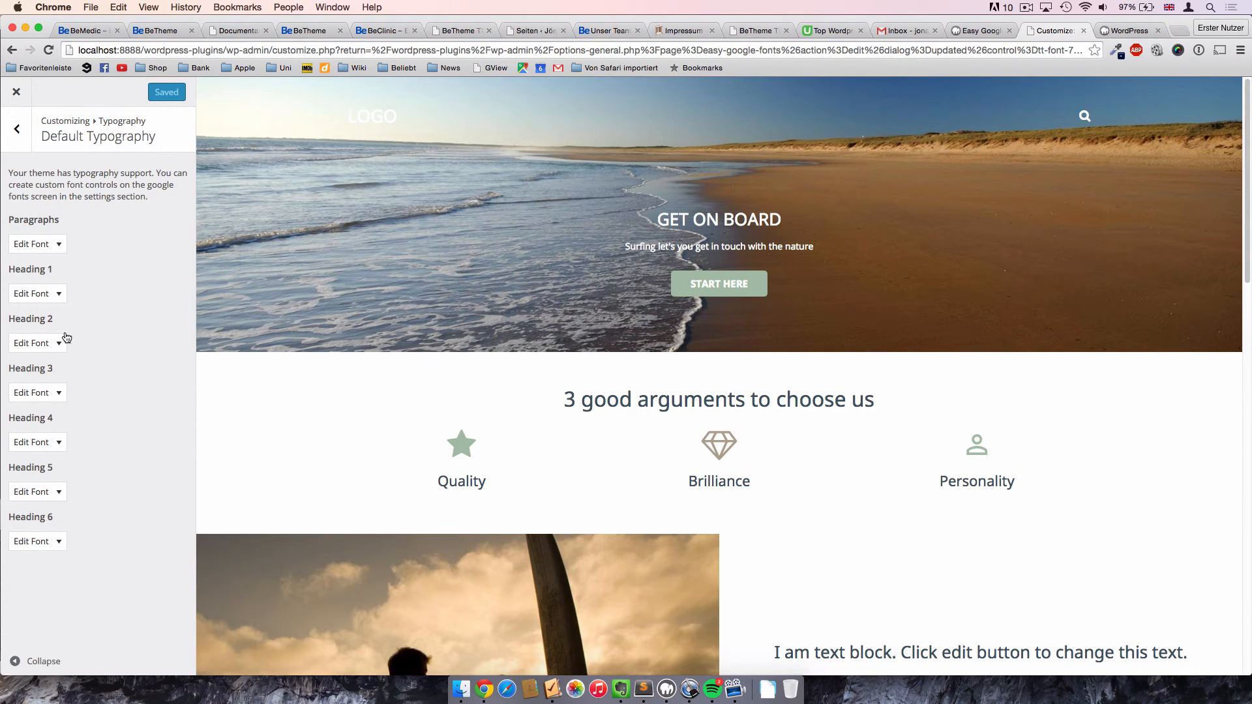
pyautogui.moveTo(107, 365)
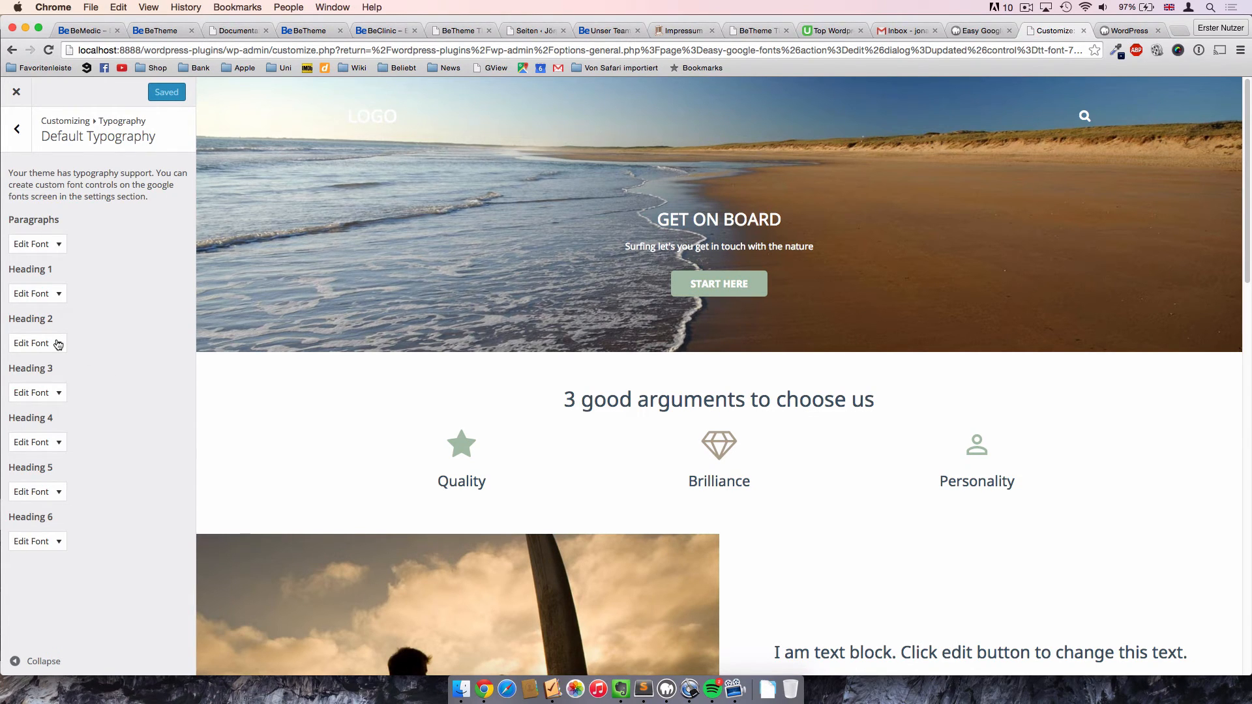
# Try Heading 2 sizes of 29, 39, 36 and 56px, then reset to default.
pyautogui.click(33, 344)
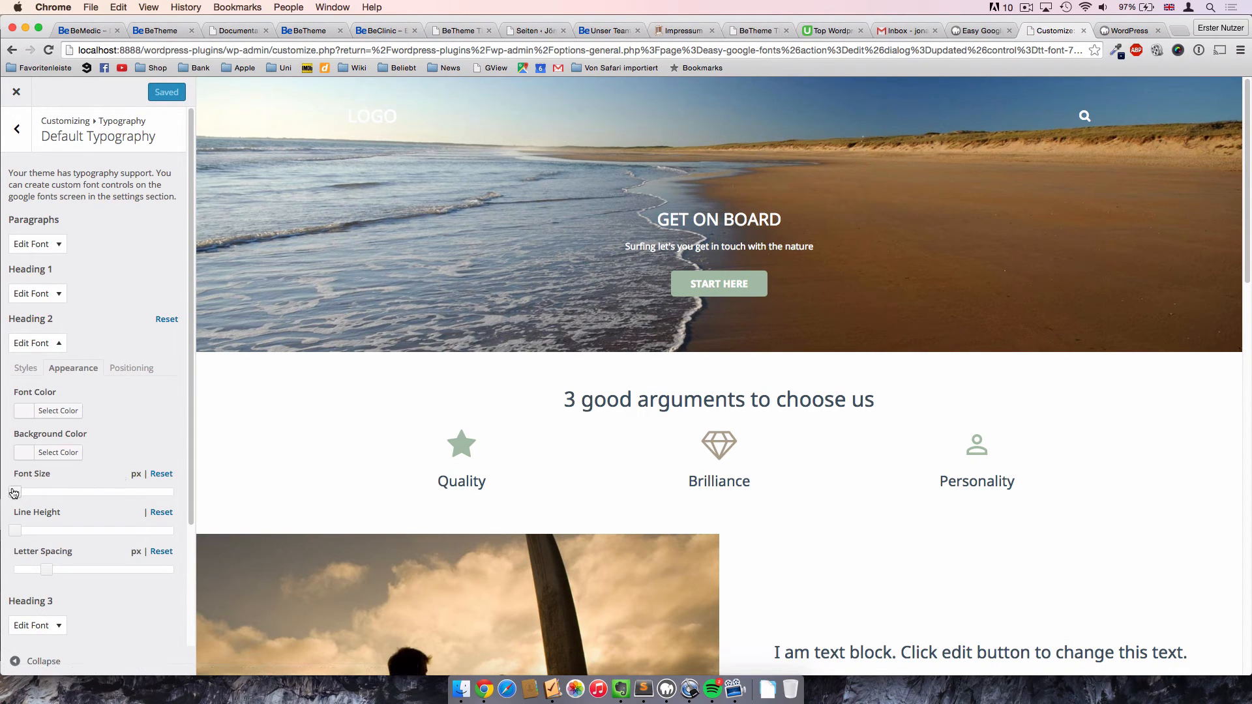
pyautogui.moveTo(14, 491); pyautogui.dragTo(50, 492)
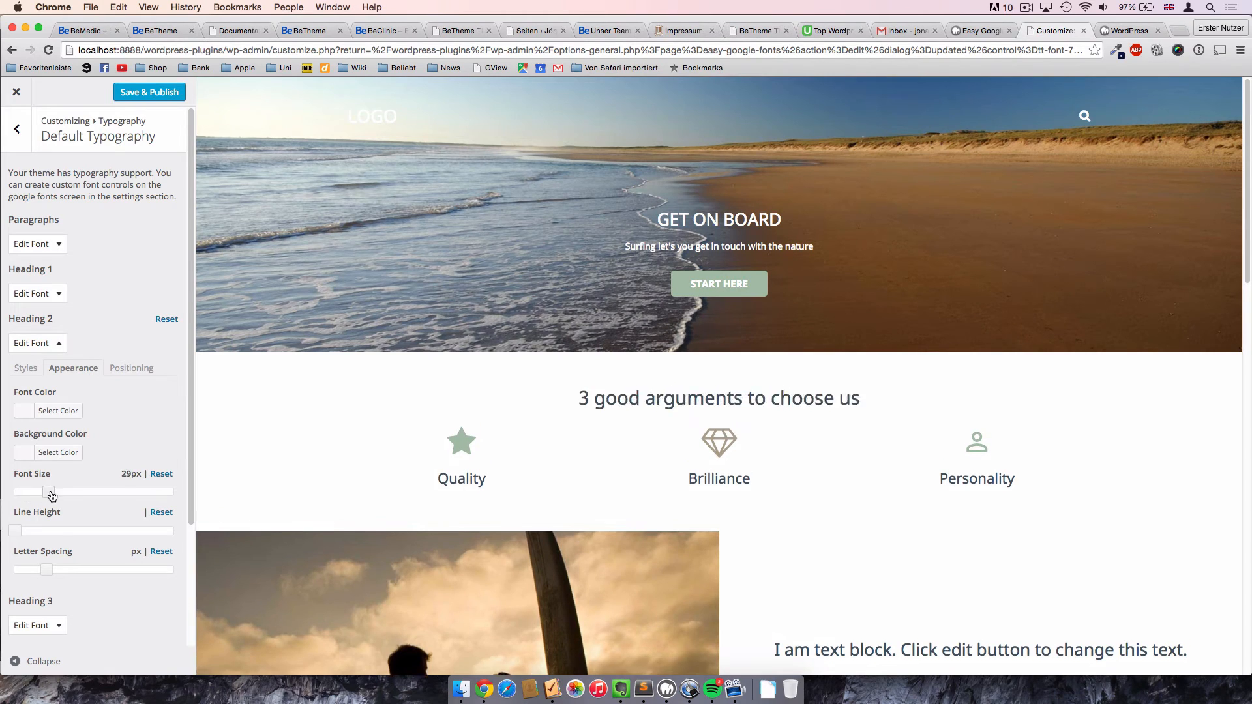
pyautogui.moveTo(50, 493); pyautogui.dragTo(64, 493)
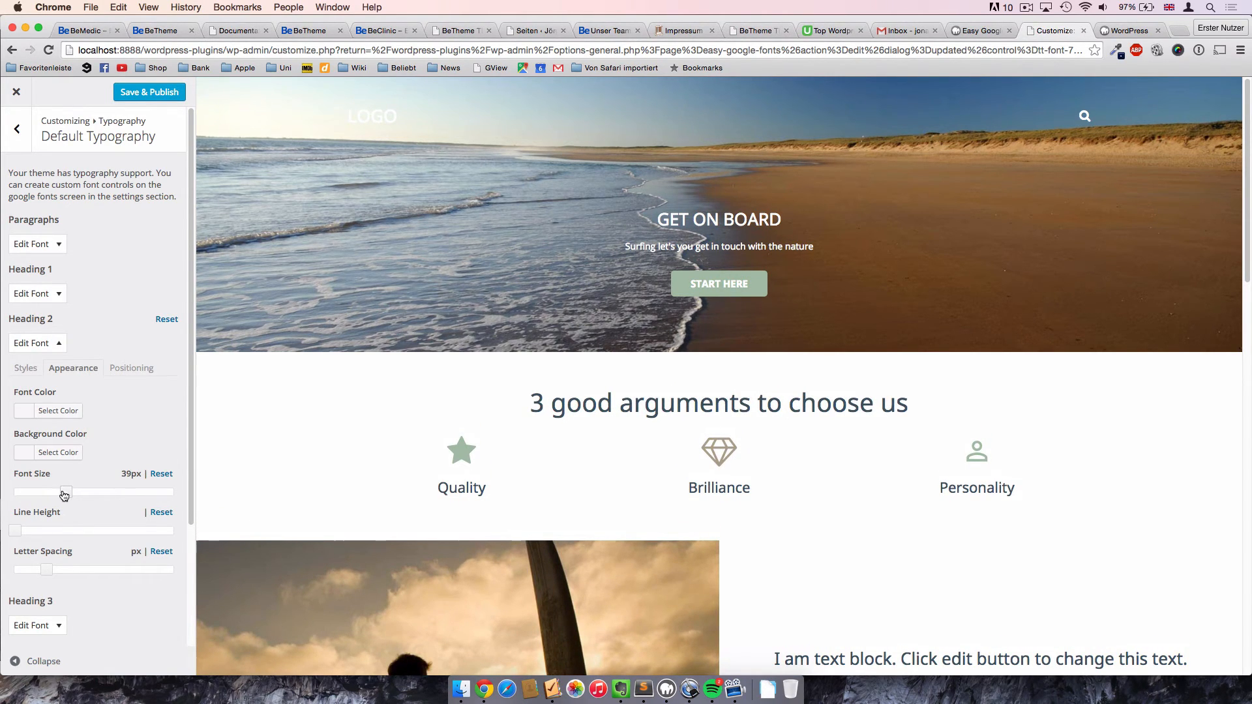
pyautogui.moveTo(65, 491); pyautogui.dragTo(61, 492)
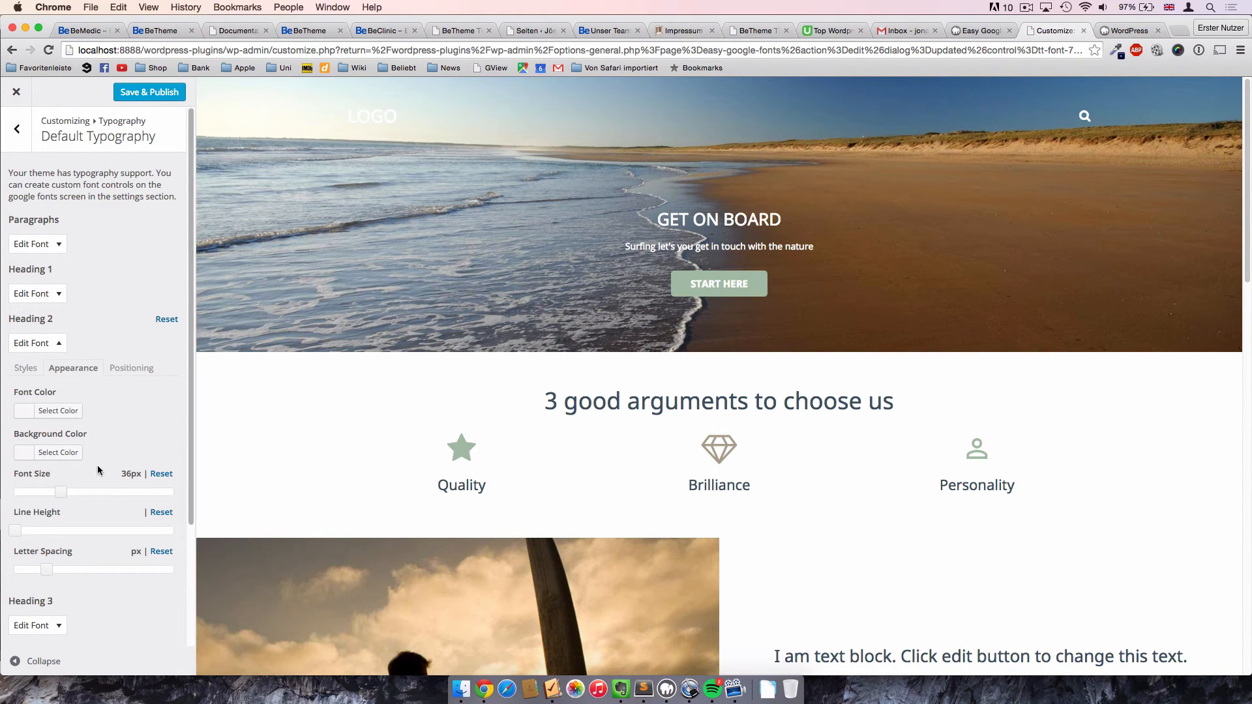
pyautogui.moveTo(62, 493); pyautogui.dragTo(92, 493)
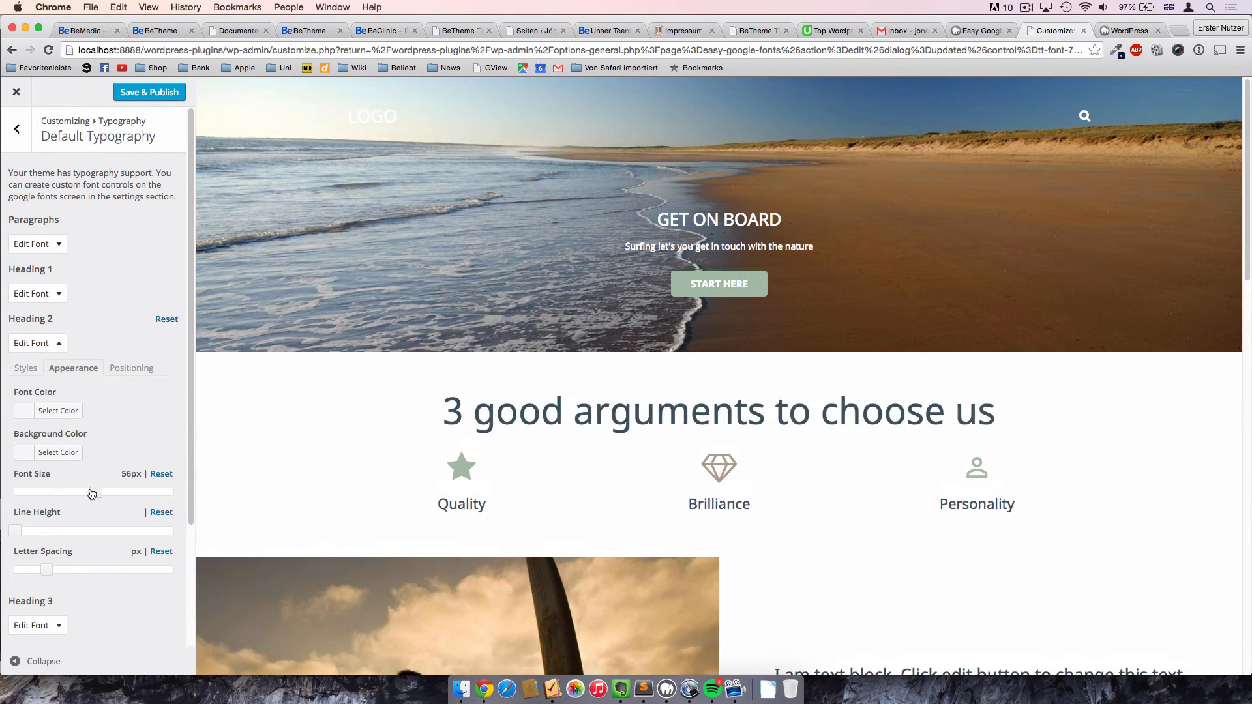
pyautogui.click(161, 473)
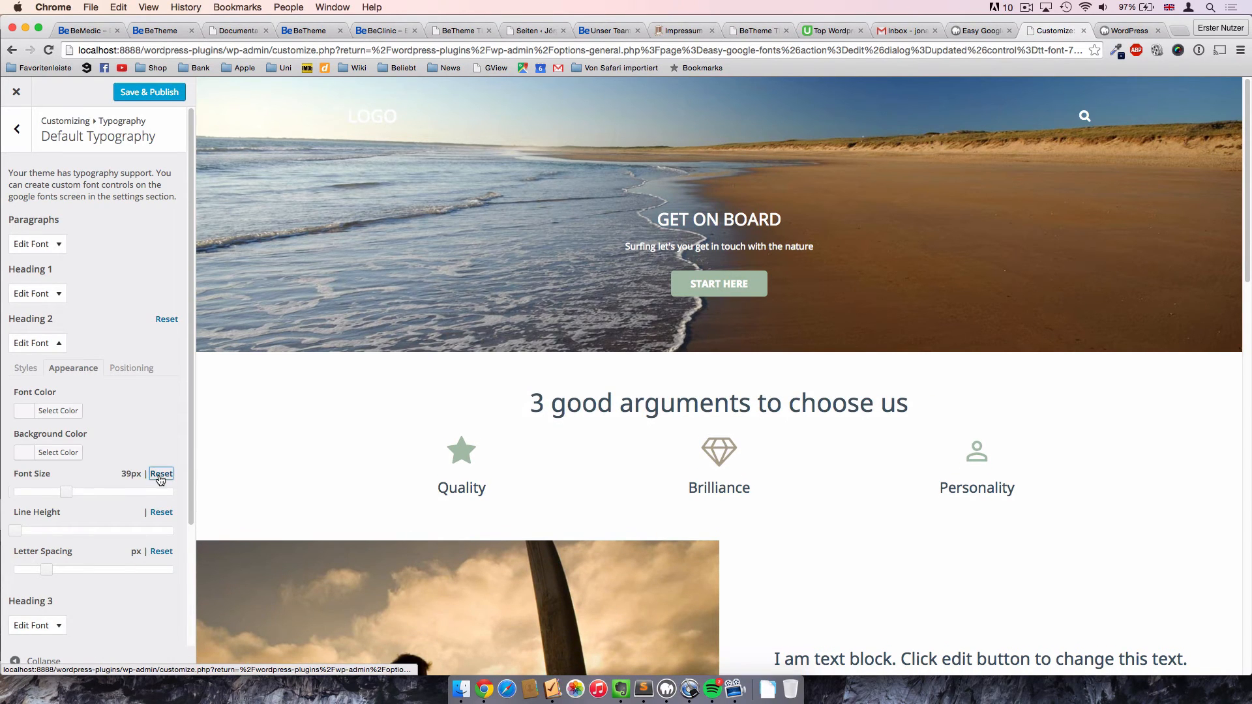
pyautogui.click(161, 473)
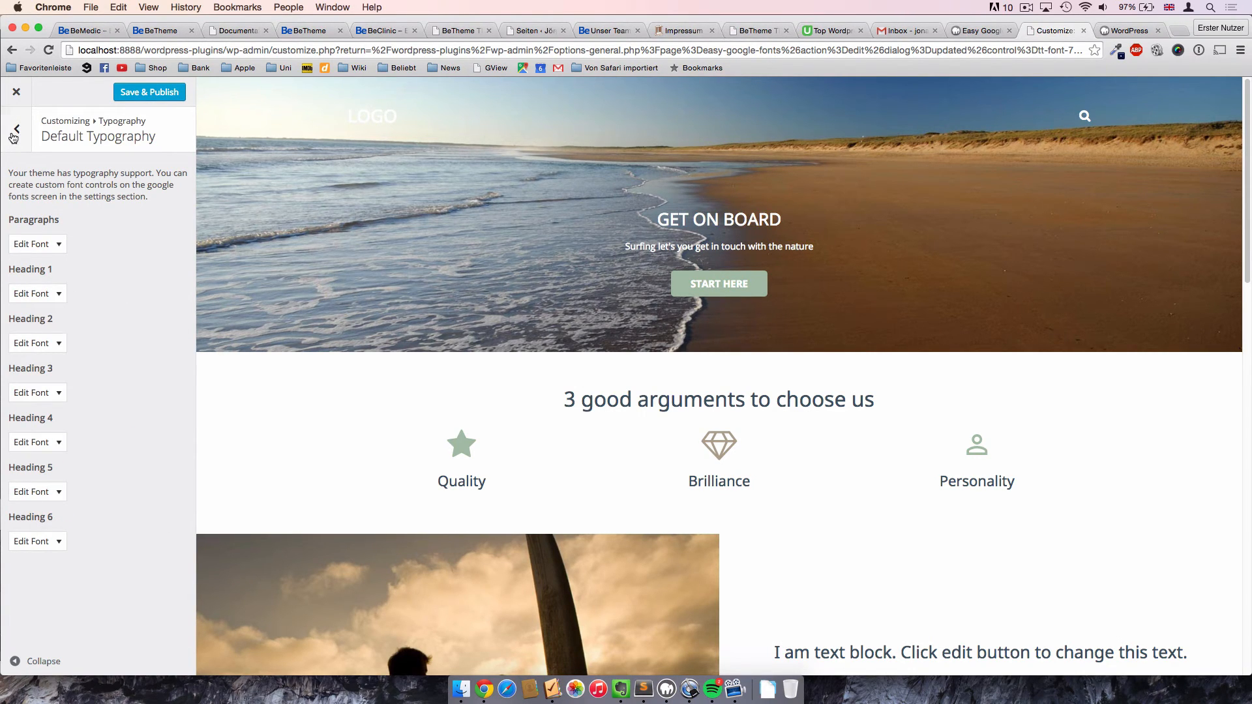
# Return to the Typography list and open the Theme Typography panel.
pyautogui.click(15, 129)
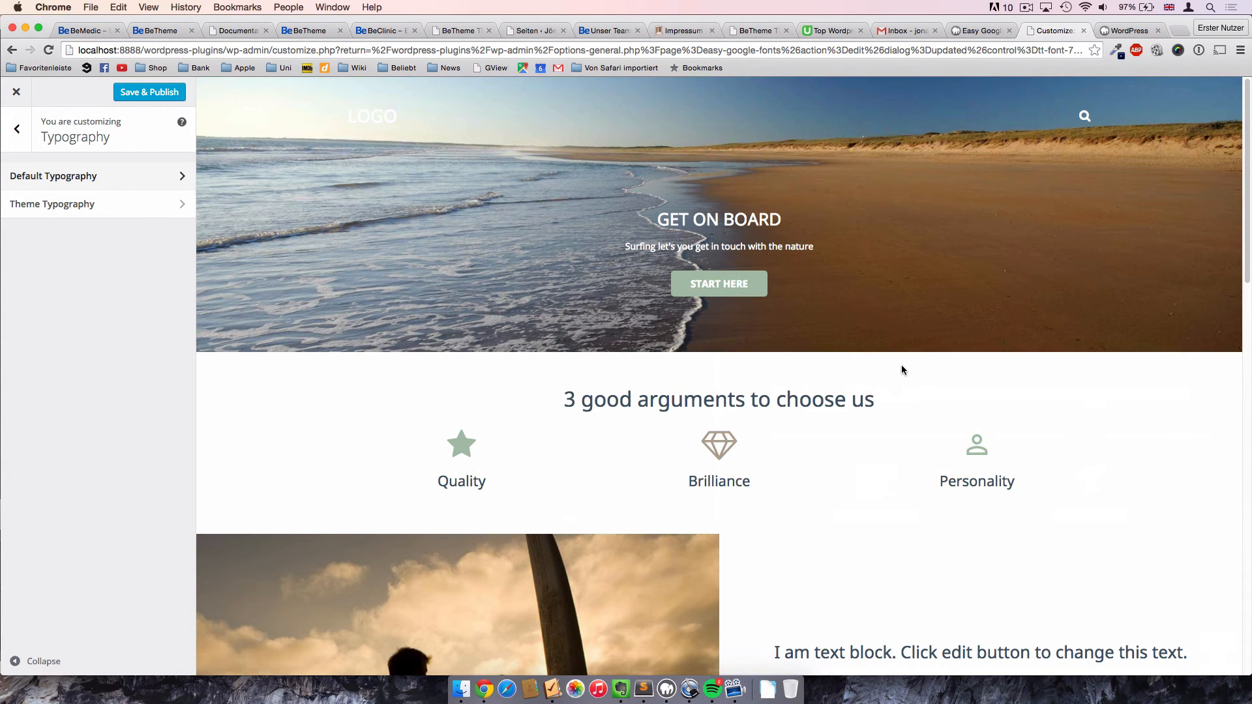
pyautogui.moveTo(152, 306)
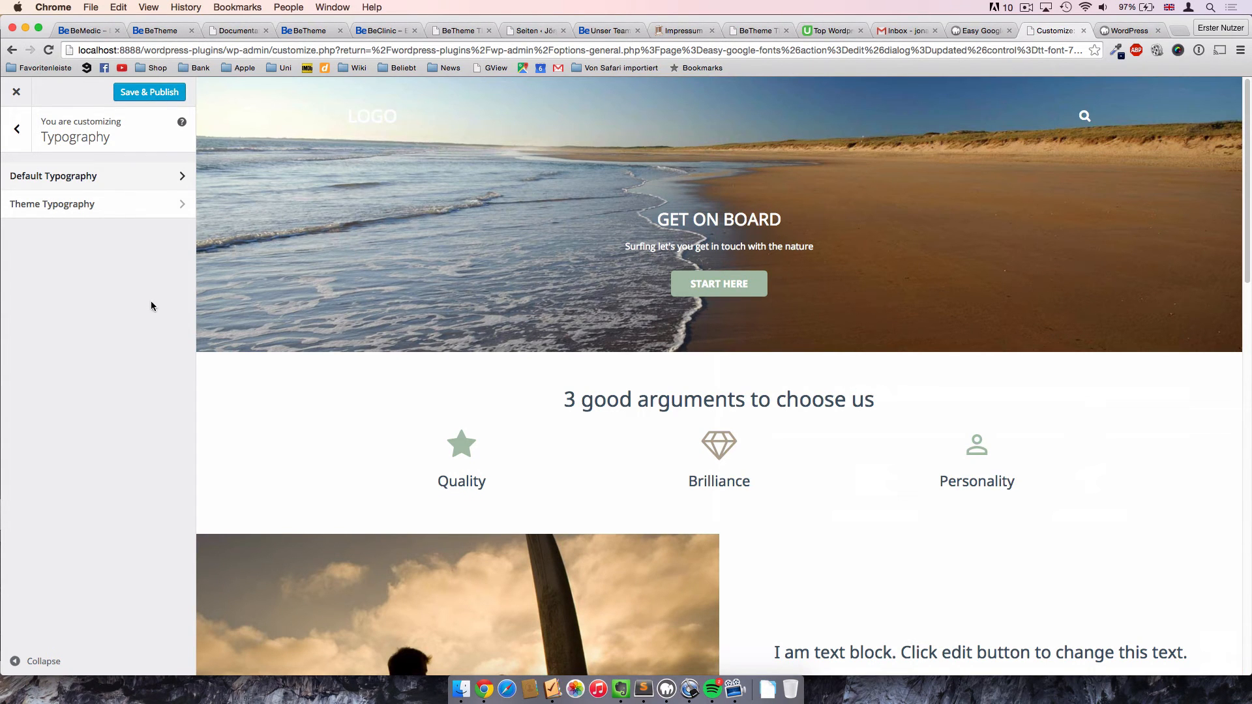
pyautogui.moveTo(45, 223)
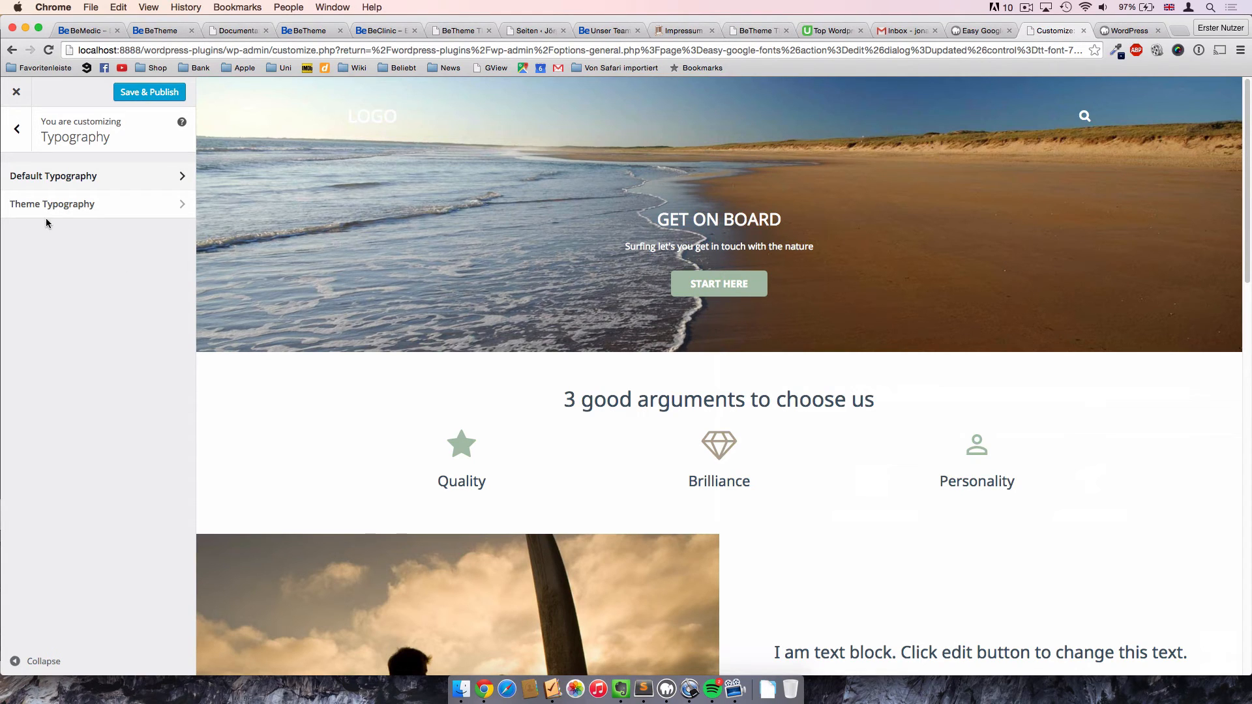
pyautogui.moveTo(90, 276)
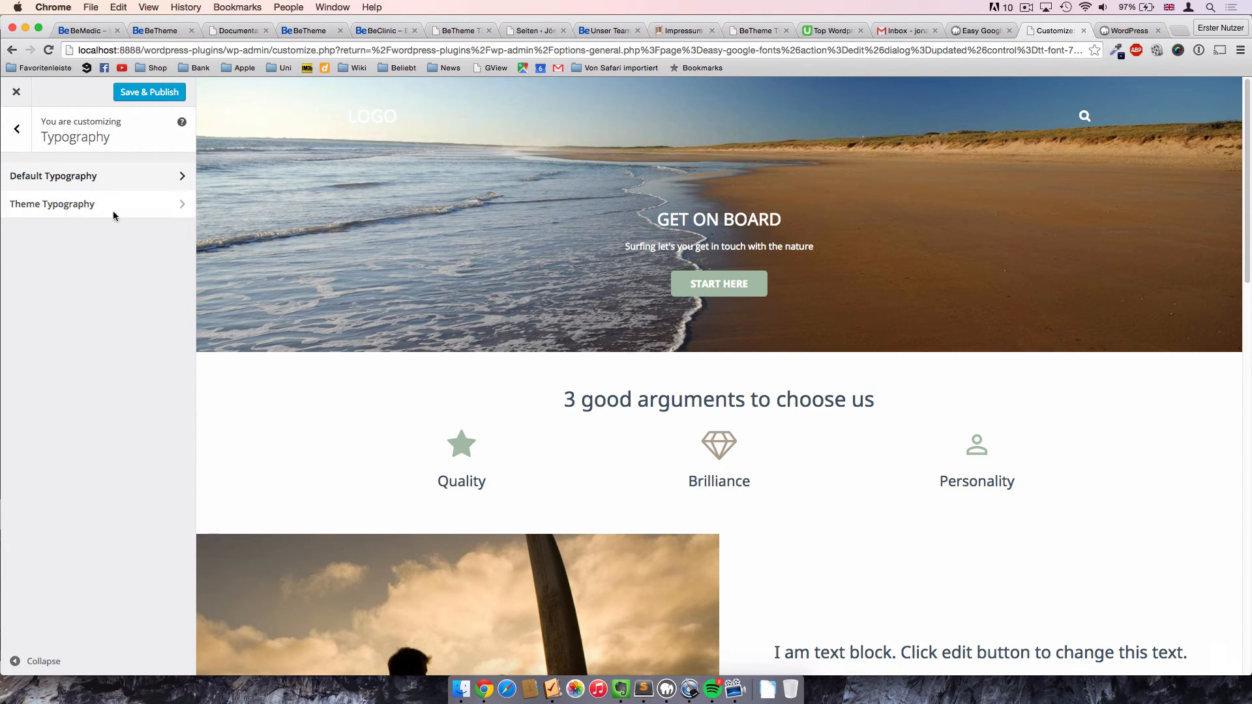
pyautogui.click(52, 203)
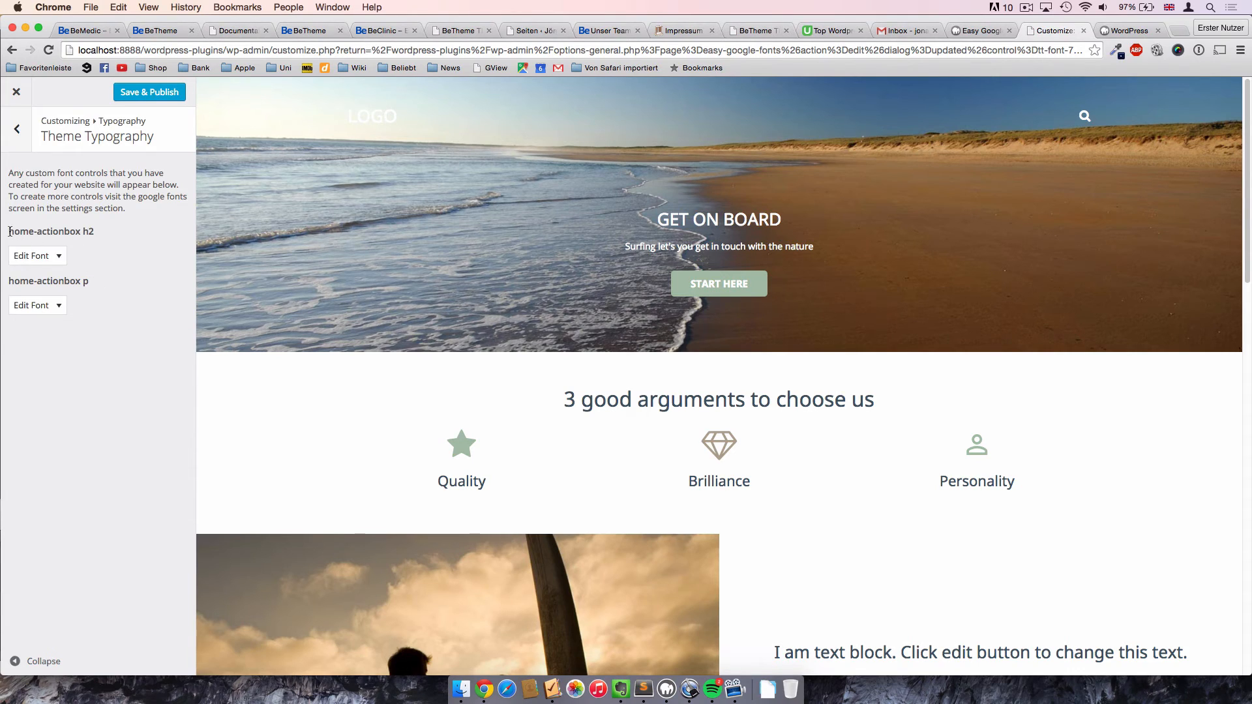
pyautogui.doubleClick(88, 231)
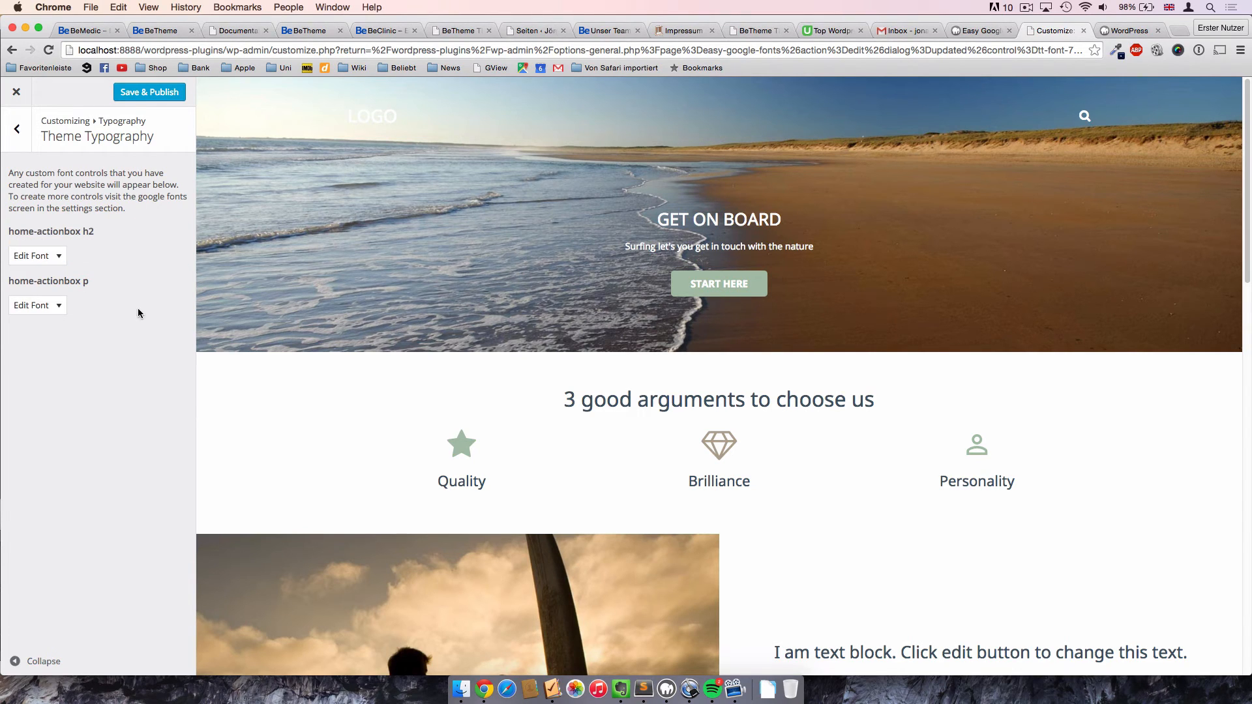
# Open Edit Font for home-actionbox h2 and review subsets, keeping All Subsets.
pyautogui.click(31, 256)
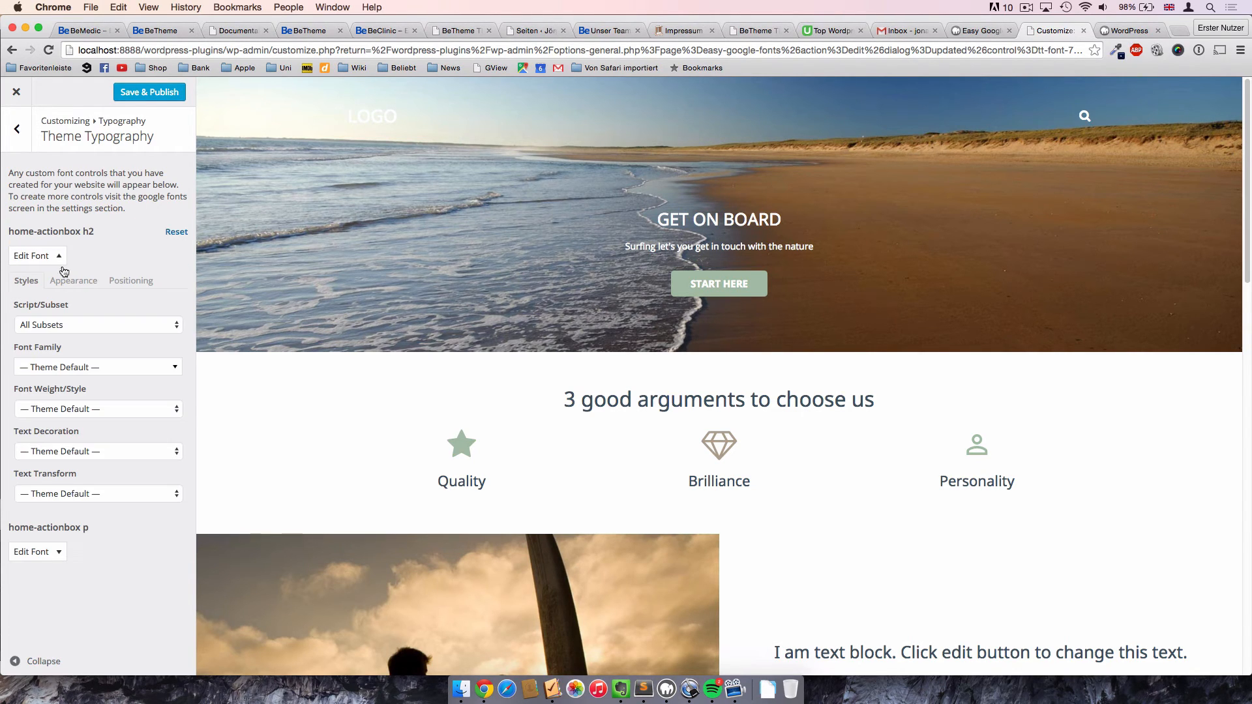
pyautogui.moveTo(95, 264)
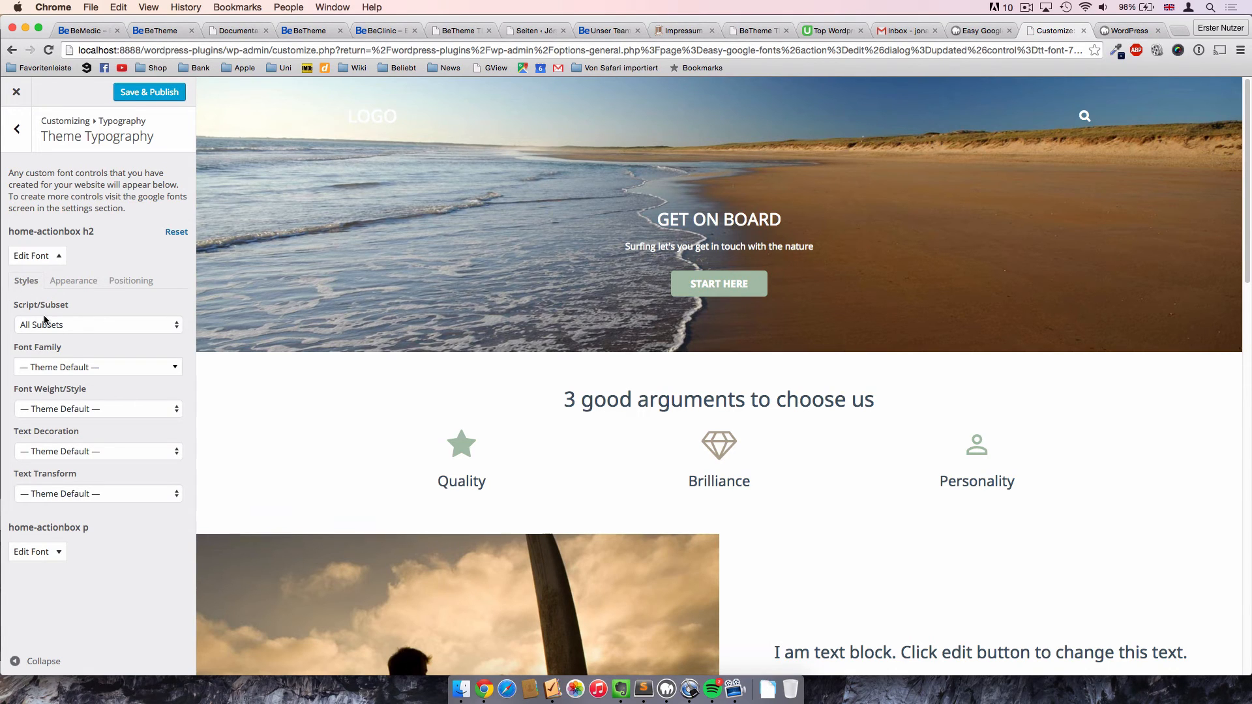
pyautogui.moveTo(73, 326)
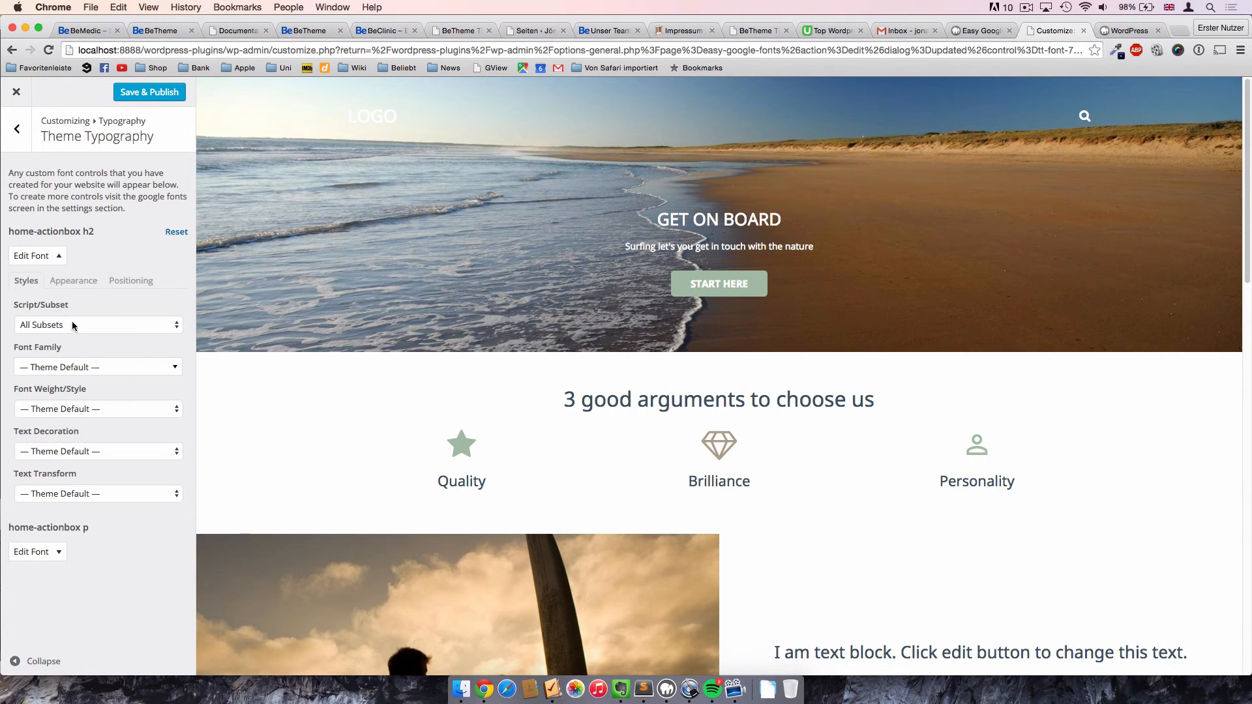
pyautogui.click(96, 324)
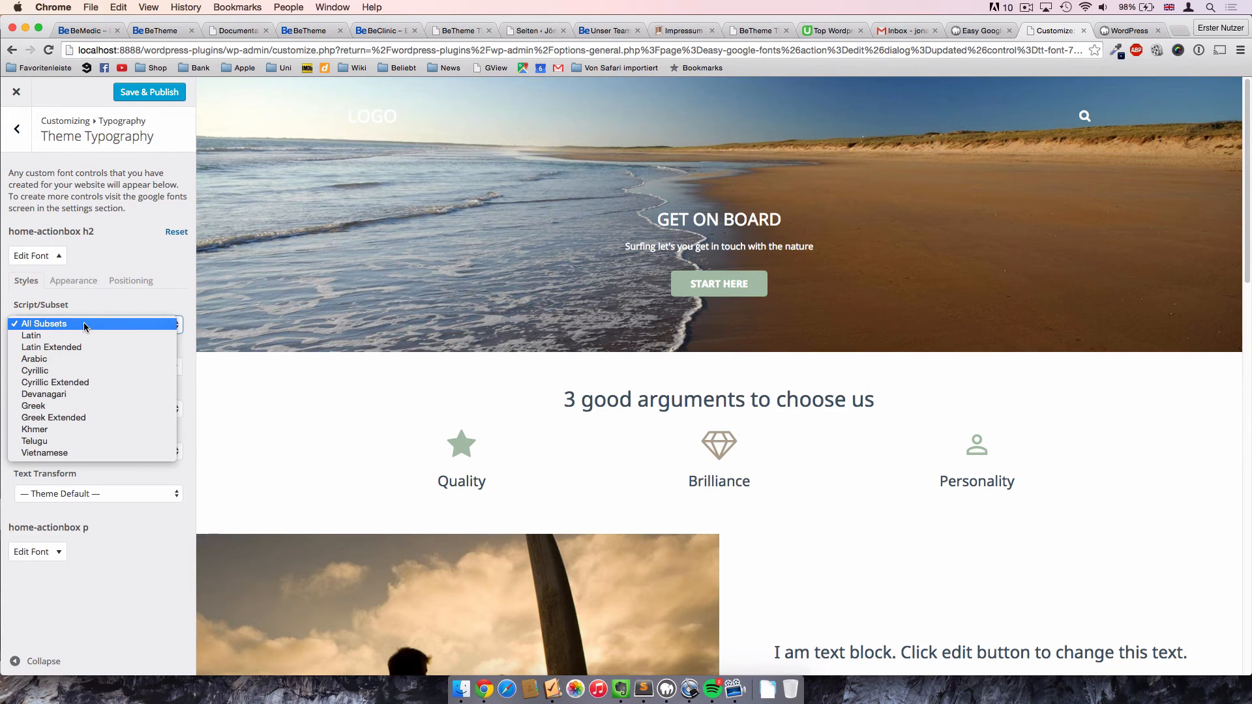
pyautogui.moveTo(31, 335)
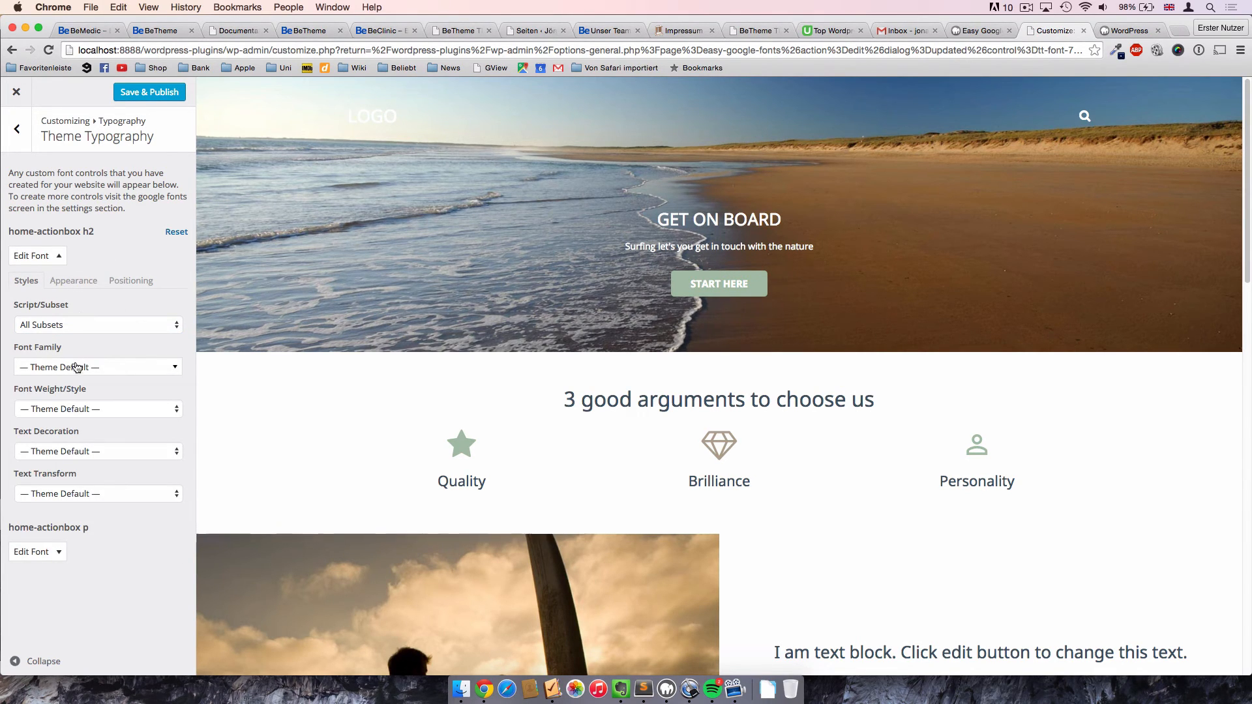
# Search 'rob' in Font Family and select Roboto for the h2 heading.
pyautogui.click(96, 366)
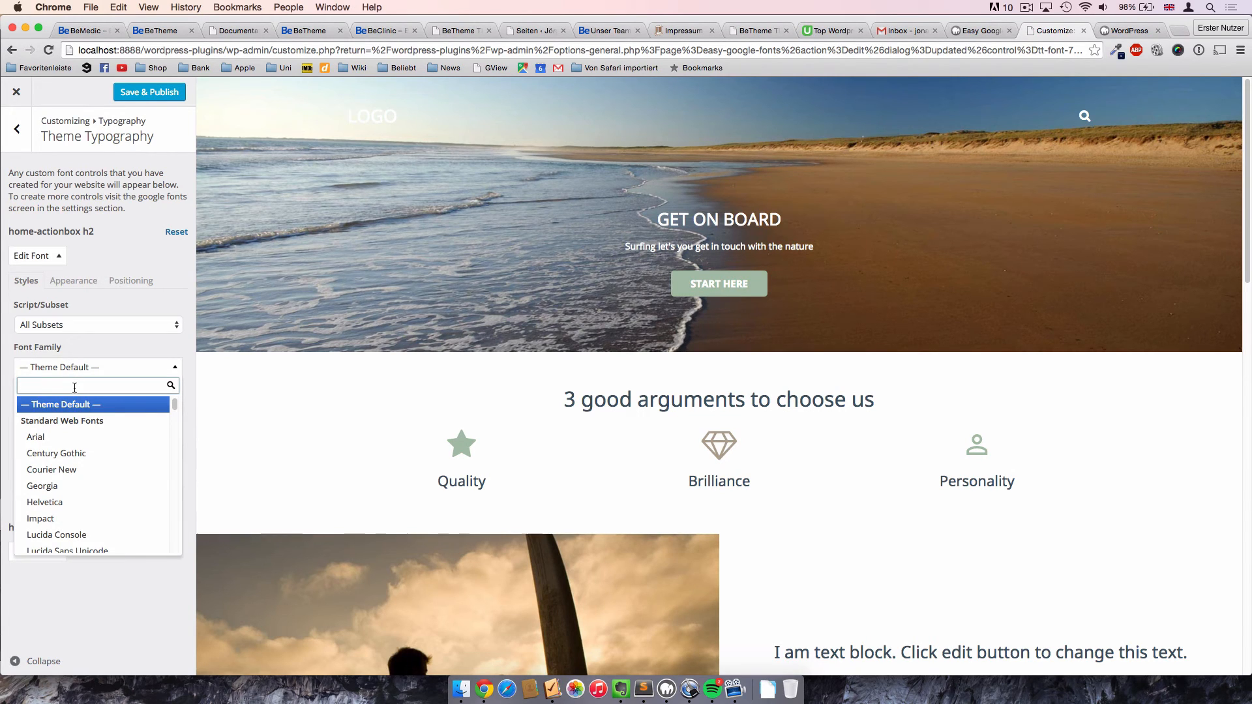
pyautogui.write('rob')
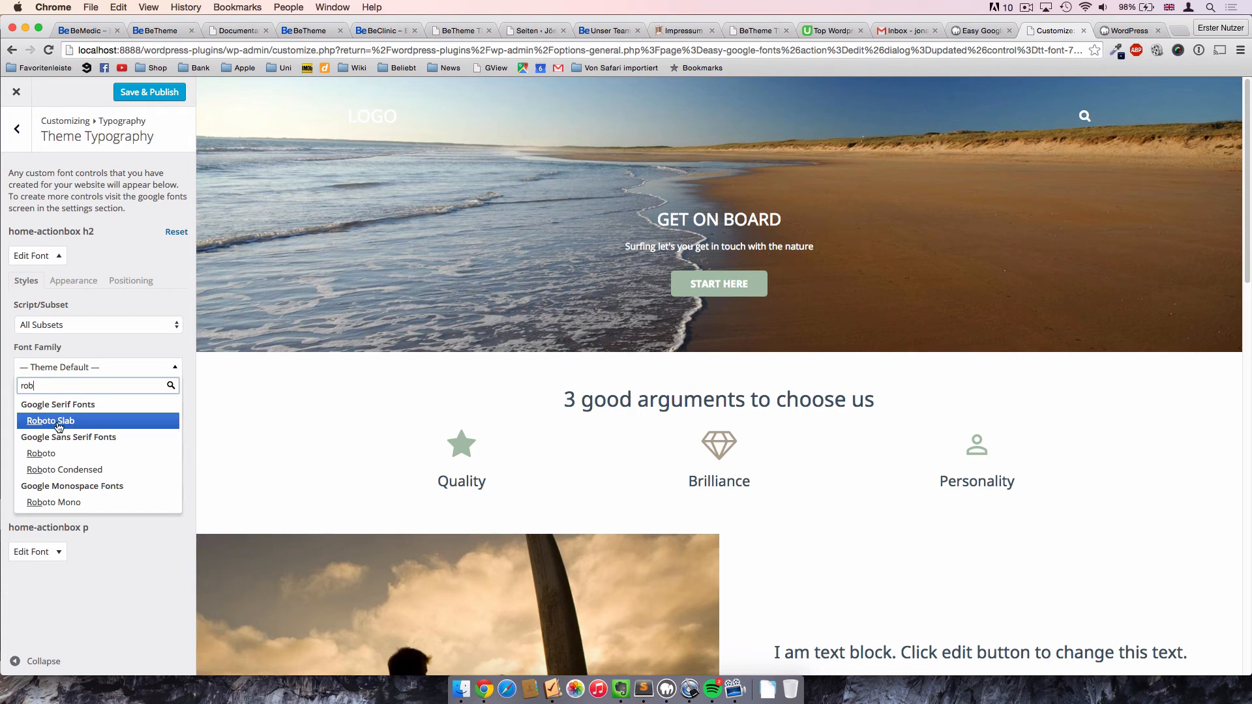
pyautogui.moveTo(41, 452)
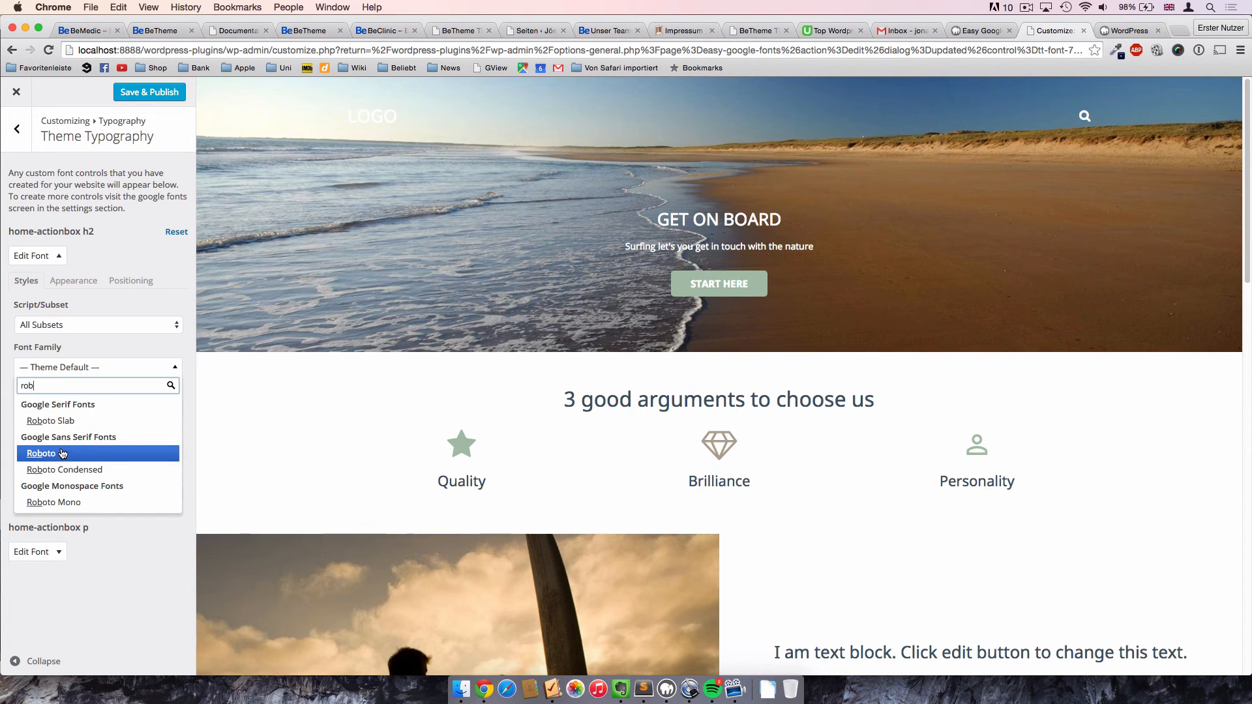
pyautogui.moveTo(61, 454)
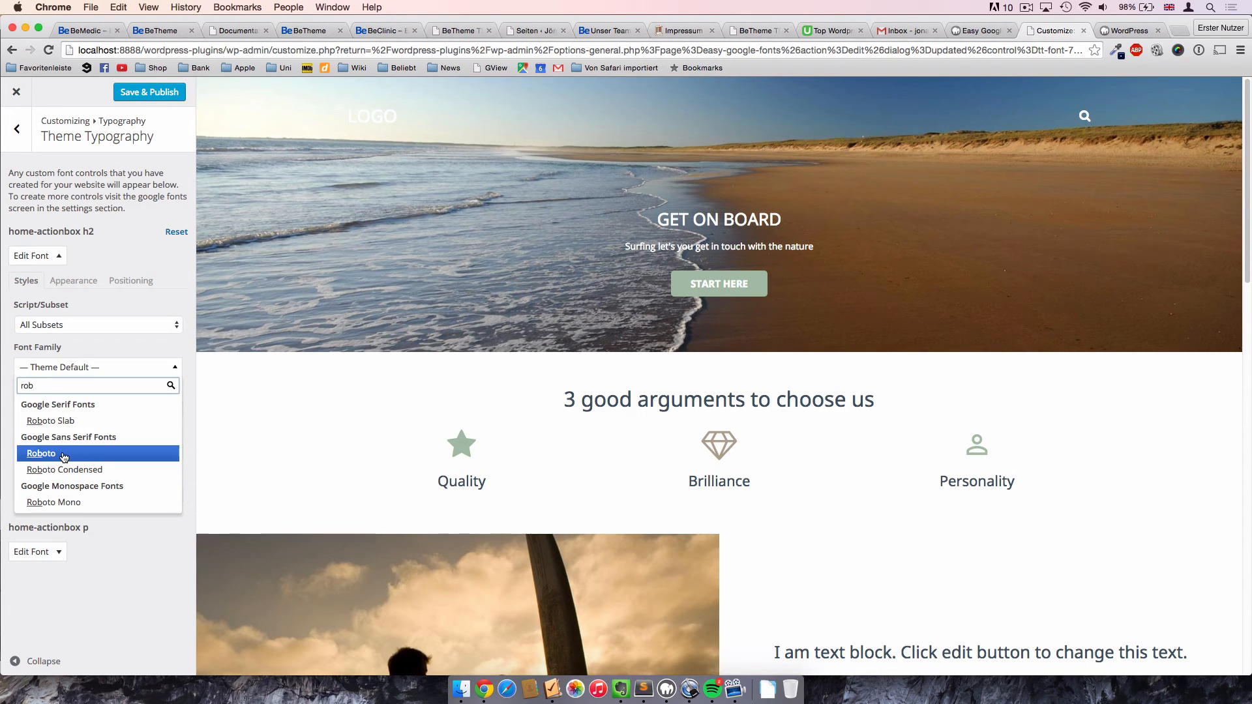
pyautogui.click(40, 454)
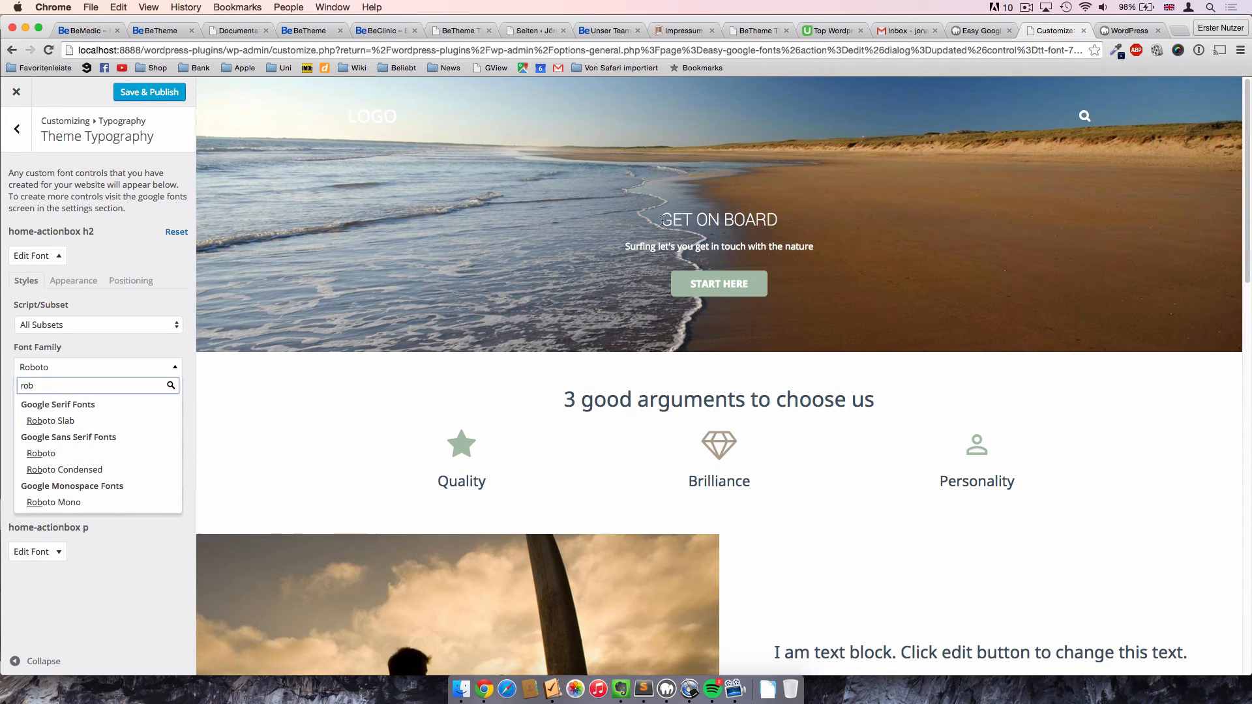
pyautogui.moveTo(789, 221)
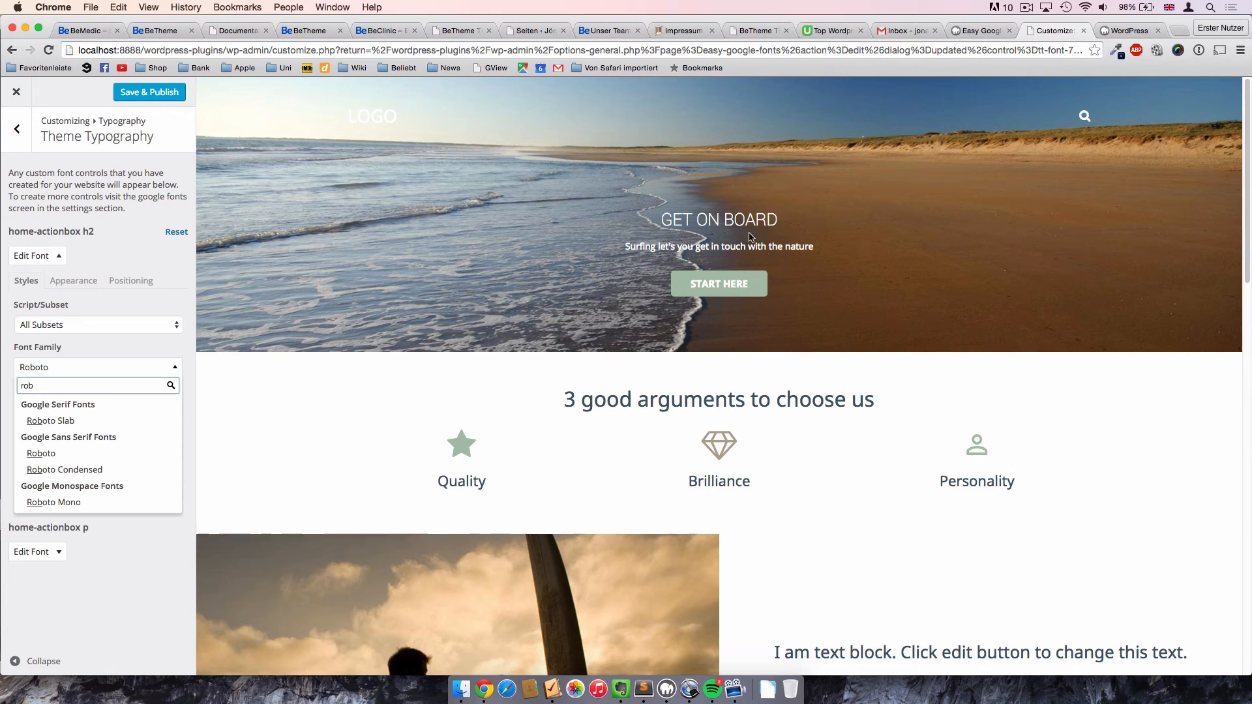
# Set the heading's font weight to 300 after briefly trying 700.
pyautogui.click(40, 452)
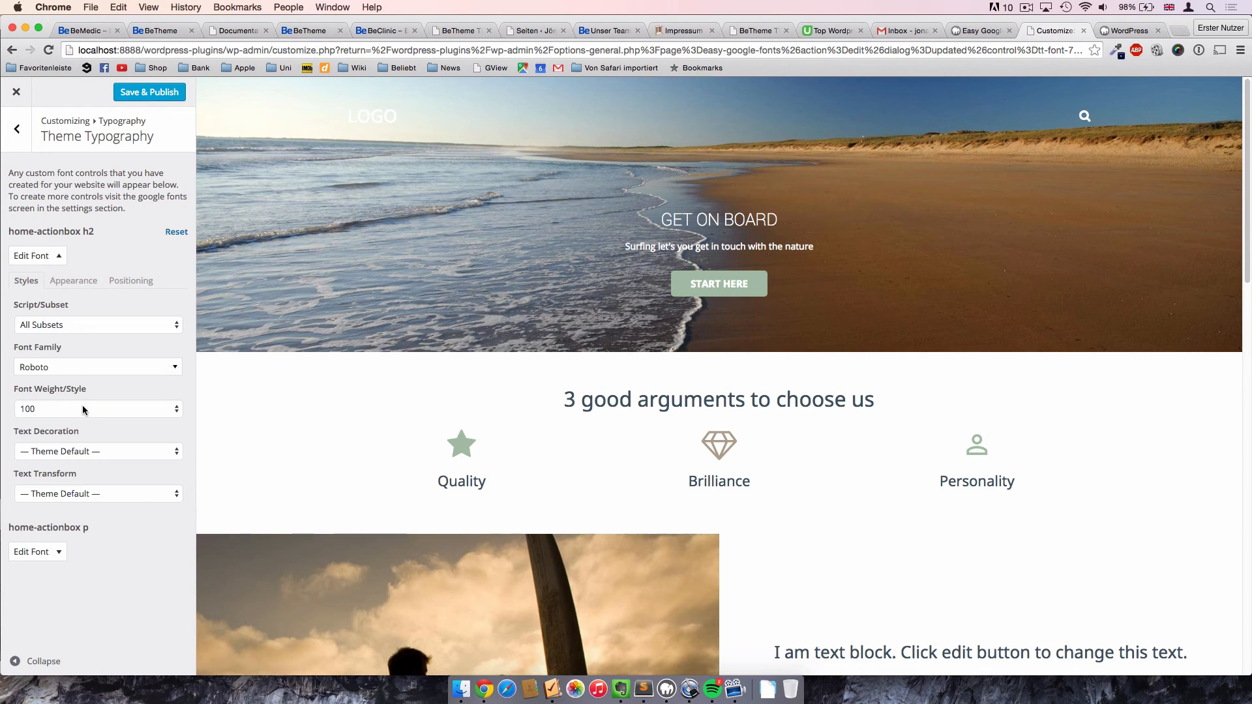
pyautogui.click(95, 408)
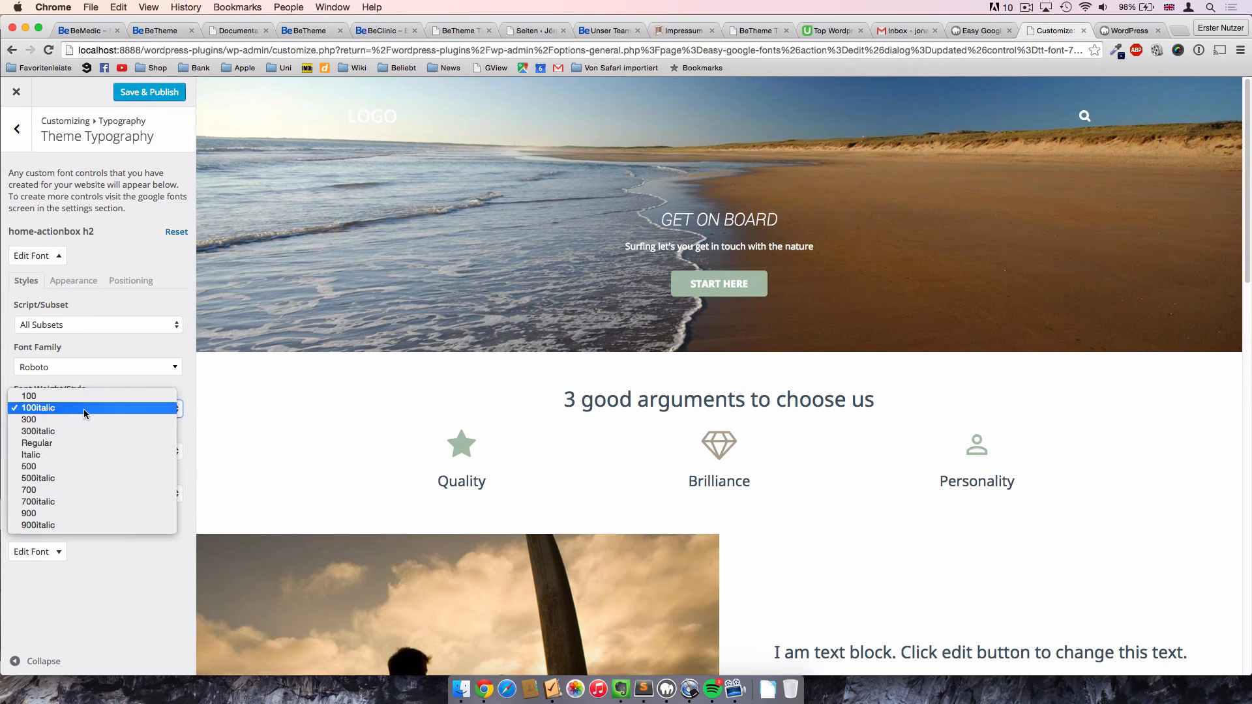
pyautogui.click(29, 489)
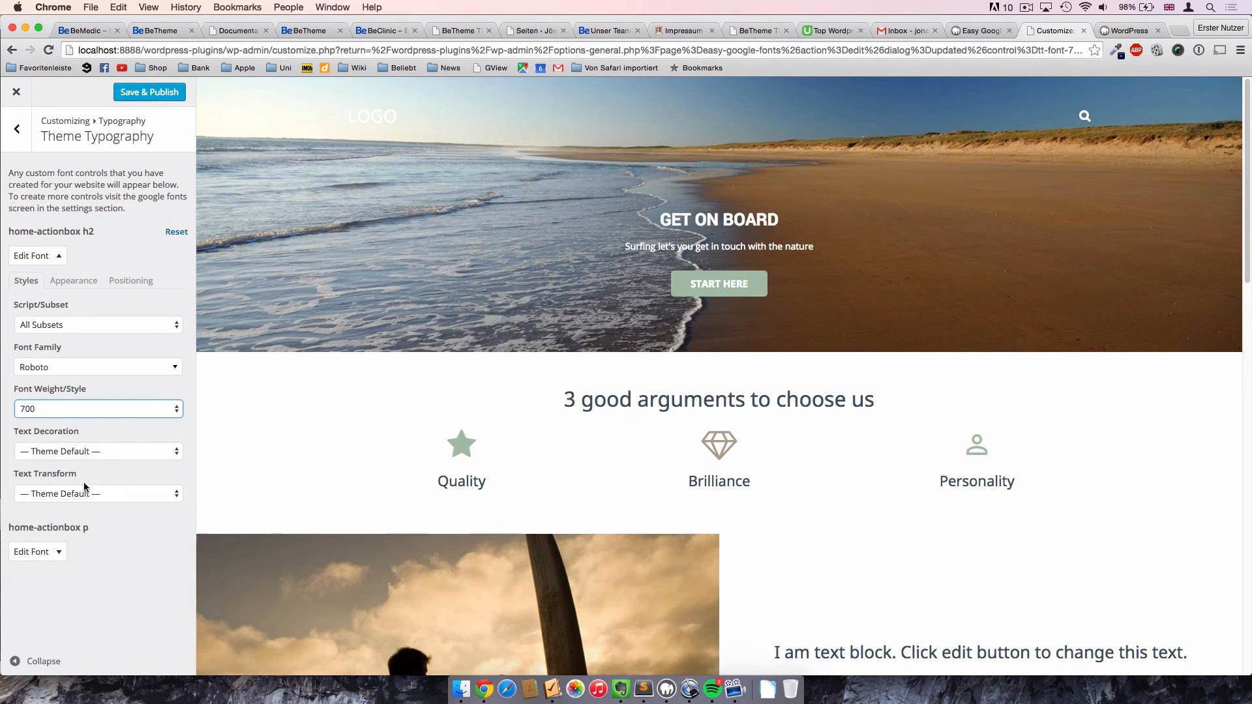
pyautogui.click(96, 409)
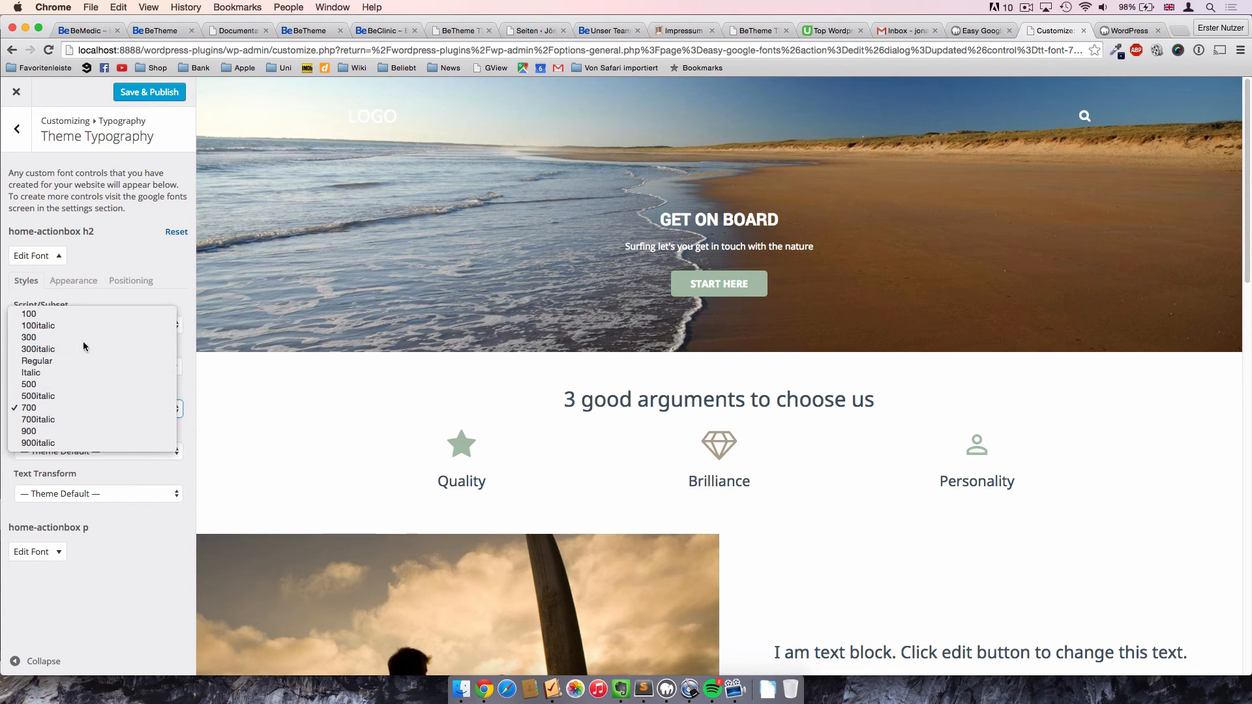
pyautogui.click(28, 337)
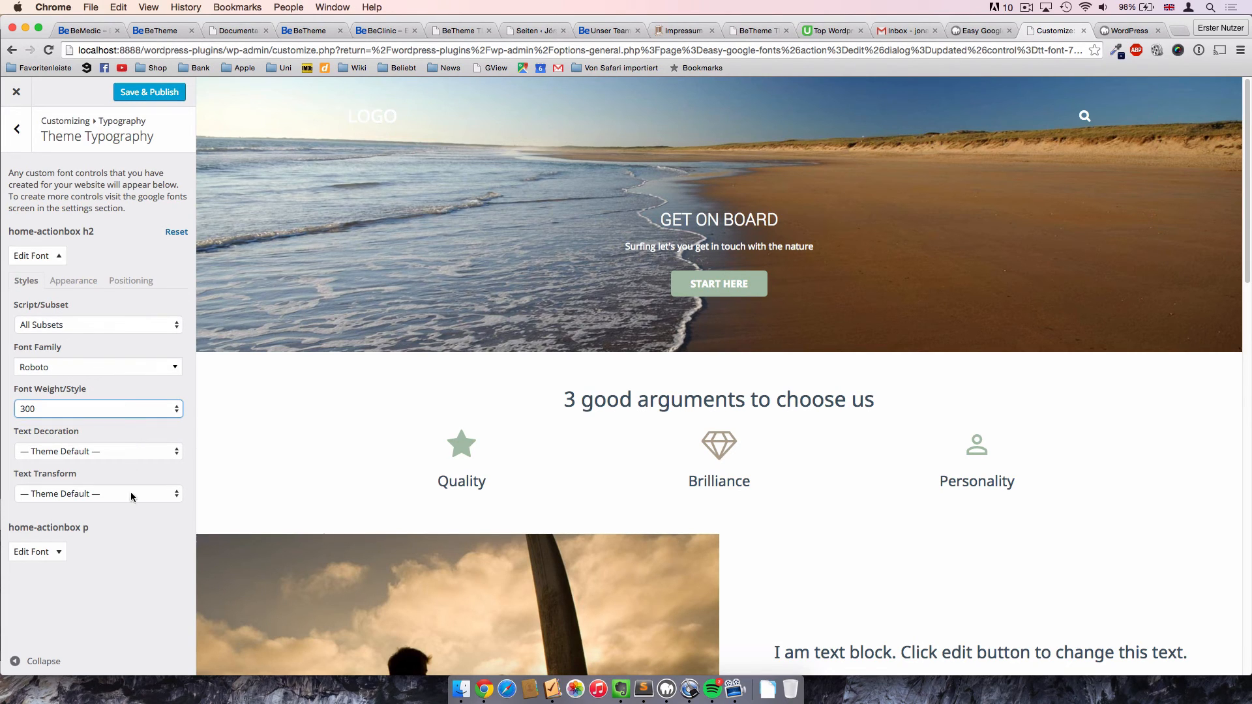
# Try uppercase, lowercase and capitalize, then set Text Transform to None.
pyautogui.click(96, 494)
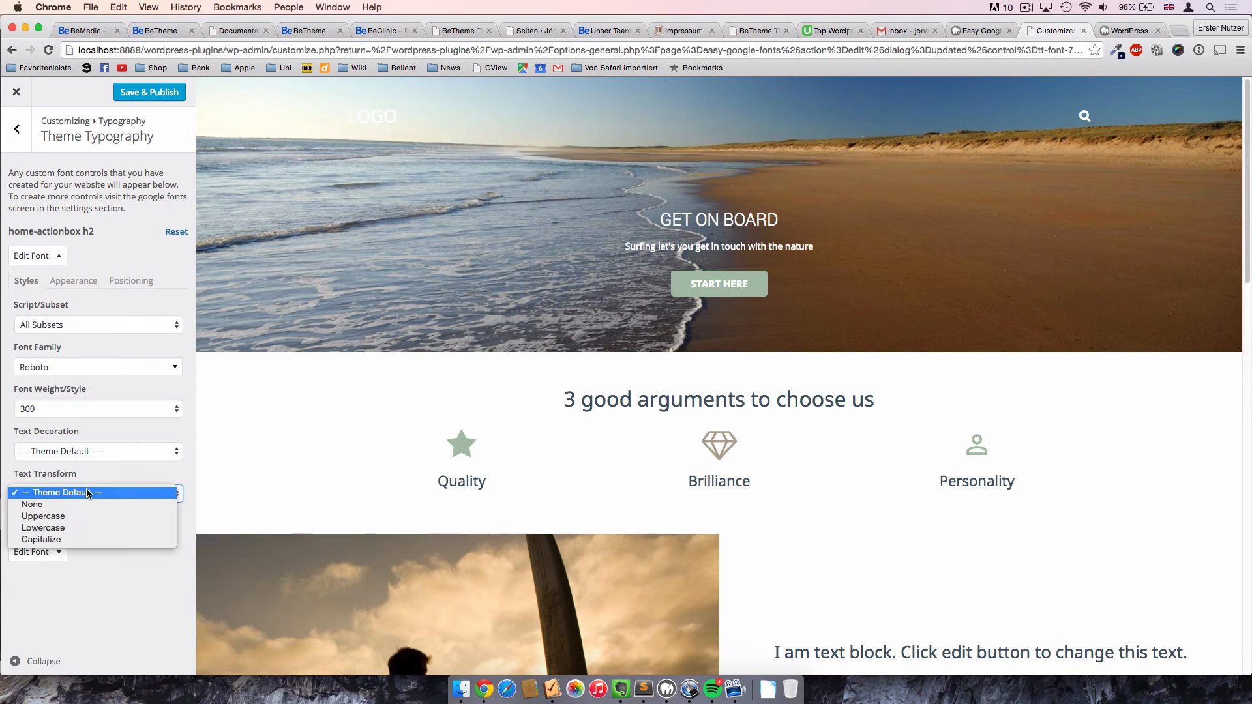
pyautogui.click(43, 516)
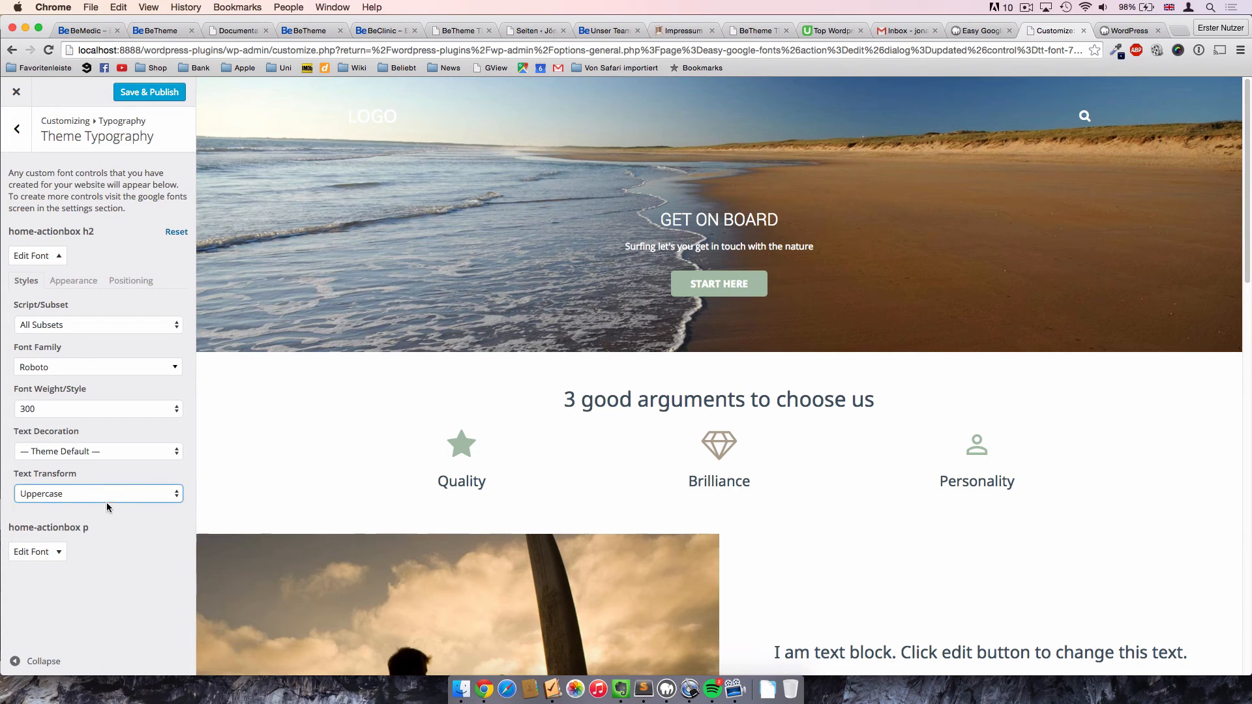
pyautogui.click(96, 494)
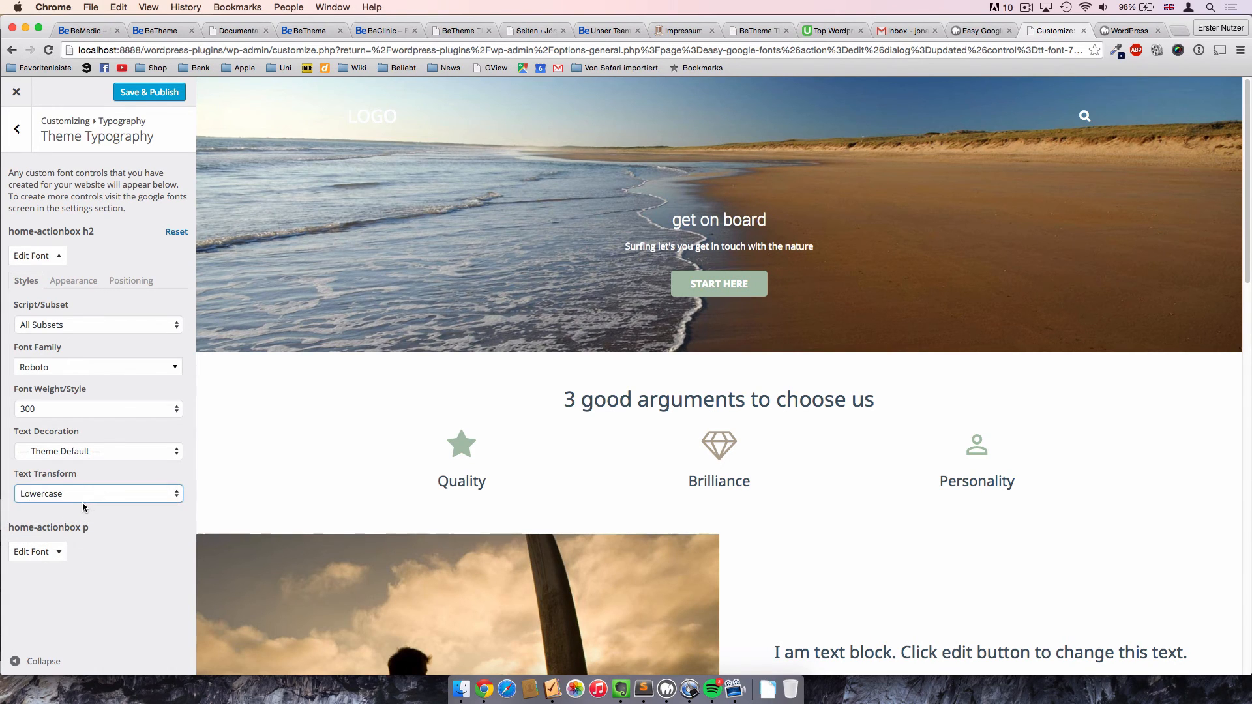
pyautogui.click(97, 493)
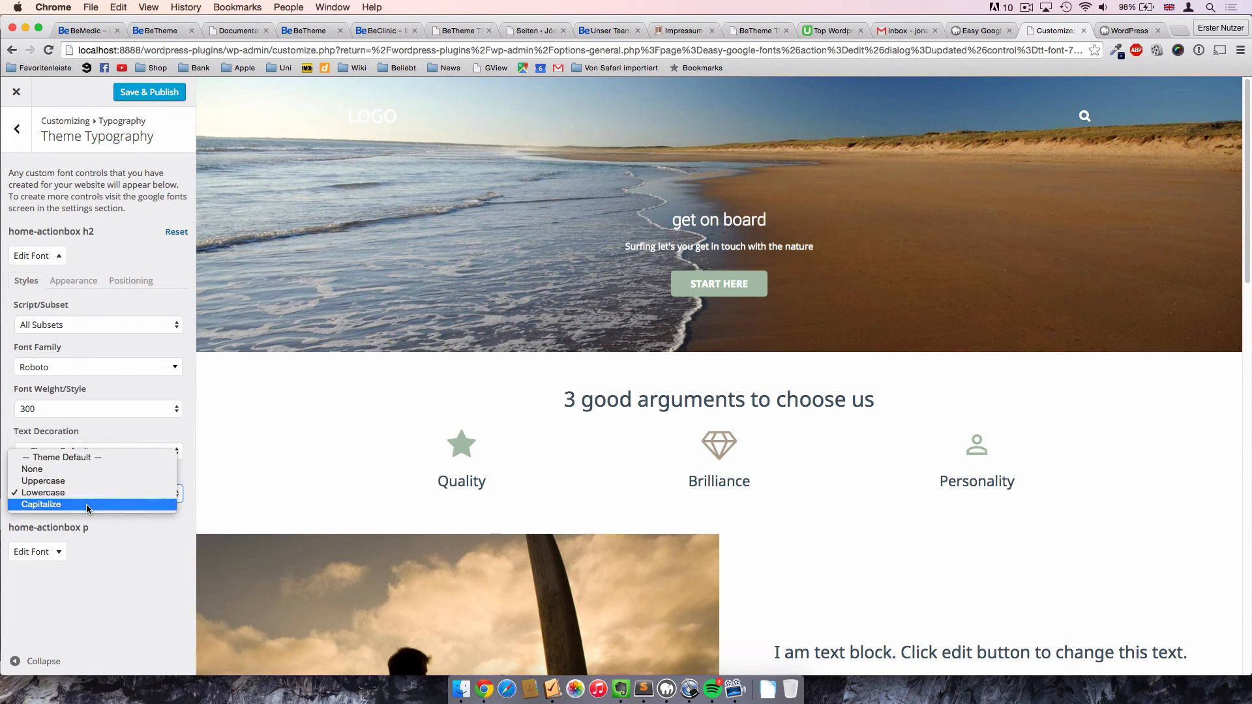
pyautogui.click(41, 504)
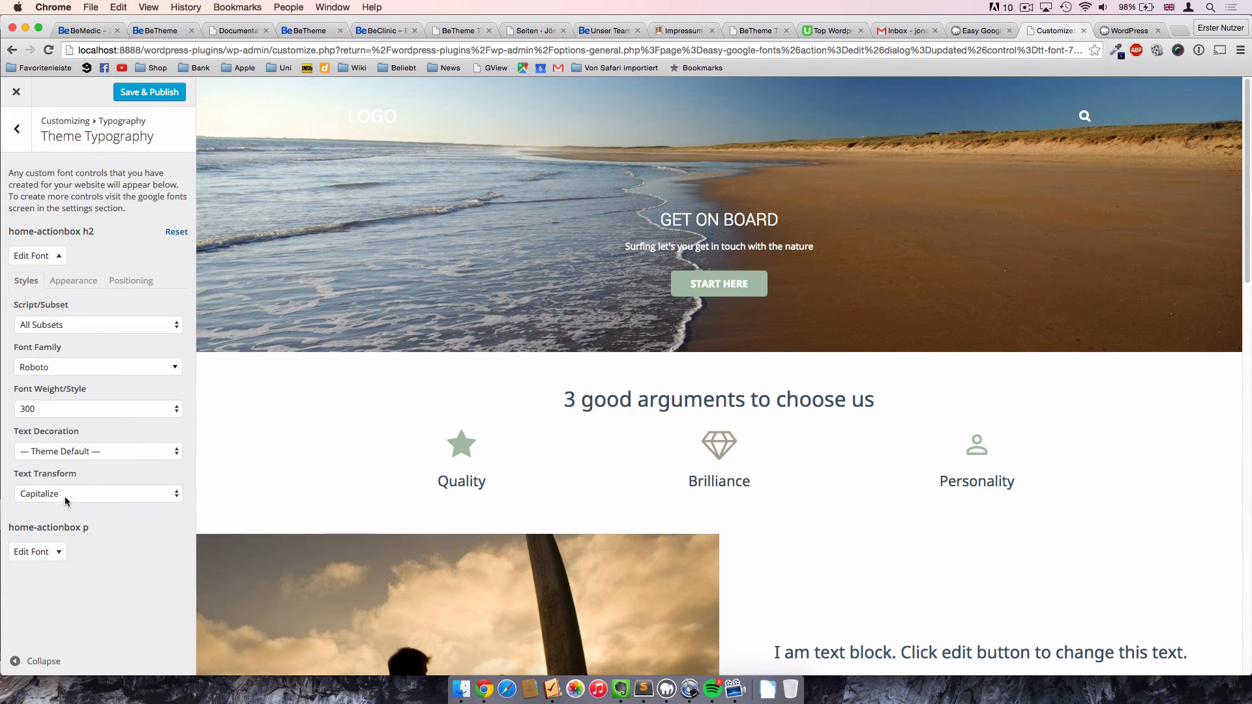
pyautogui.click(96, 494)
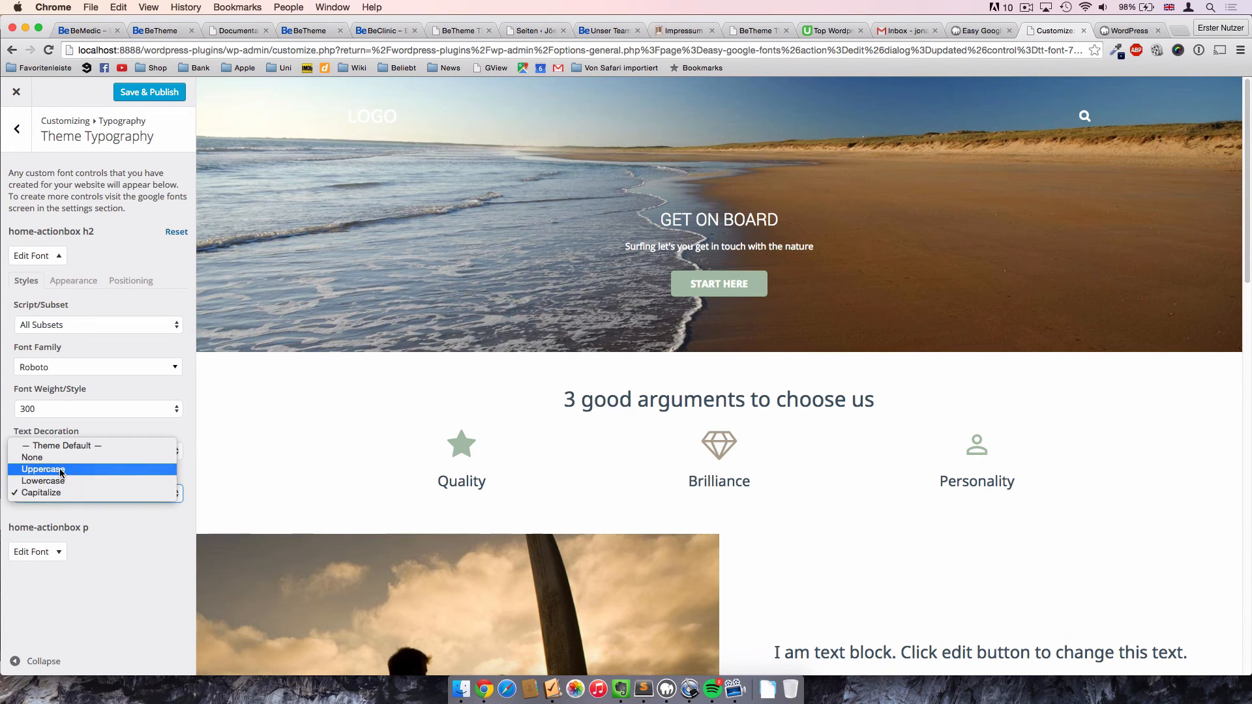
pyautogui.click(43, 470)
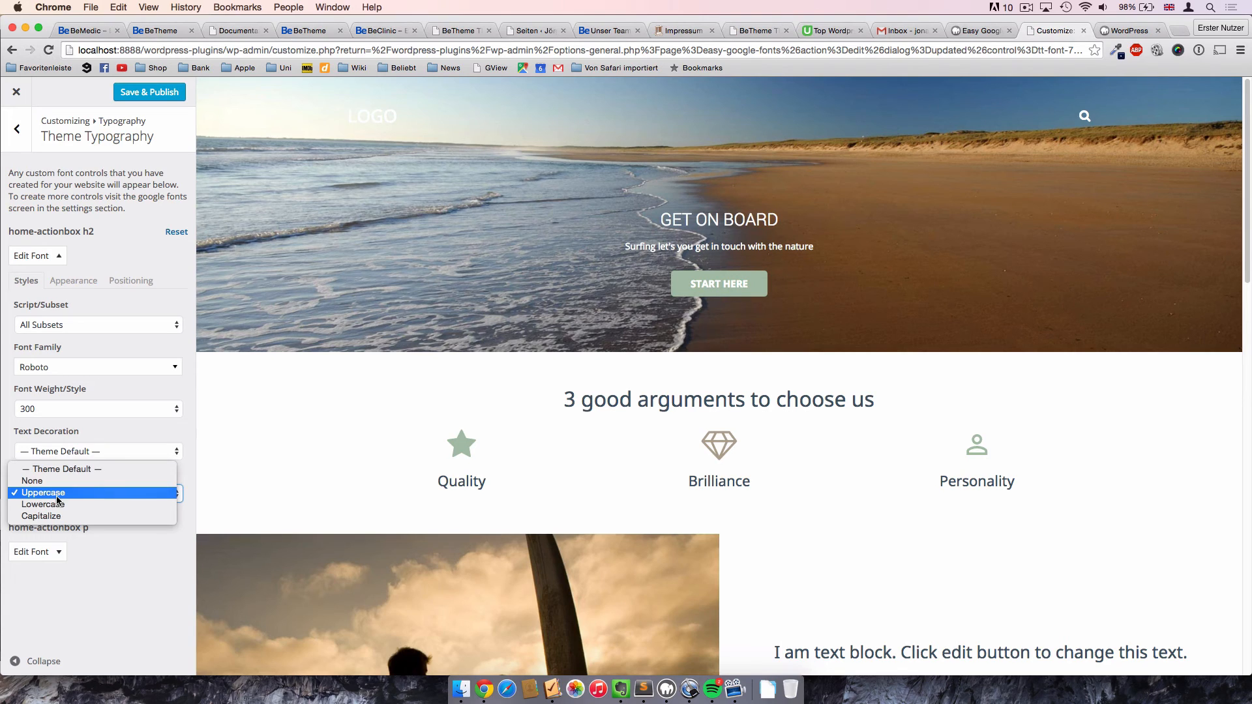
pyautogui.moveTo(116, 532)
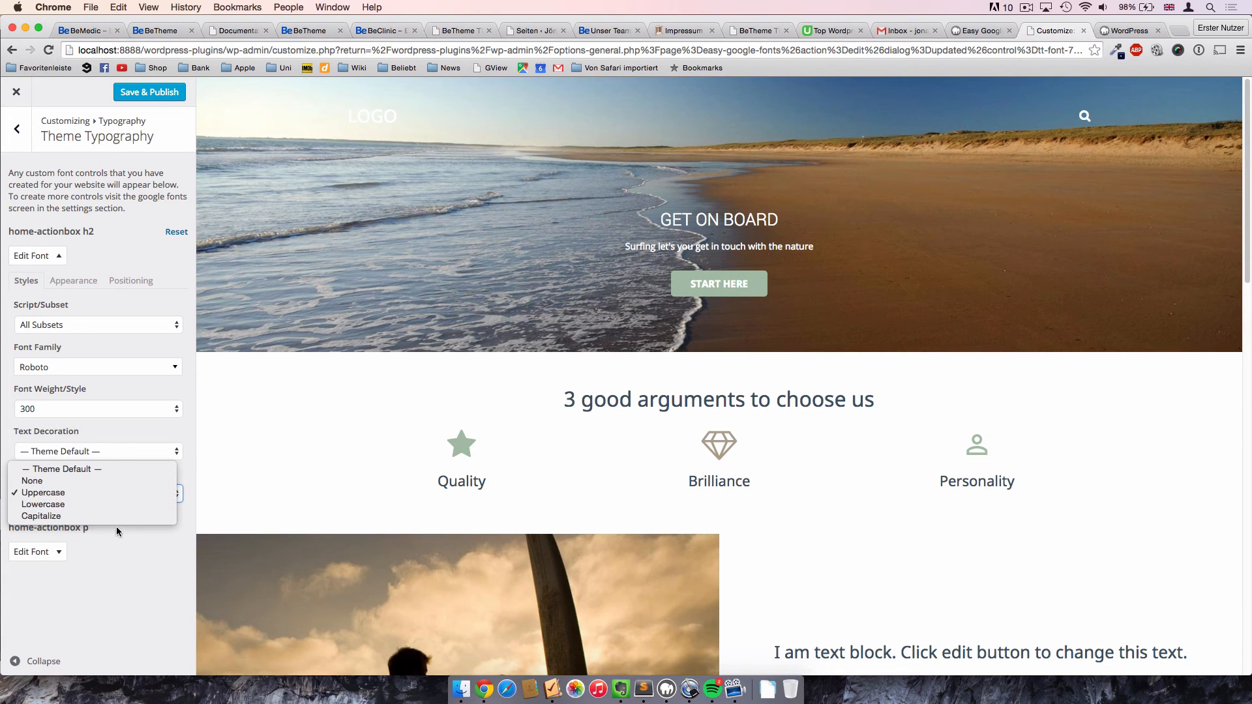
pyautogui.moveTo(41, 516)
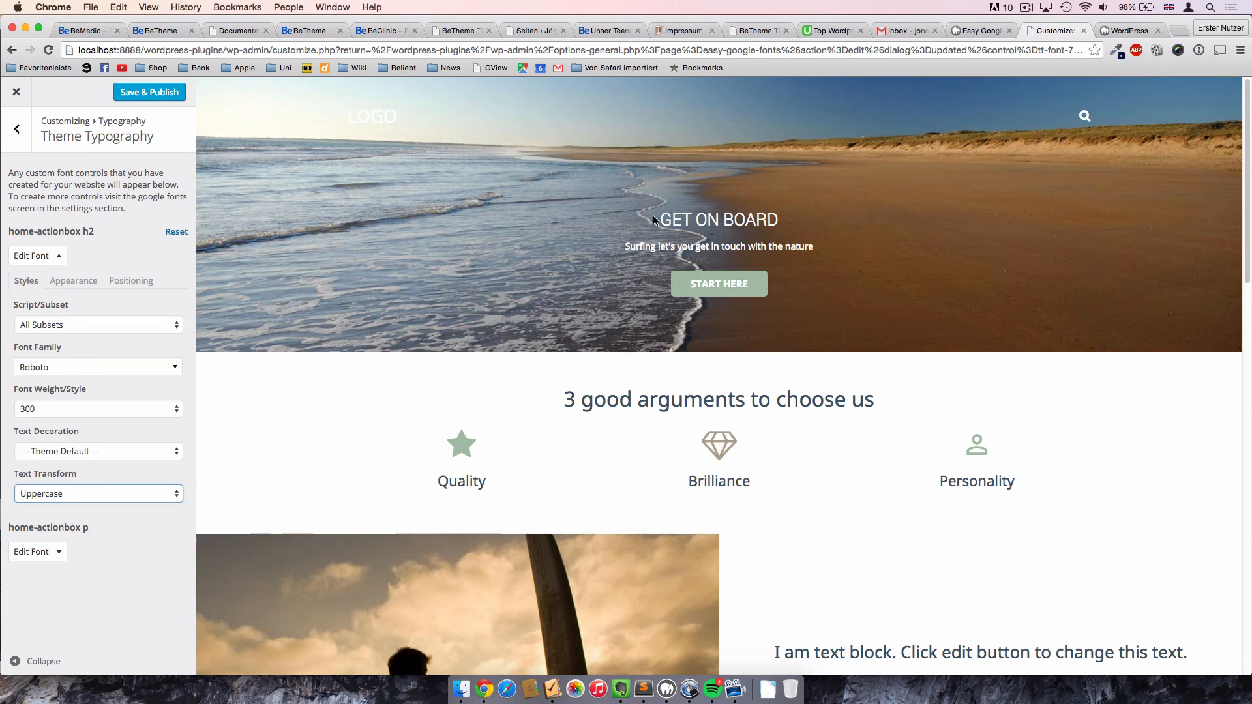
pyautogui.click(96, 494)
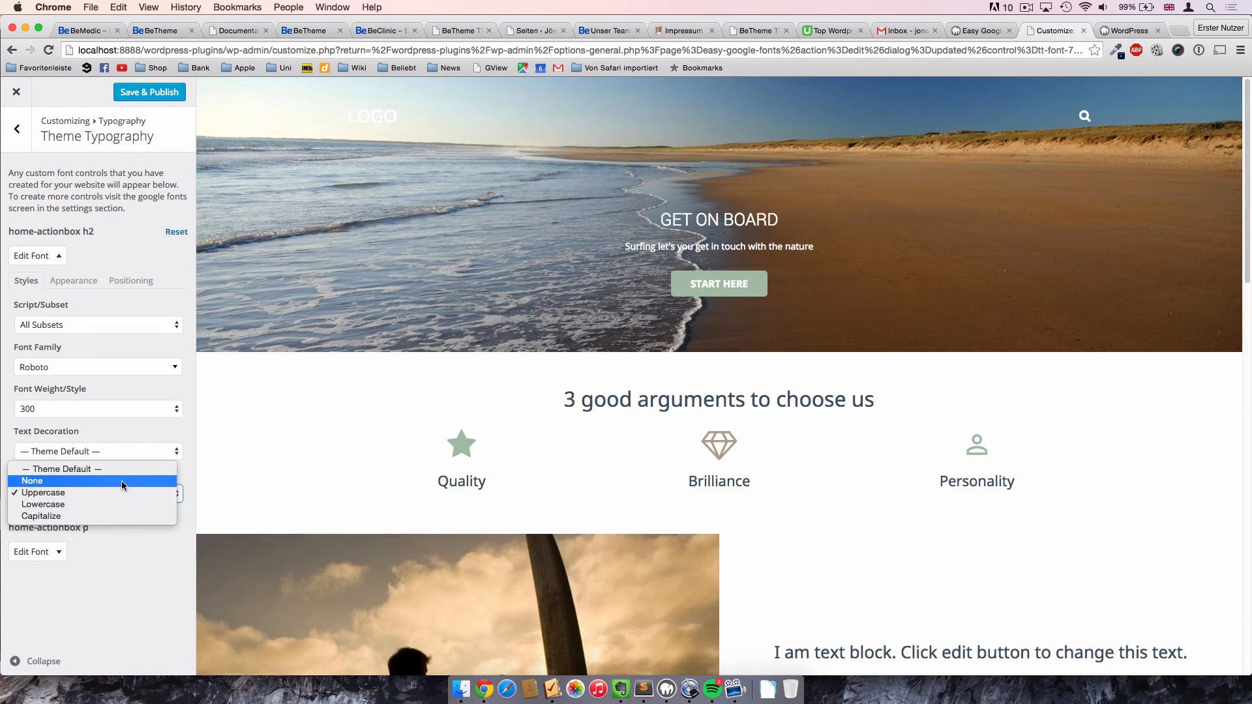
pyautogui.click(32, 481)
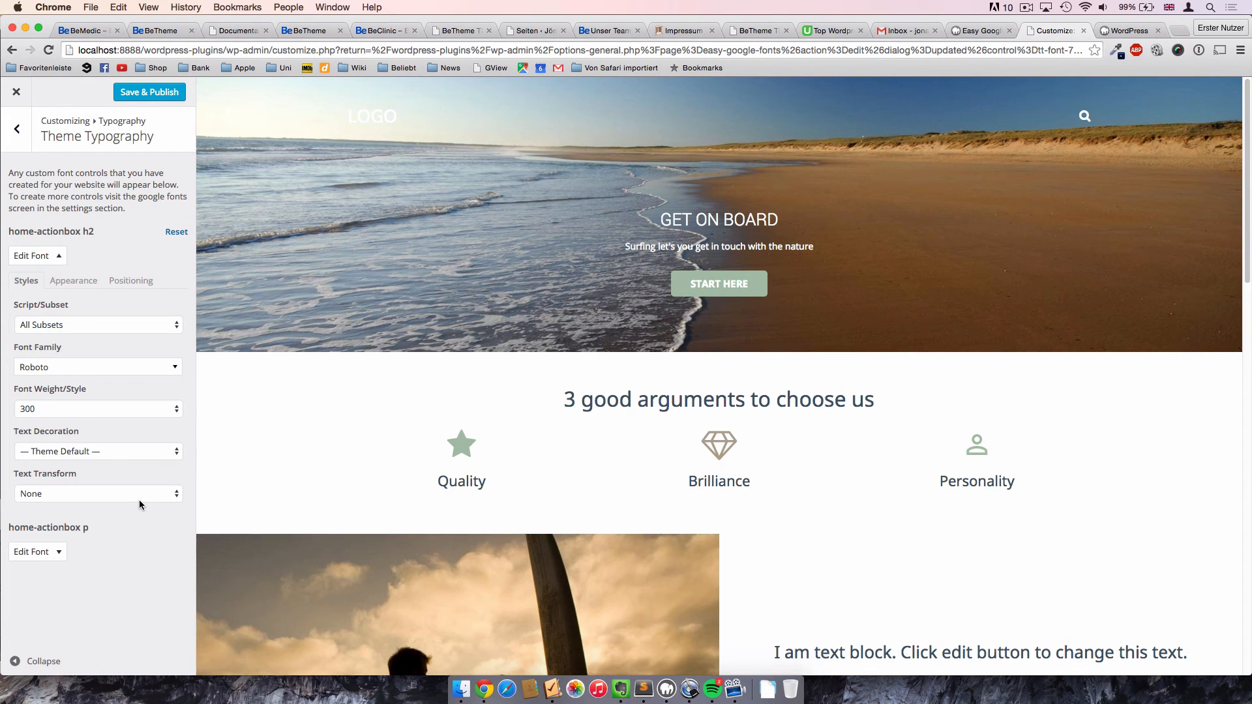
pyautogui.click(97, 451)
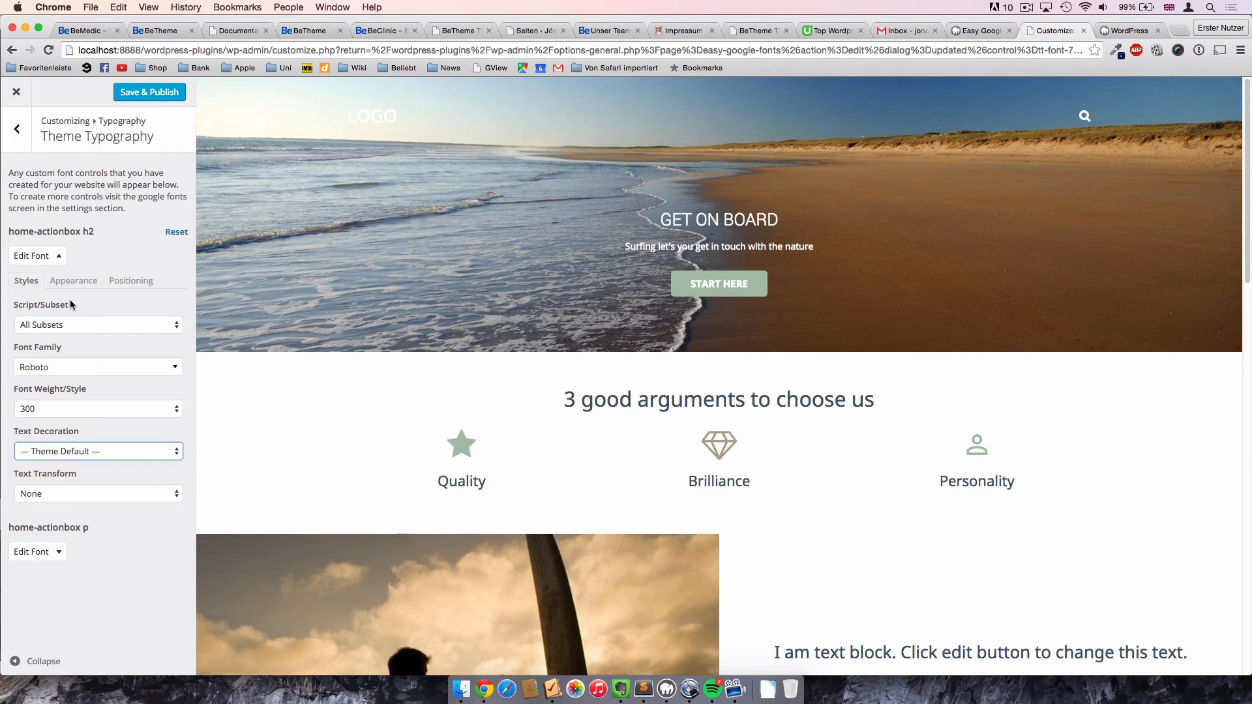
pyautogui.click(72, 280)
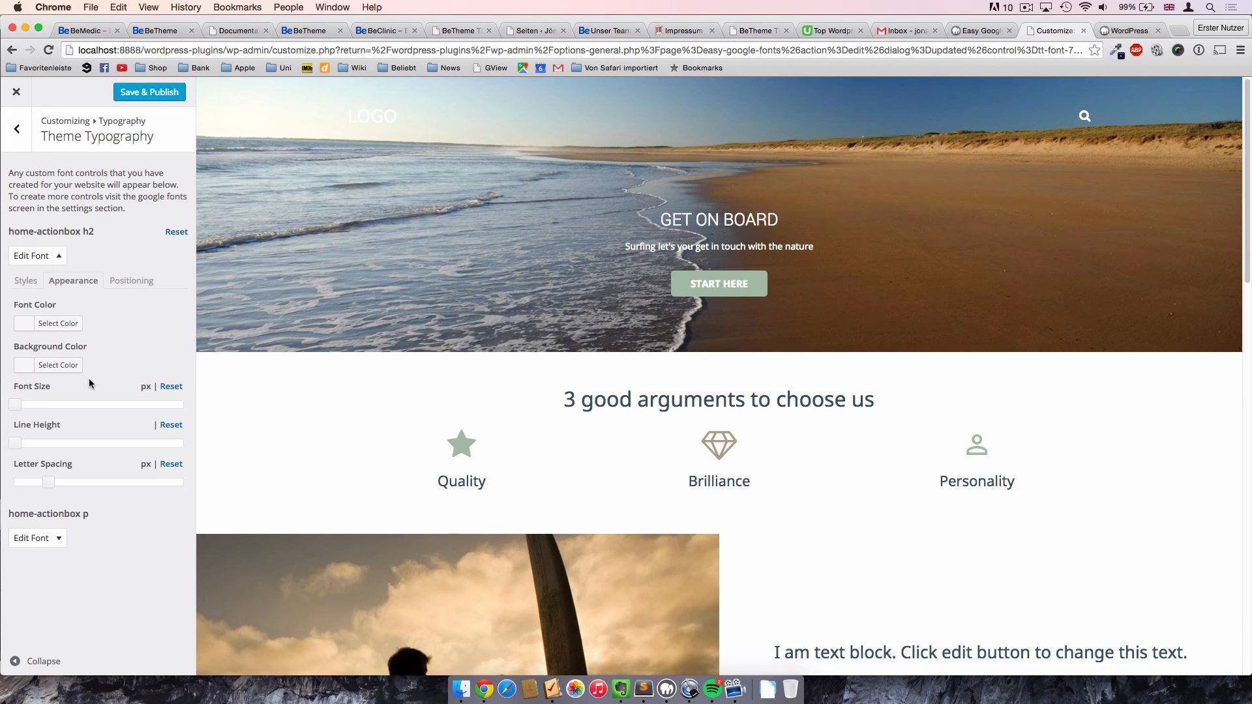
pyautogui.moveTo(704, 210)
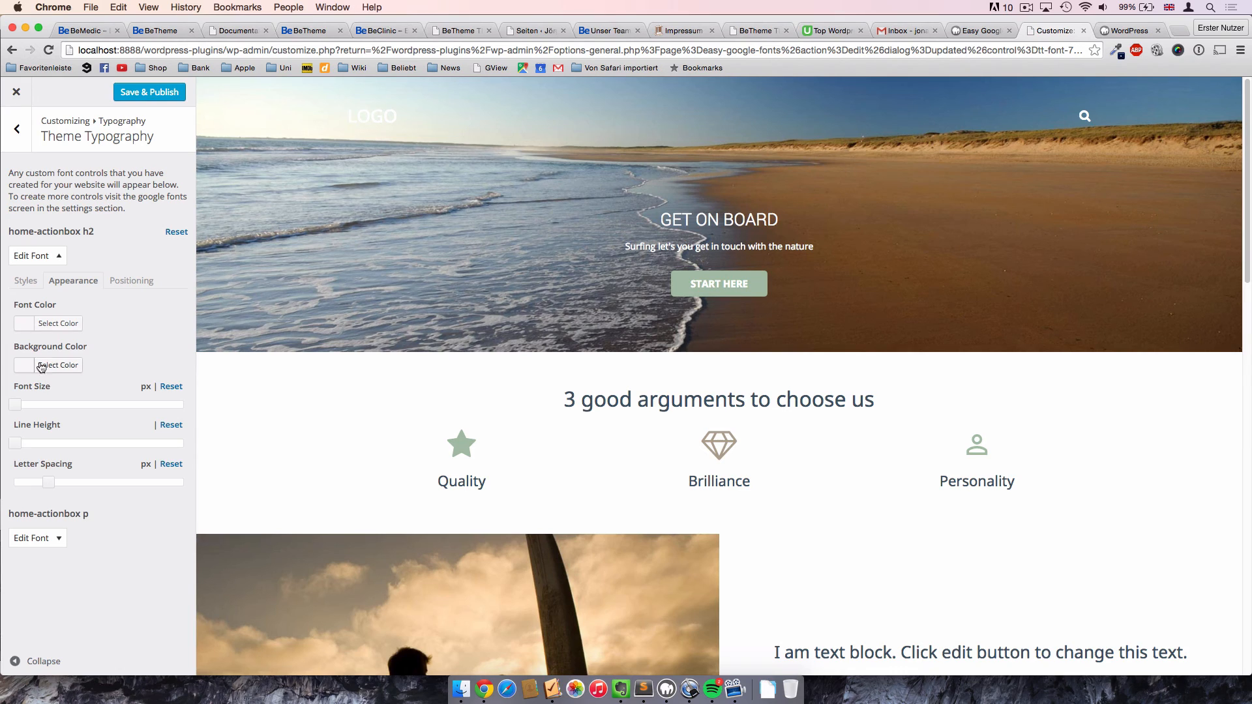
pyautogui.click(57, 322)
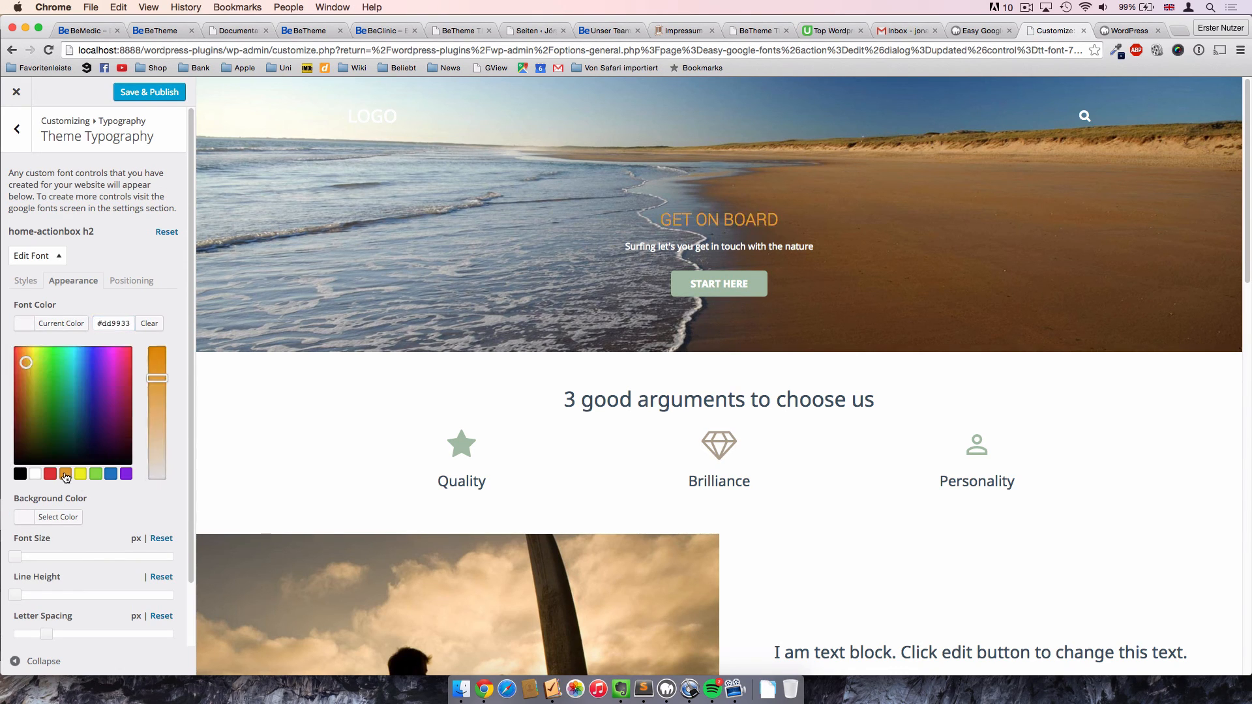
pyautogui.click(80, 474)
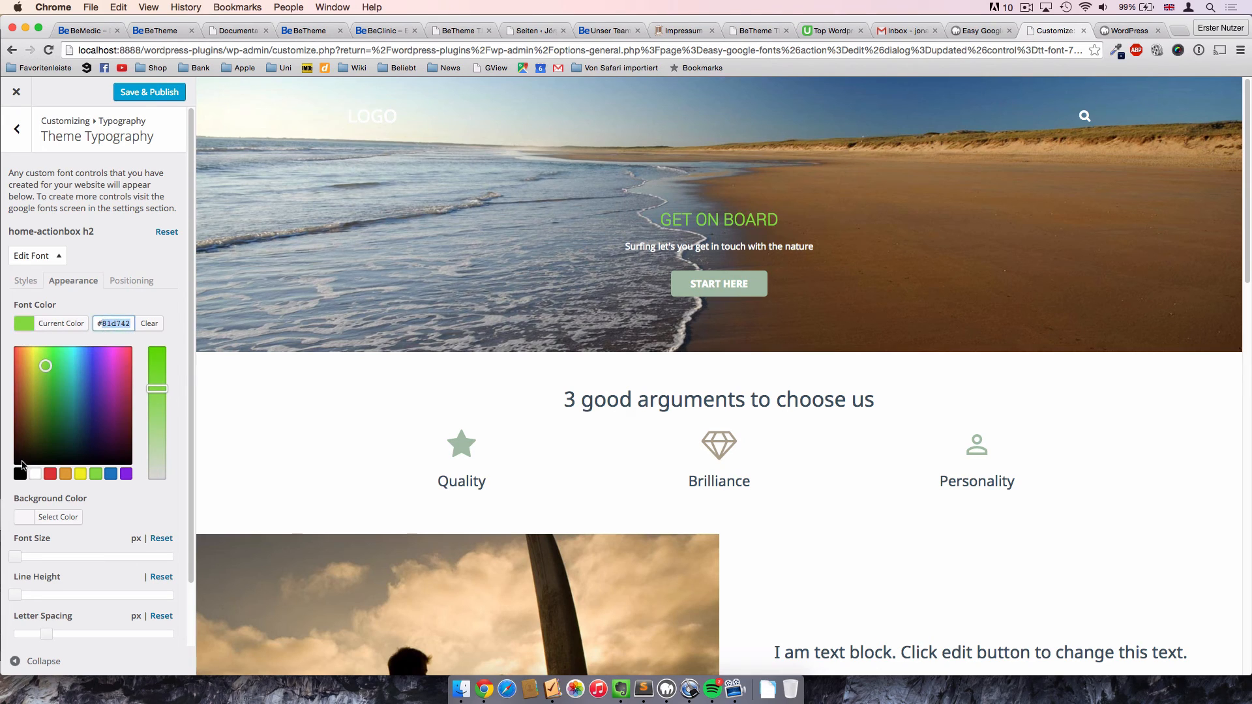
pyautogui.click(149, 323)
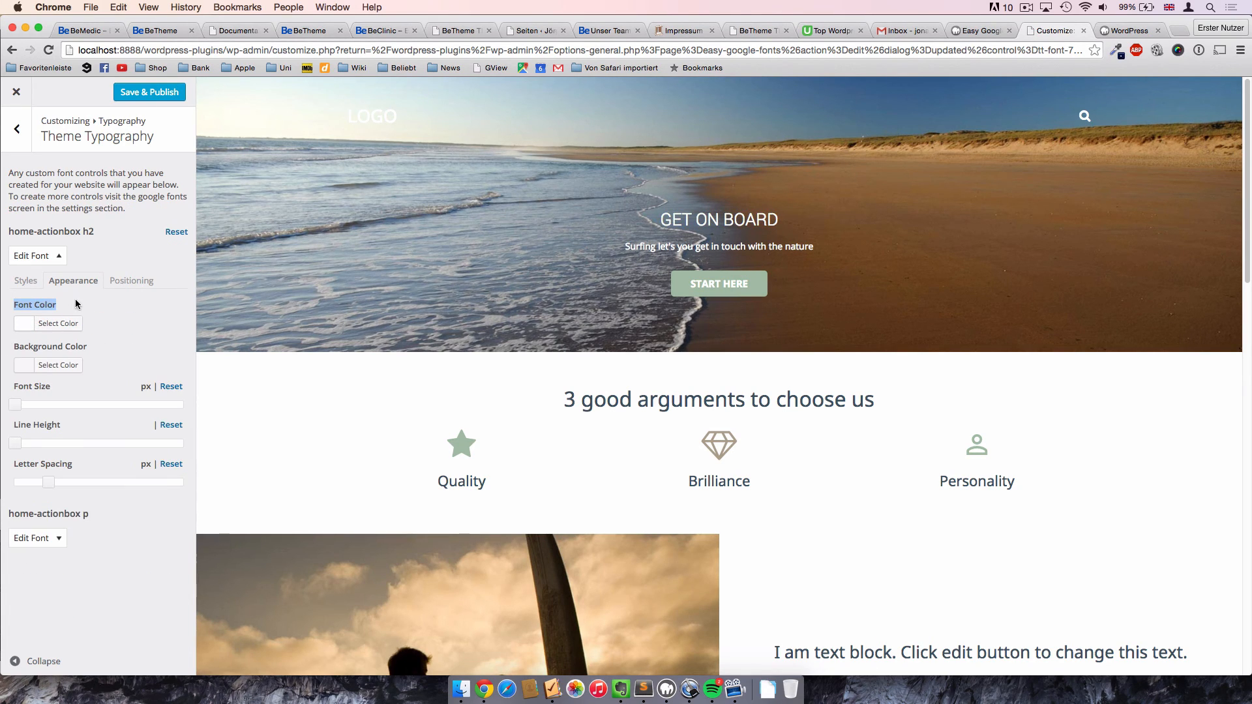
pyautogui.click(57, 366)
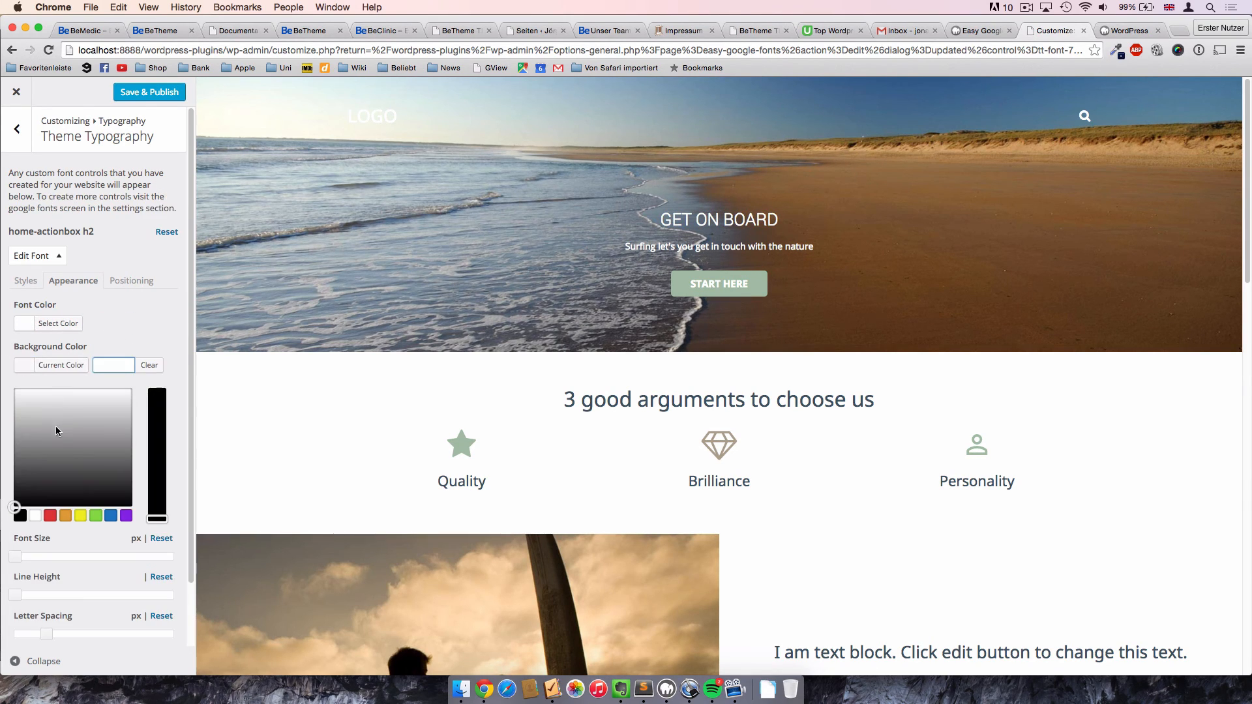
pyautogui.click(102, 445)
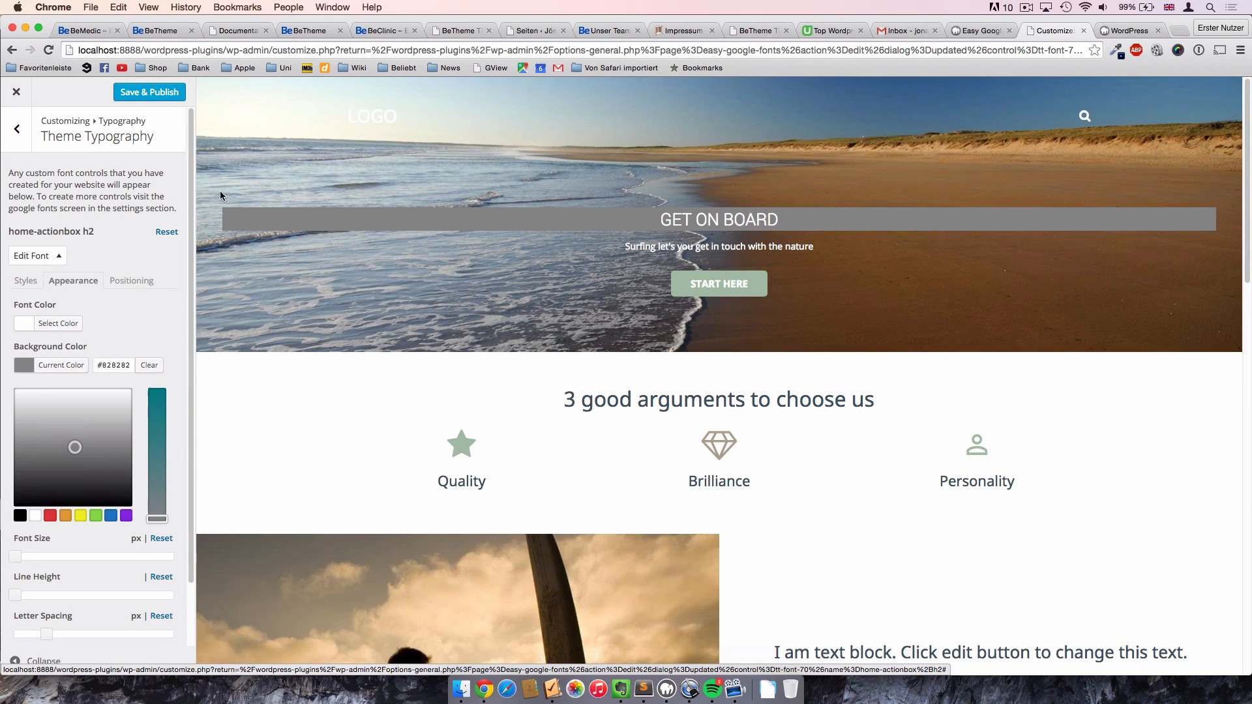
pyautogui.moveTo(343, 274)
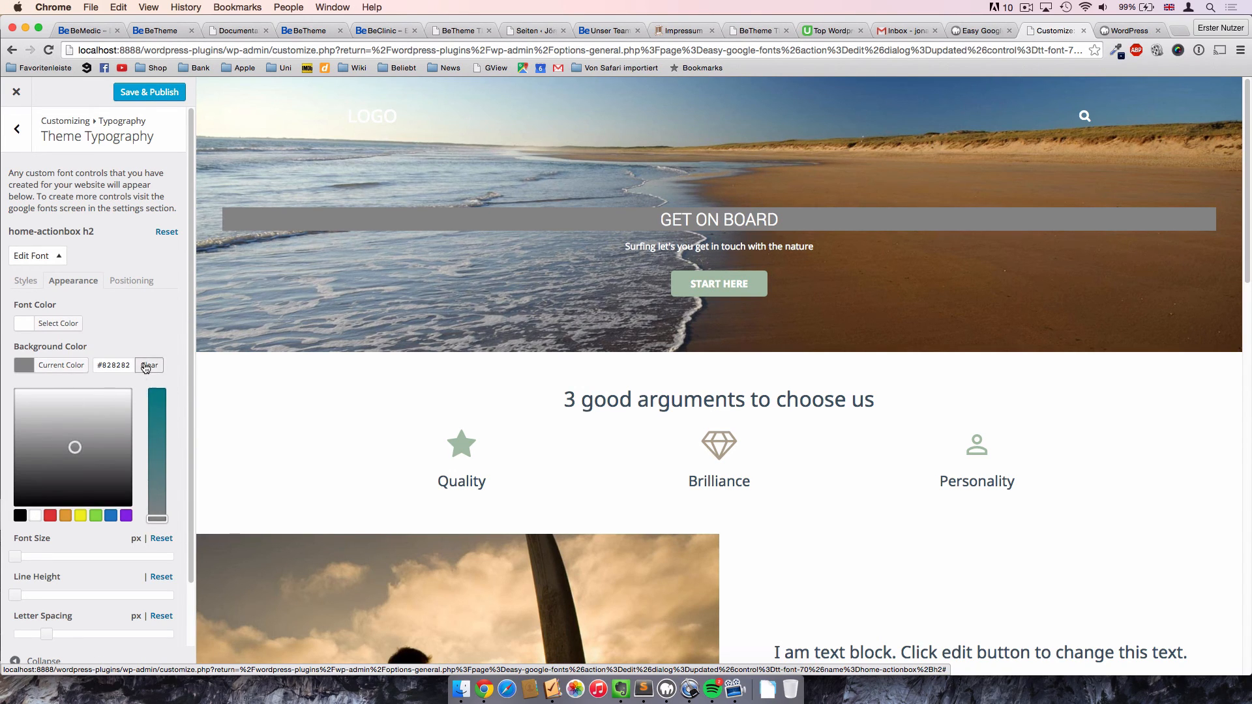
pyautogui.click(149, 365)
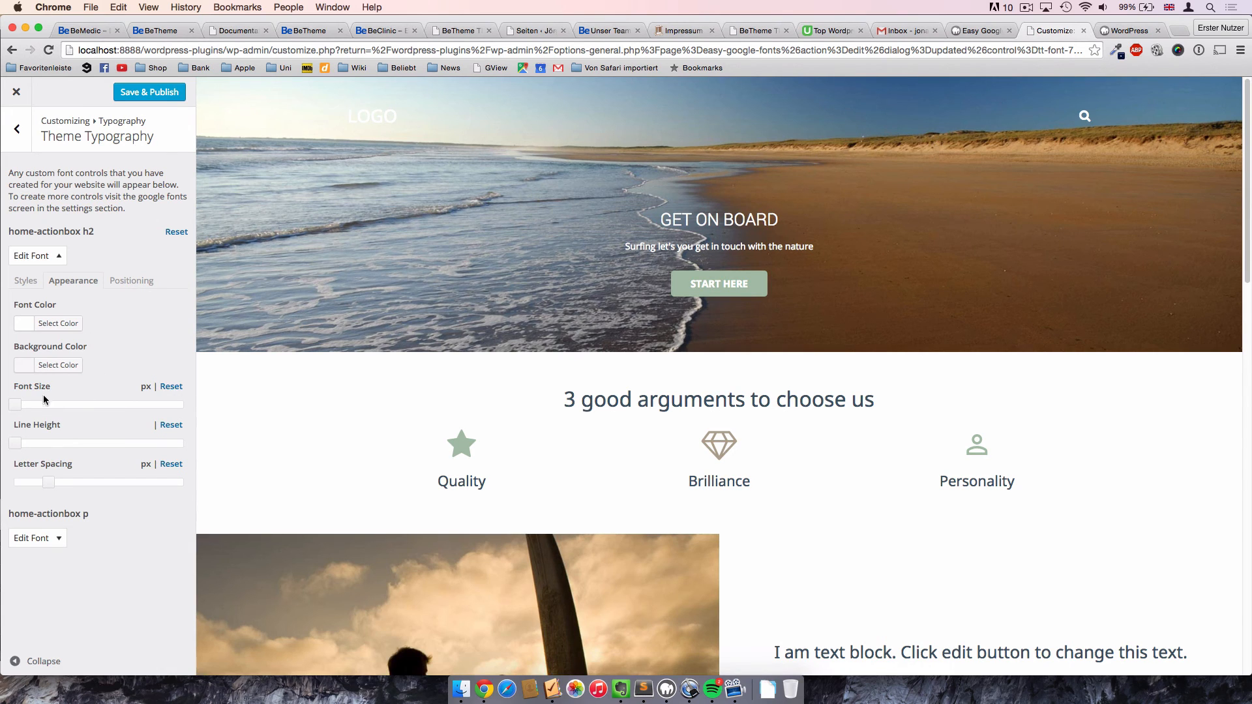
# Try several font sizes on the home-actionbox h2 heading, settling on 40px.
pyautogui.moveTo(16, 405); pyautogui.dragTo(60, 405)
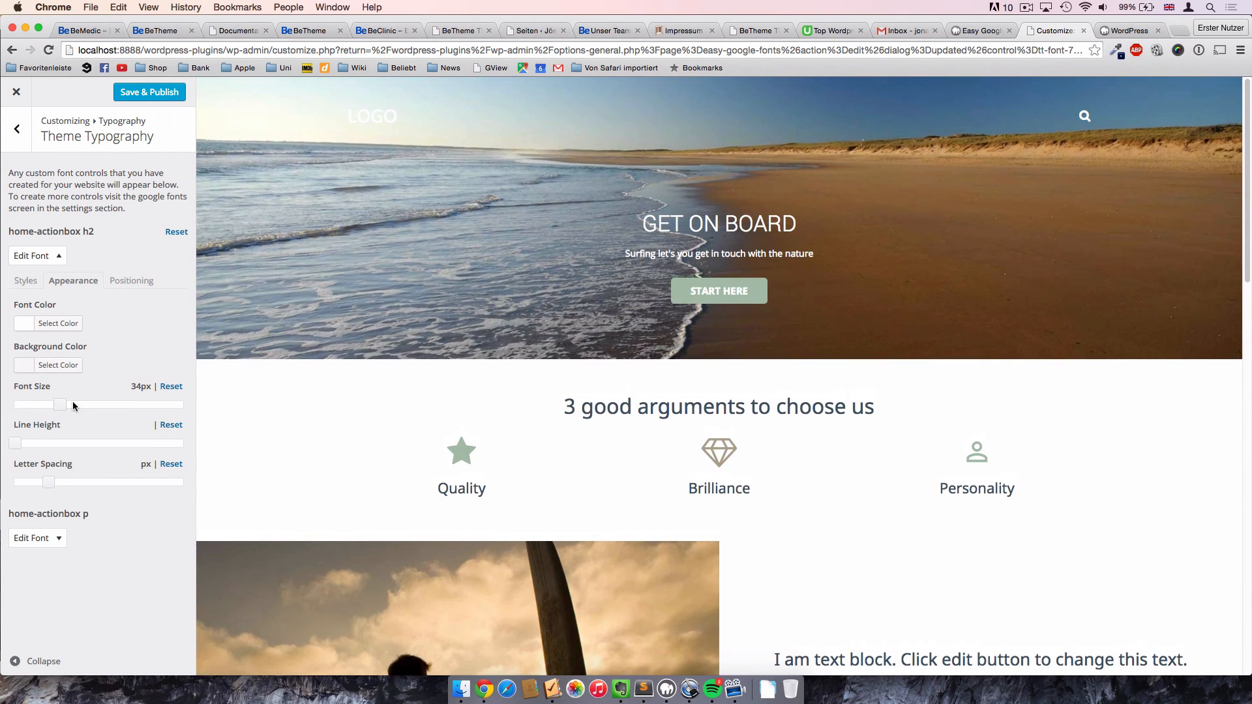
pyautogui.moveTo(60, 405); pyautogui.dragTo(86, 405)
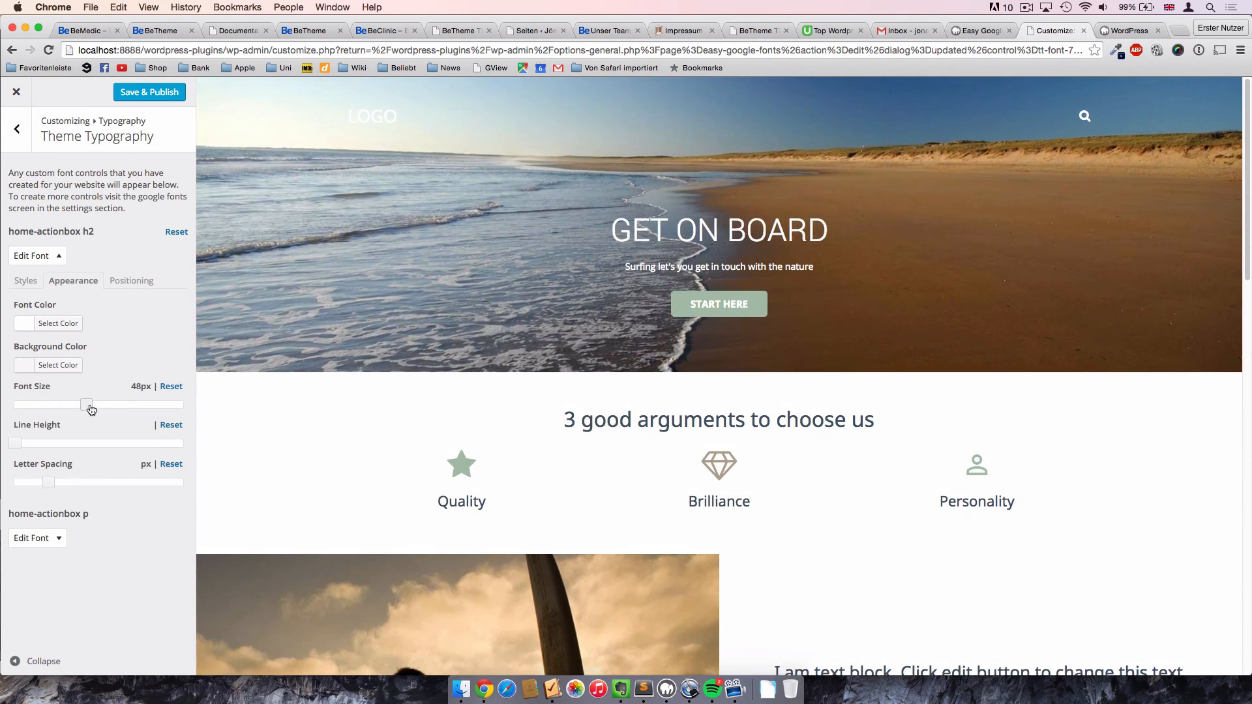
pyautogui.moveTo(86, 405); pyautogui.dragTo(131, 405)
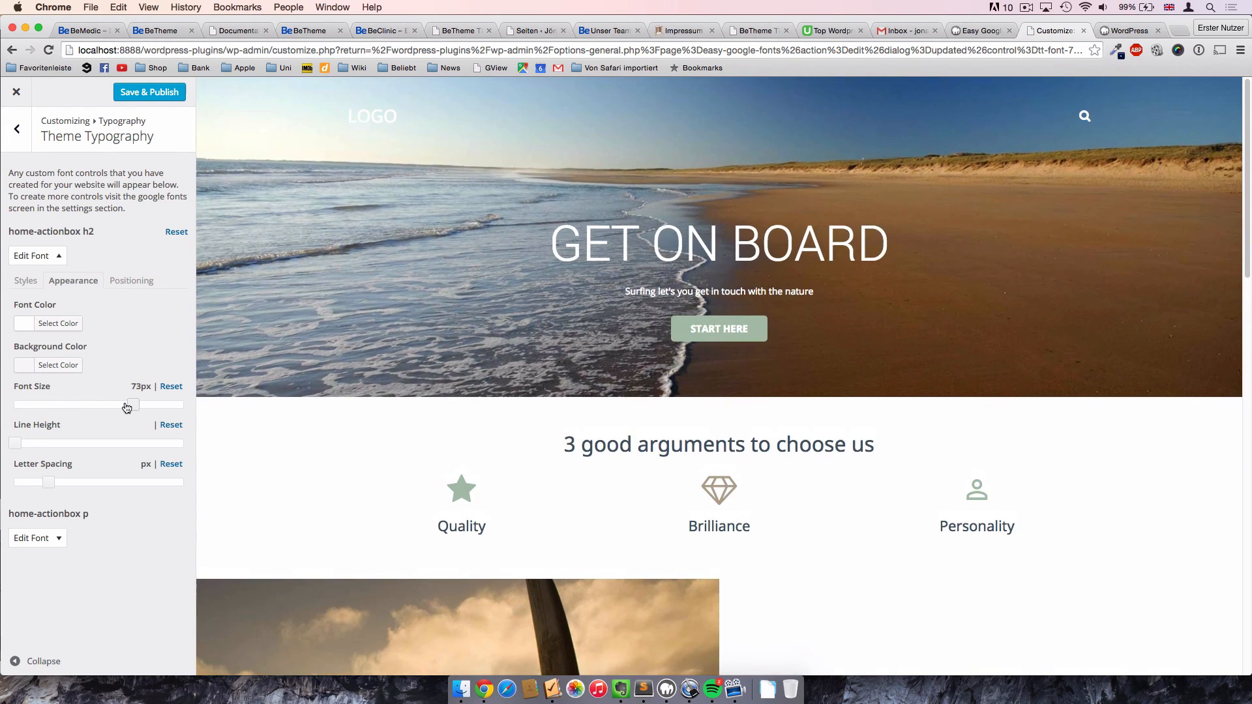
pyautogui.moveTo(132, 405); pyautogui.dragTo(78, 405)
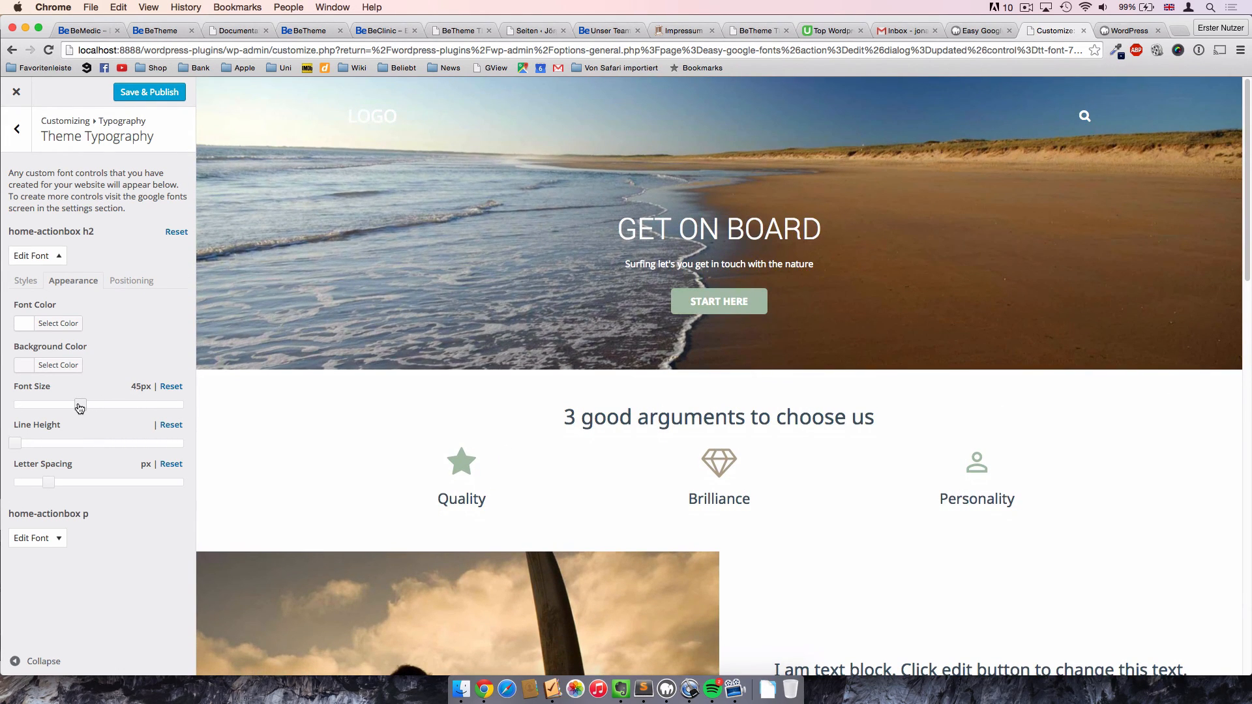
pyautogui.moveTo(80, 405); pyautogui.dragTo(74, 405)
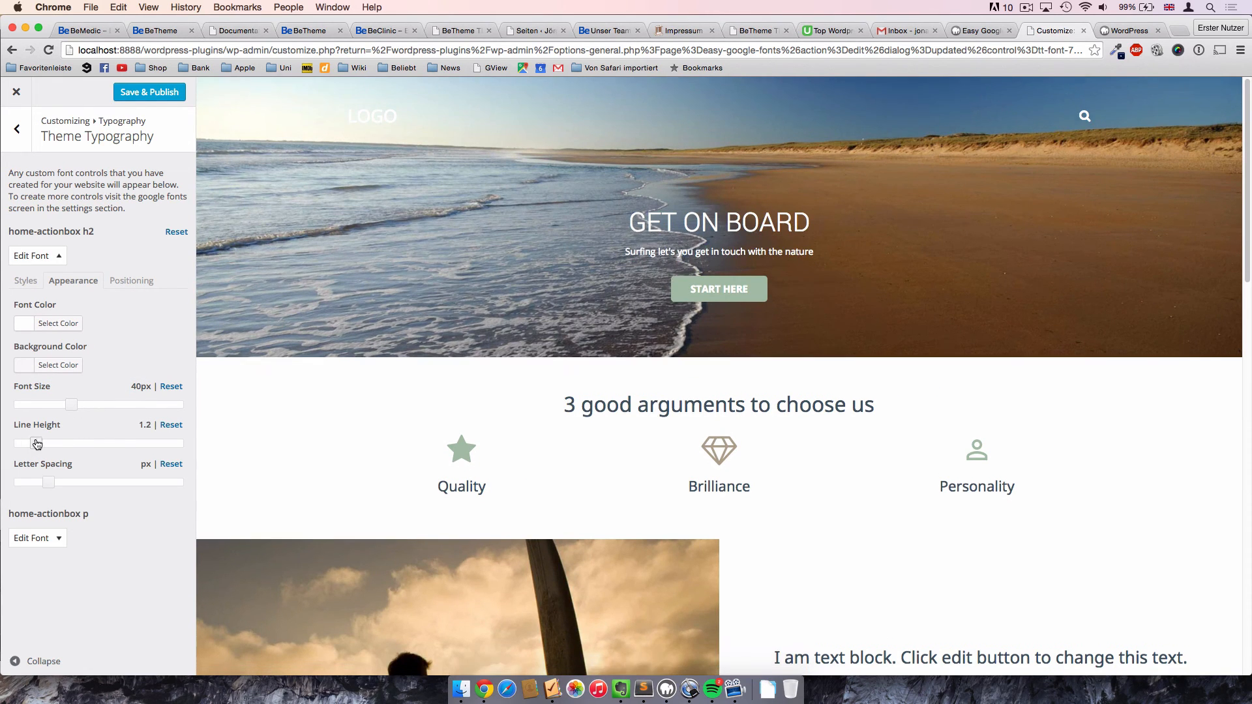
# Try changing the heading's line height and letter spacing, then return both to defaults.
pyautogui.moveTo(38, 444); pyautogui.dragTo(74, 444)
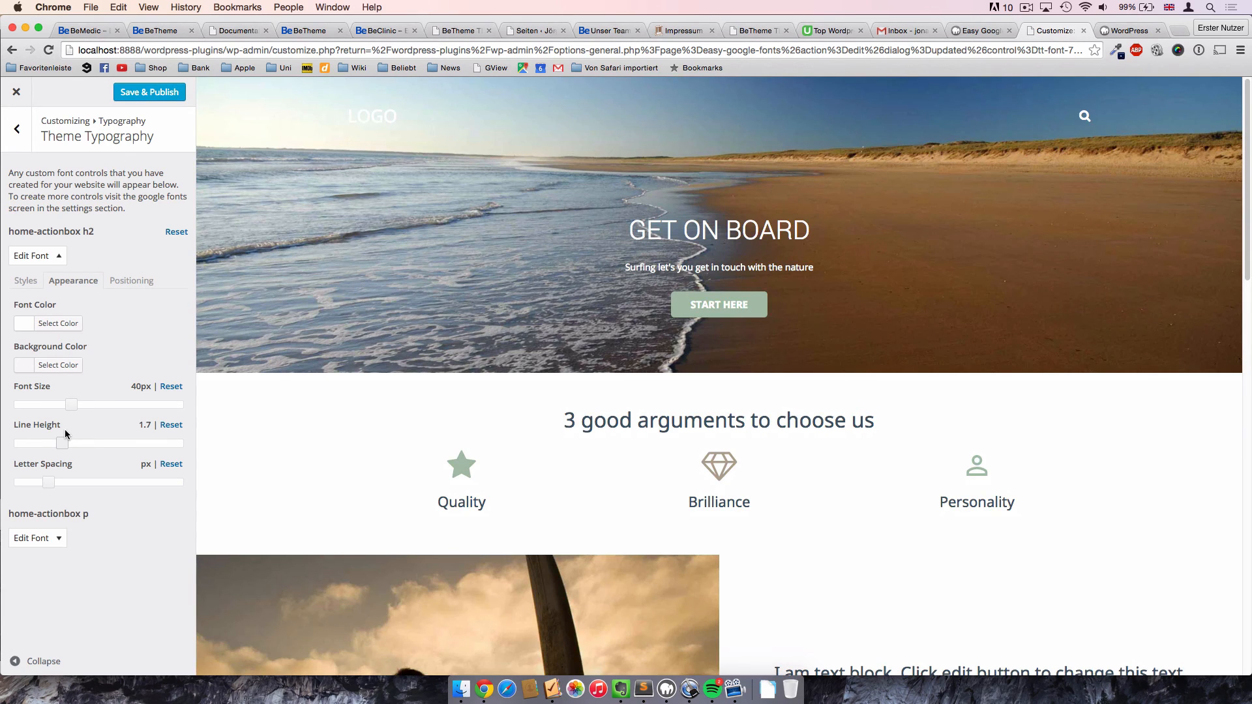
pyautogui.moveTo(62, 444); pyautogui.dragTo(42, 444)
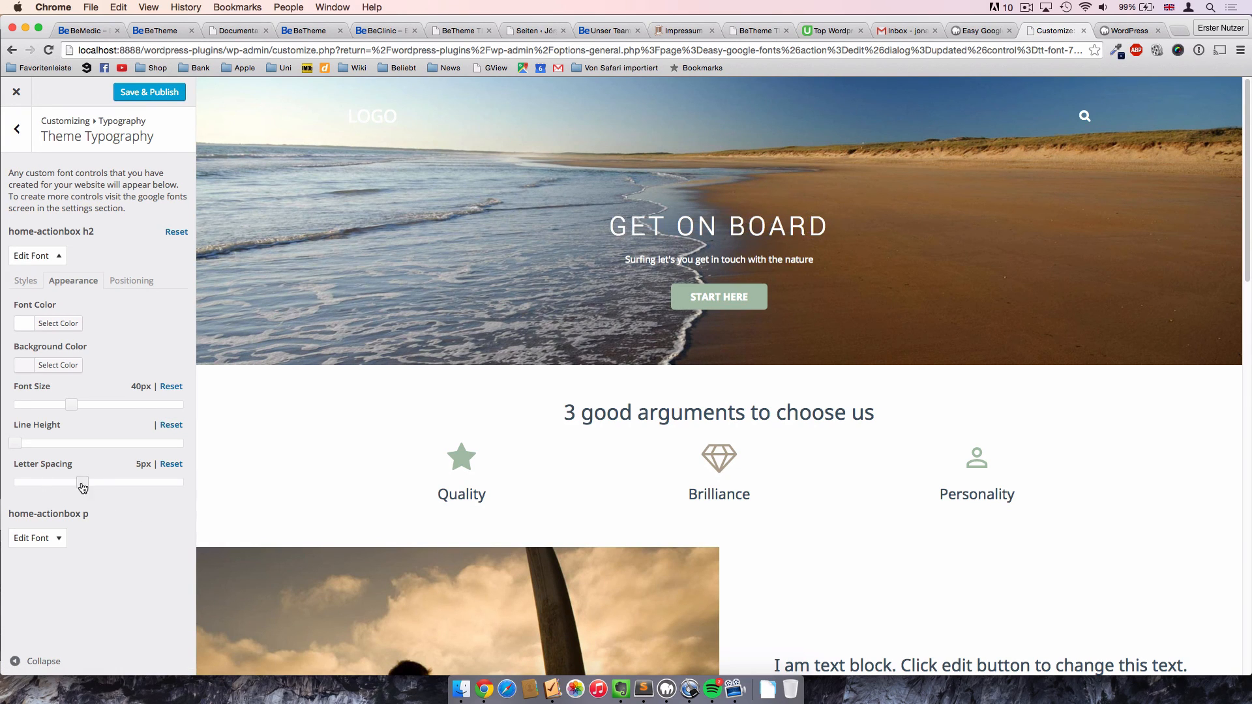
pyautogui.moveTo(83, 483); pyautogui.dragTo(62, 482)
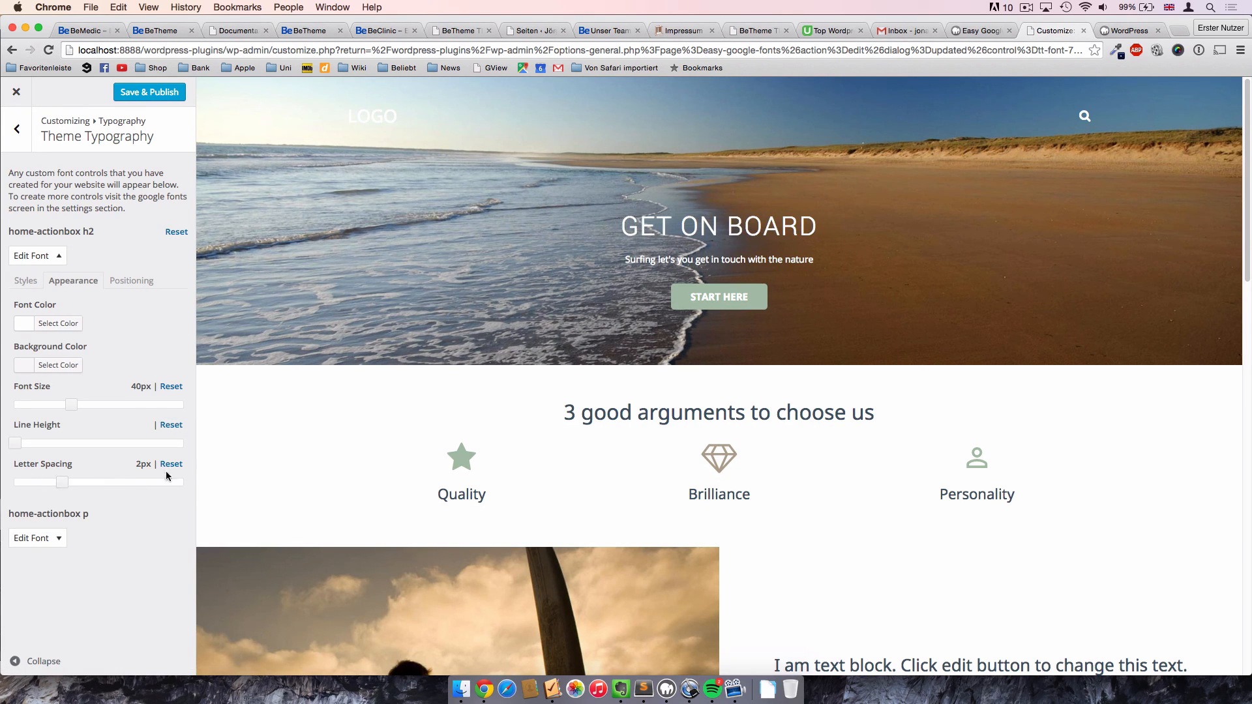
pyautogui.click(171, 463)
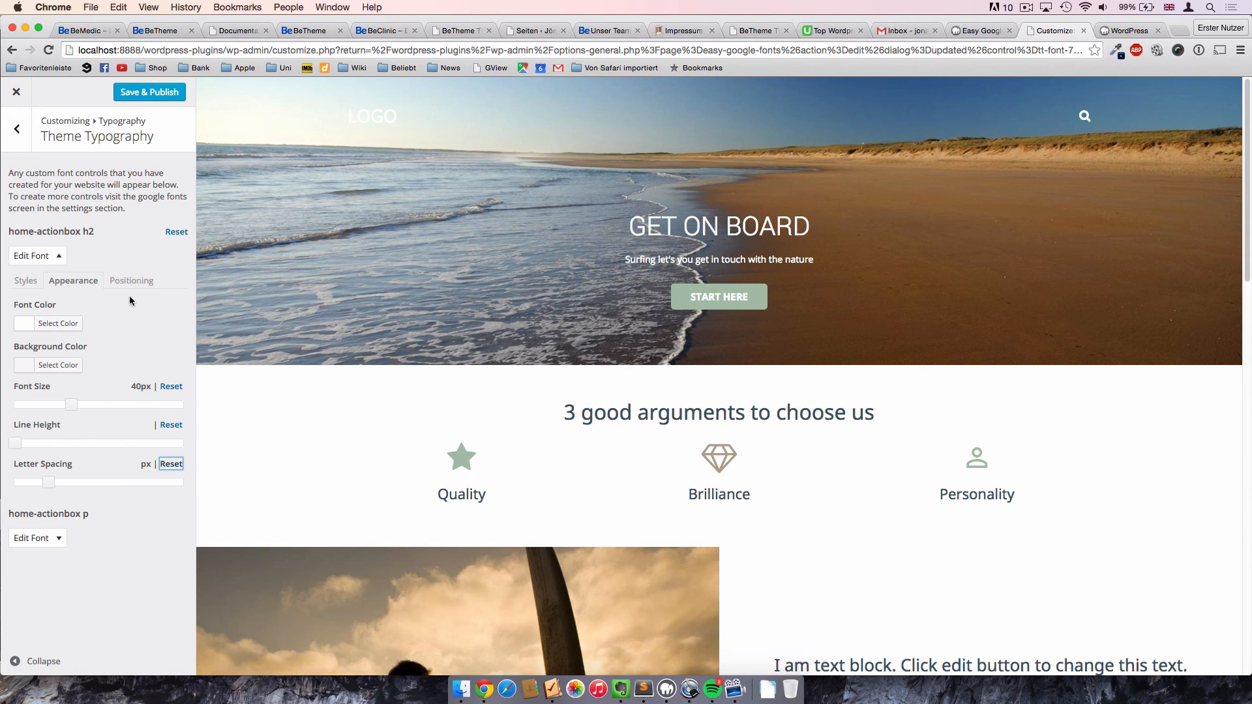
pyautogui.click(131, 280)
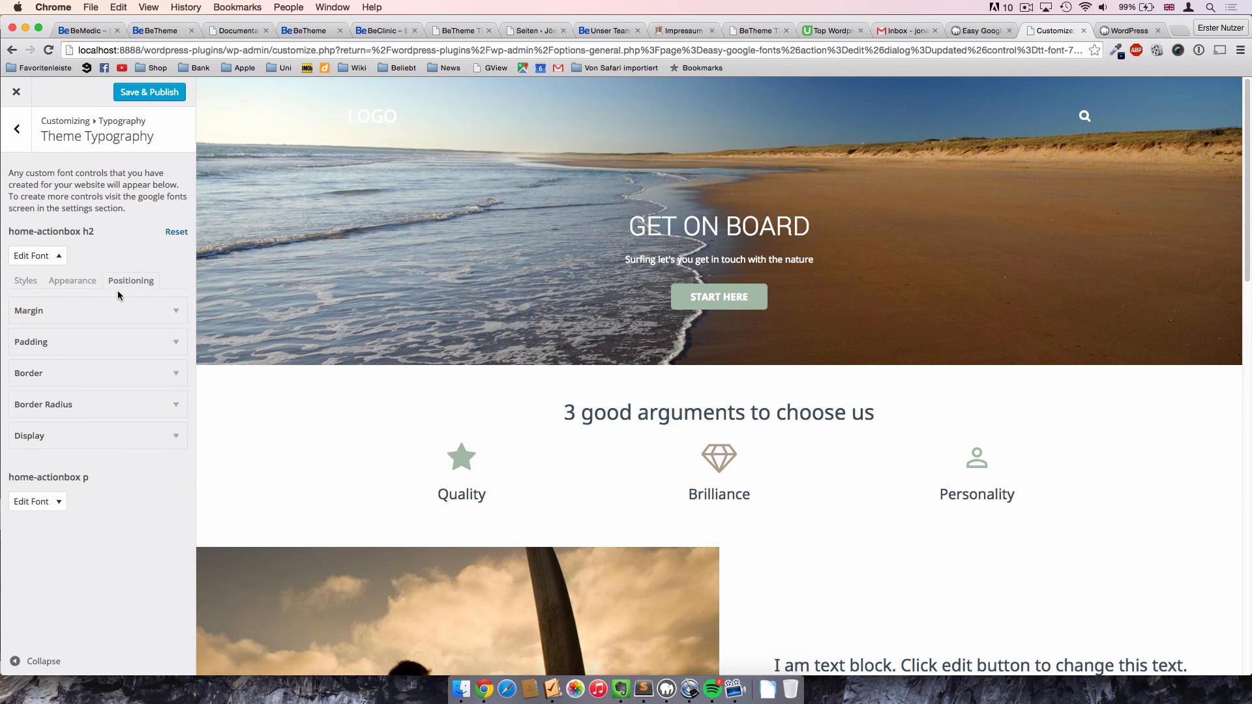
pyautogui.moveTo(113, 344)
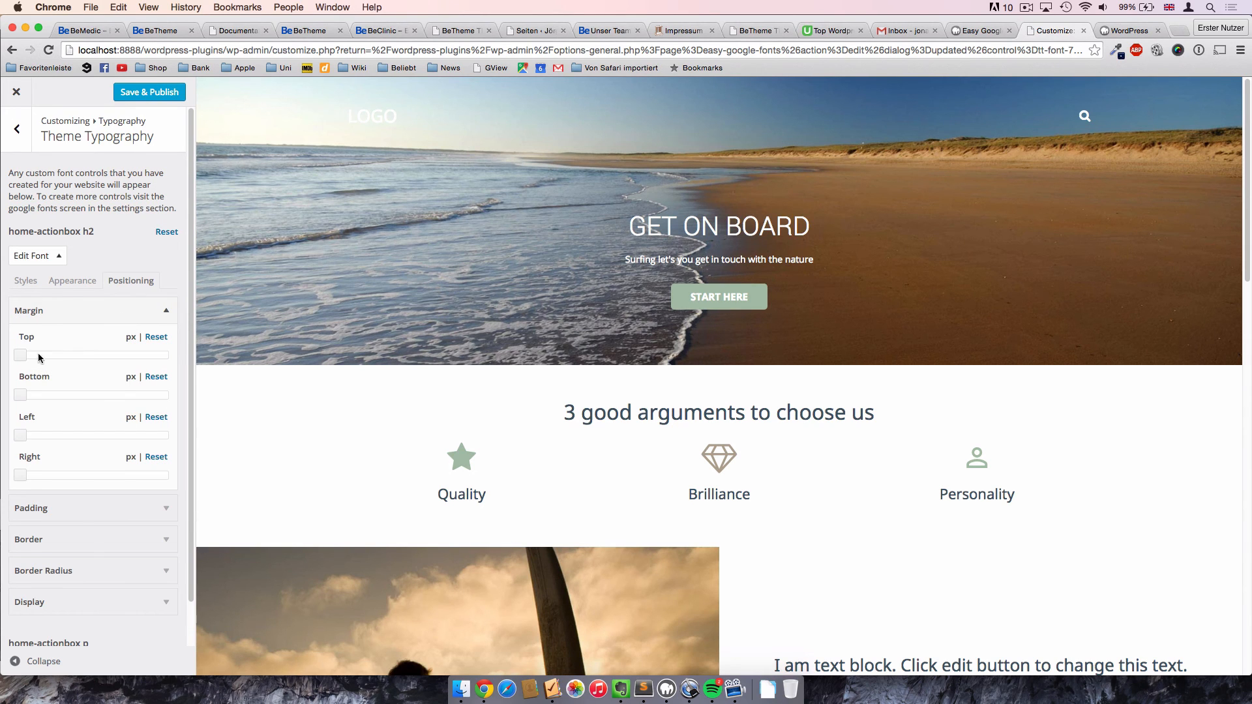
# Try a 48px bottom margin and left/right margins on the heading, resetting each.
pyautogui.moveTo(20, 395); pyautogui.dragTo(36, 395)
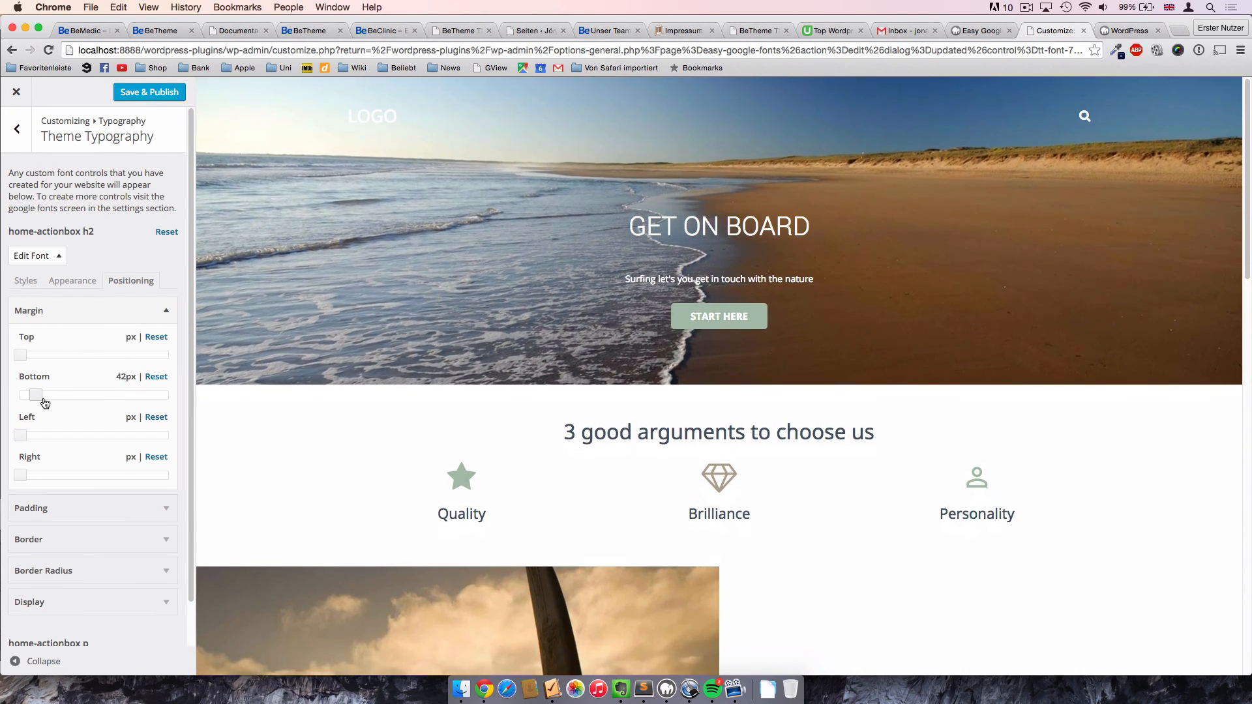
pyautogui.moveTo(35, 394); pyautogui.dragTo(40, 395)
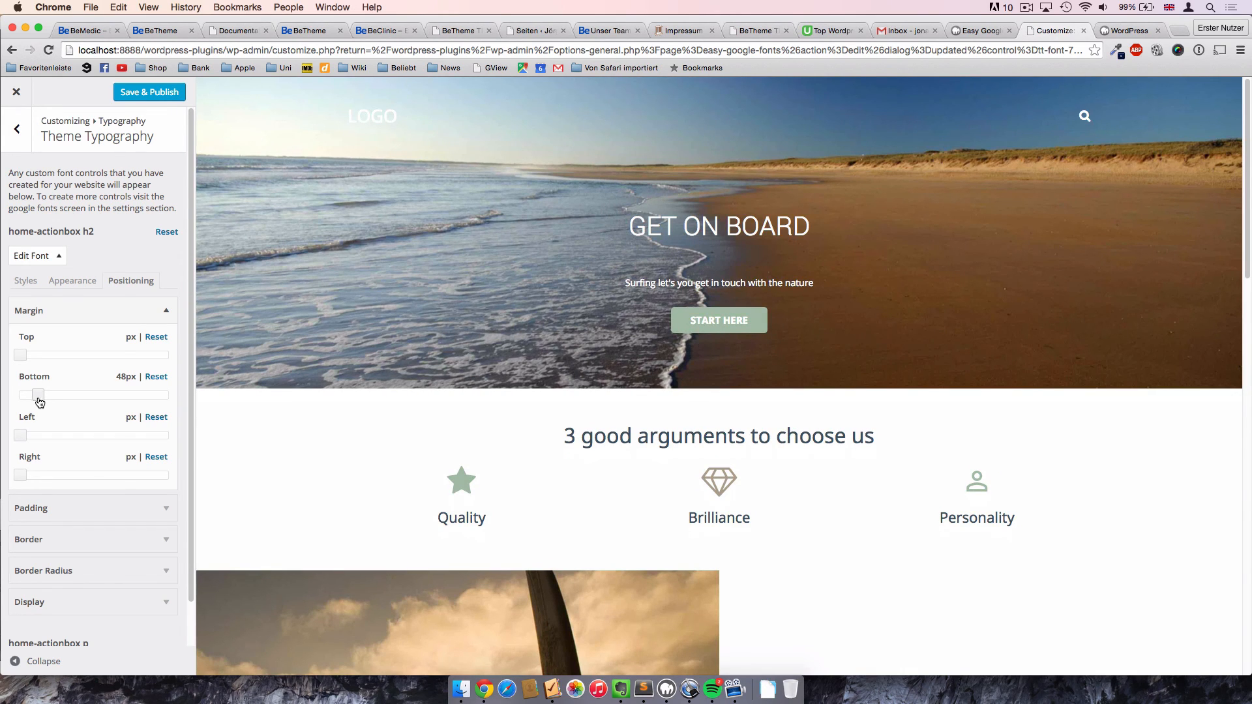
pyautogui.click(156, 377)
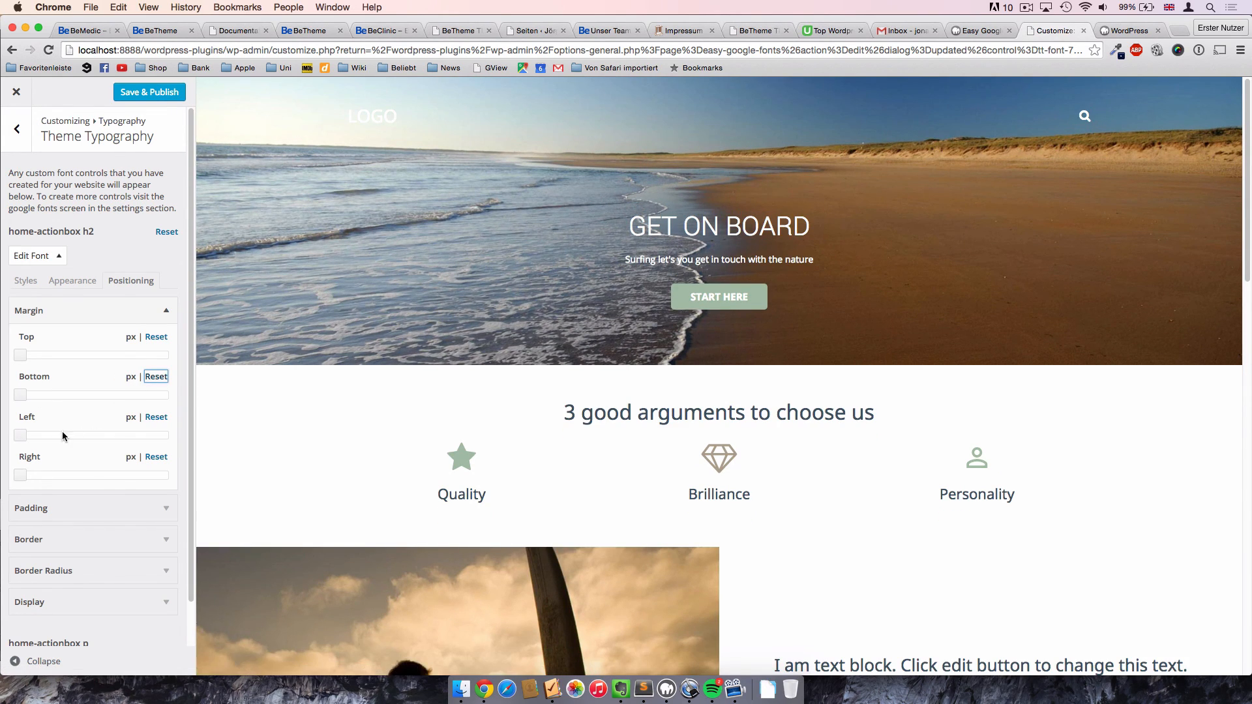
pyautogui.moveTo(18, 435); pyautogui.dragTo(58, 434)
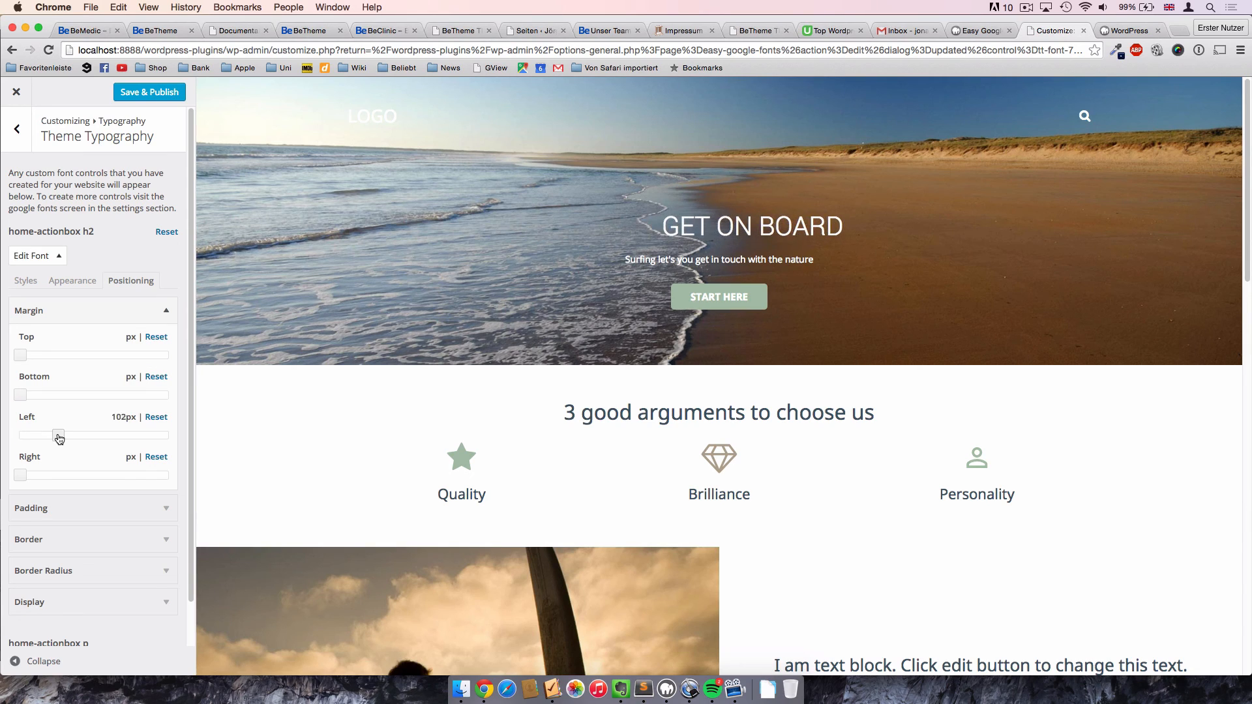
pyautogui.moveTo(58, 435); pyautogui.dragTo(47, 435)
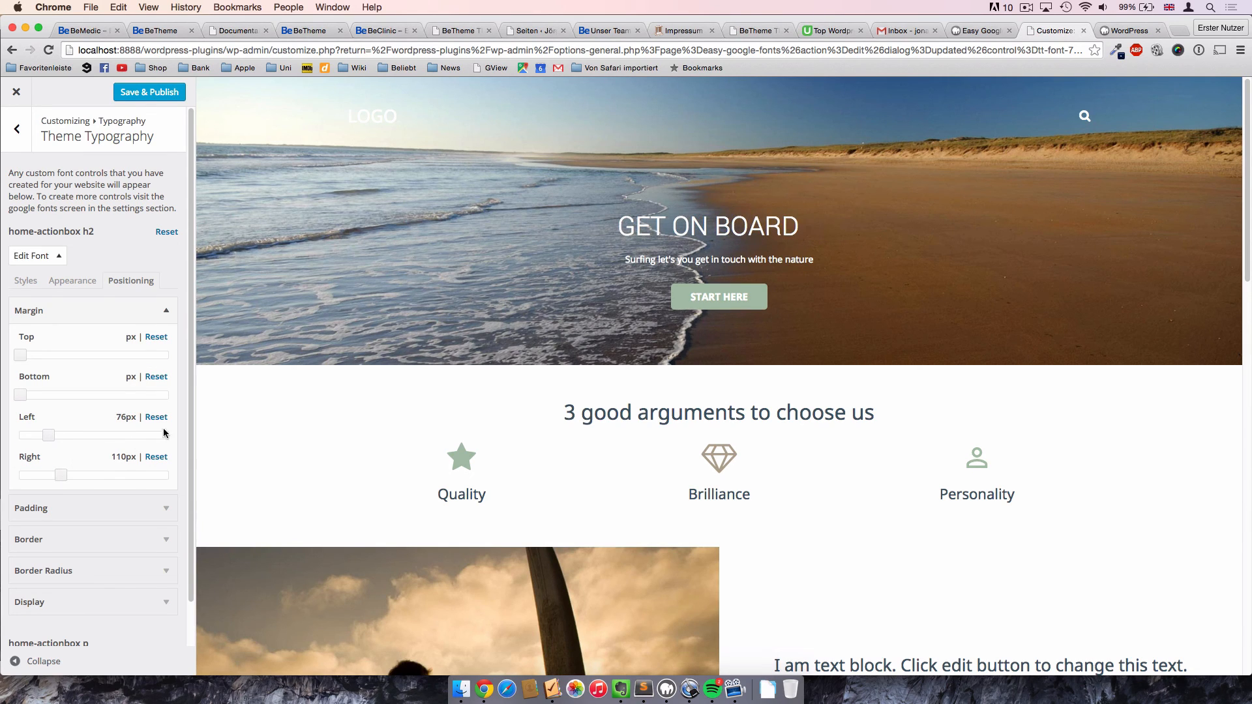
pyautogui.click(156, 456)
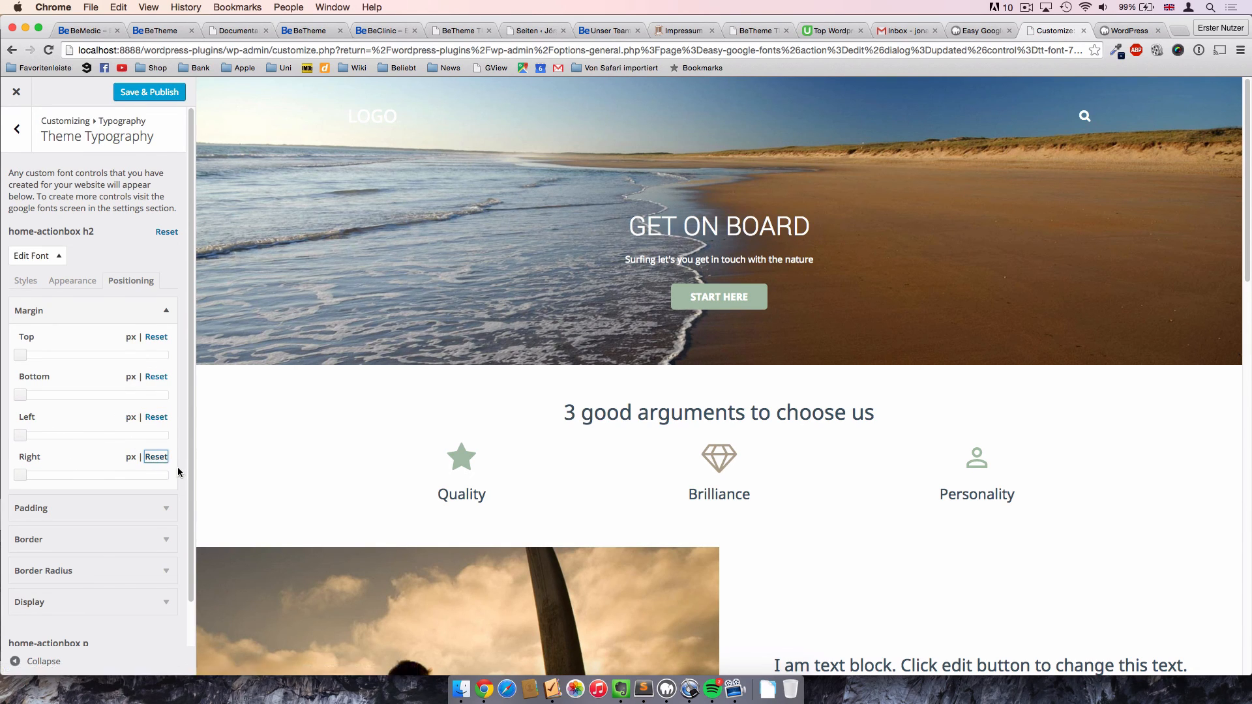
pyautogui.moveTo(157, 317)
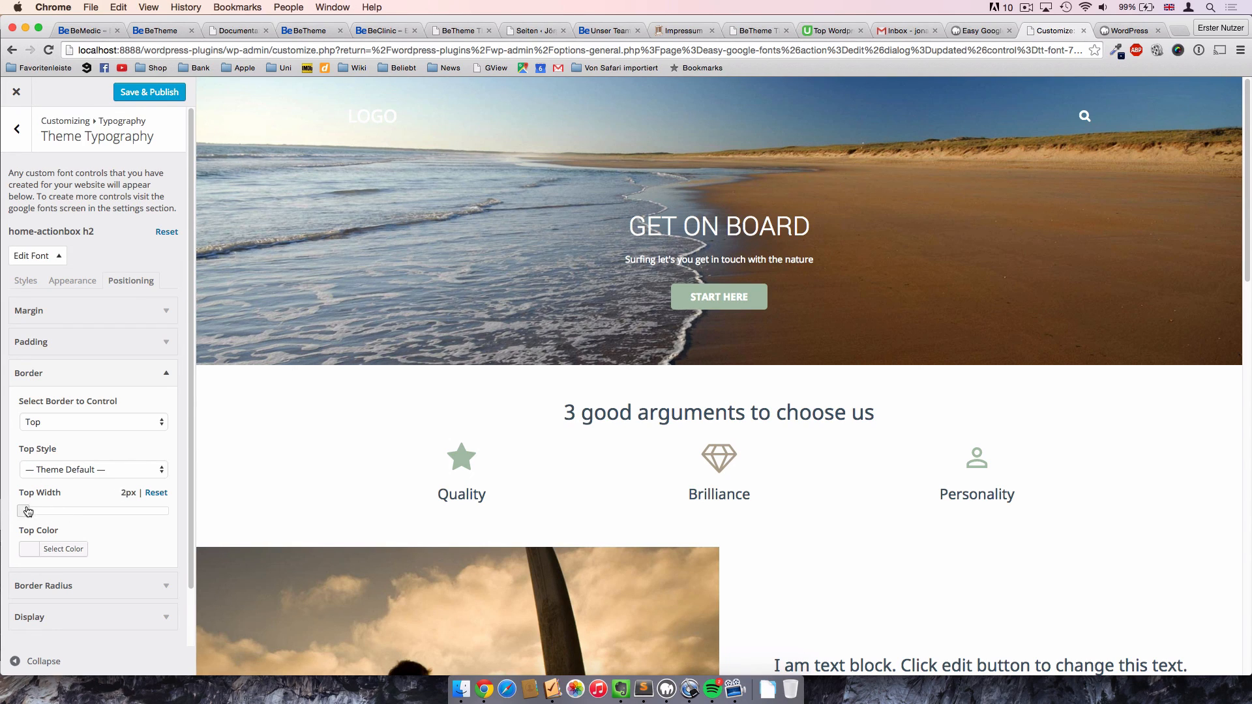
# Add a solid top border and a solid 8px bottom border to the heading.
pyautogui.click(92, 469)
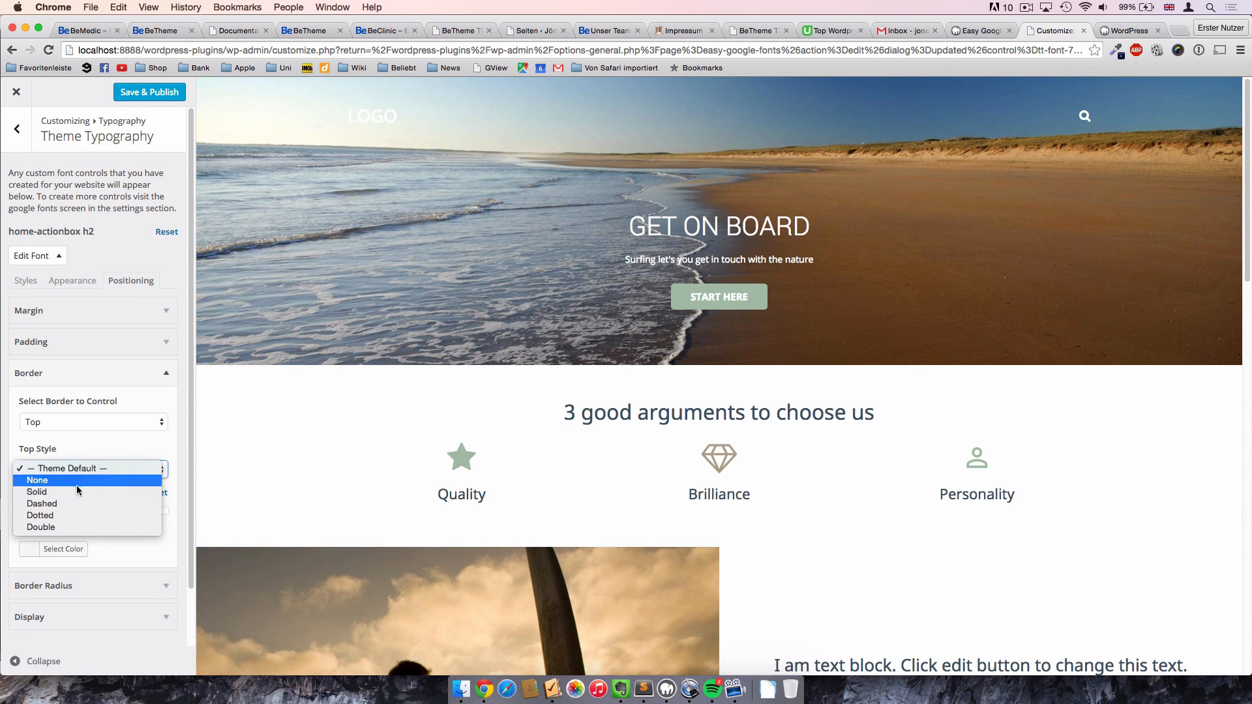
pyautogui.click(36, 492)
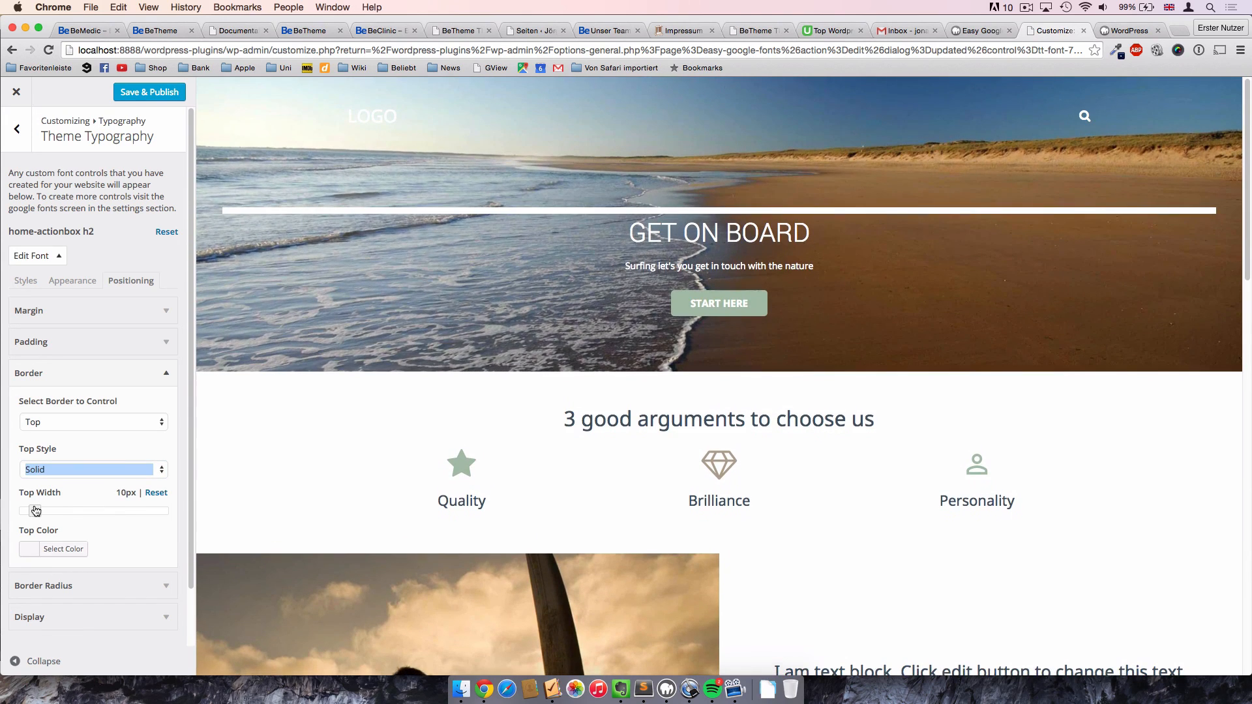
pyautogui.click(92, 422)
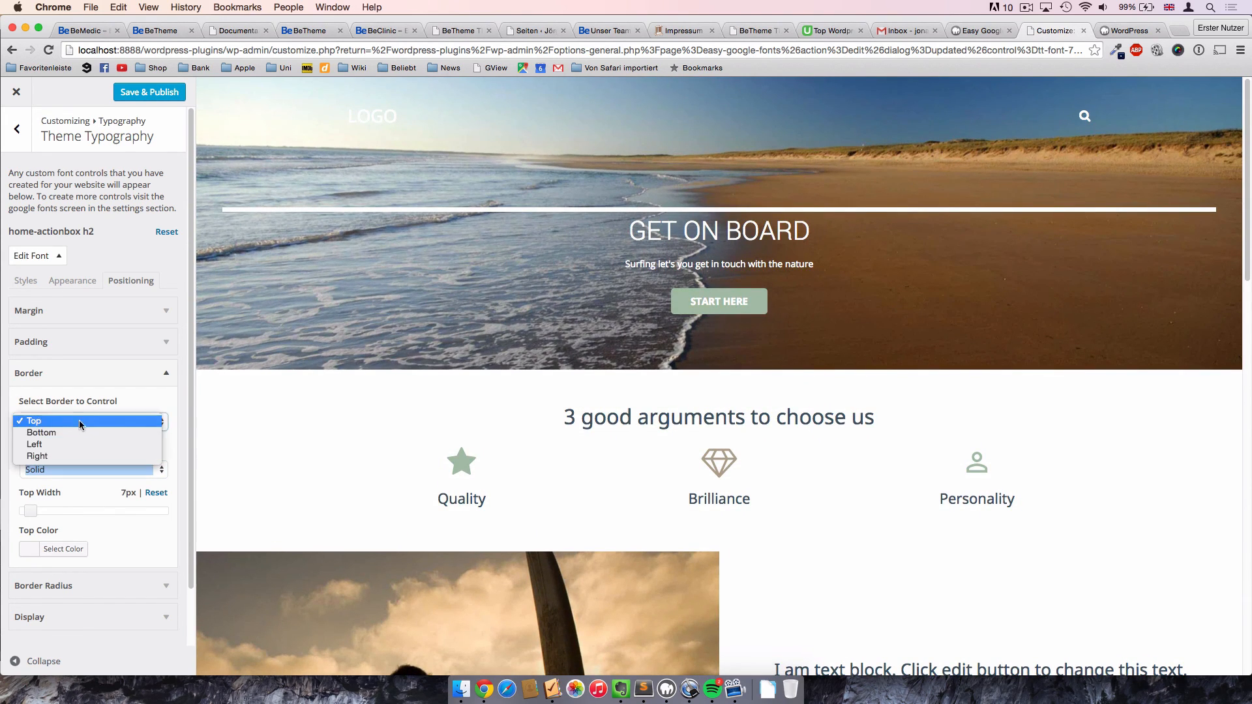
pyautogui.click(40, 431)
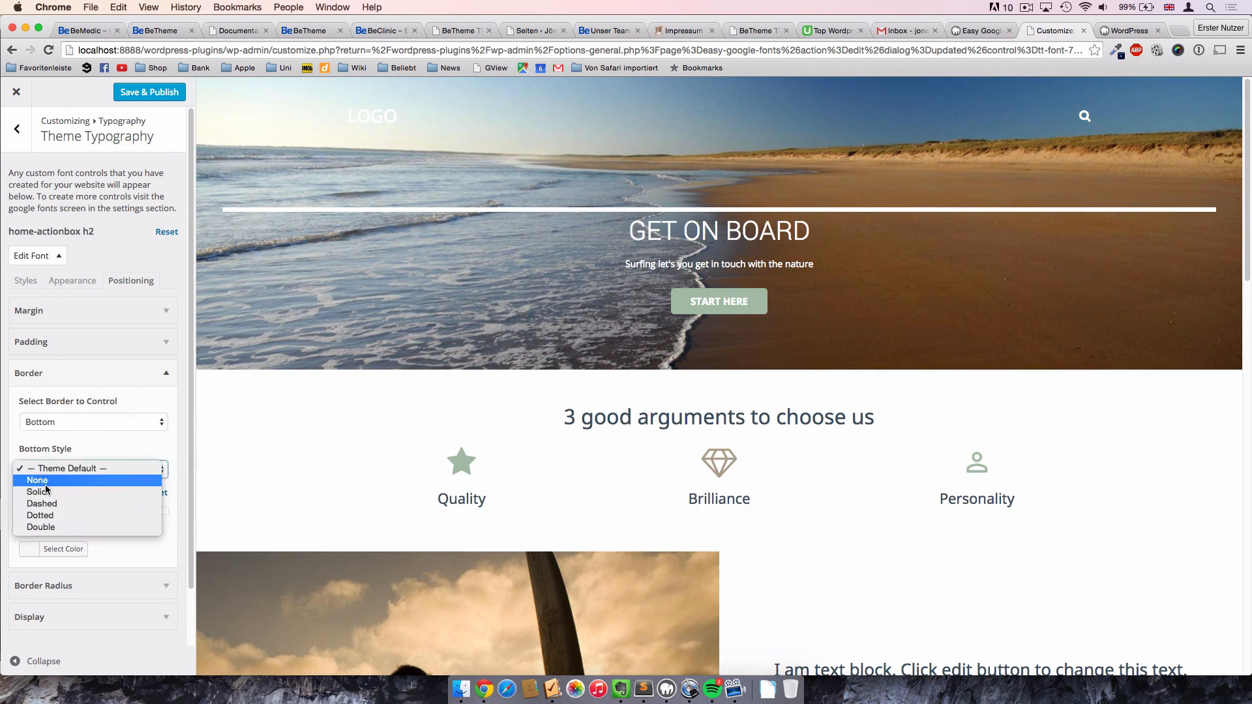
pyautogui.click(39, 492)
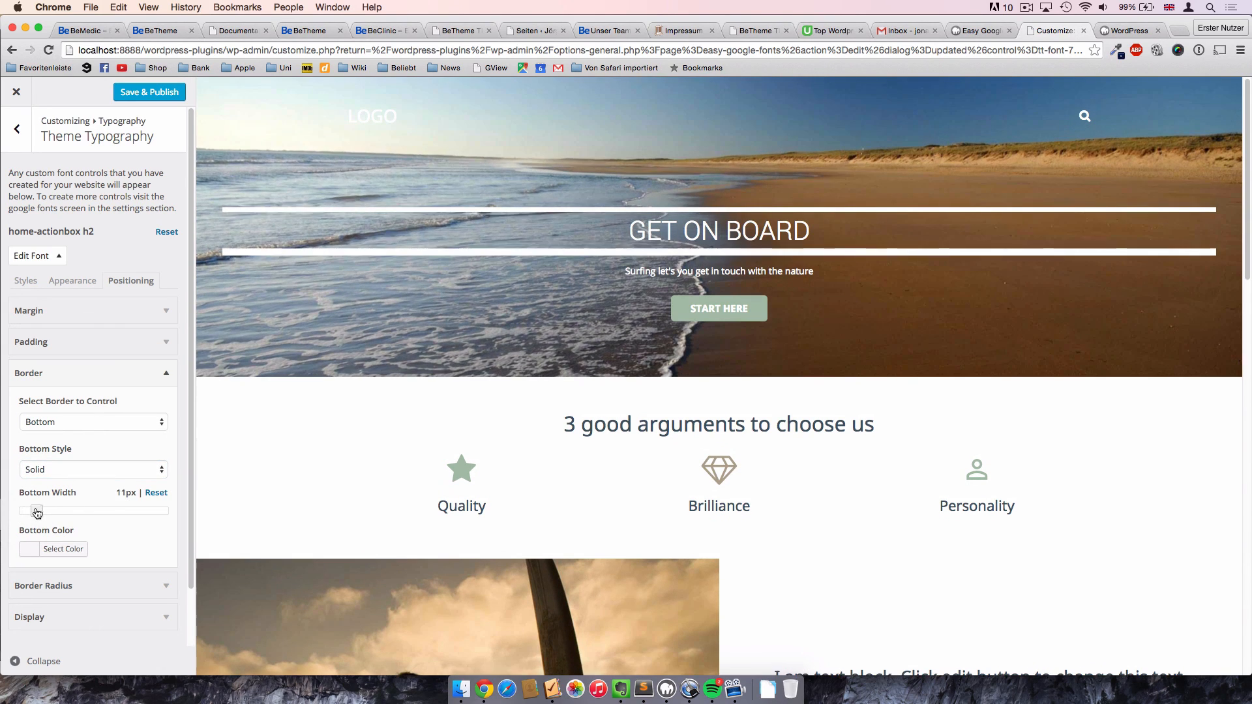
pyautogui.moveTo(40, 511); pyautogui.dragTo(32, 511)
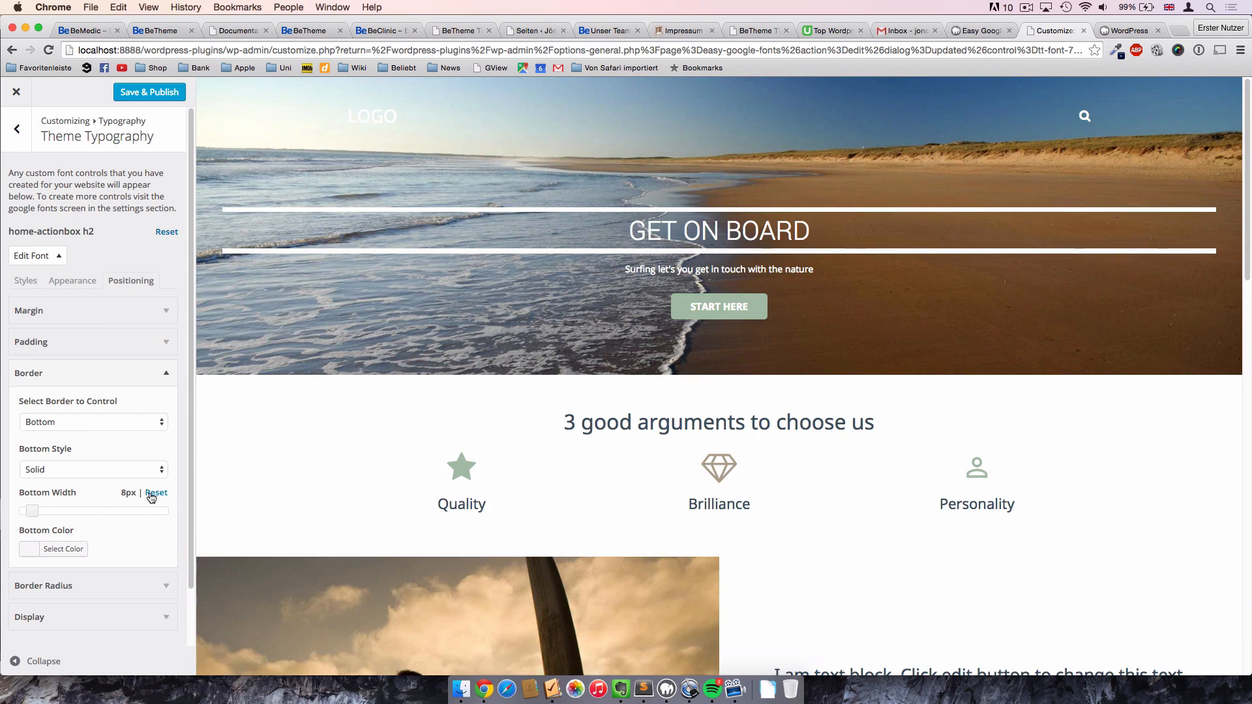
# Reset the top and bottom border styles to Theme Default.
pyautogui.click(93, 422)
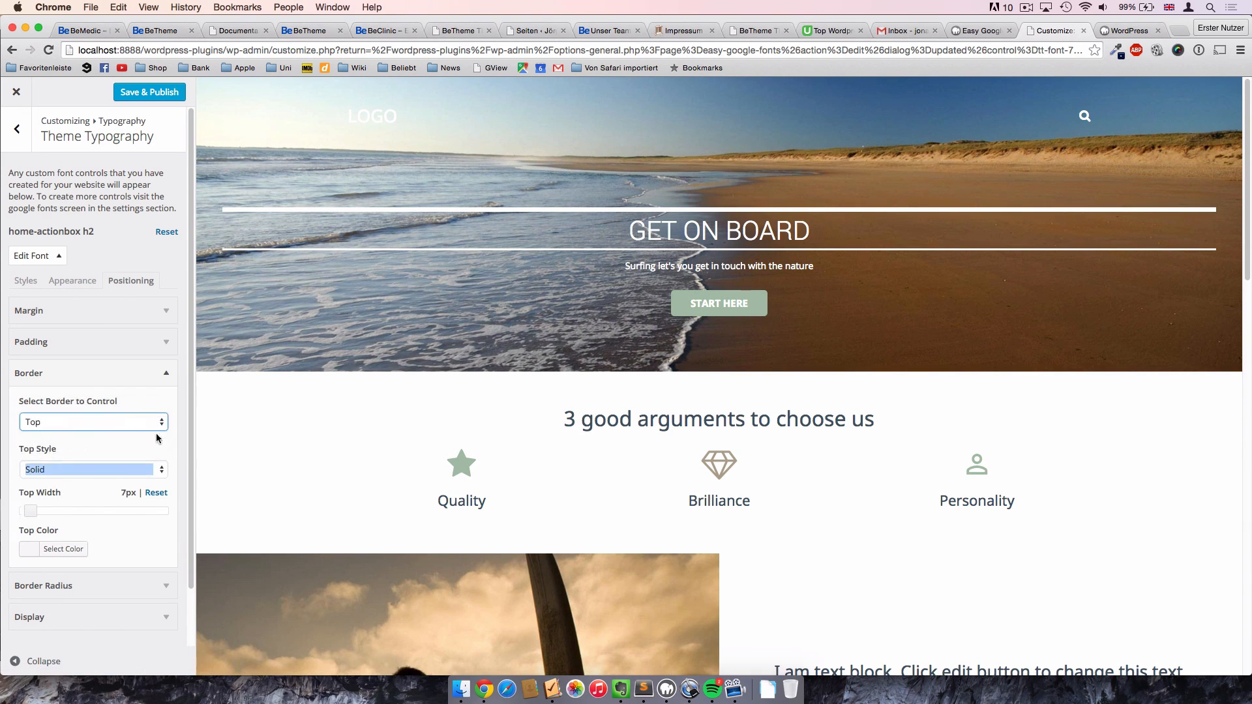
pyautogui.click(92, 422)
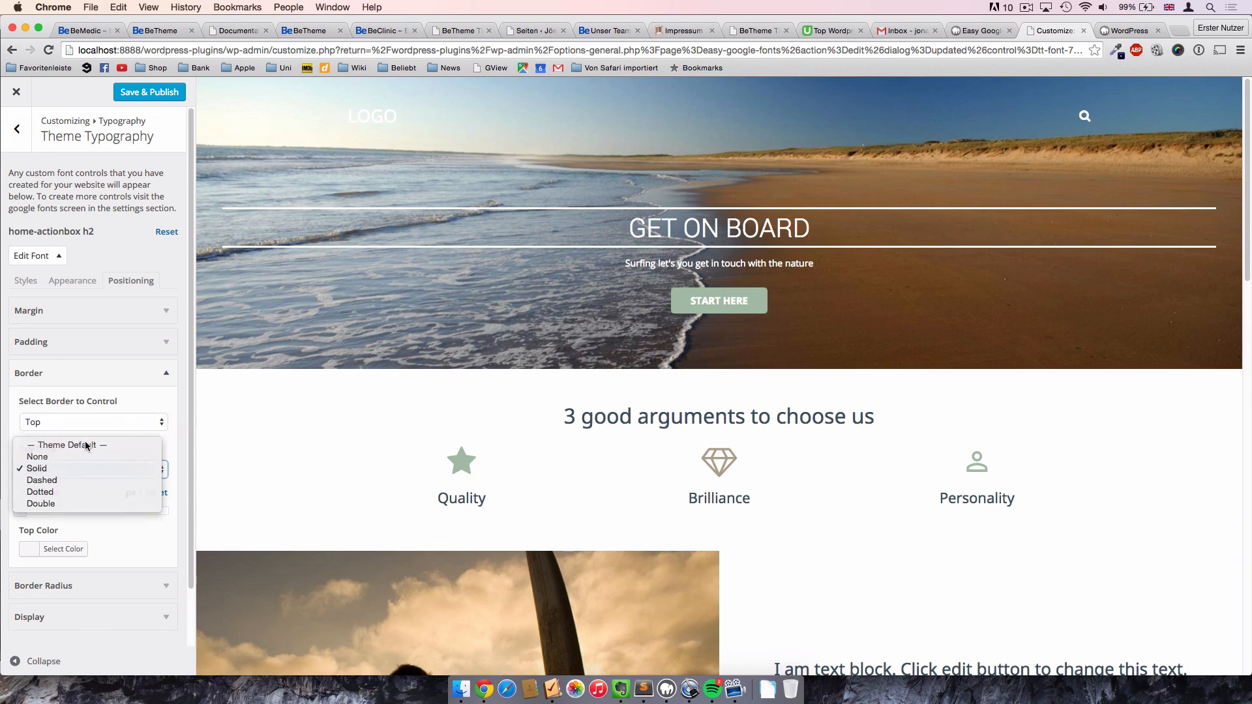
pyautogui.click(67, 445)
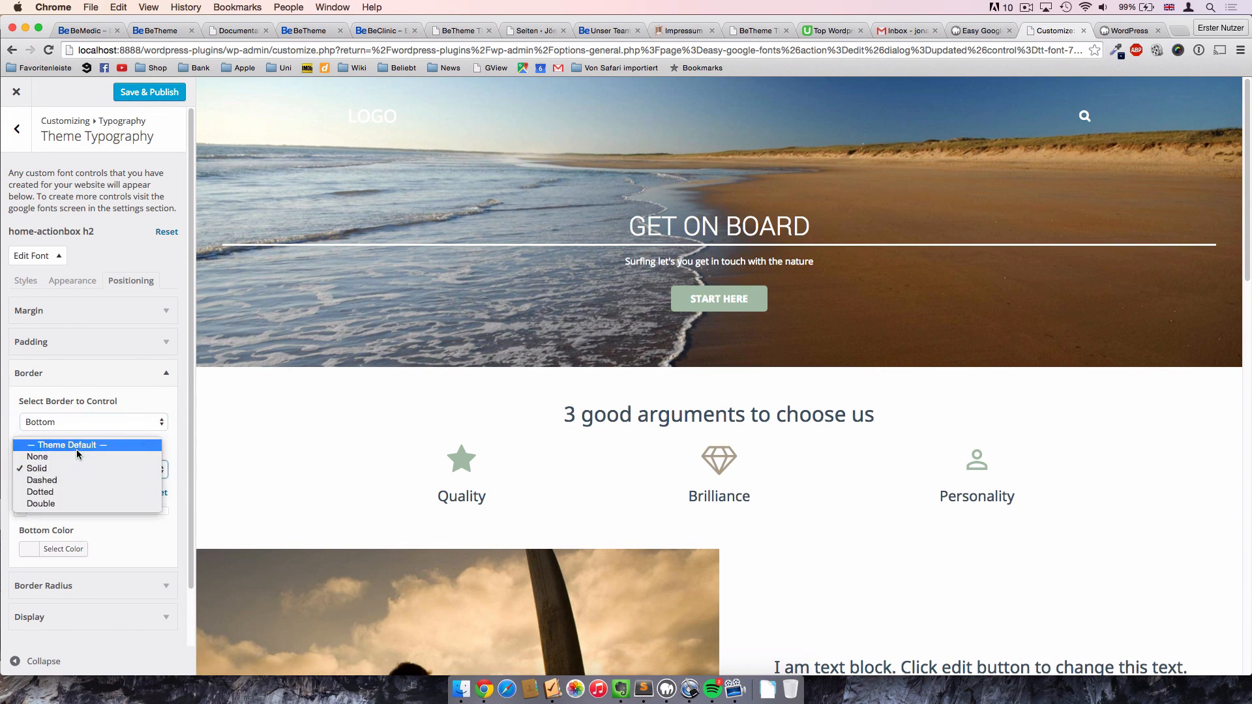
pyautogui.click(67, 444)
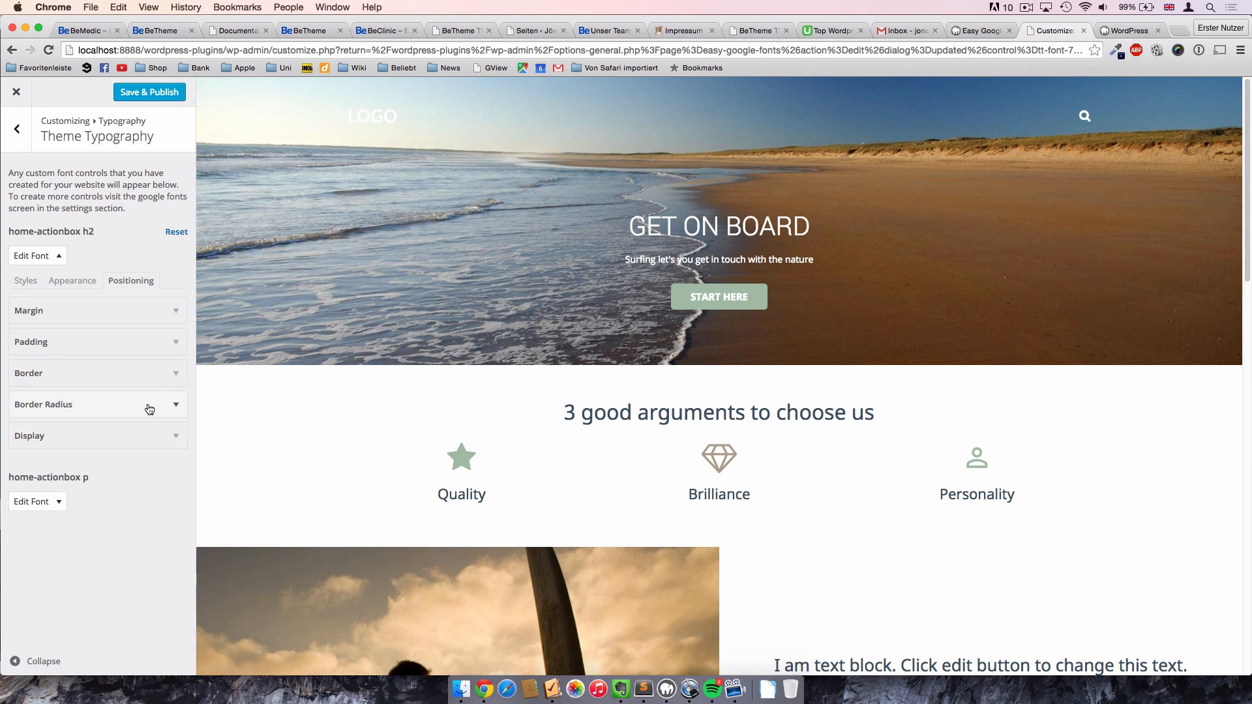
# Leave Display at theme default and return to the Roboto weight 300 style settings.
pyautogui.click(97, 435)
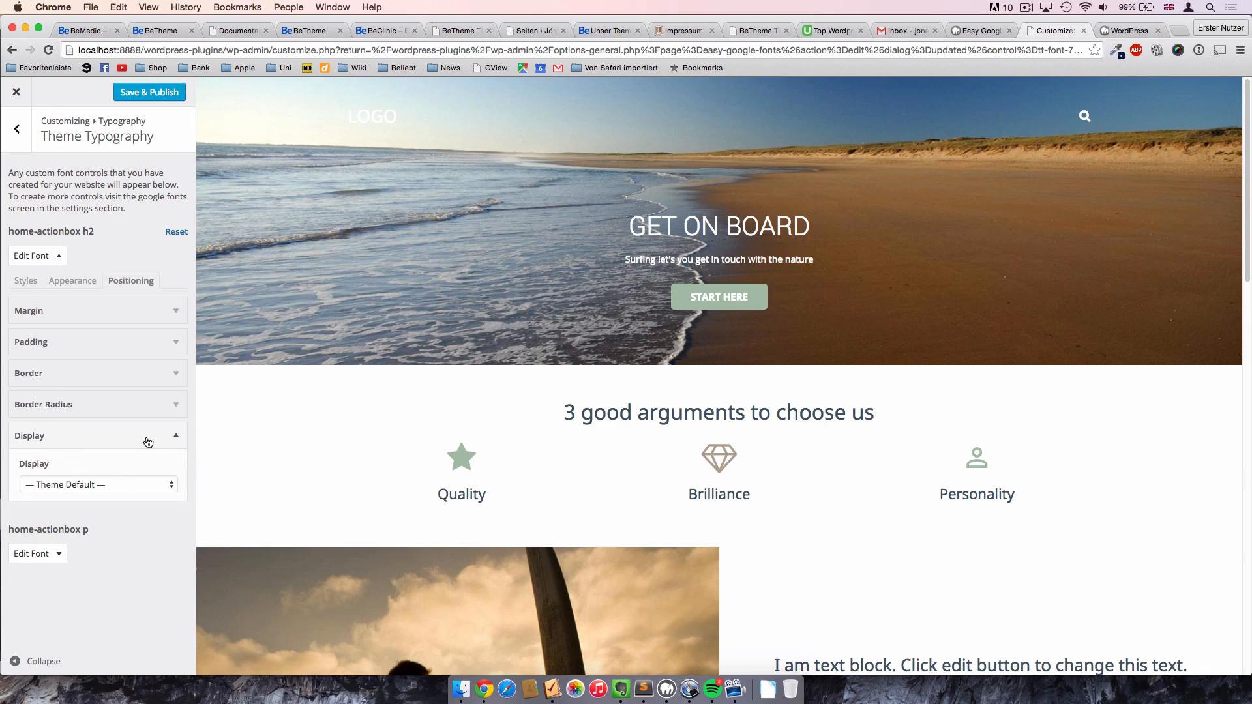
pyautogui.click(97, 484)
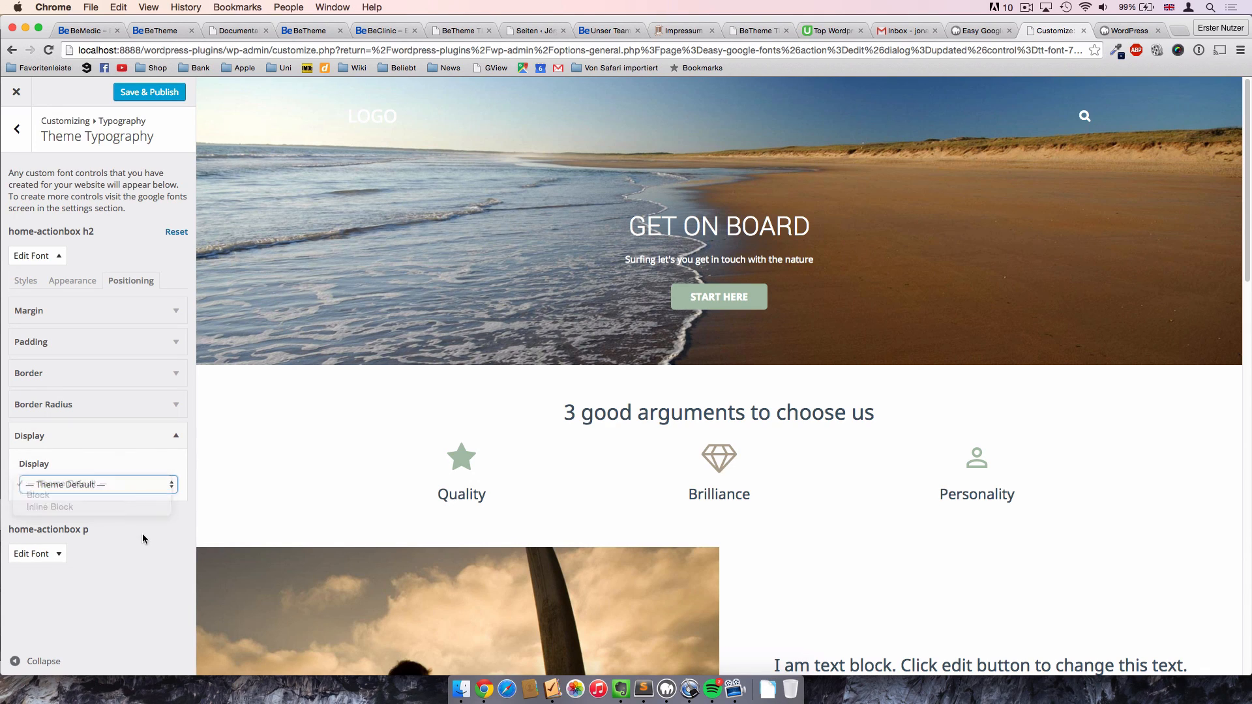
pyautogui.click(73, 281)
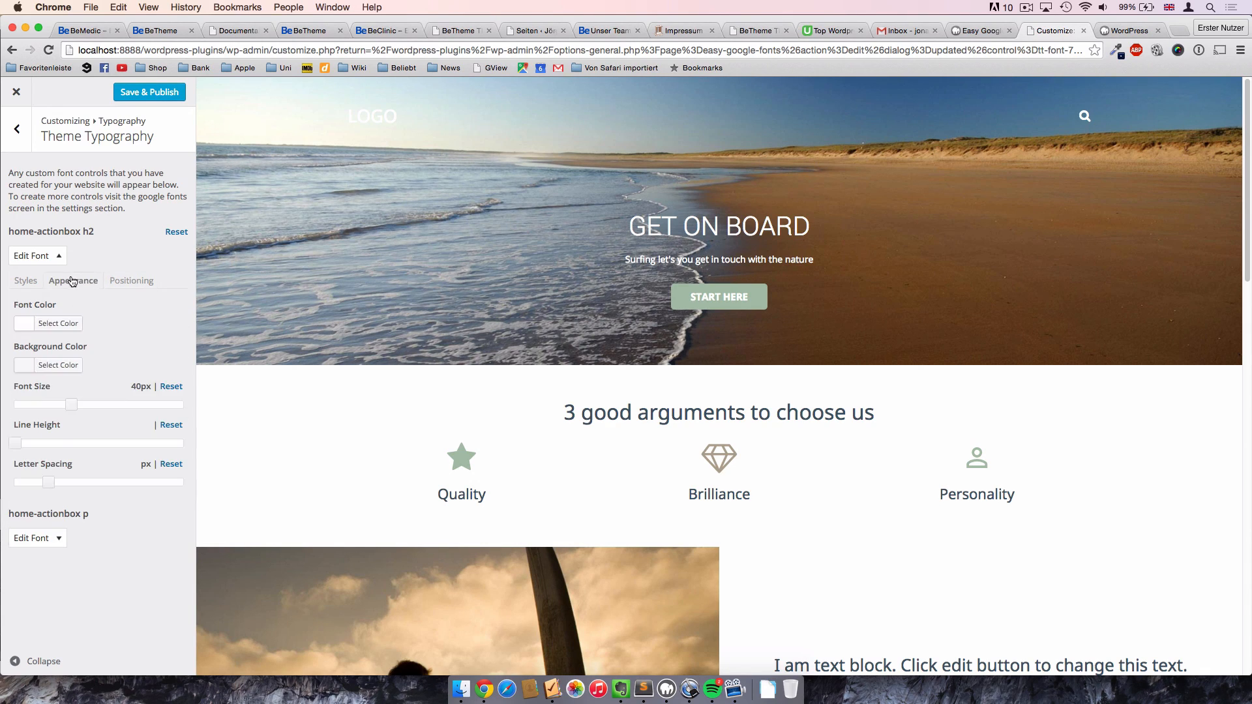
pyautogui.click(25, 281)
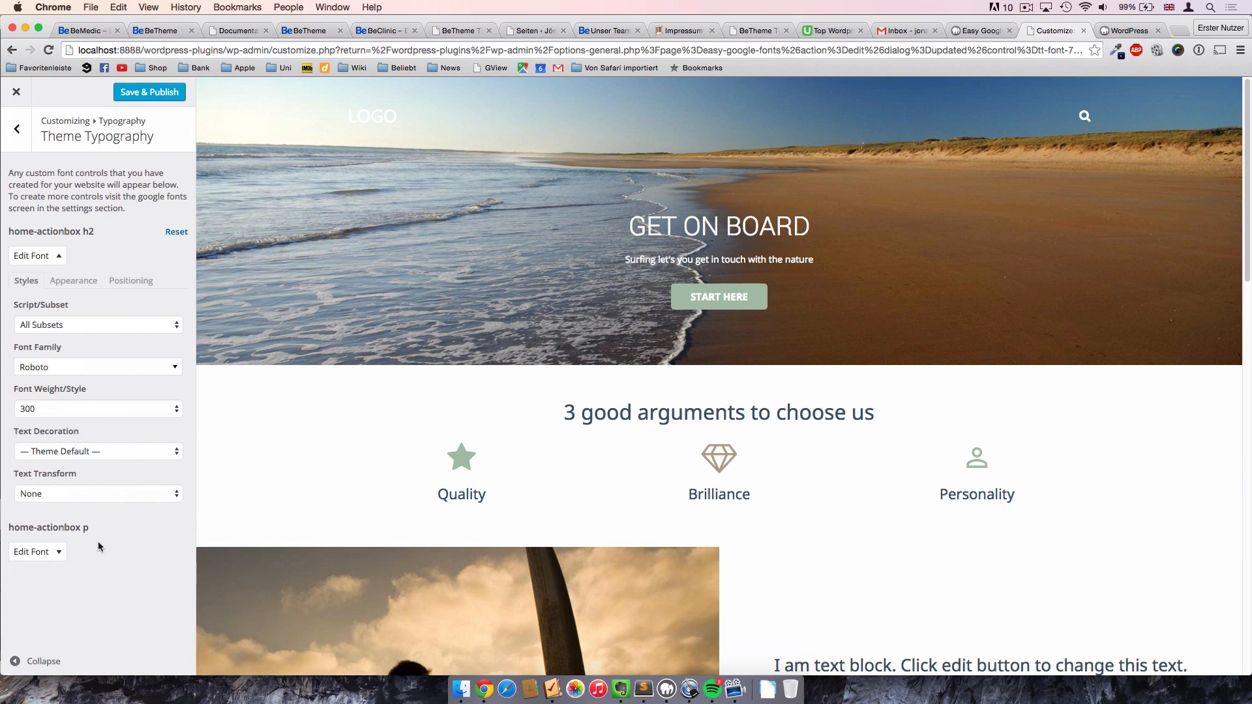
pyautogui.moveTo(62, 259)
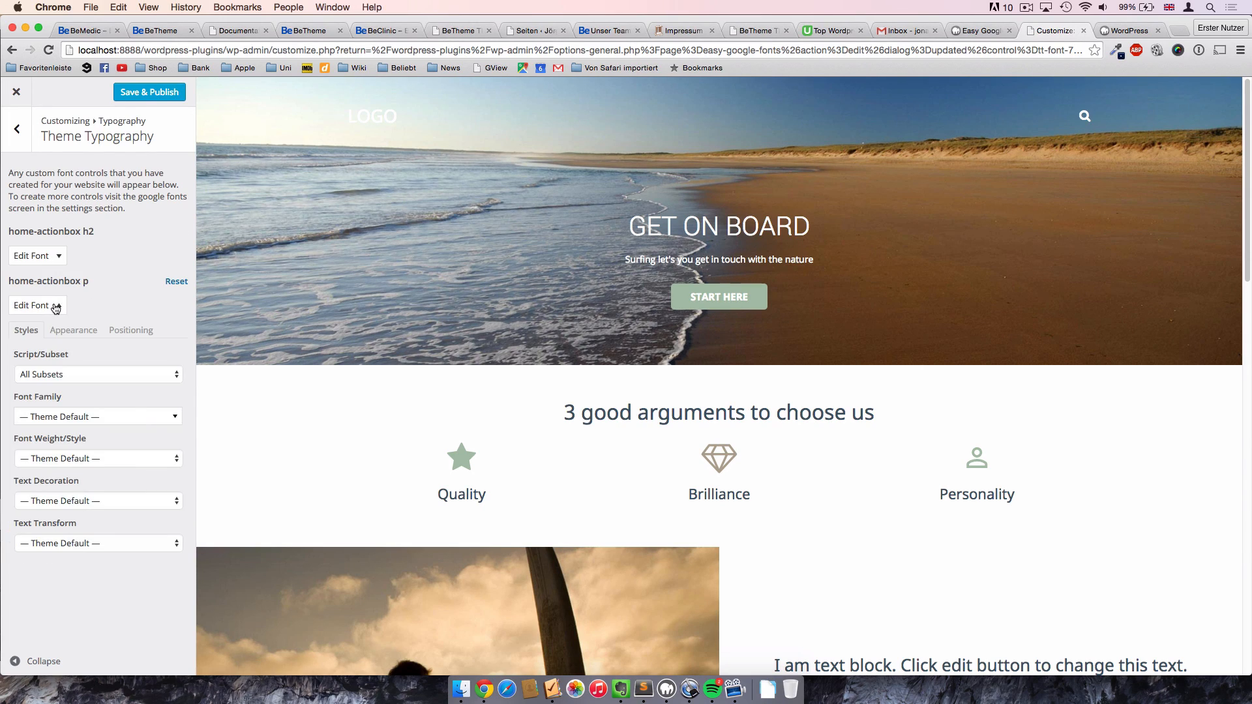
# Set the home-actionbox p subtitle's font size to 25px.
pyautogui.click(37, 305)
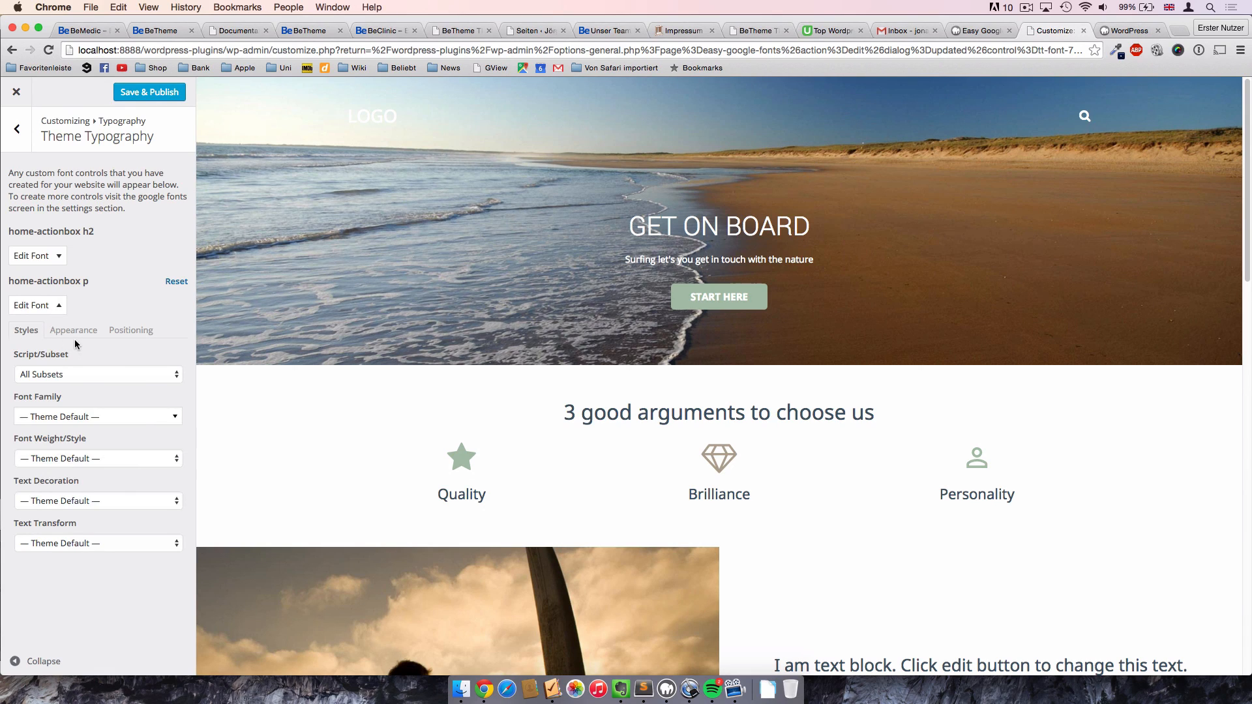
pyautogui.click(72, 330)
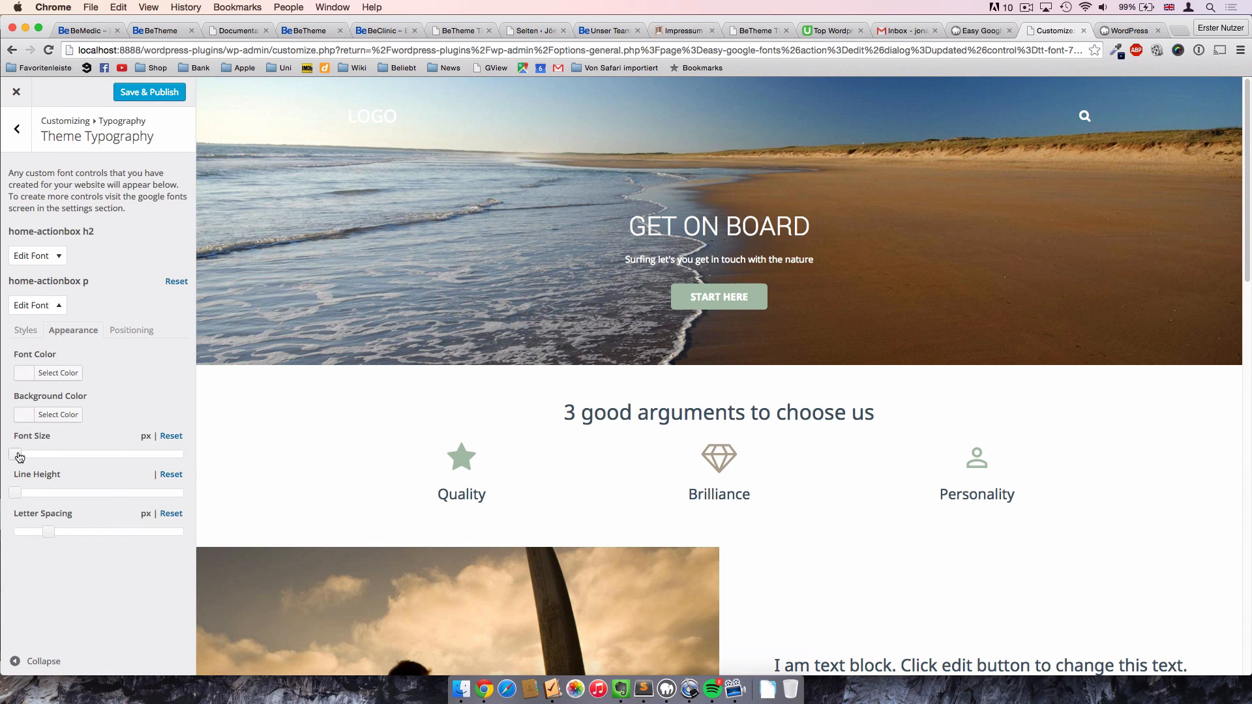
pyautogui.moveTo(14, 454); pyautogui.dragTo(45, 454)
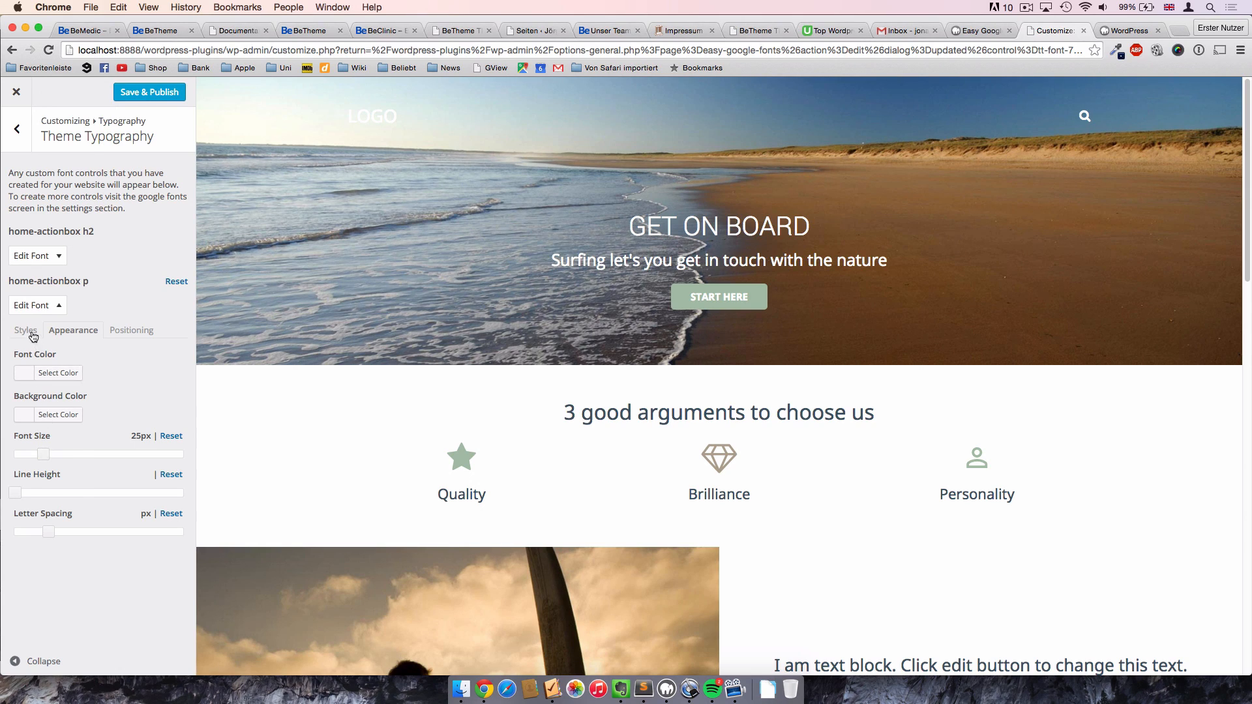
# Set the subtitle's font family to Roboto with weight 100.
pyautogui.click(25, 330)
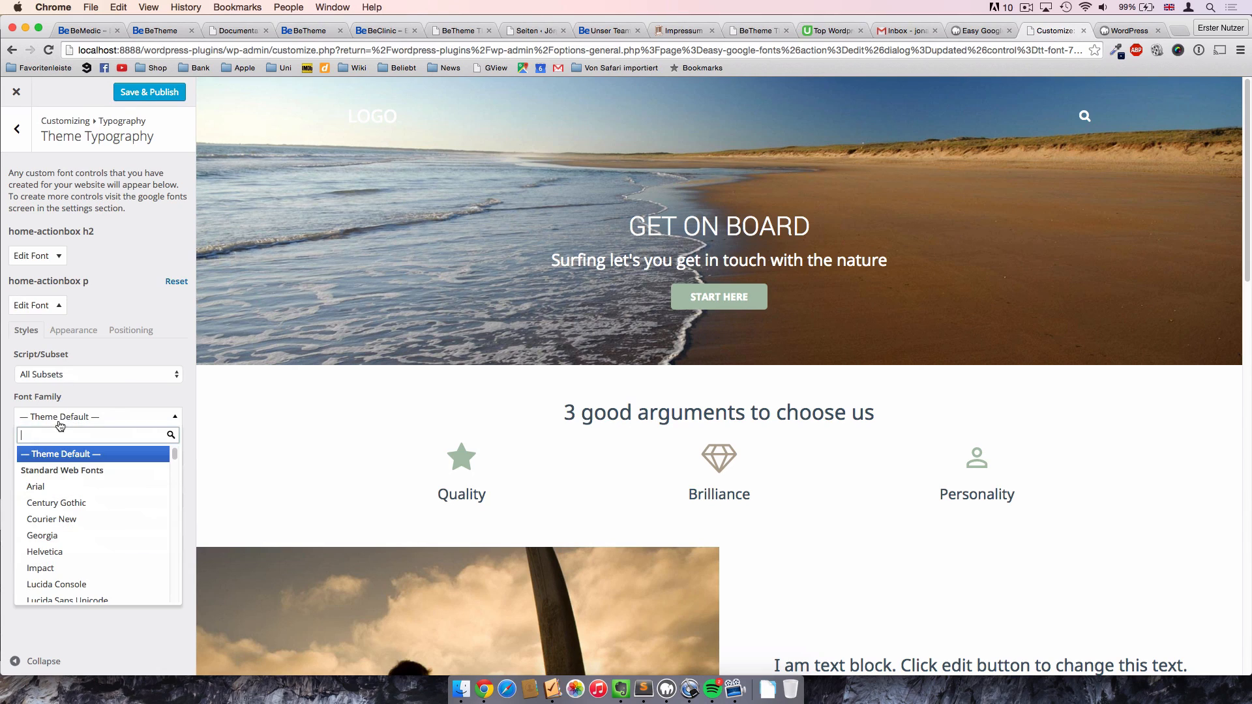
pyautogui.write('rob')
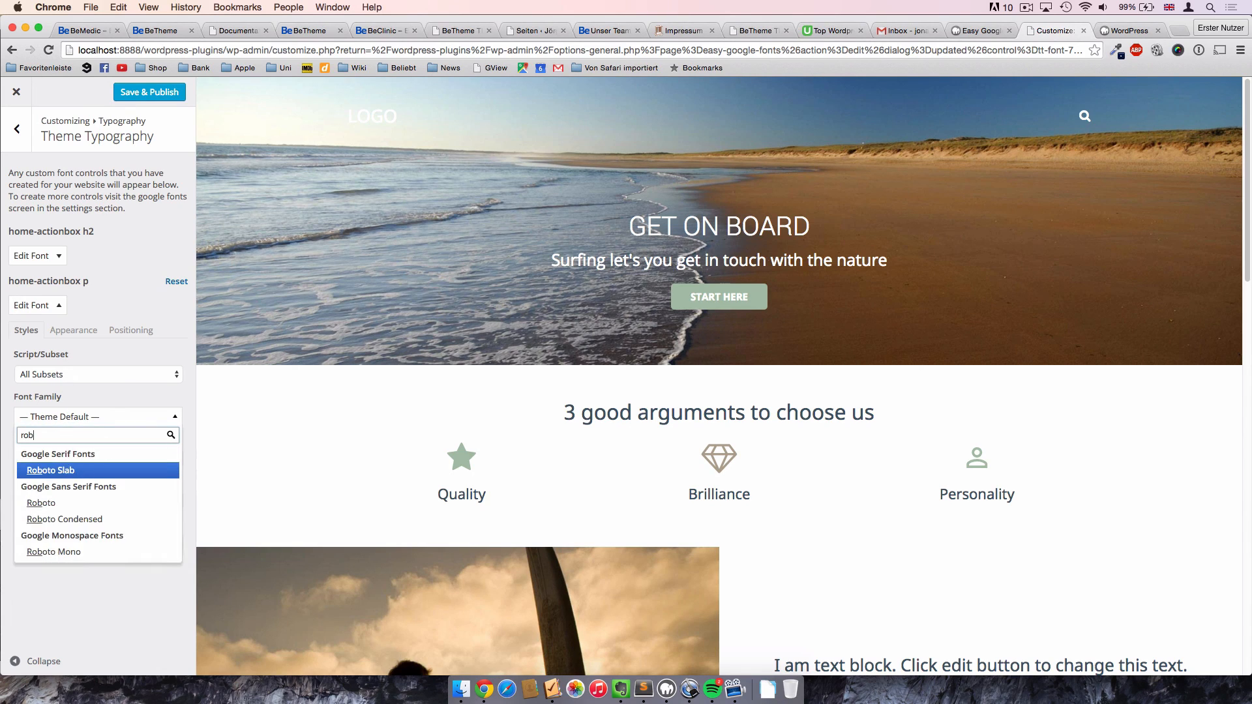
pyautogui.click(41, 503)
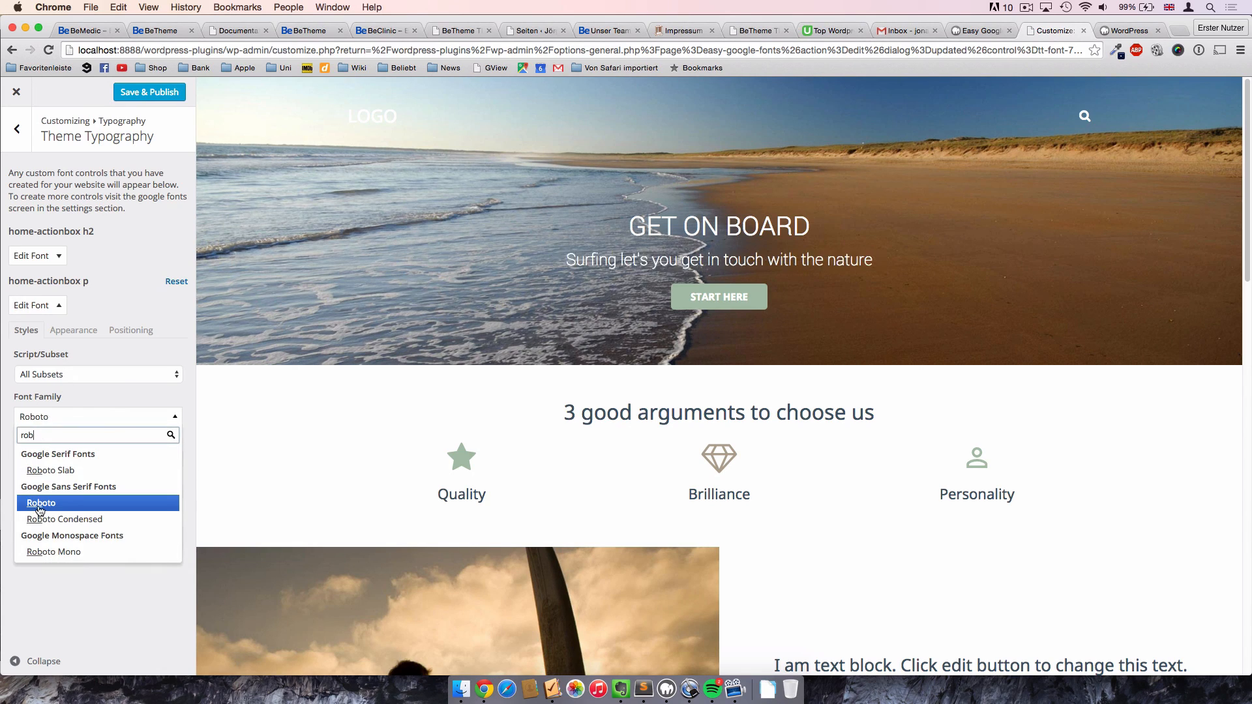
pyautogui.click(41, 502)
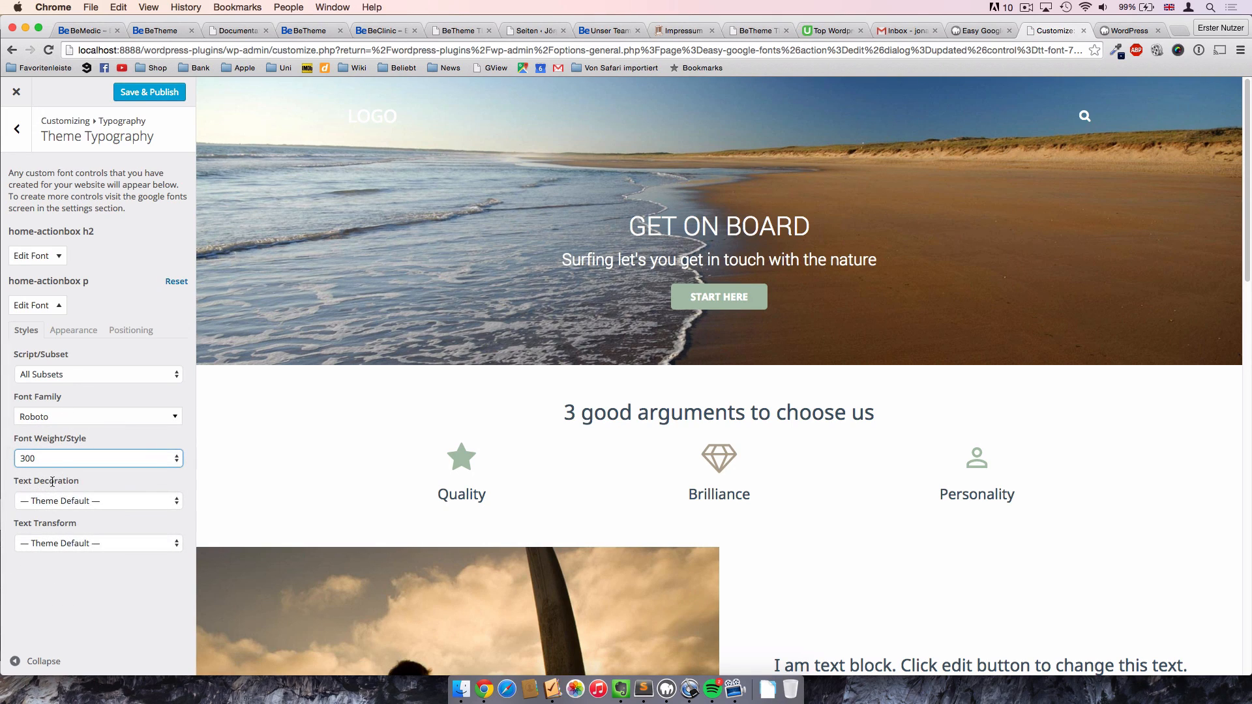
pyautogui.click(99, 458)
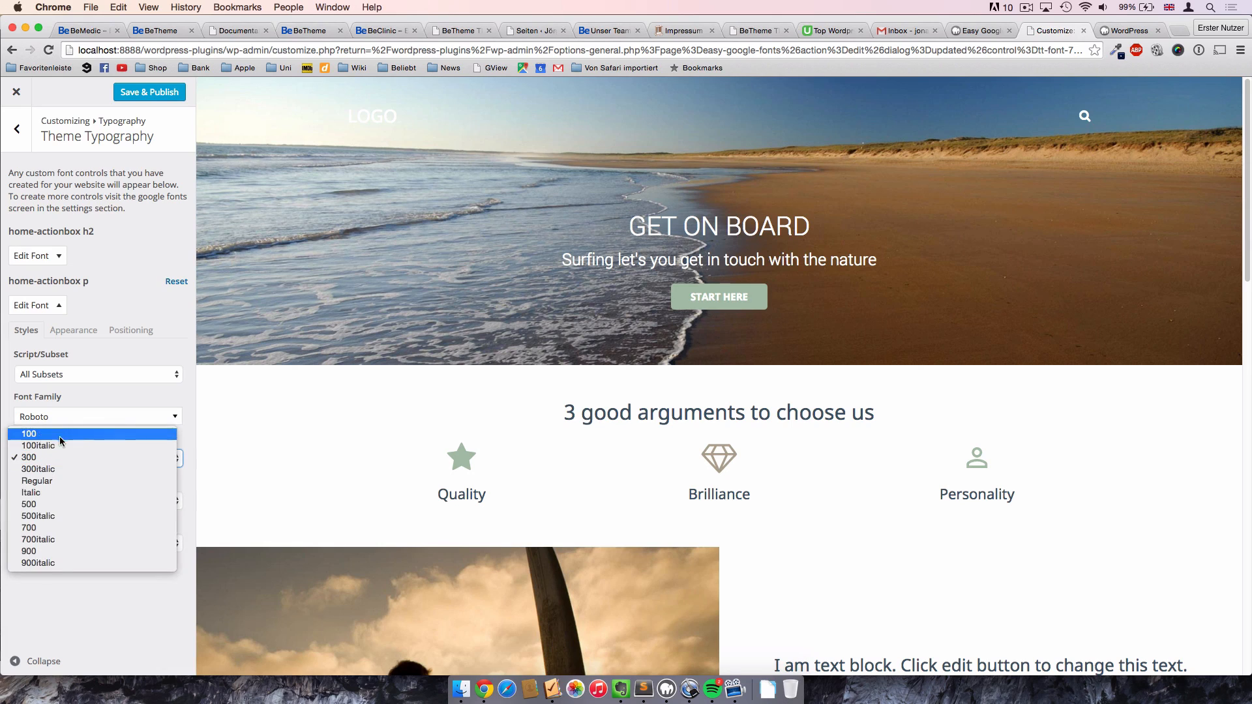
pyautogui.click(29, 434)
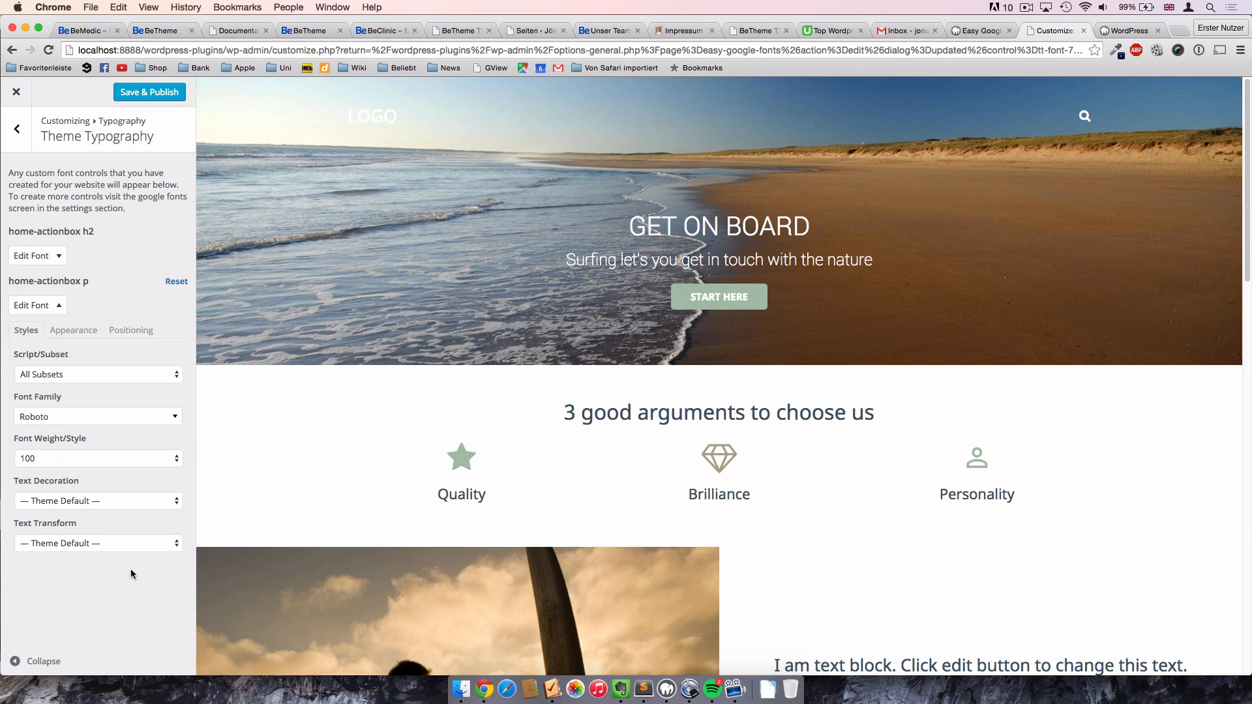
pyautogui.moveTo(123, 226)
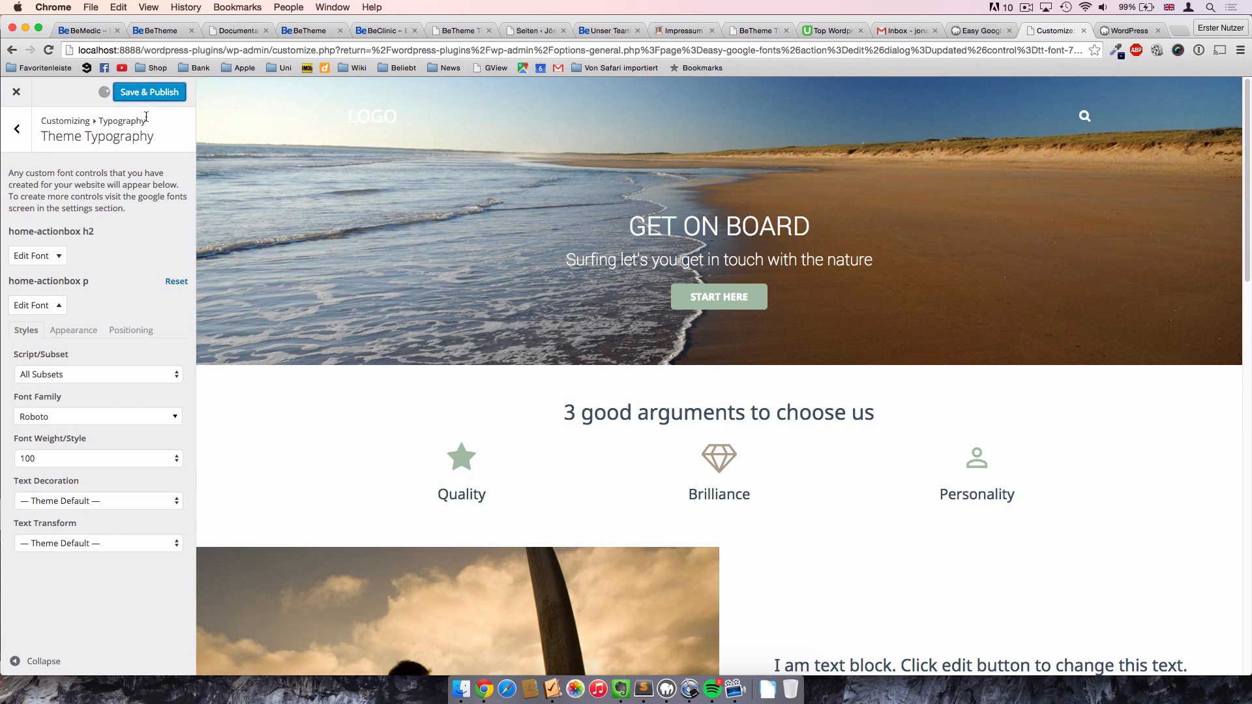
# Save & Publish the font changes, exit the Customizer and visit the live homepage.
pyautogui.click(149, 92)
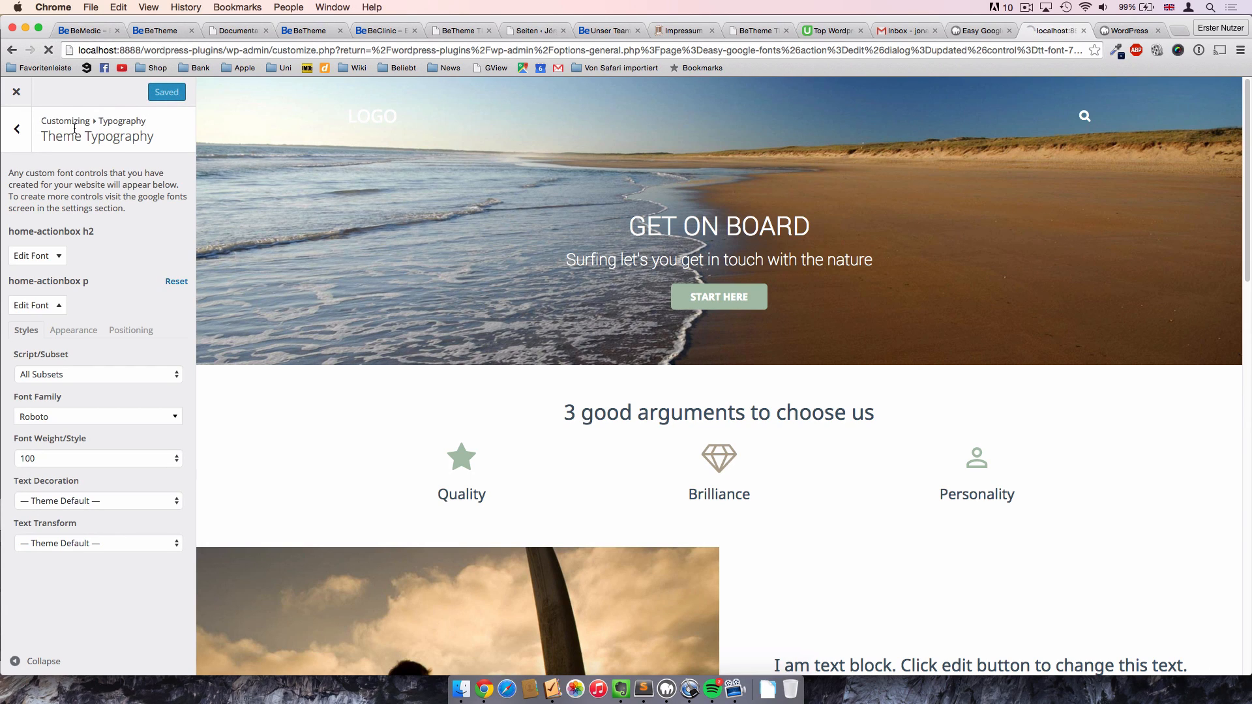
pyautogui.click(15, 128)
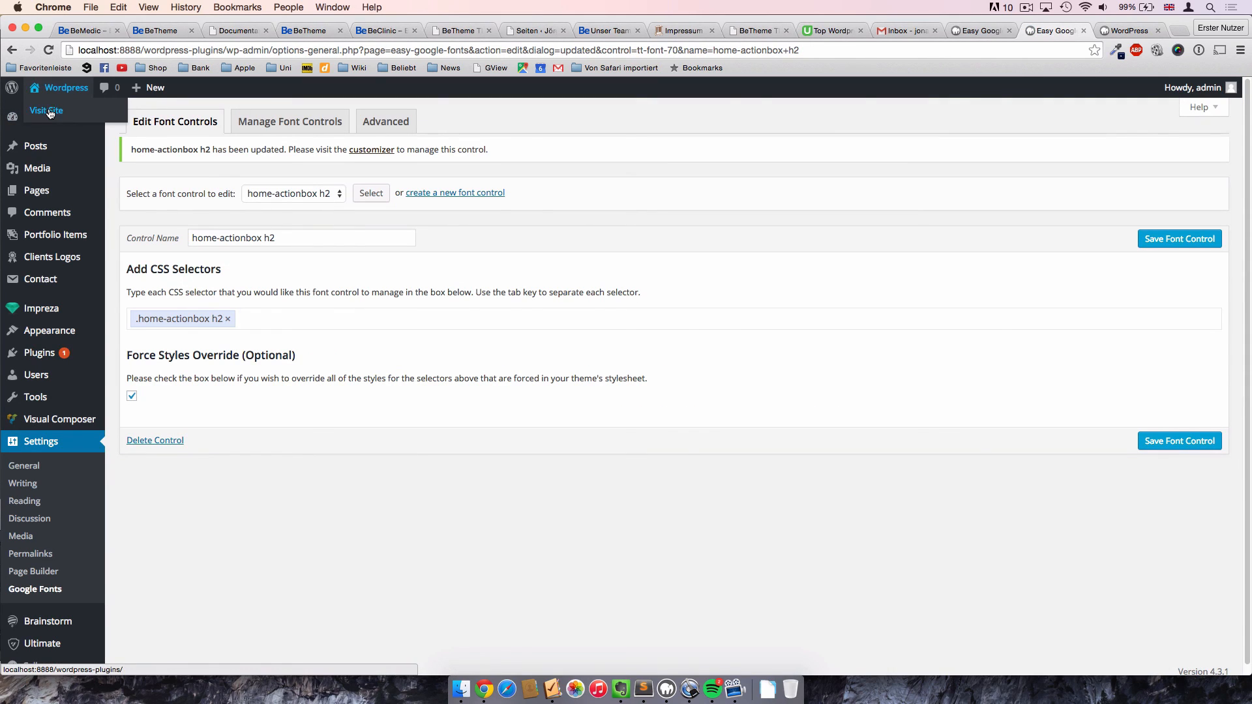
pyautogui.click(46, 110)
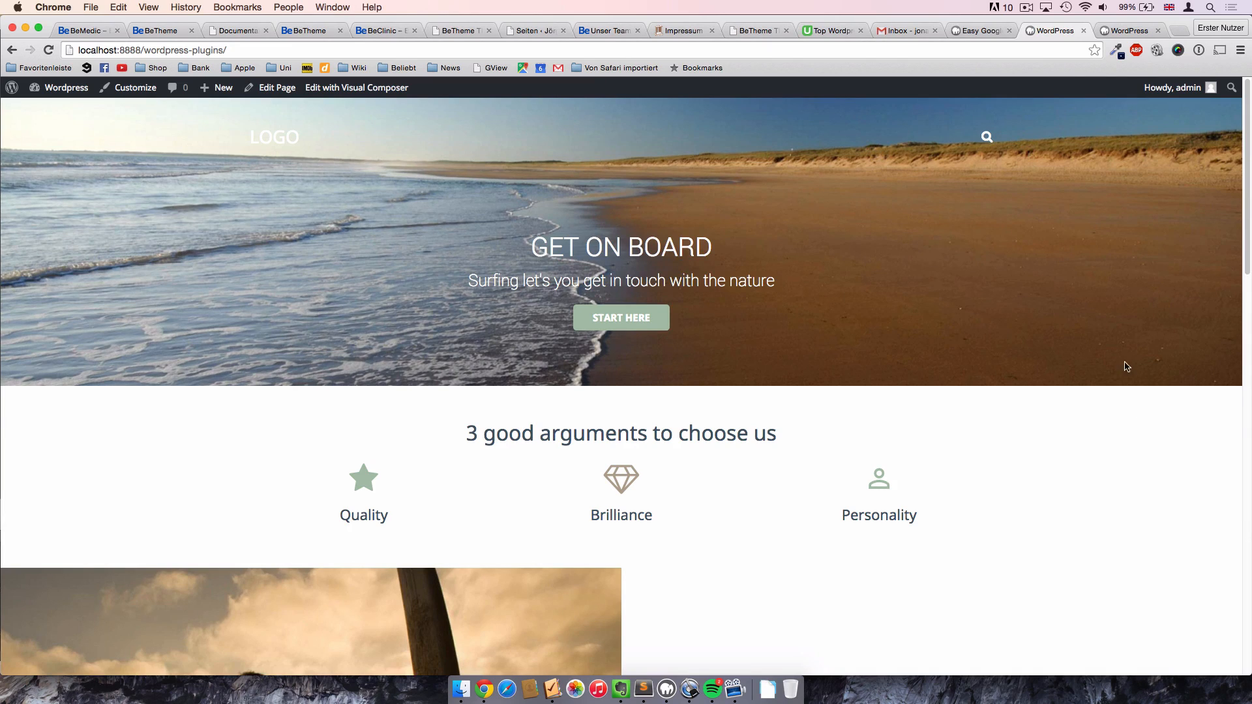